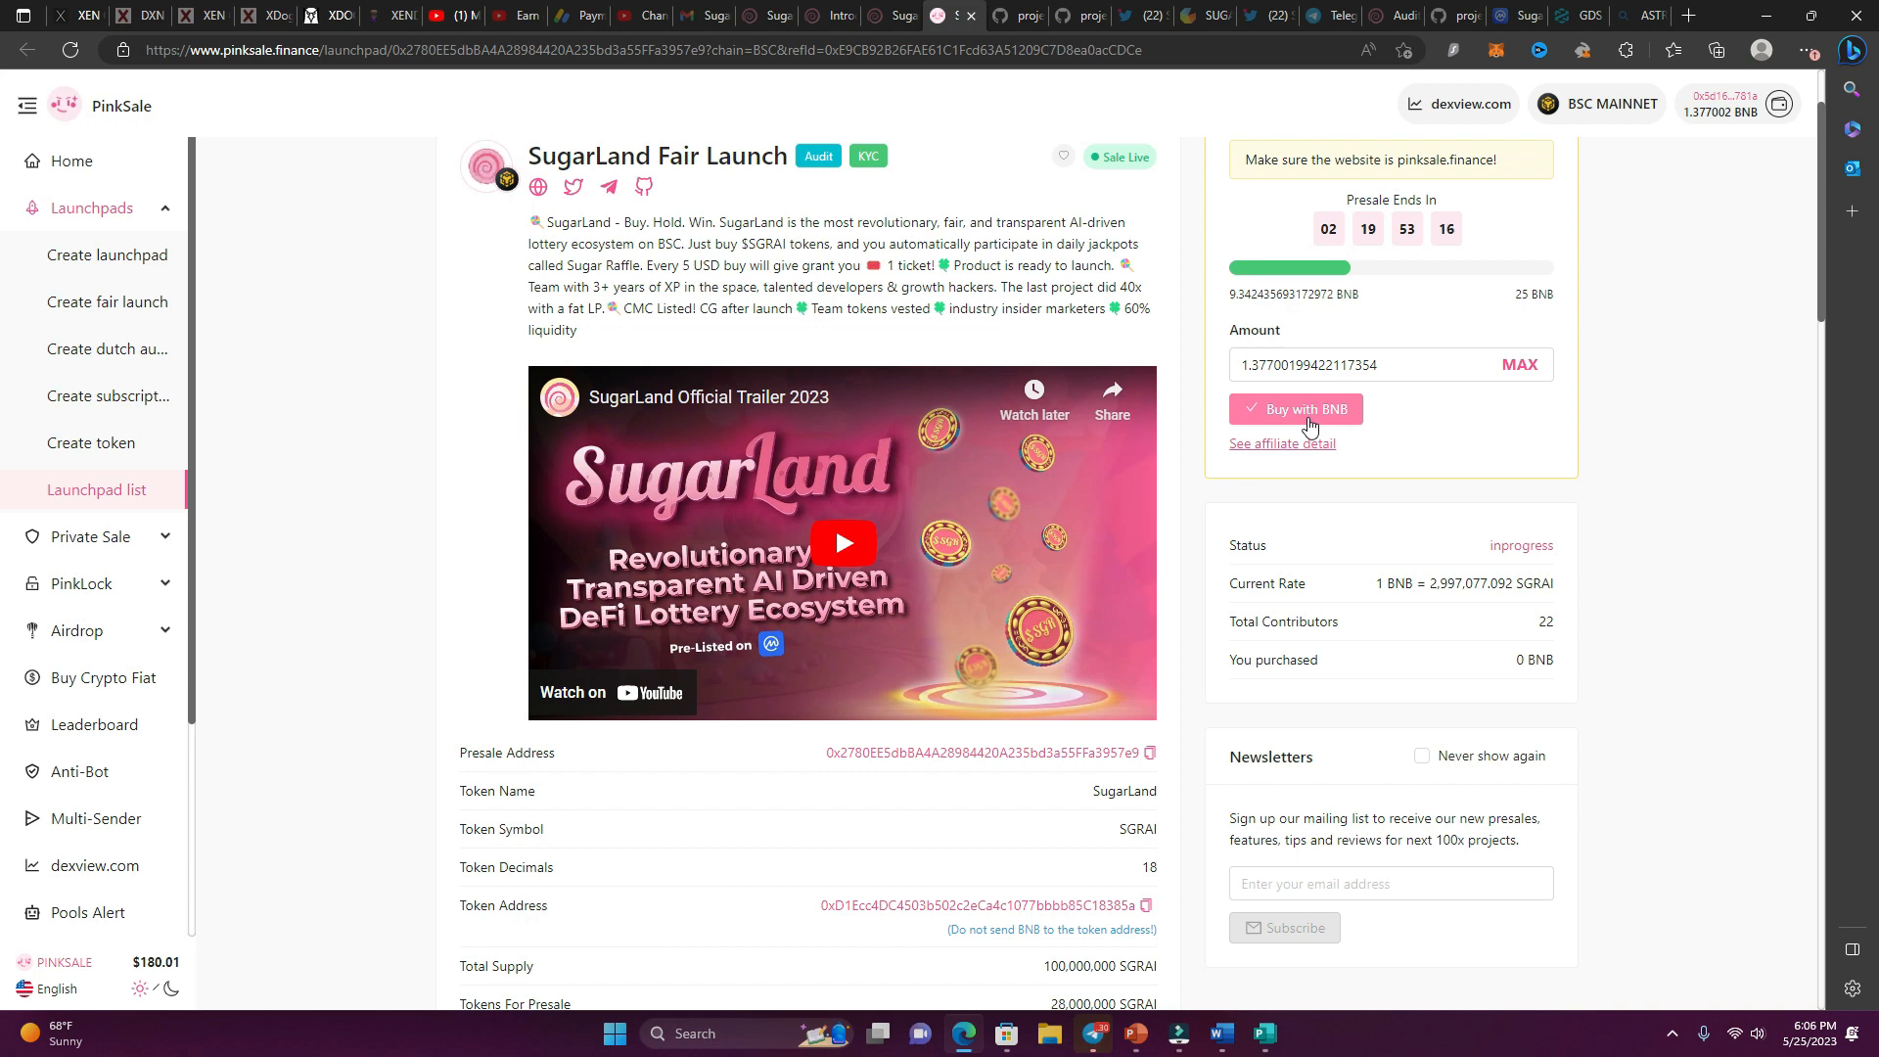
Scroll the PinkSale fair launch page to review SugarLand's token supply, presale schedule and liquidity details.
{"action": "scroll", "scroll_direction": "down", "scroll_amount": 3}
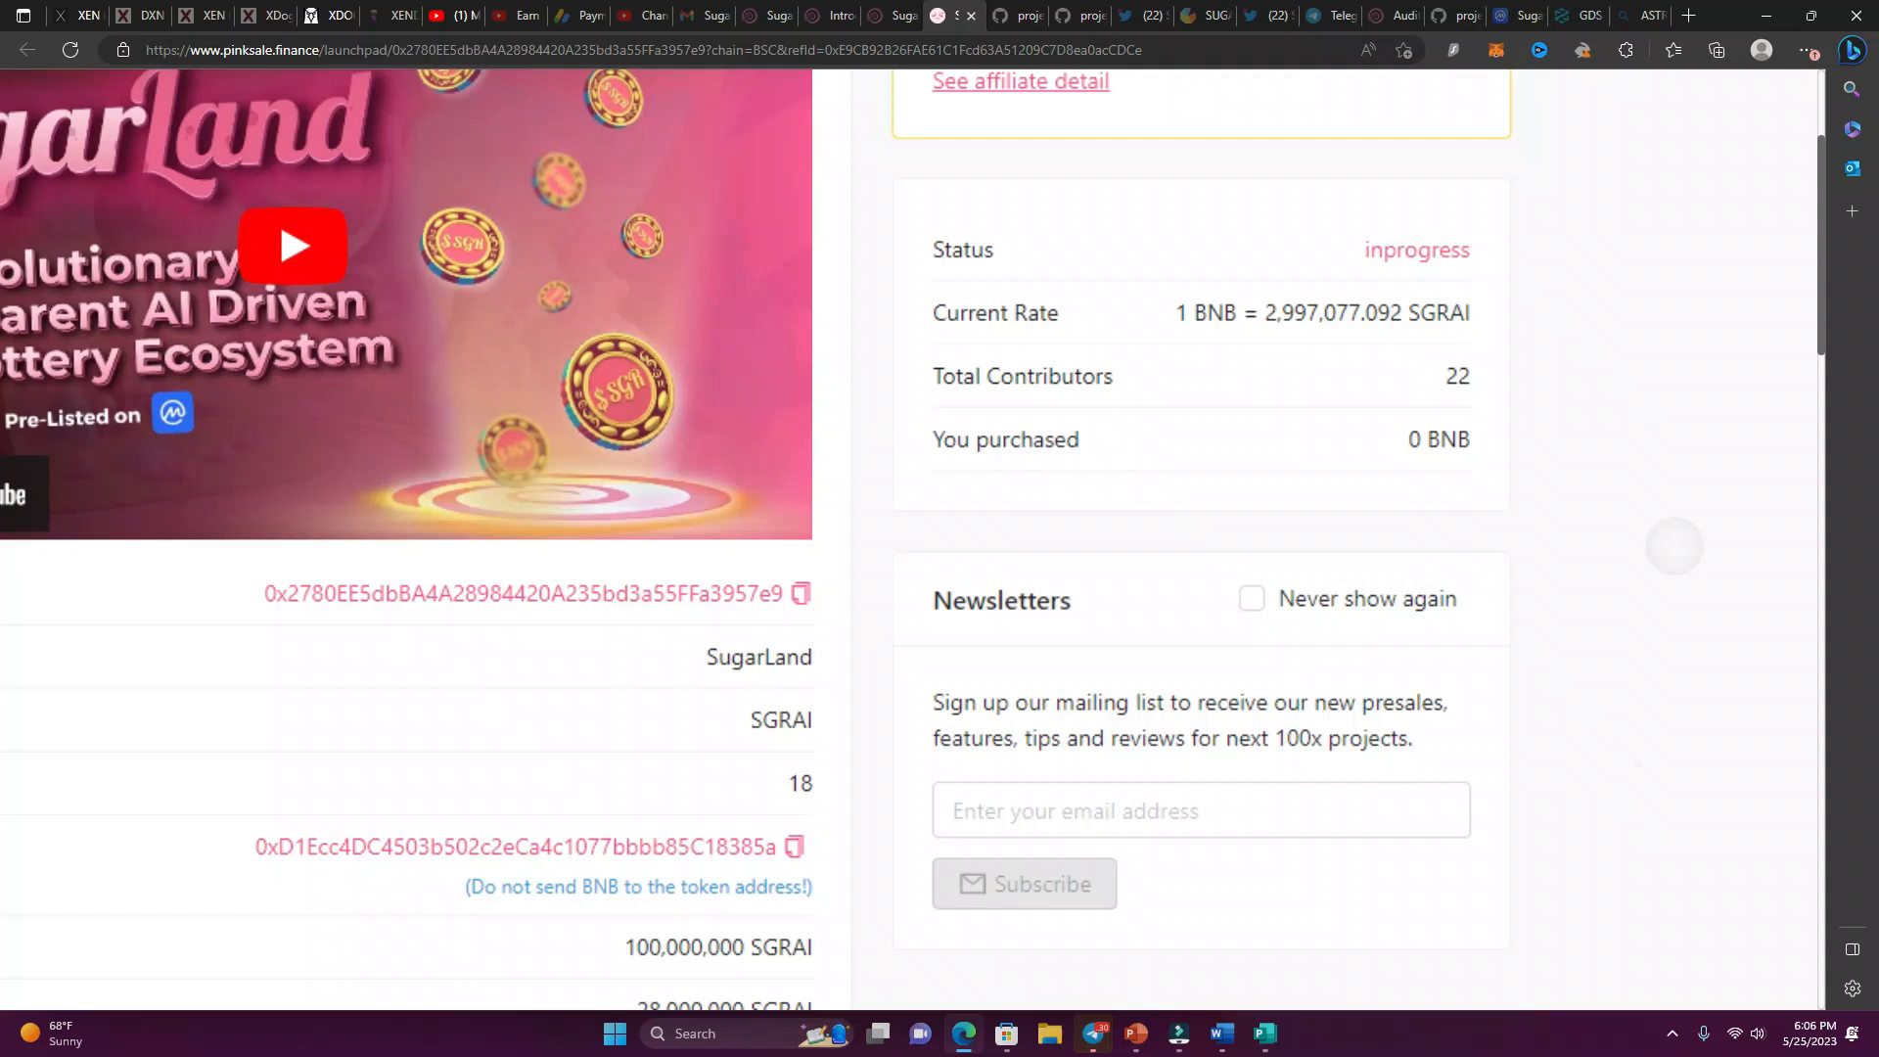
{"action": "scroll", "scroll_direction": "down", "scroll_amount": 3}
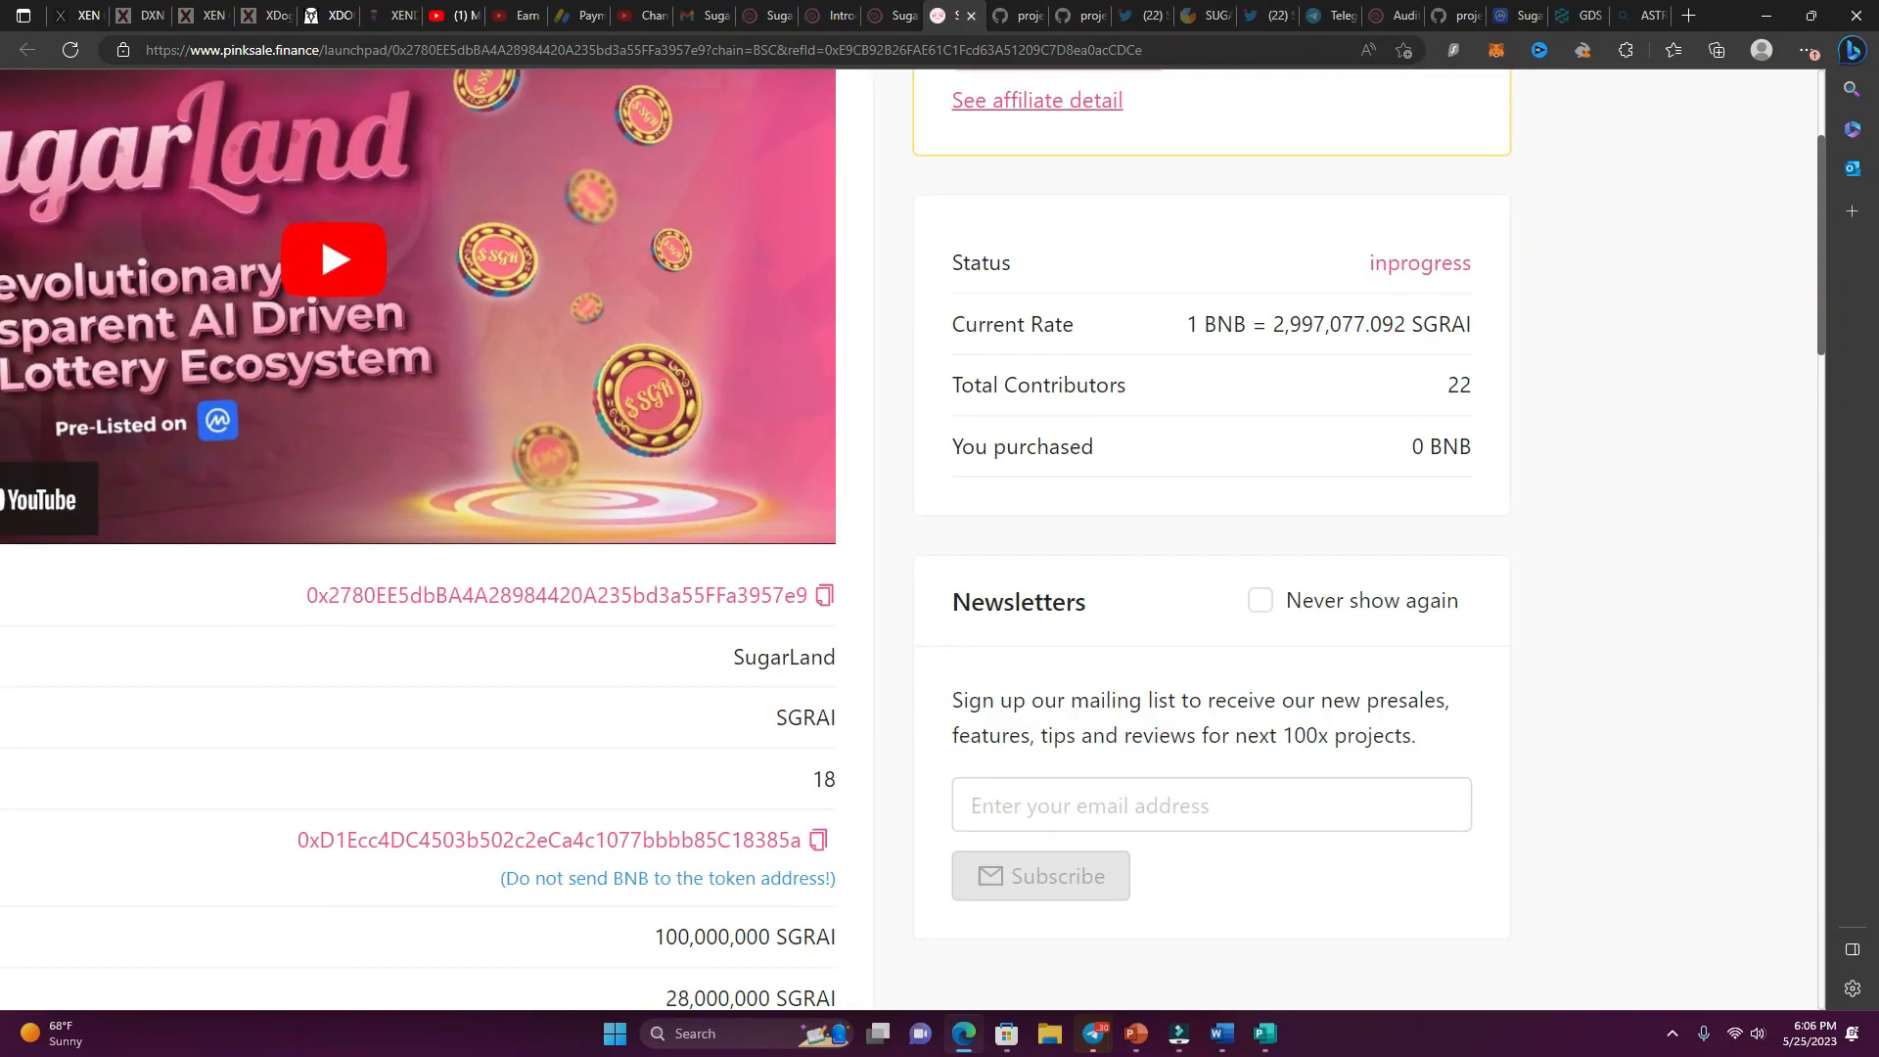
{"action": "mouse_move", "coordinate": [1409, 548]}
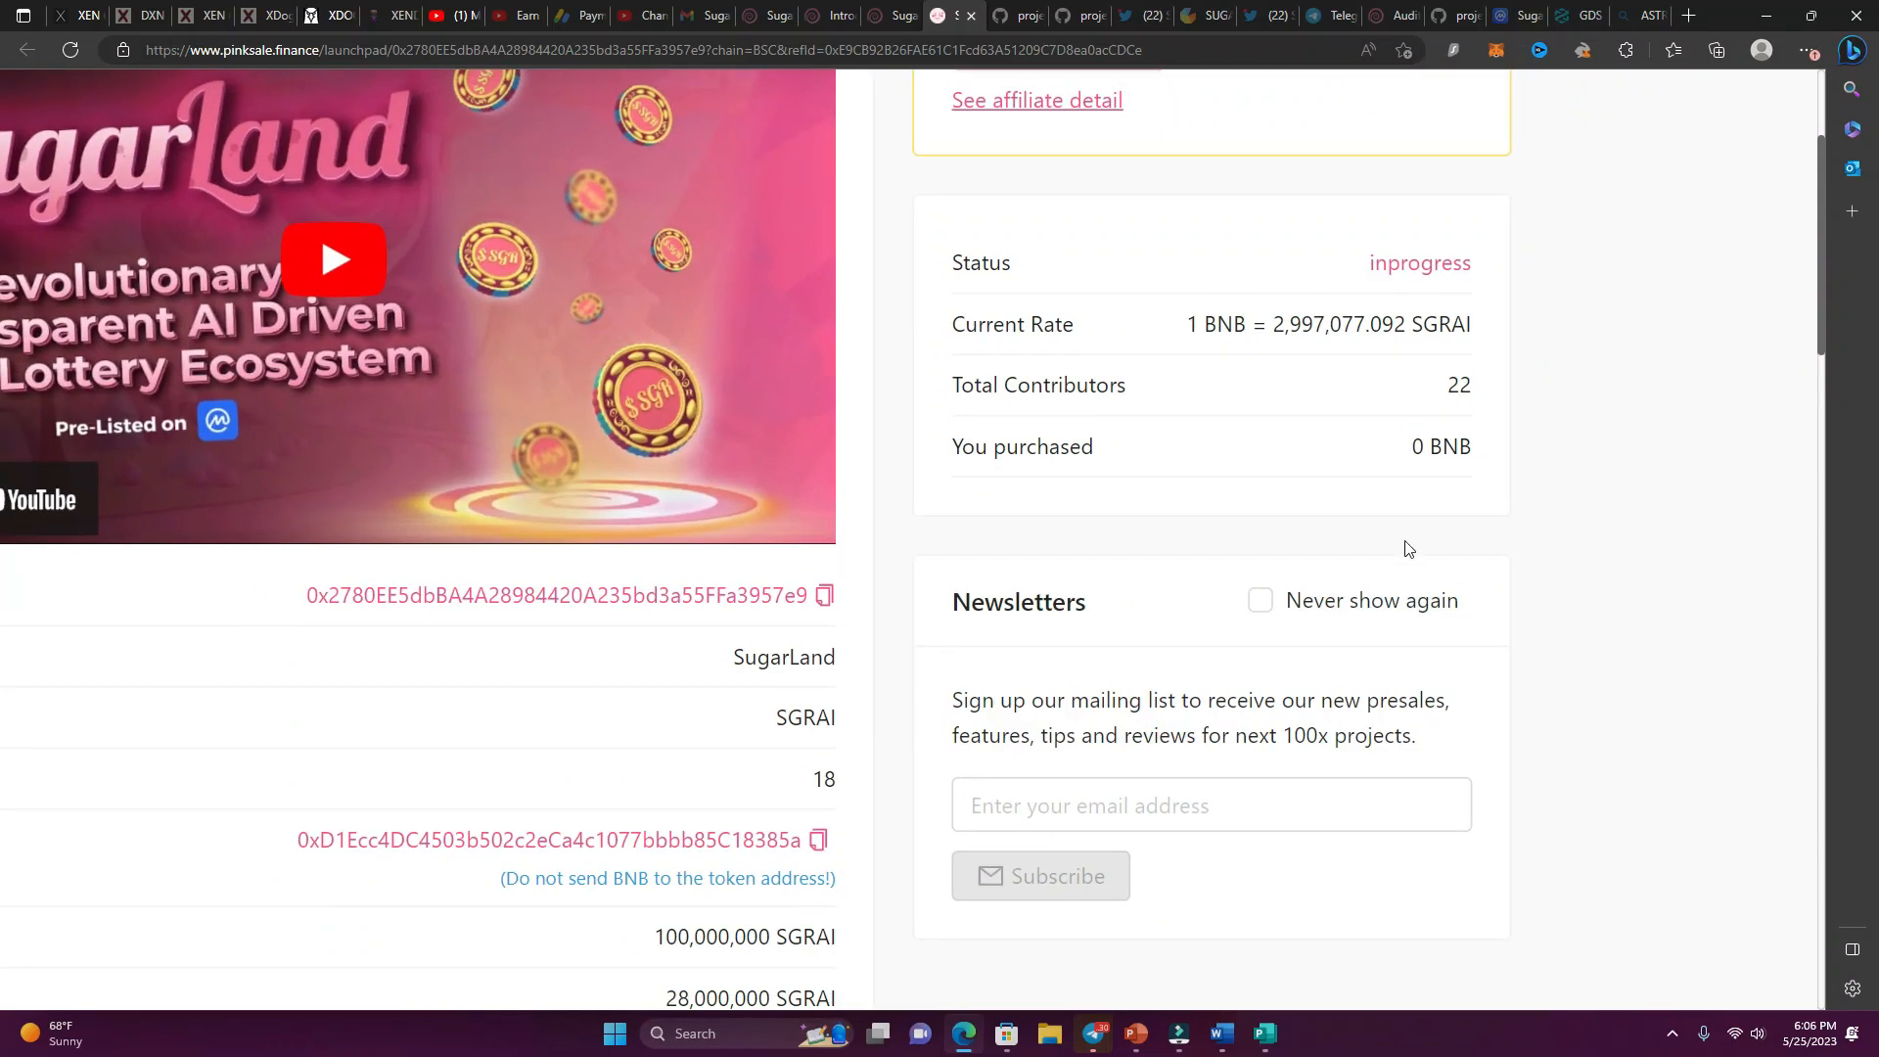
{"action": "mouse_move", "coordinate": [1439, 585]}
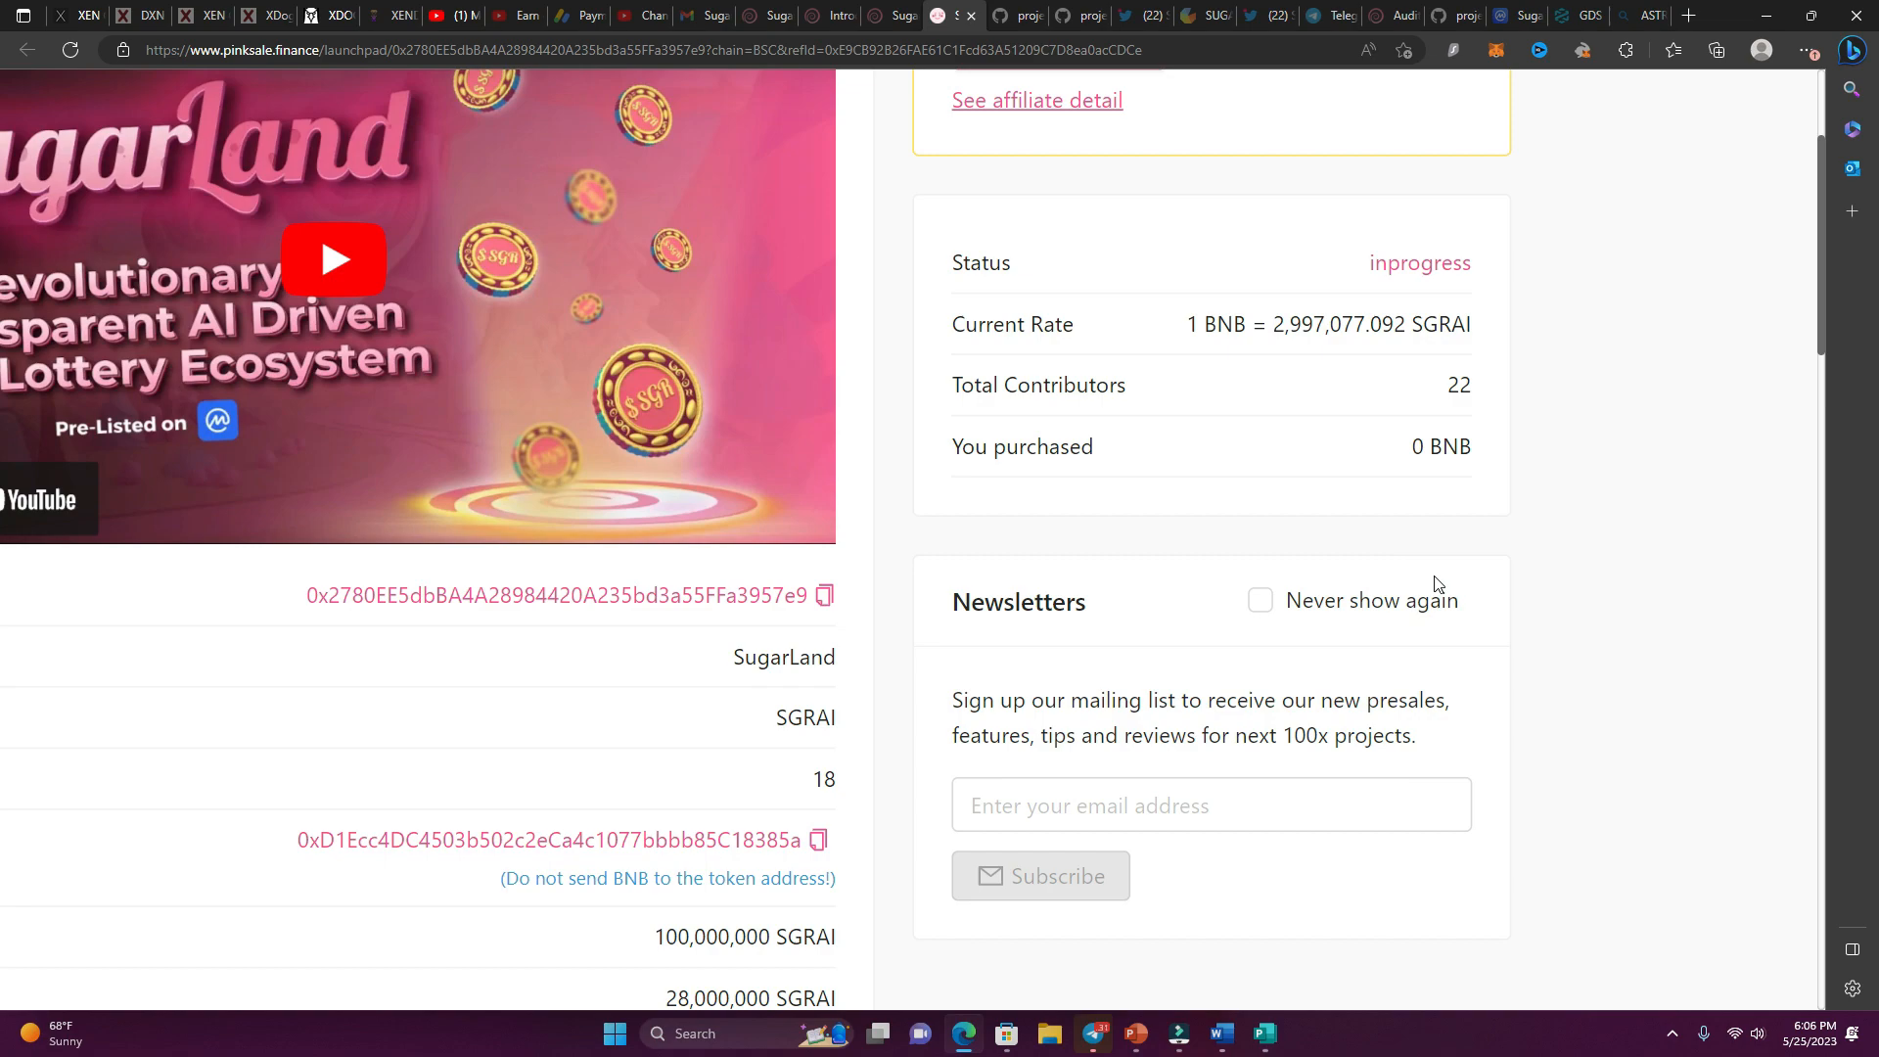
{"action": "scroll", "scroll_direction": "up", "scroll_amount": 3}
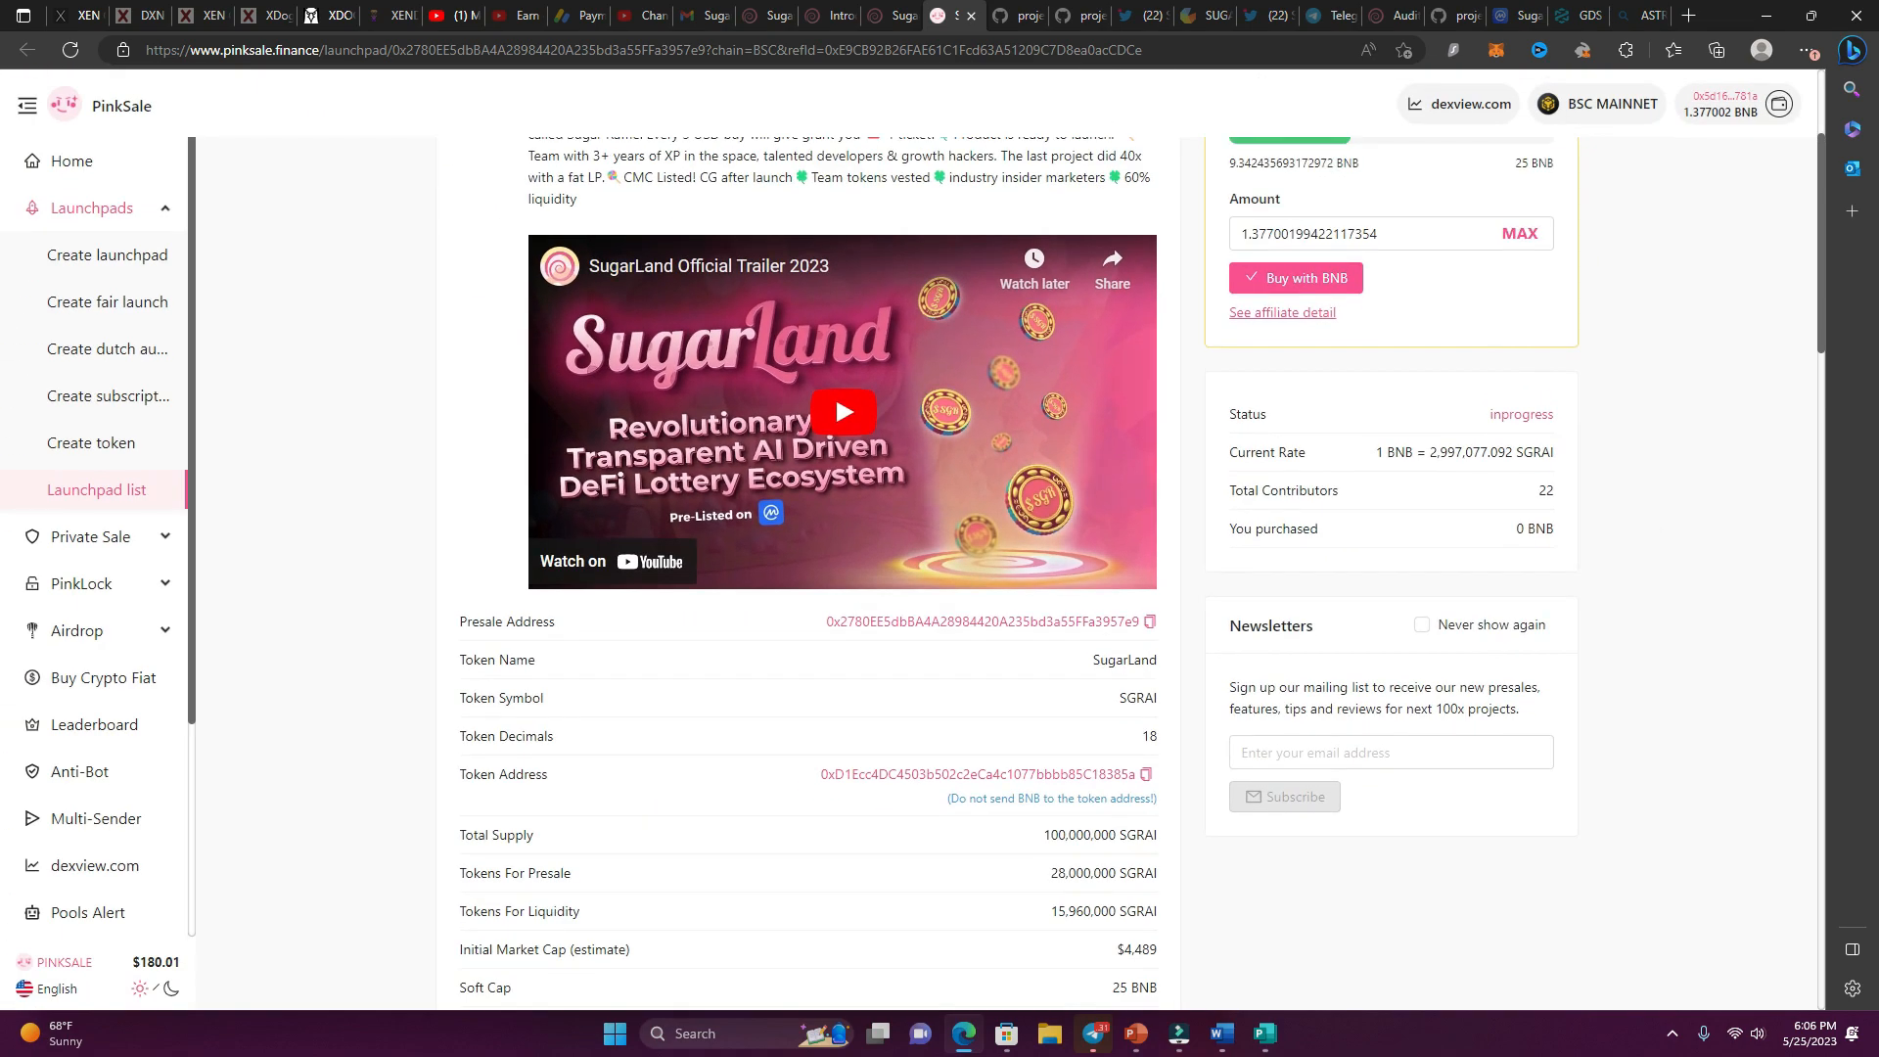
{"action": "scroll", "scroll_direction": "down", "scroll_amount": 3}
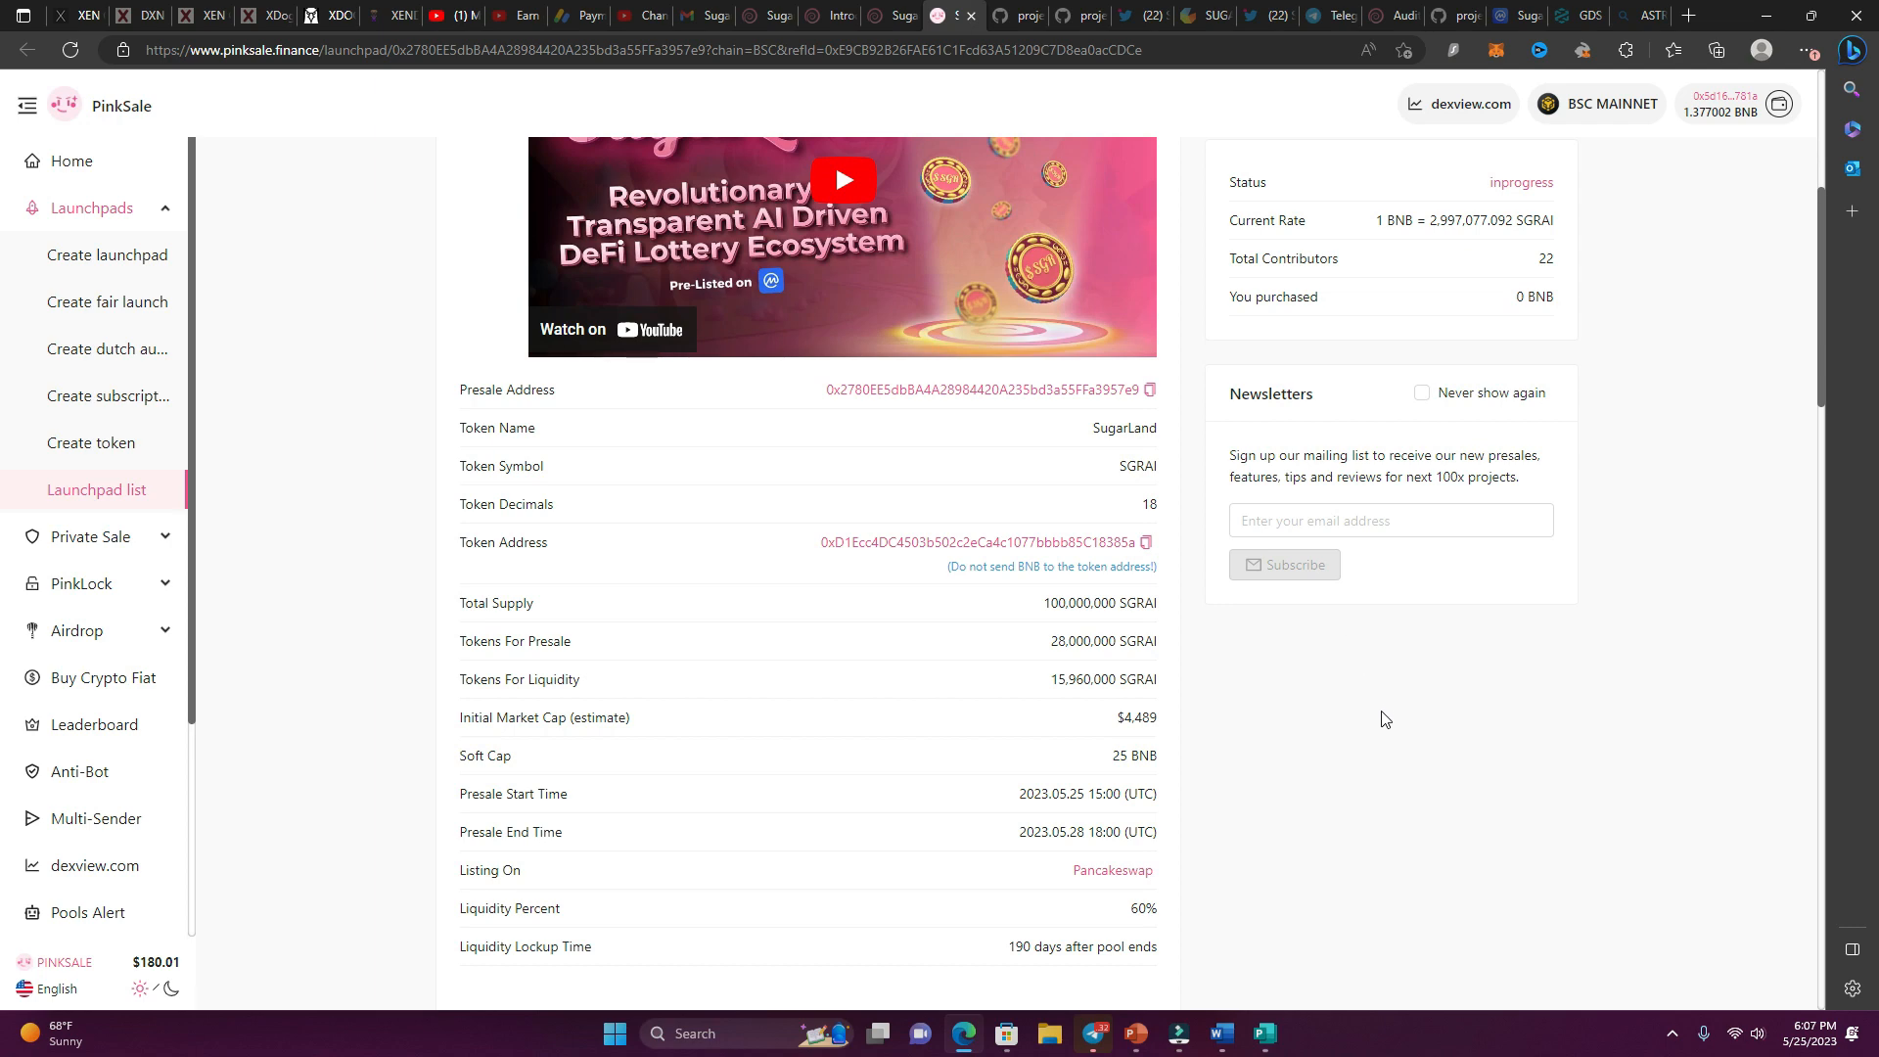
{"action": "scroll", "scroll_direction": "up", "scroll_amount": 3}
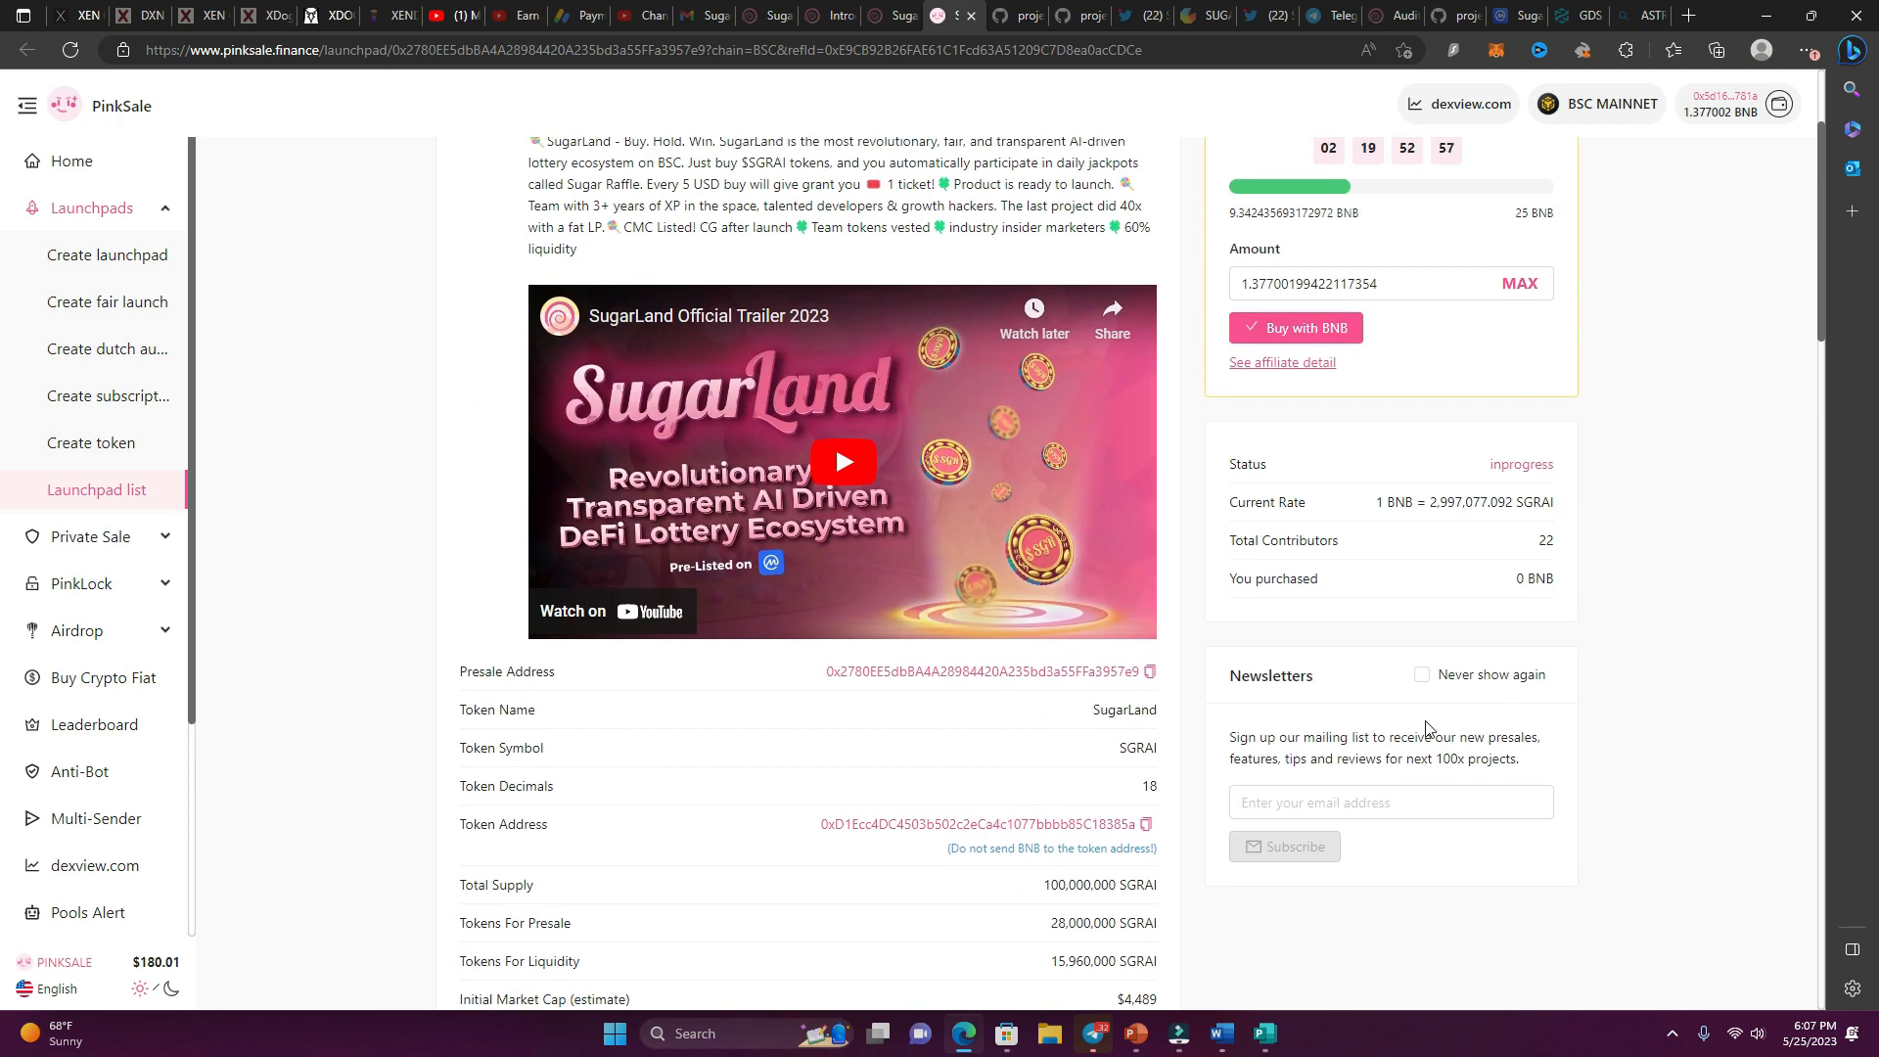
{"action": "scroll", "scroll_direction": "down", "scroll_amount": 3}
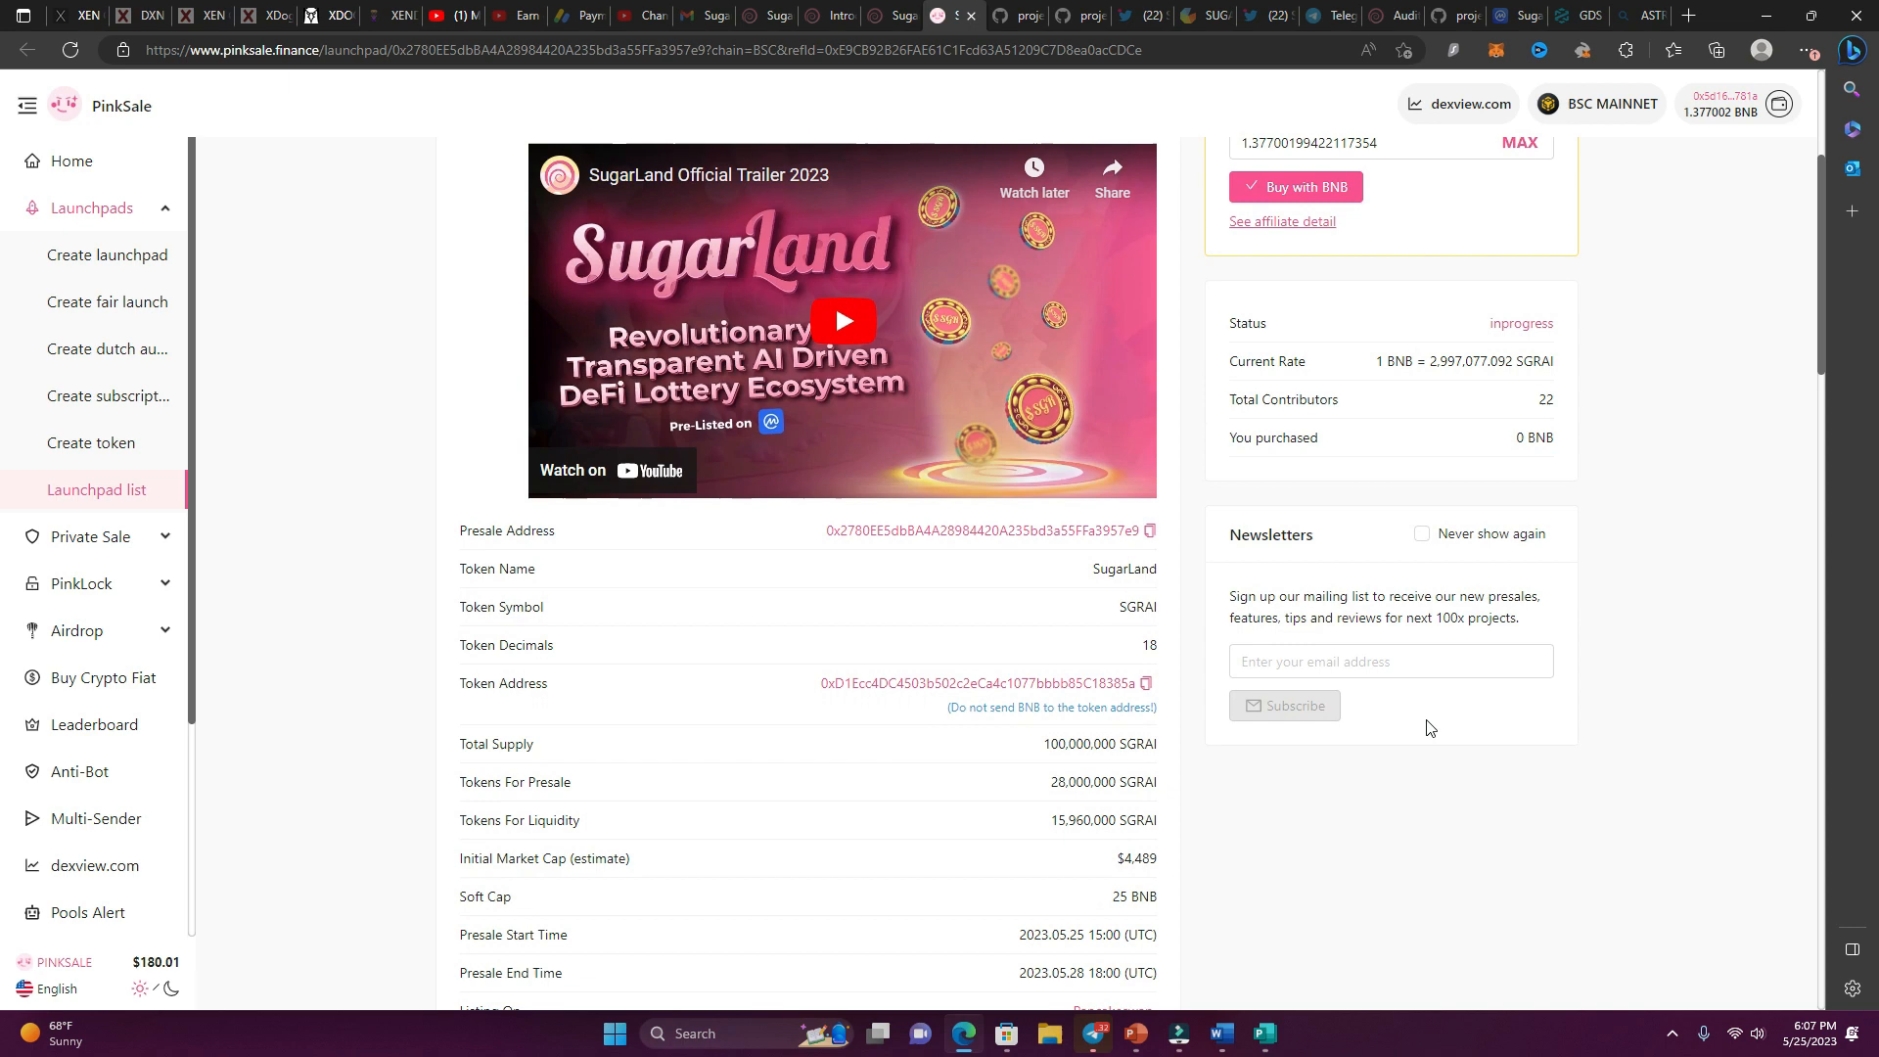
{"action": "scroll", "scroll_direction": "down", "scroll_amount": 3}
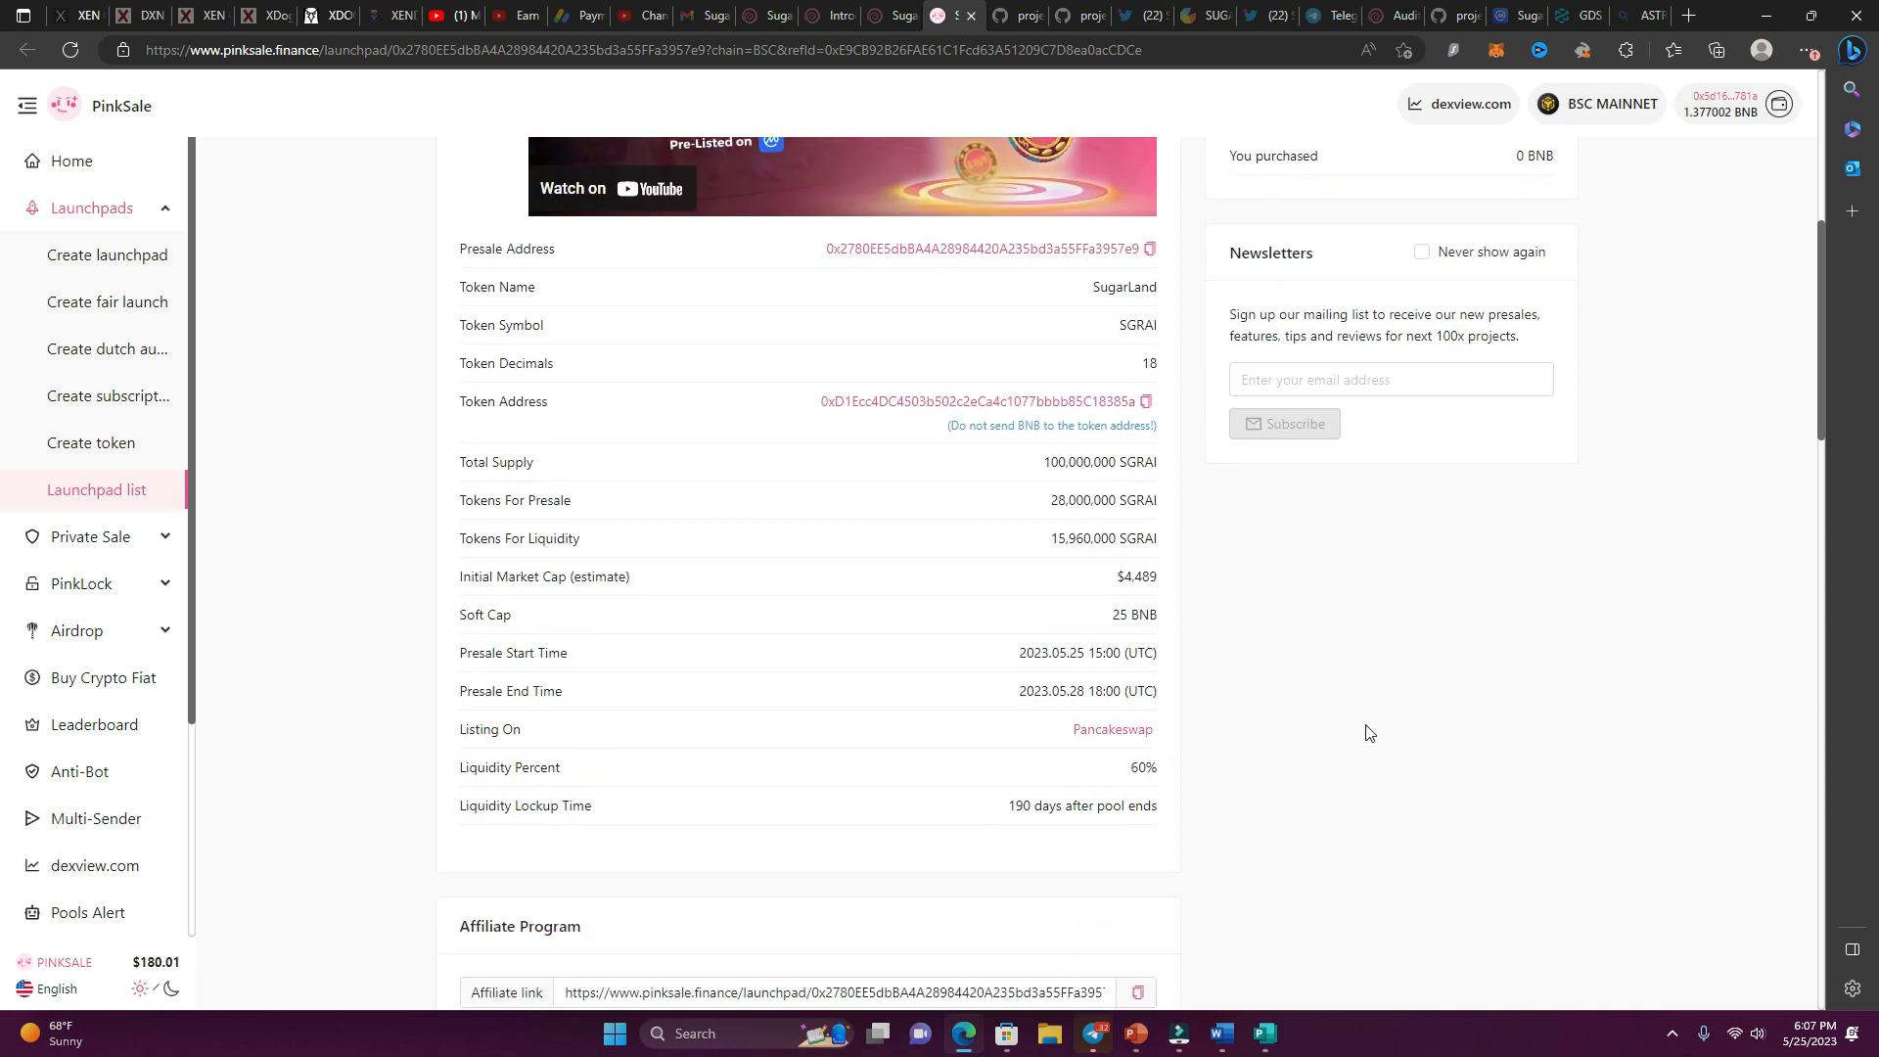
{"action": "mouse_move", "coordinate": [1293, 812]}
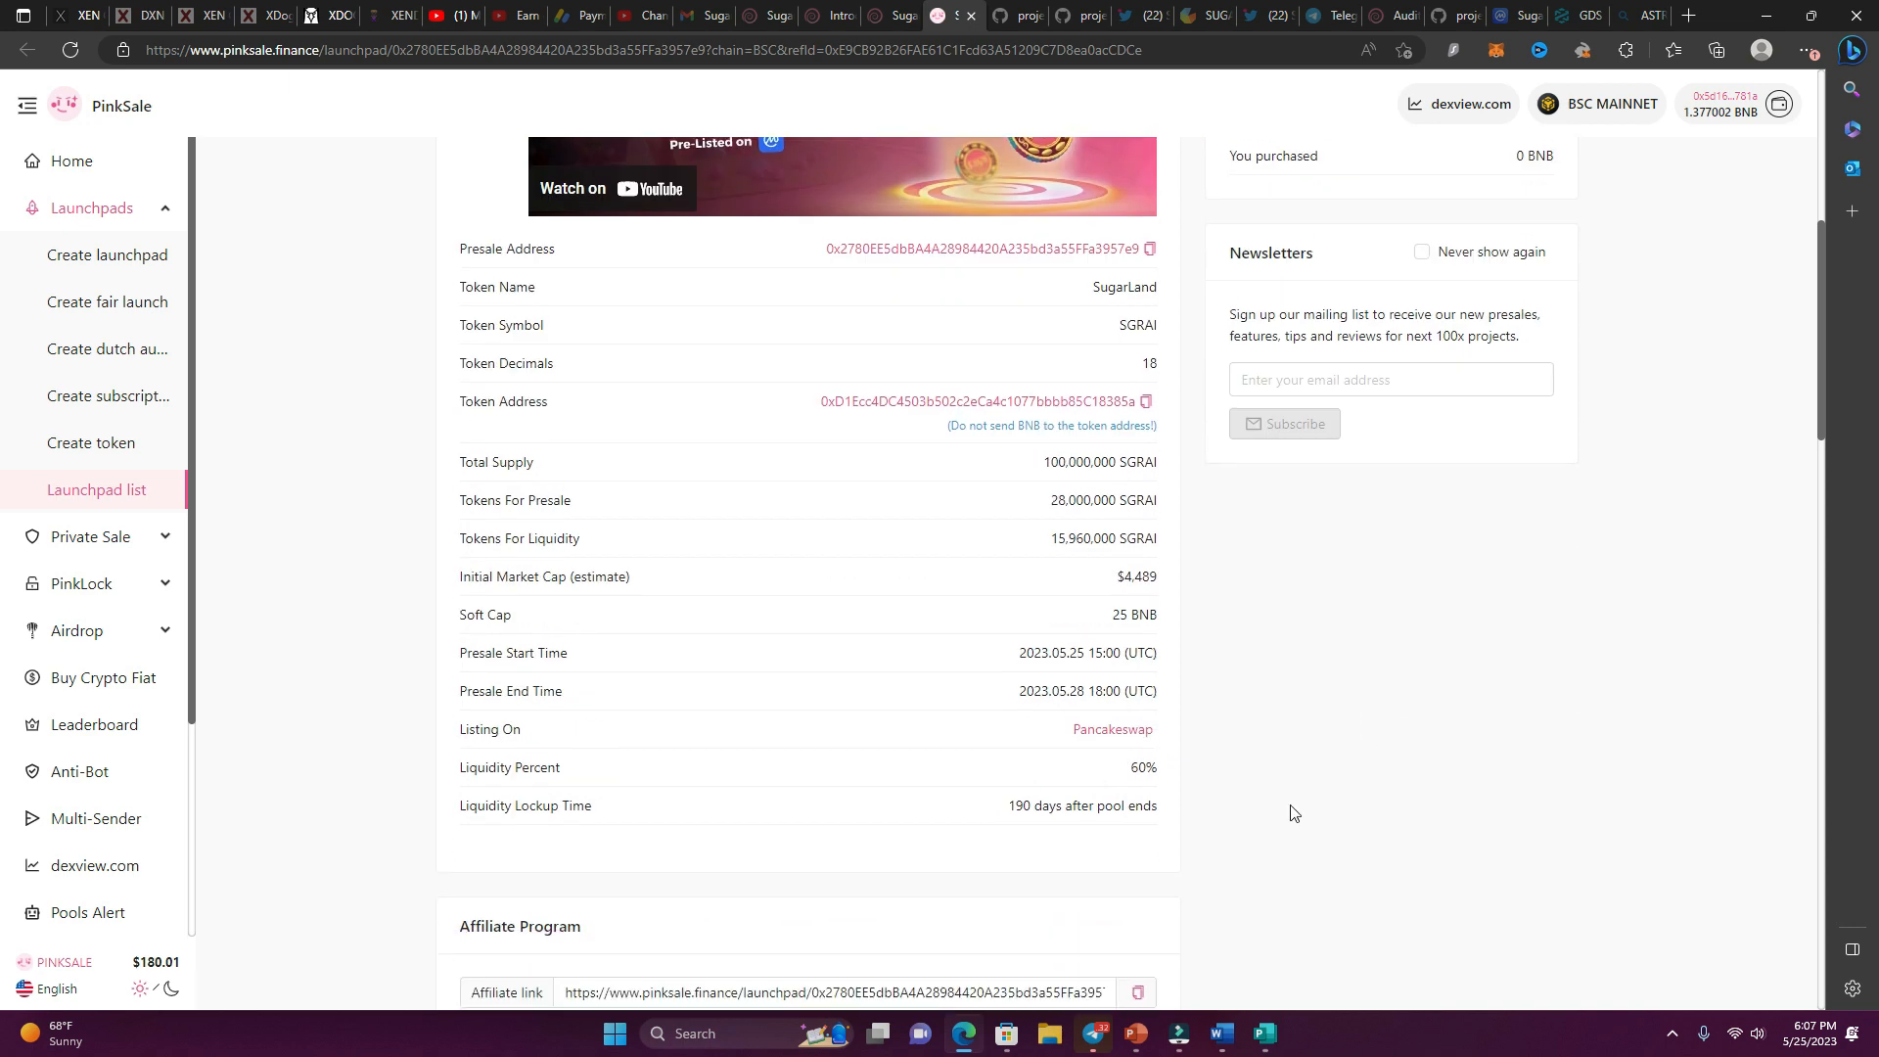
{"action": "mouse_move", "coordinate": [1315, 773]}
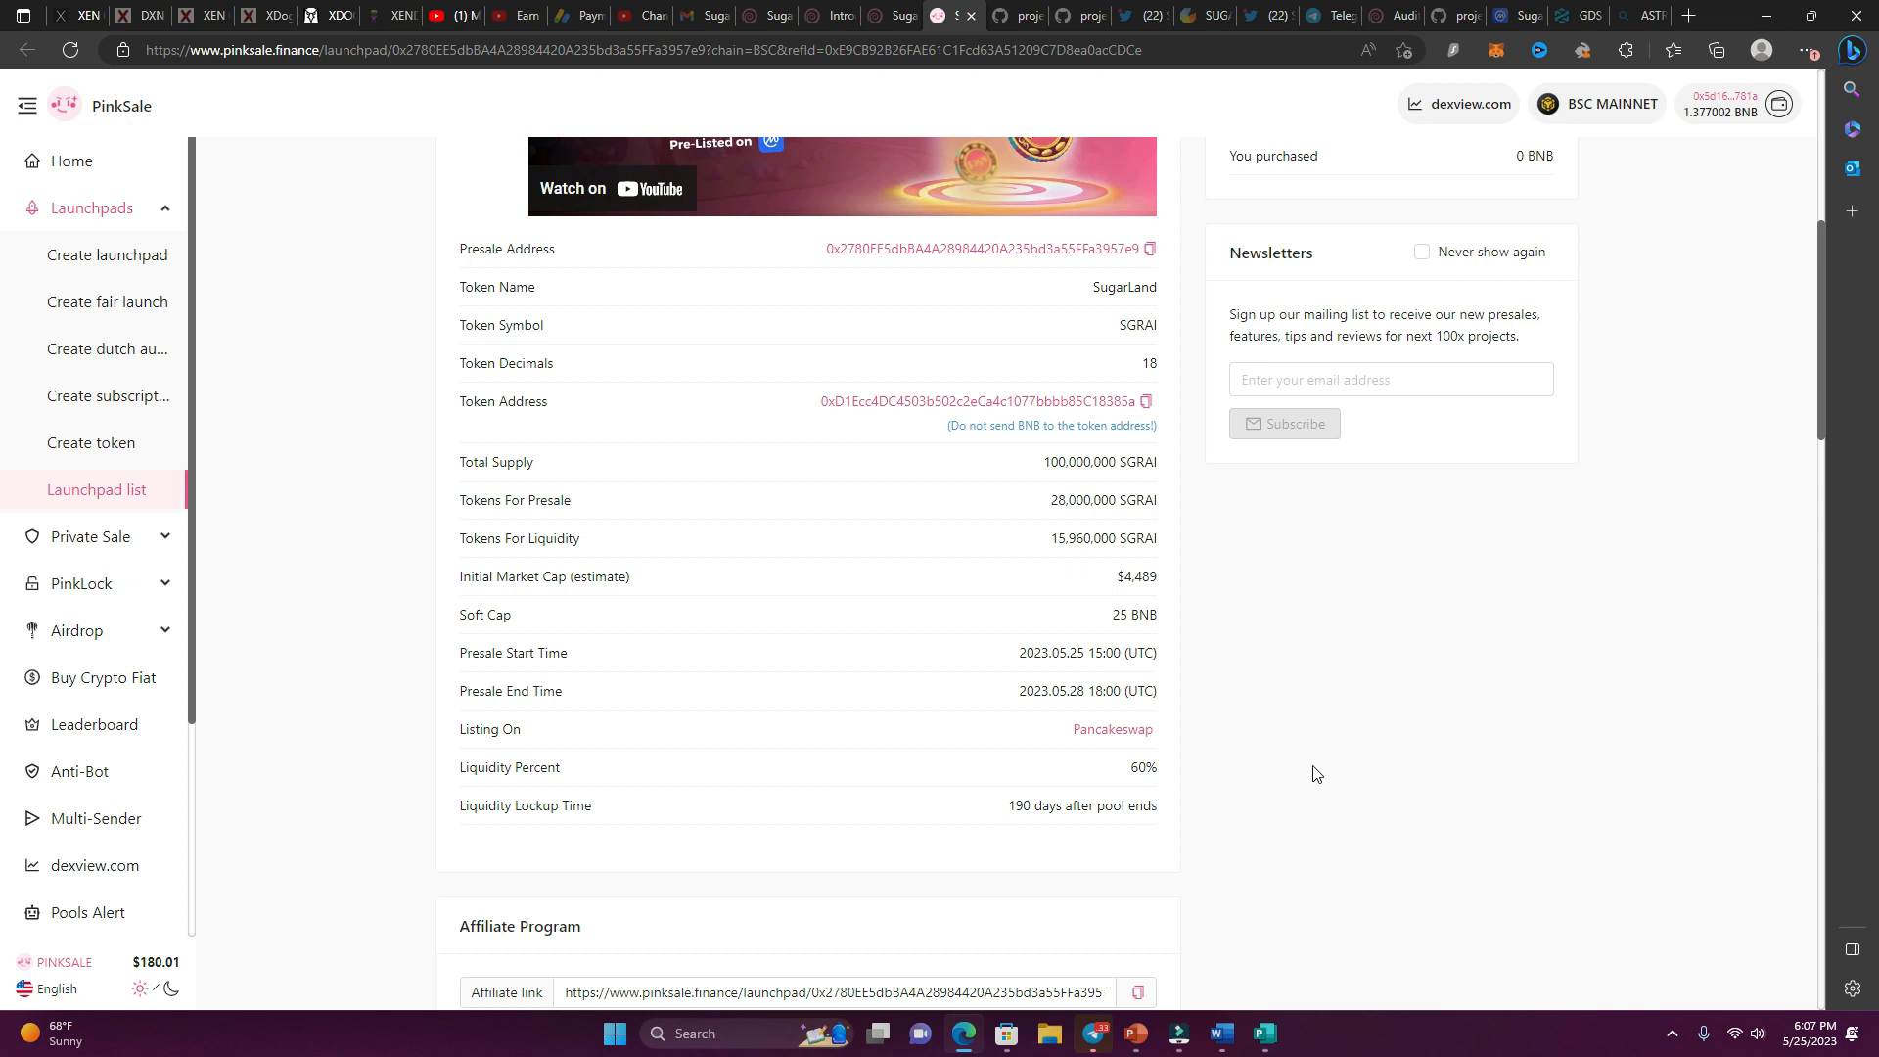
{"action": "mouse_move", "coordinate": [1323, 714]}
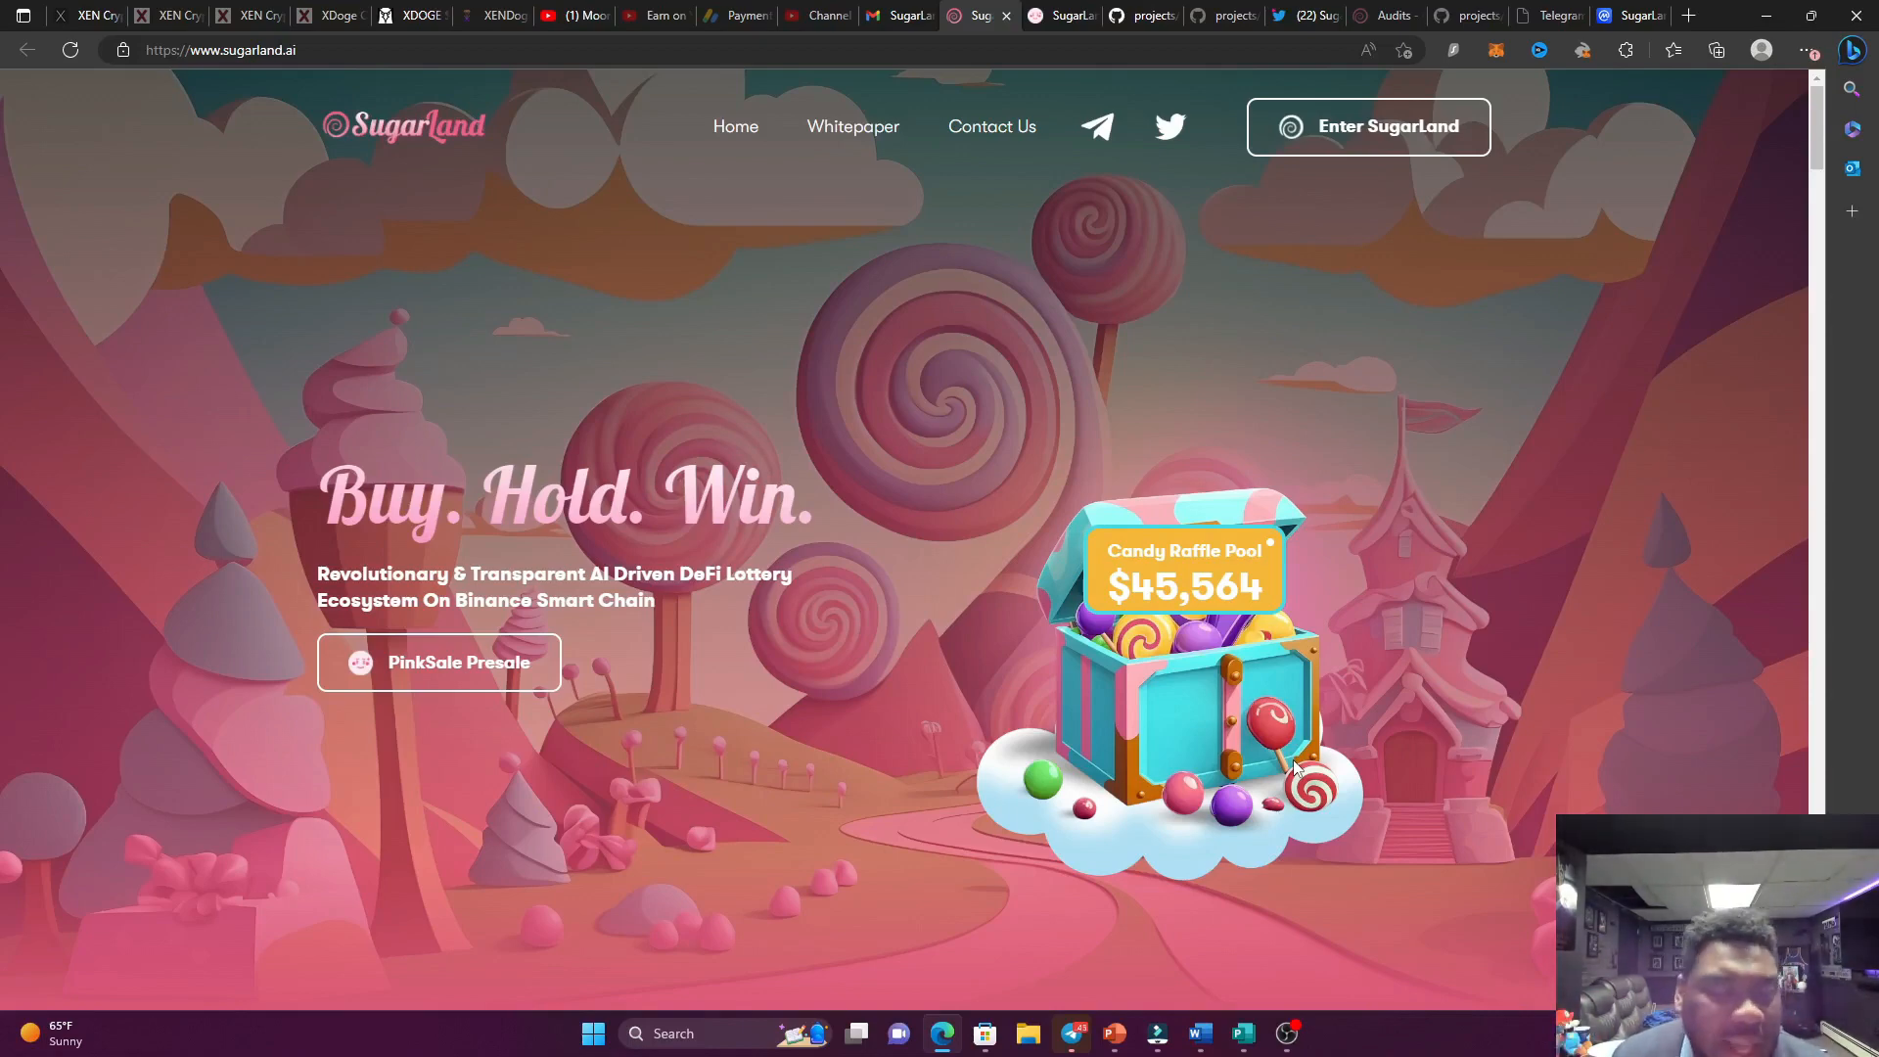
{"action": "mouse_move", "coordinate": [1247, 679]}
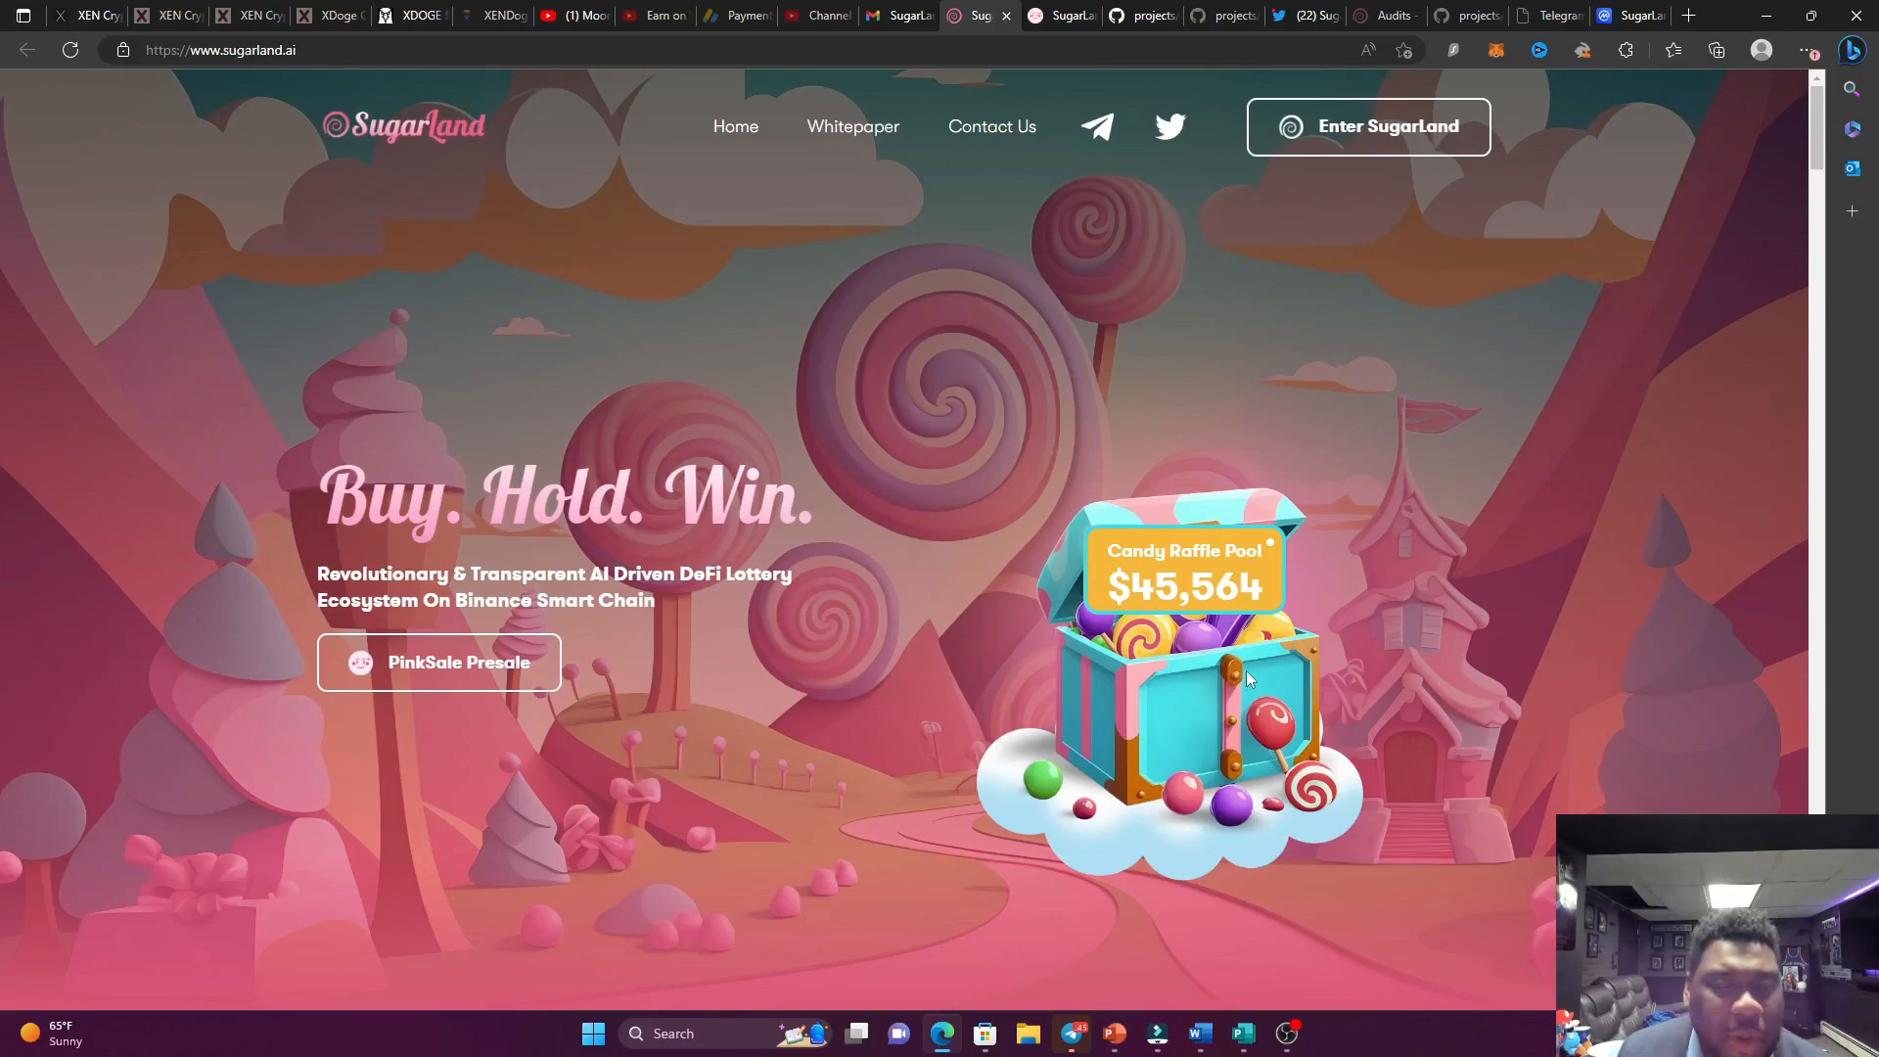
{"action": "mouse_move", "coordinate": [1034, 666]}
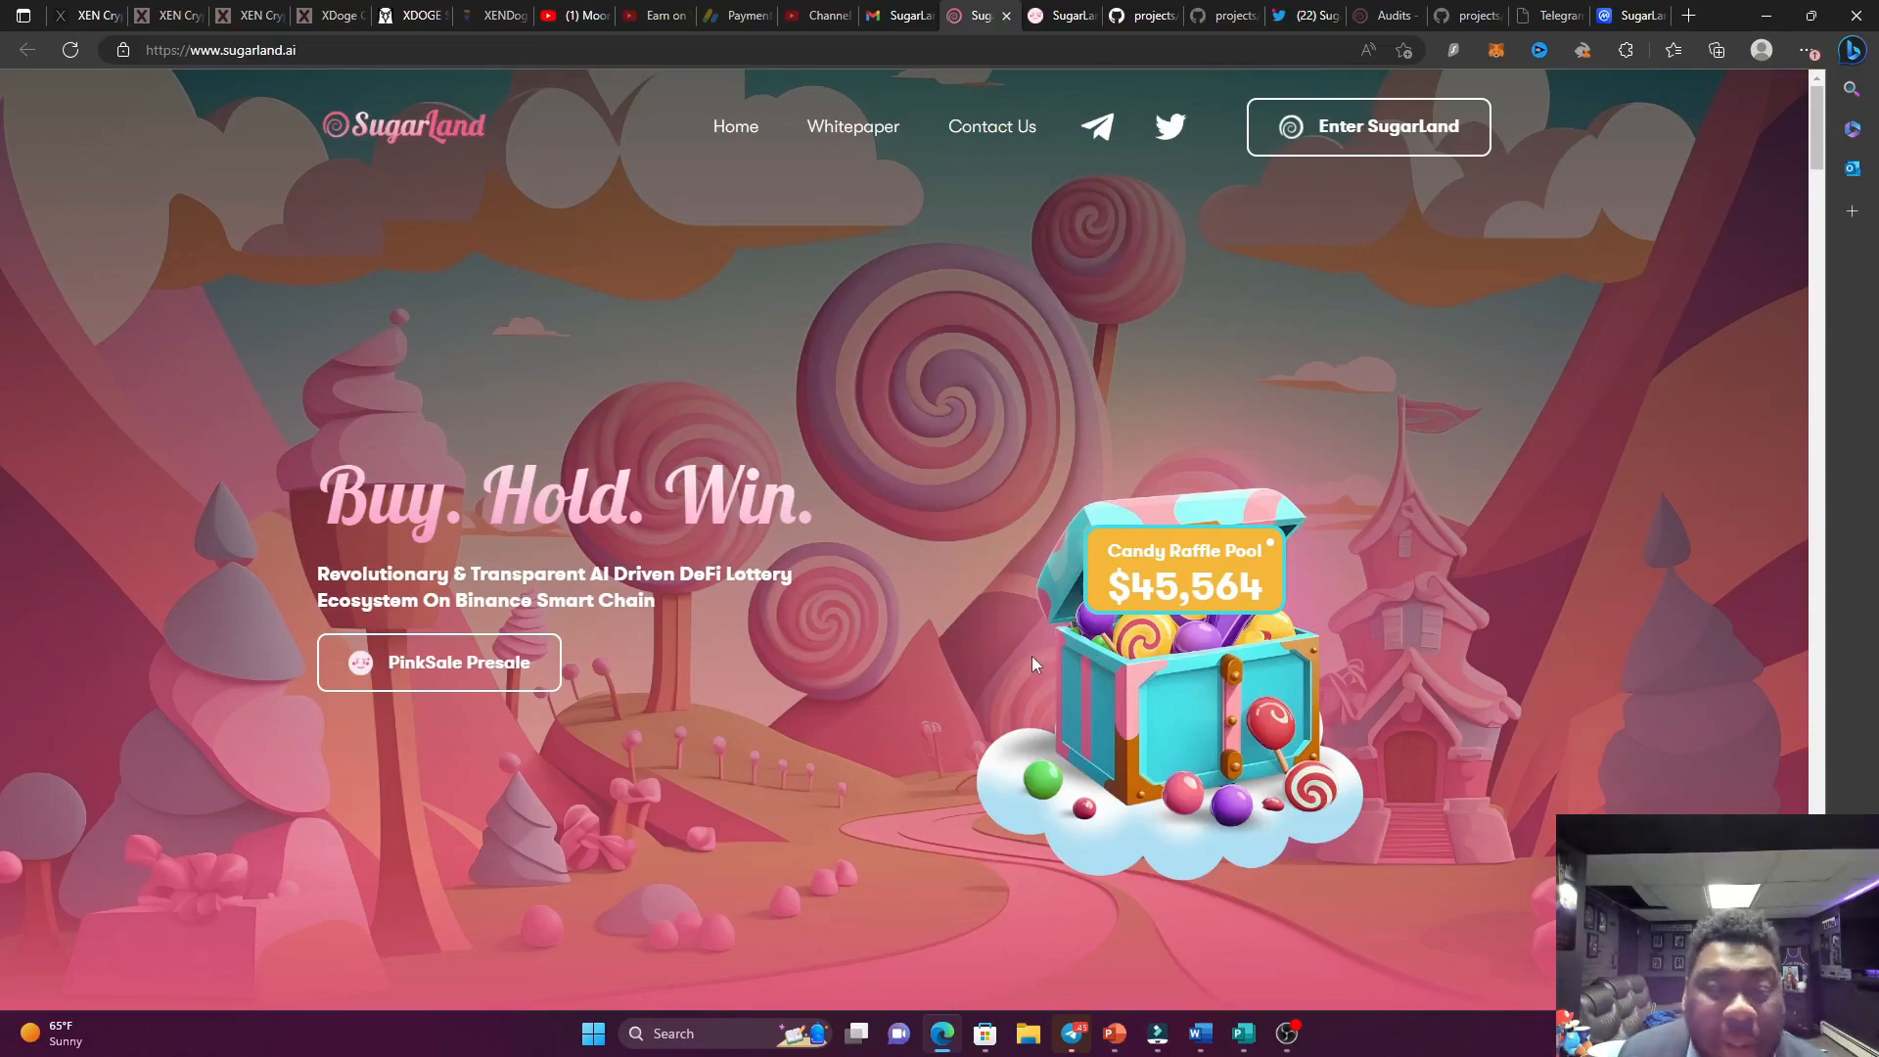
Scroll sugarland.ai past About and the trailer to the presale competitions and $SGRAI tokenomics.
{"action": "scroll", "scroll_direction": "down", "scroll_amount": 3}
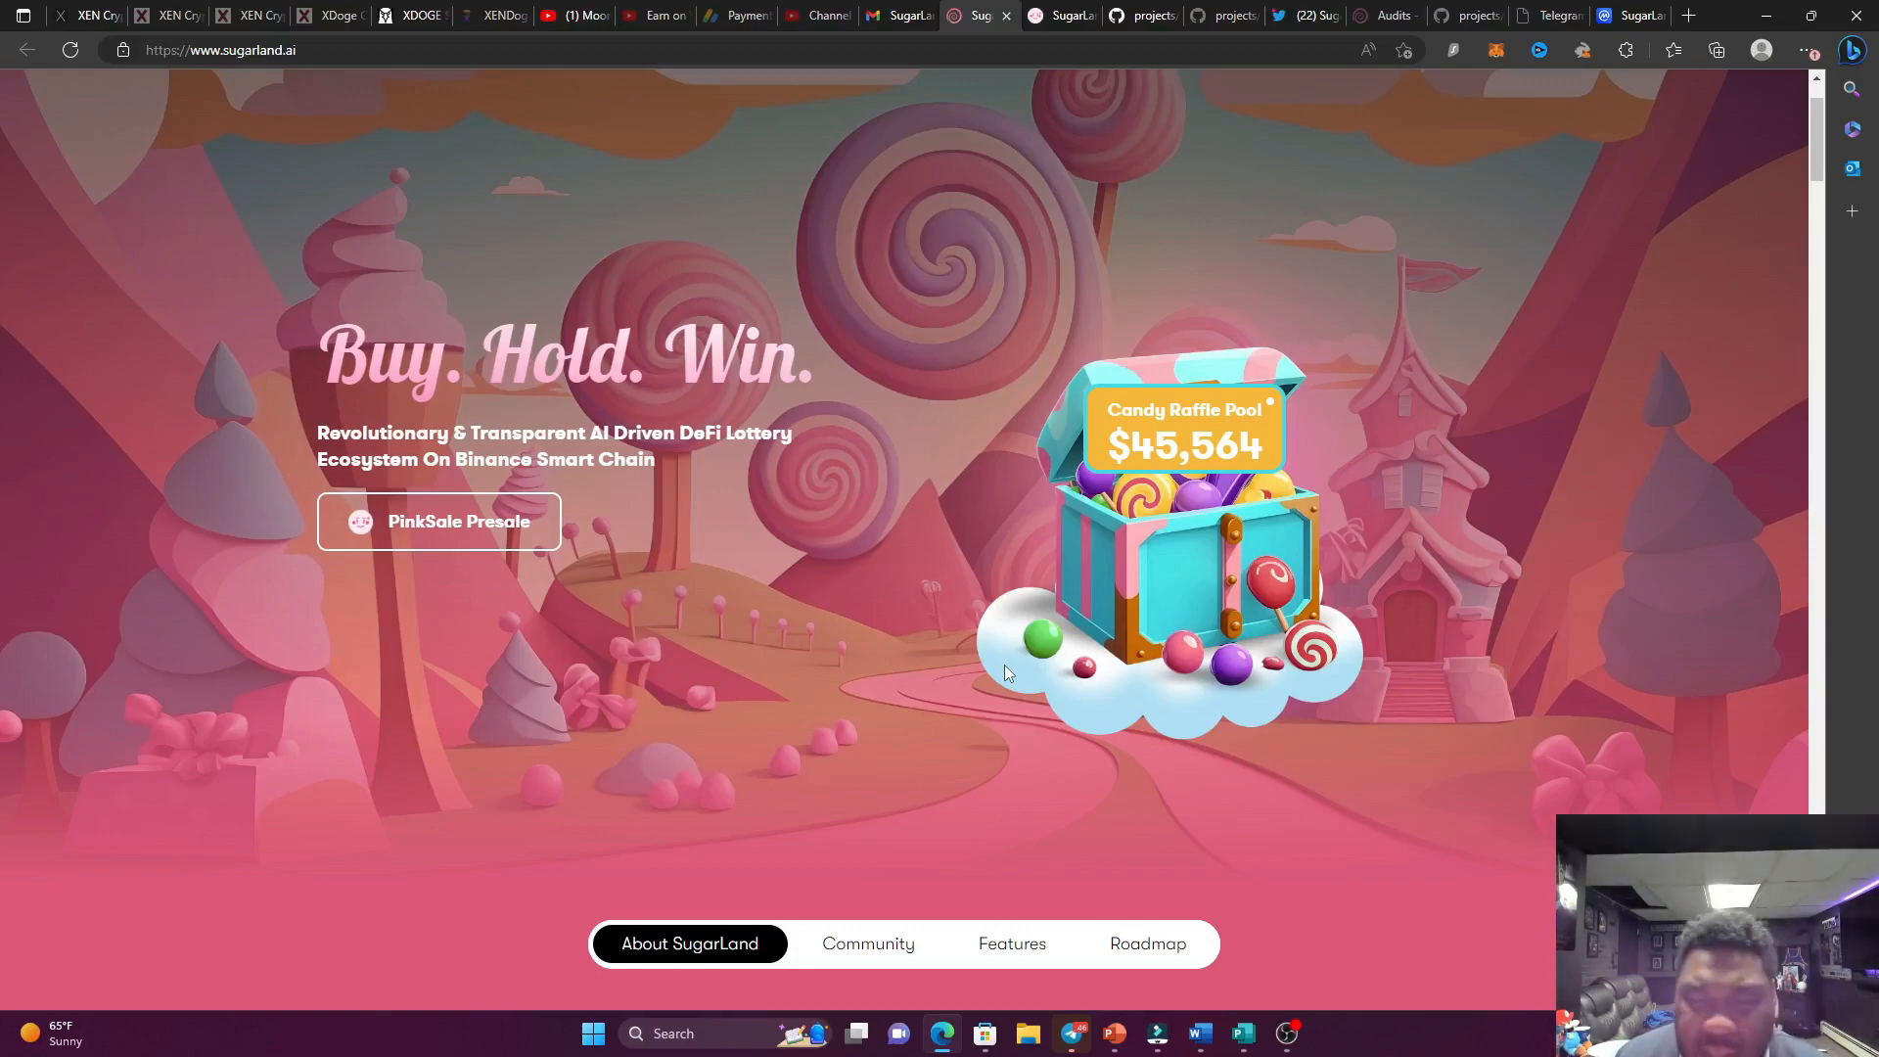
{"action": "scroll", "scroll_direction": "down", "scroll_amount": 3}
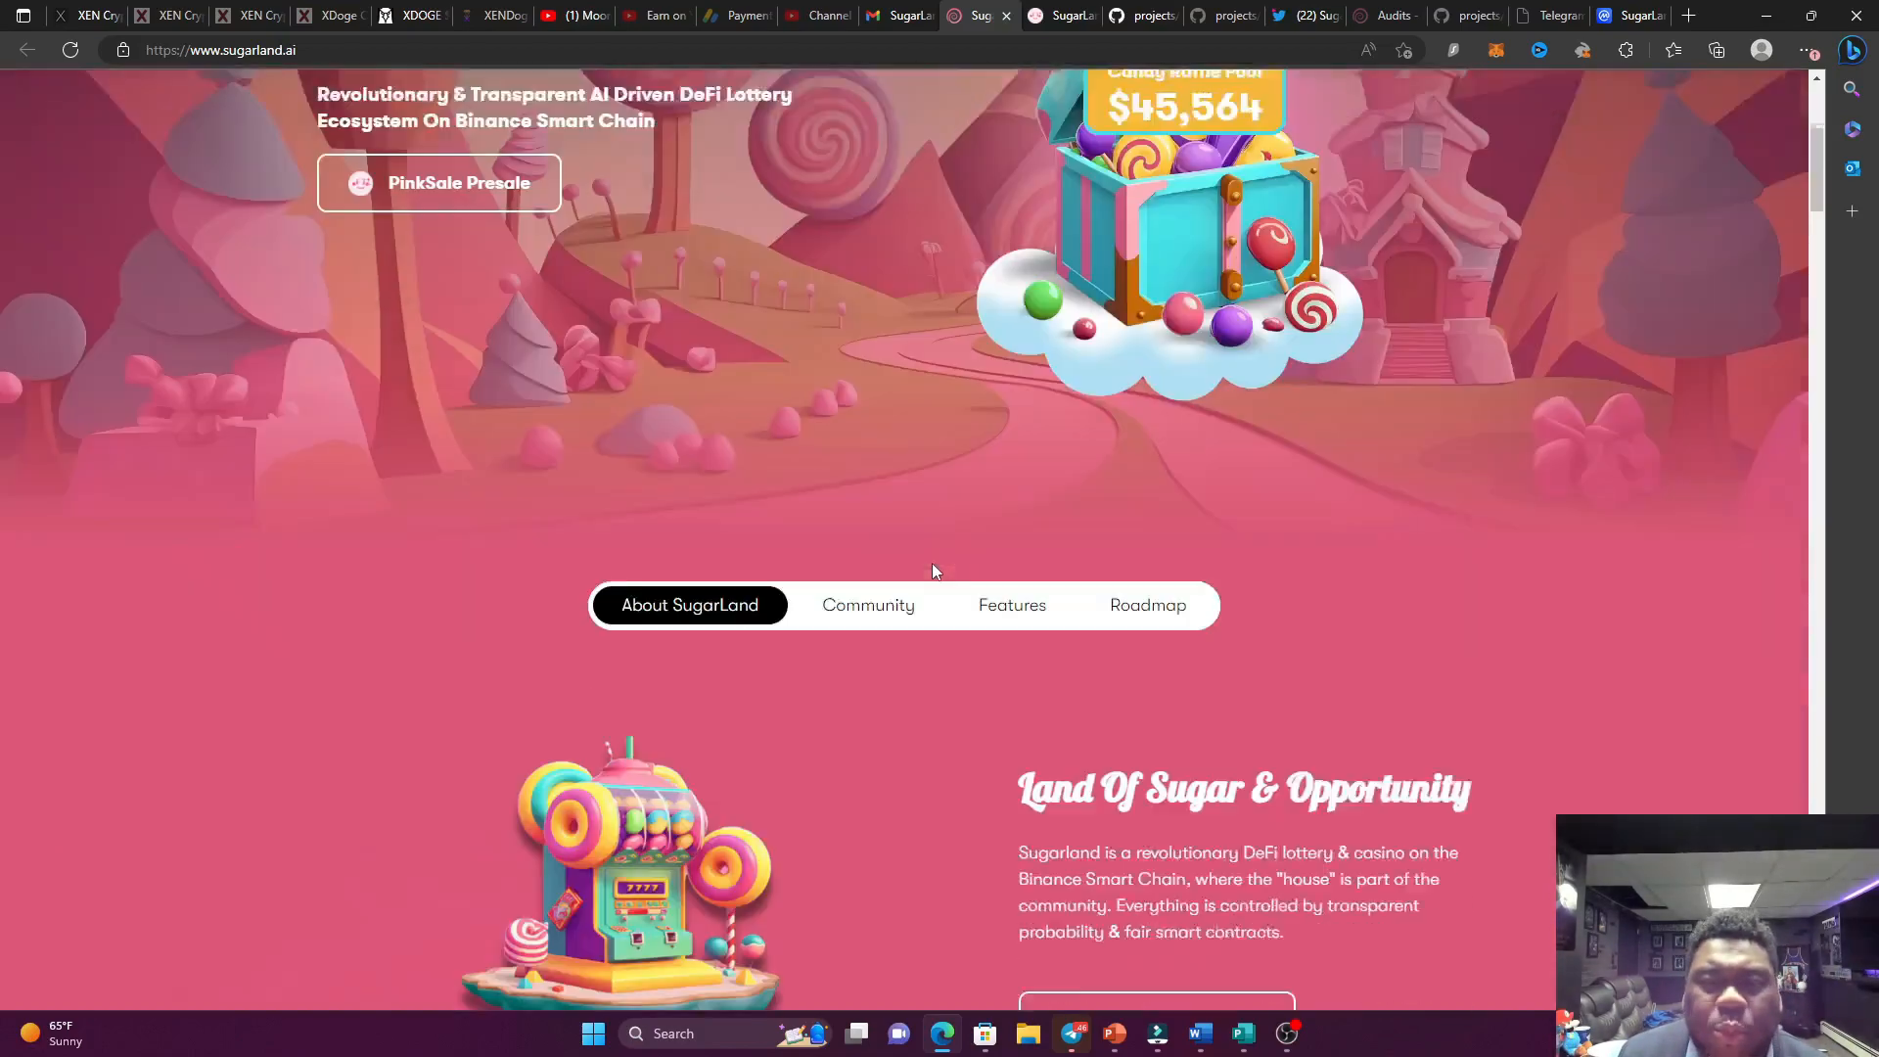
{"action": "scroll", "scroll_direction": "down", "scroll_amount": 3}
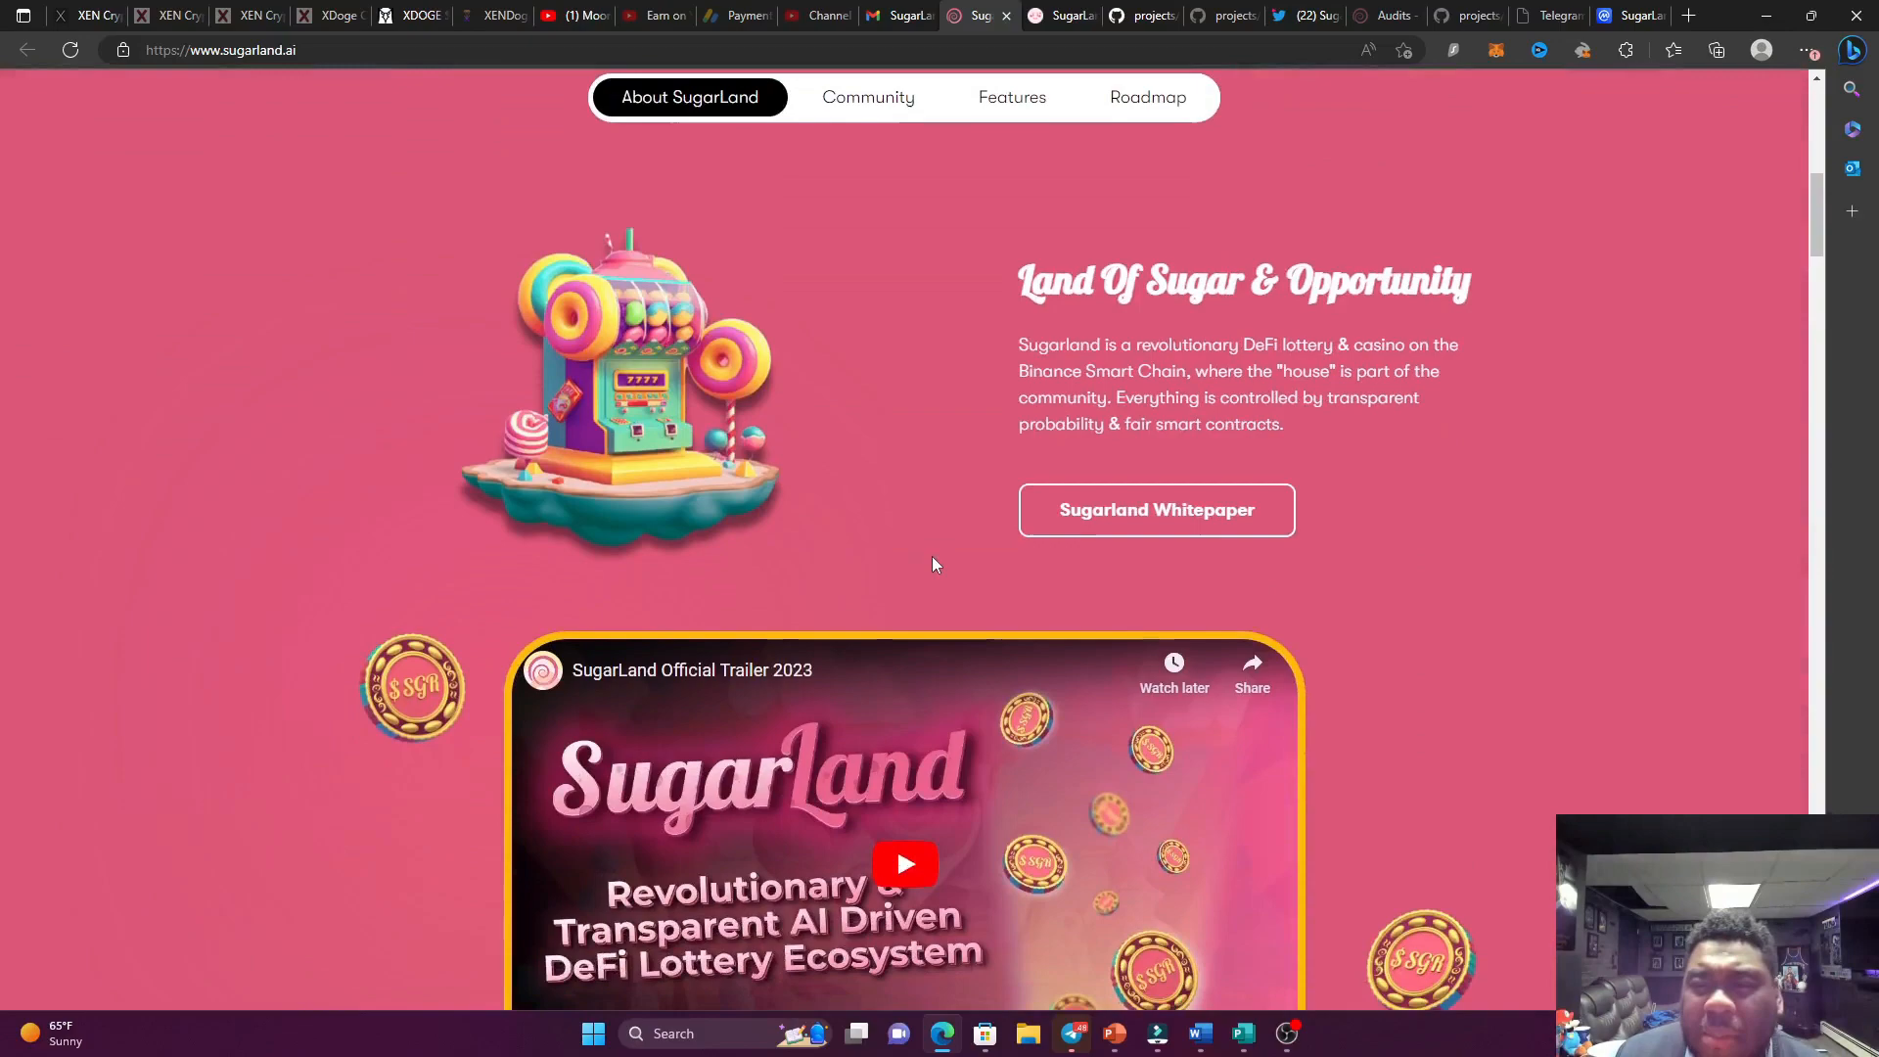
{"action": "scroll", "scroll_direction": "down", "scroll_amount": 3}
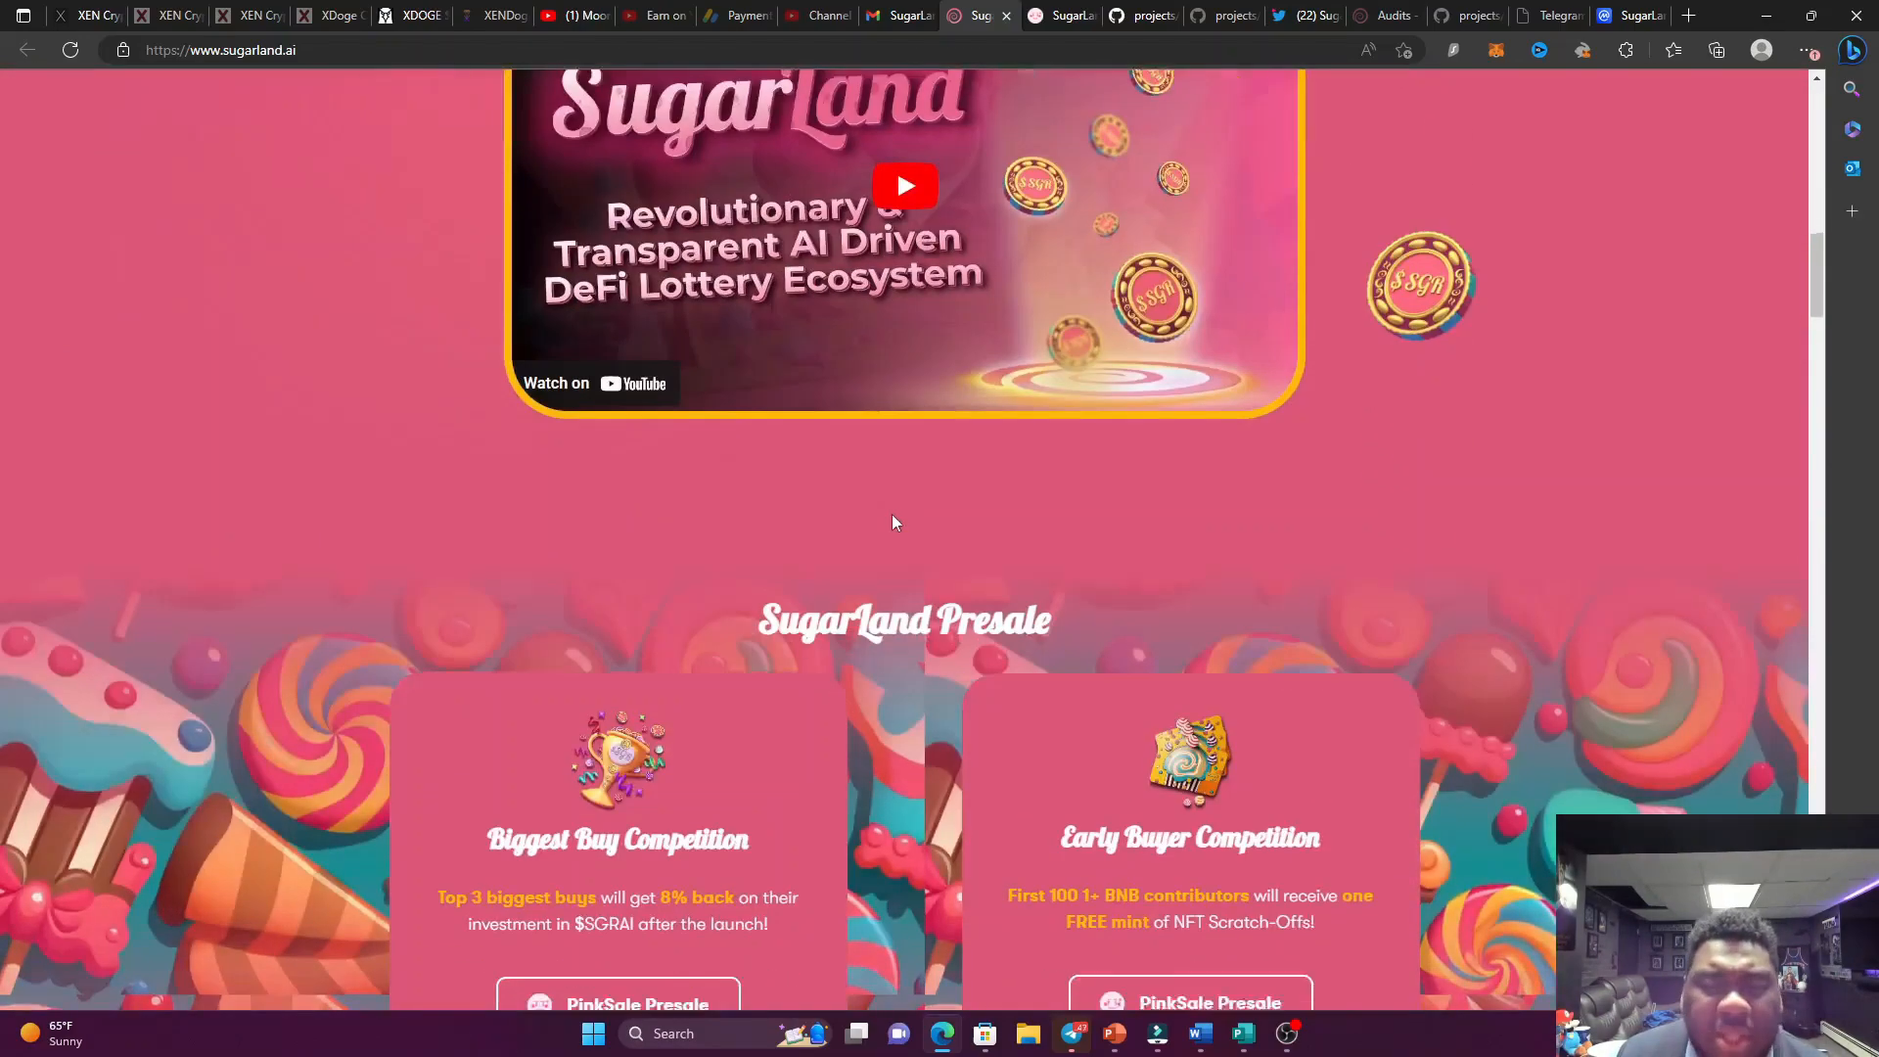
{"action": "scroll", "scroll_direction": "down", "scroll_amount": 3}
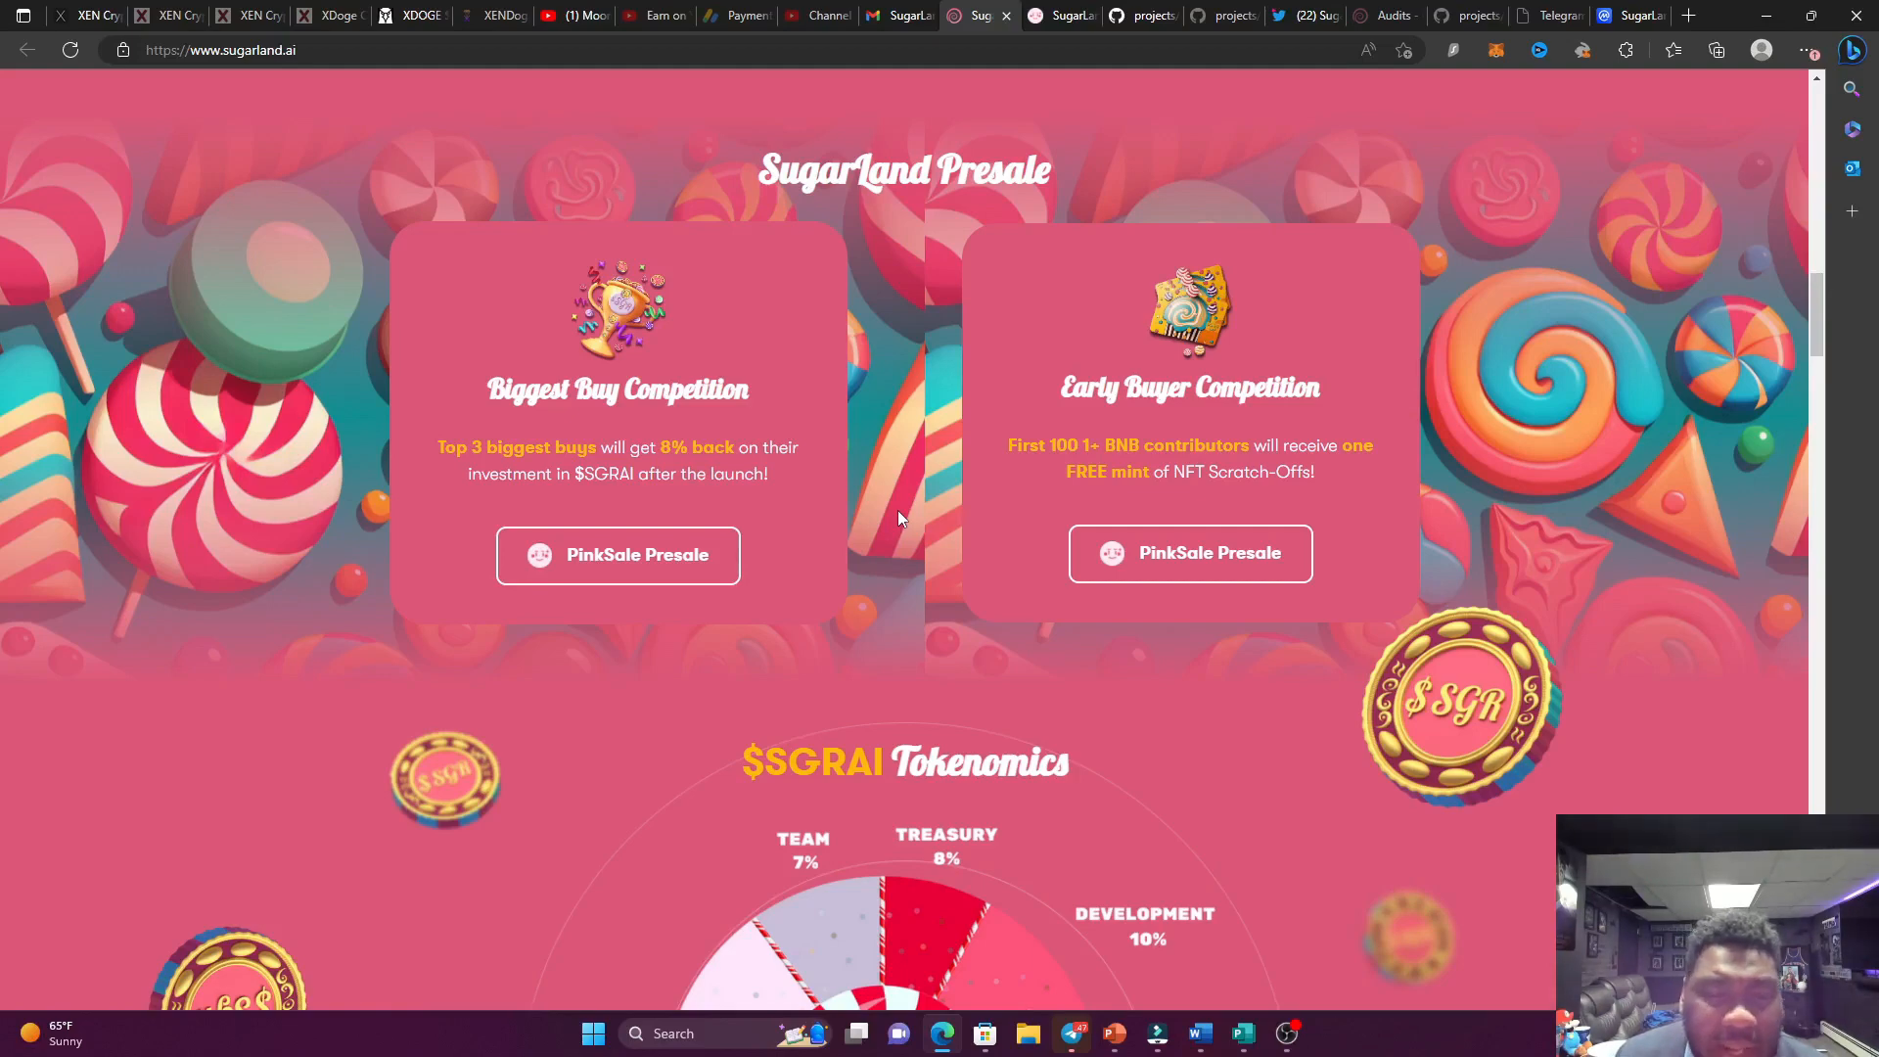
{"action": "scroll", "scroll_direction": "down", "scroll_amount": 3}
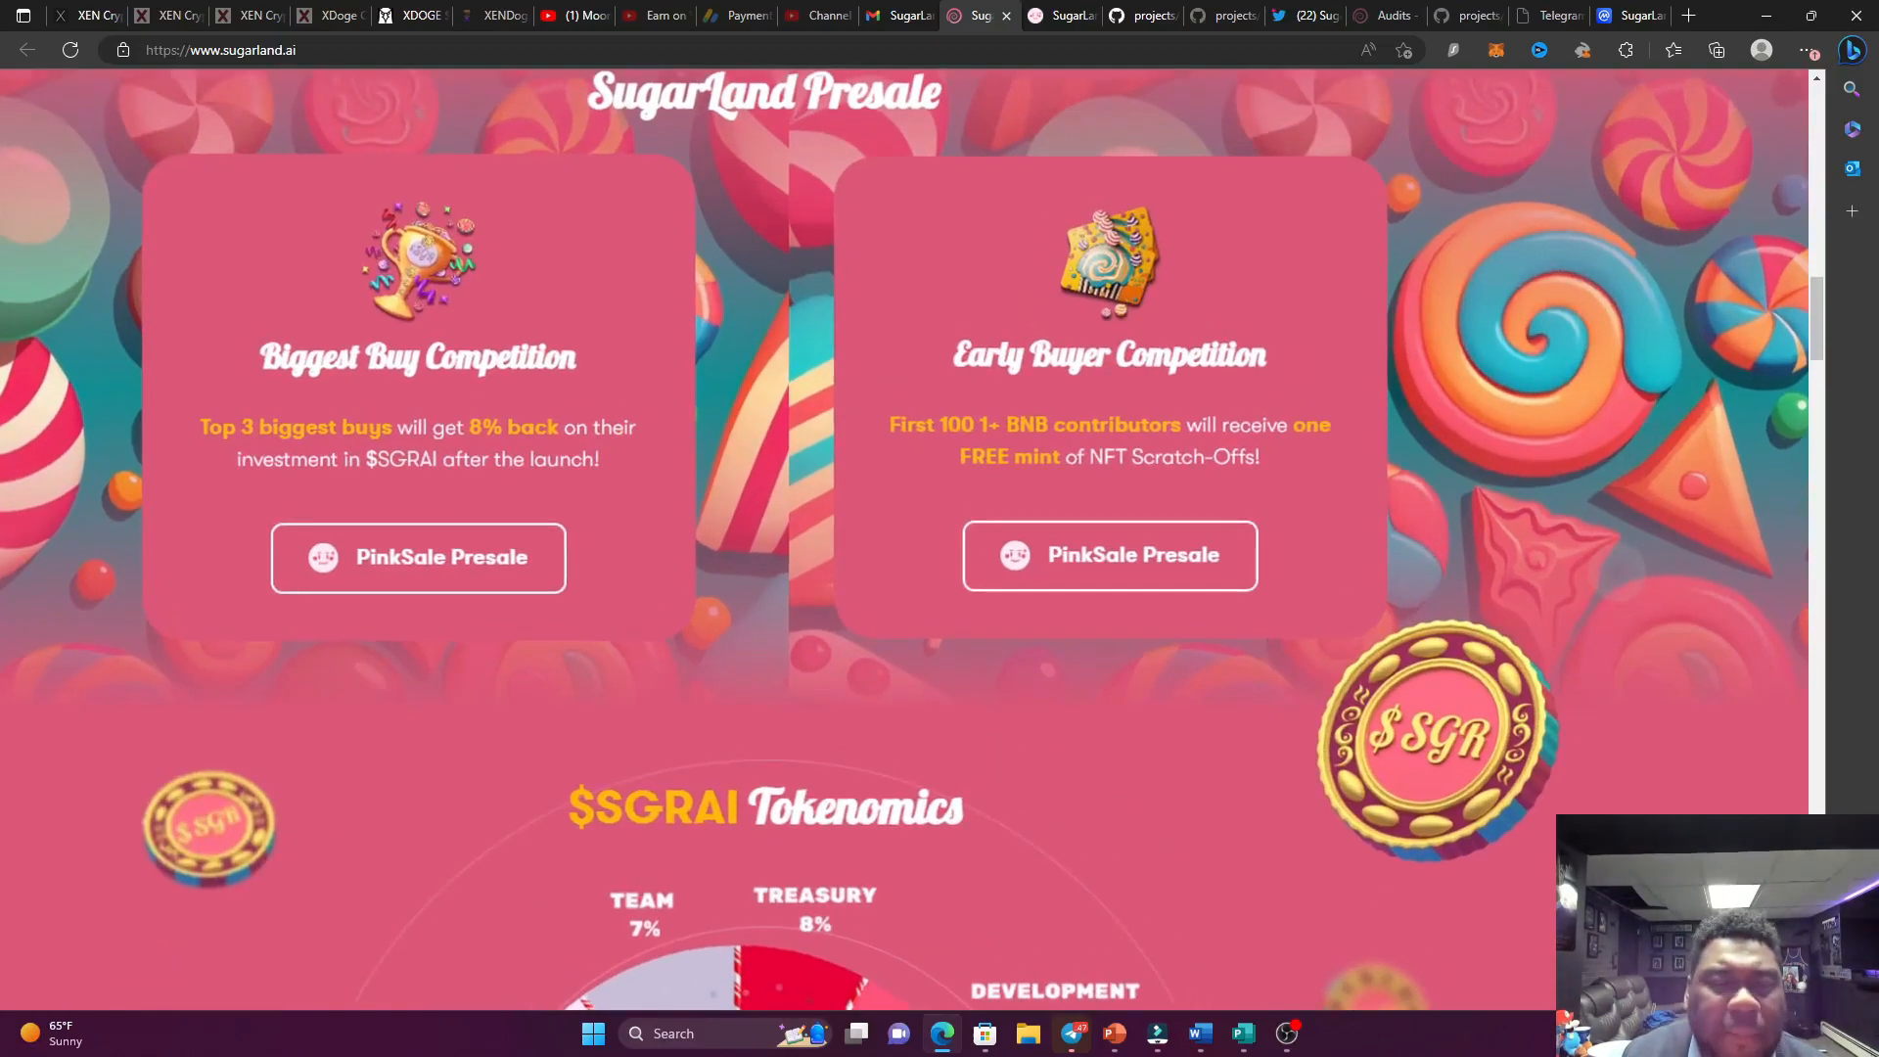
{"action": "scroll", "scroll_direction": "down", "scroll_amount": 3}
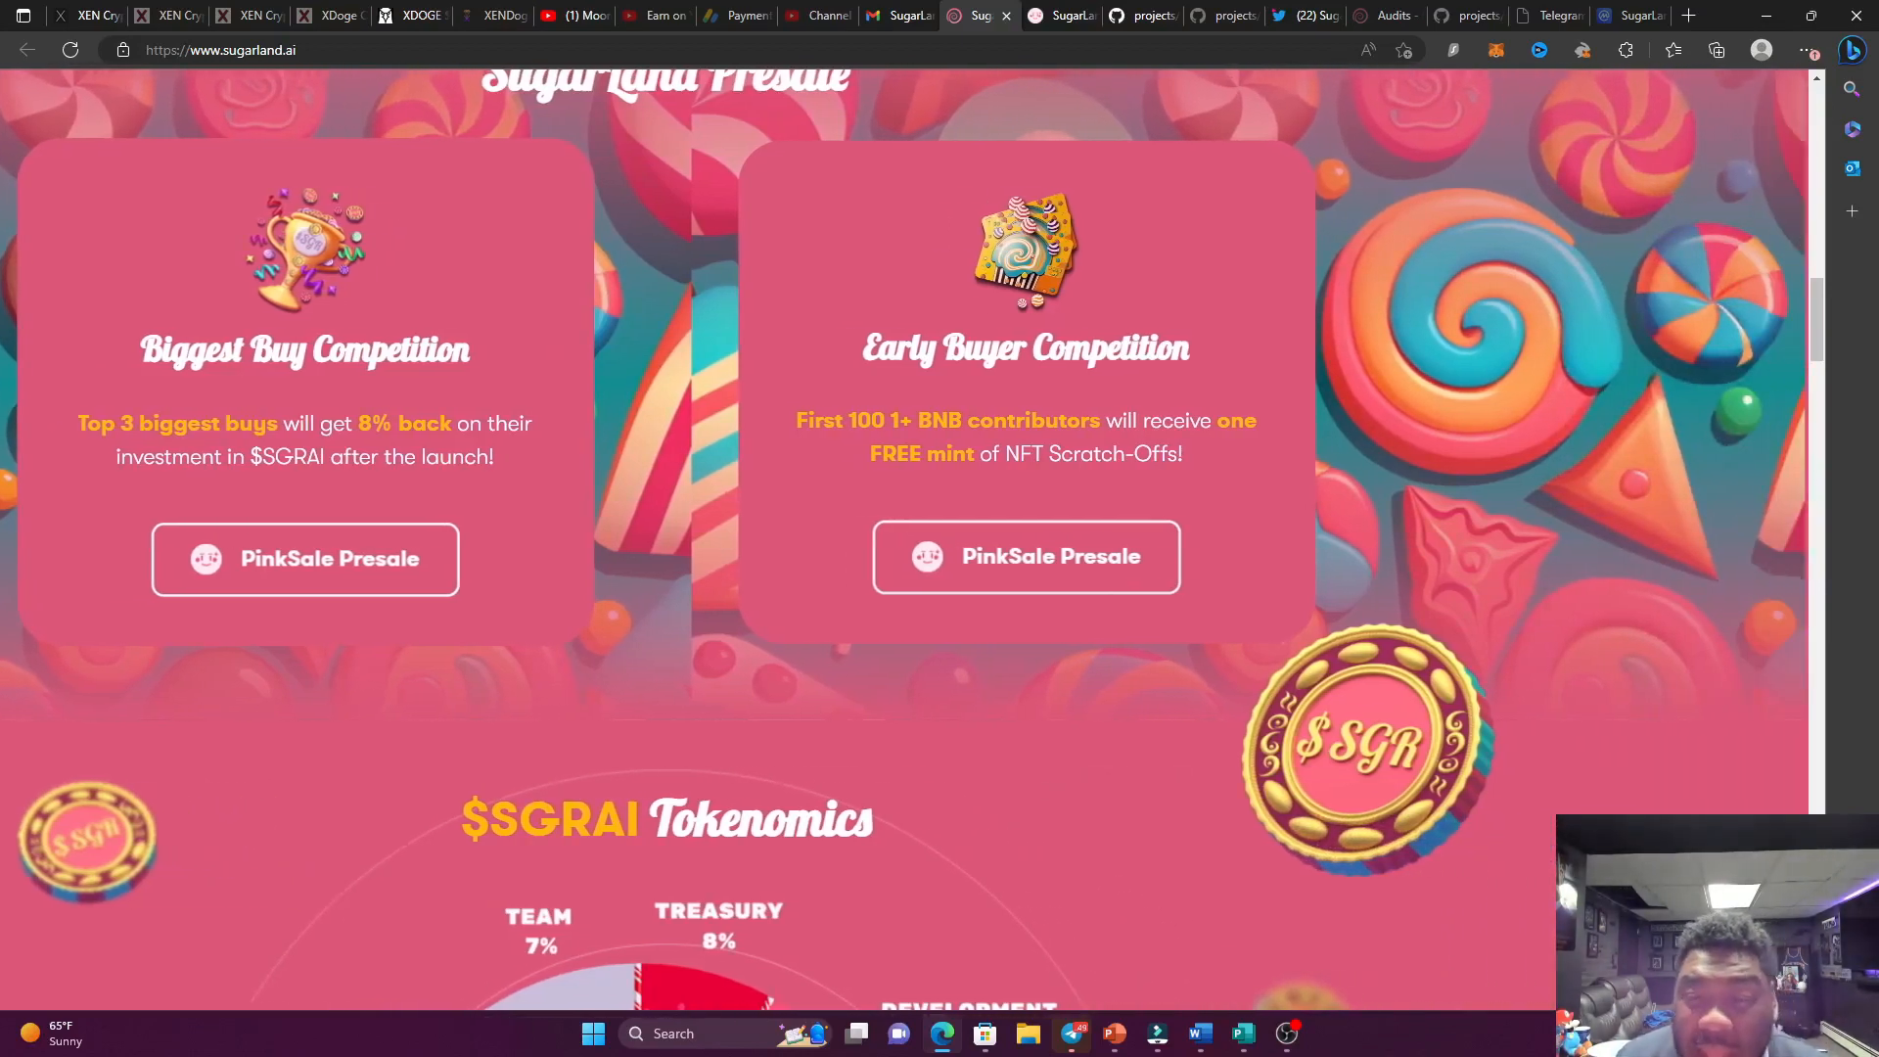
{"action": "mouse_move", "coordinate": [889, 499]}
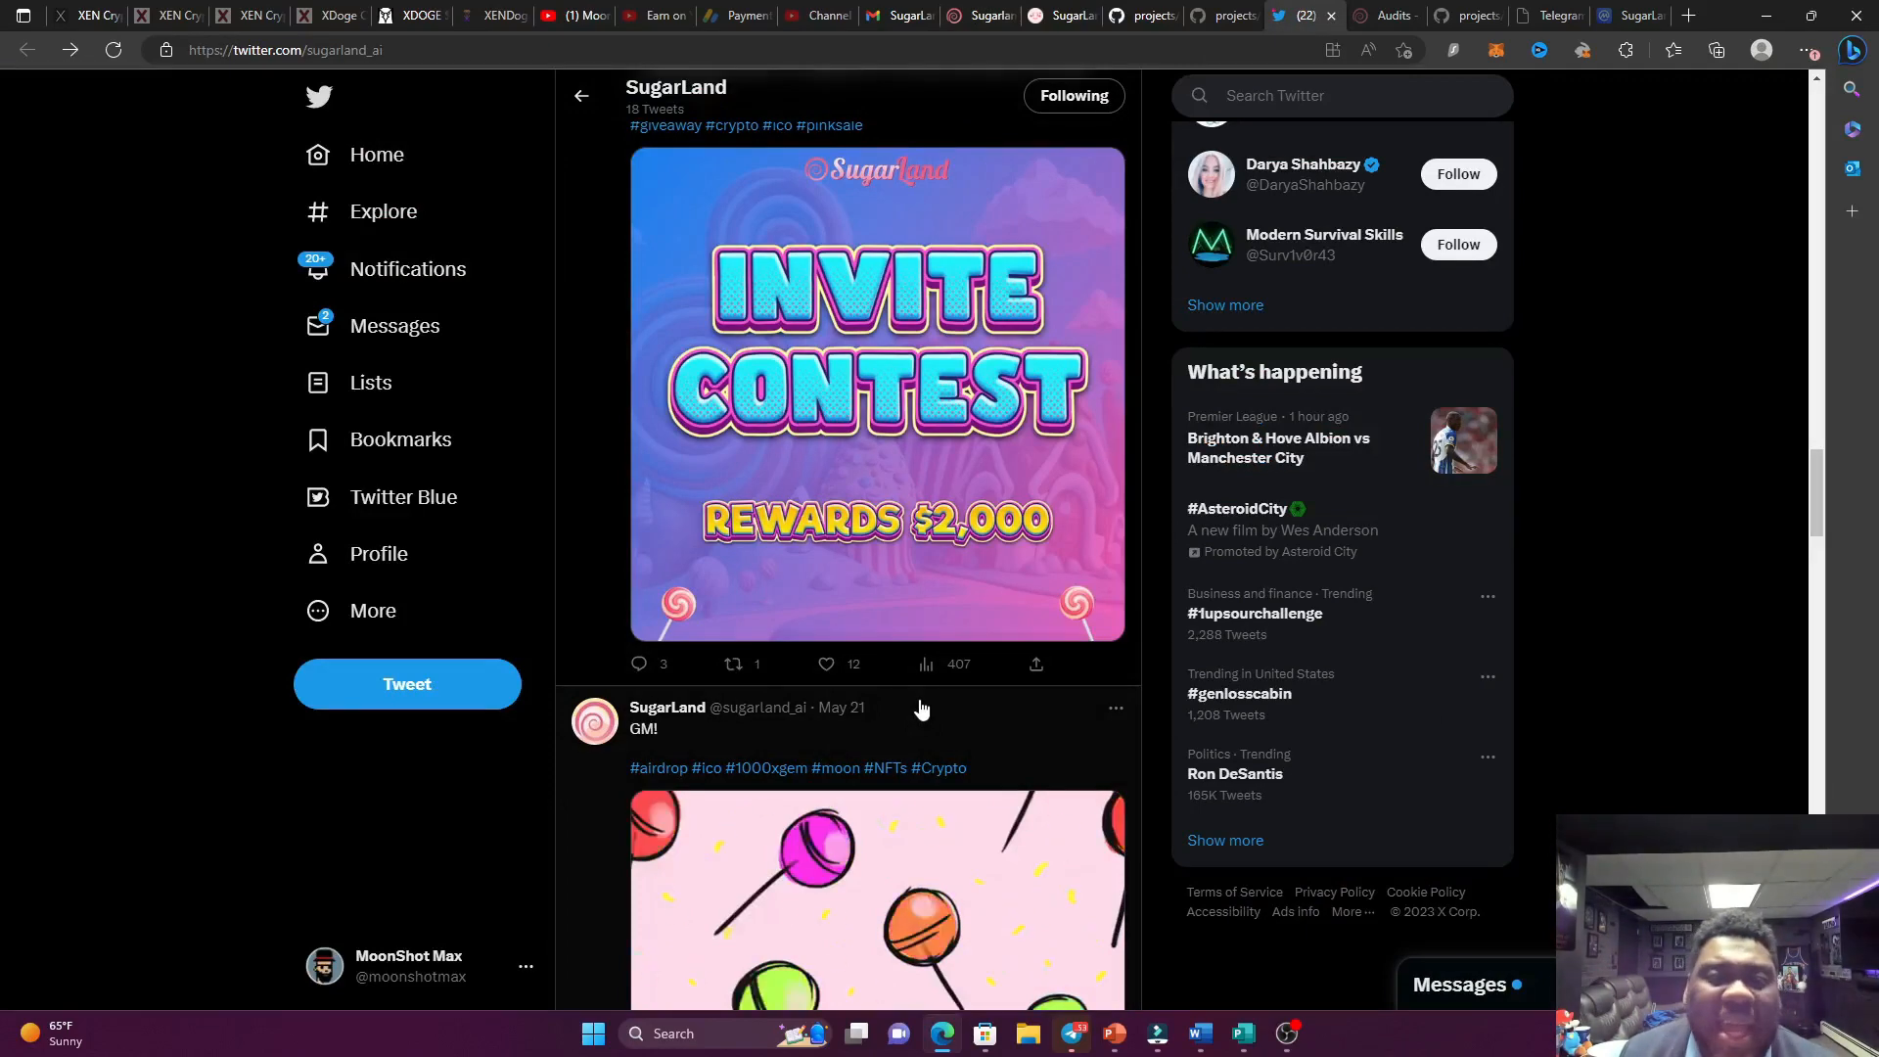
{"action": "mouse_move", "coordinate": [921, 554]}
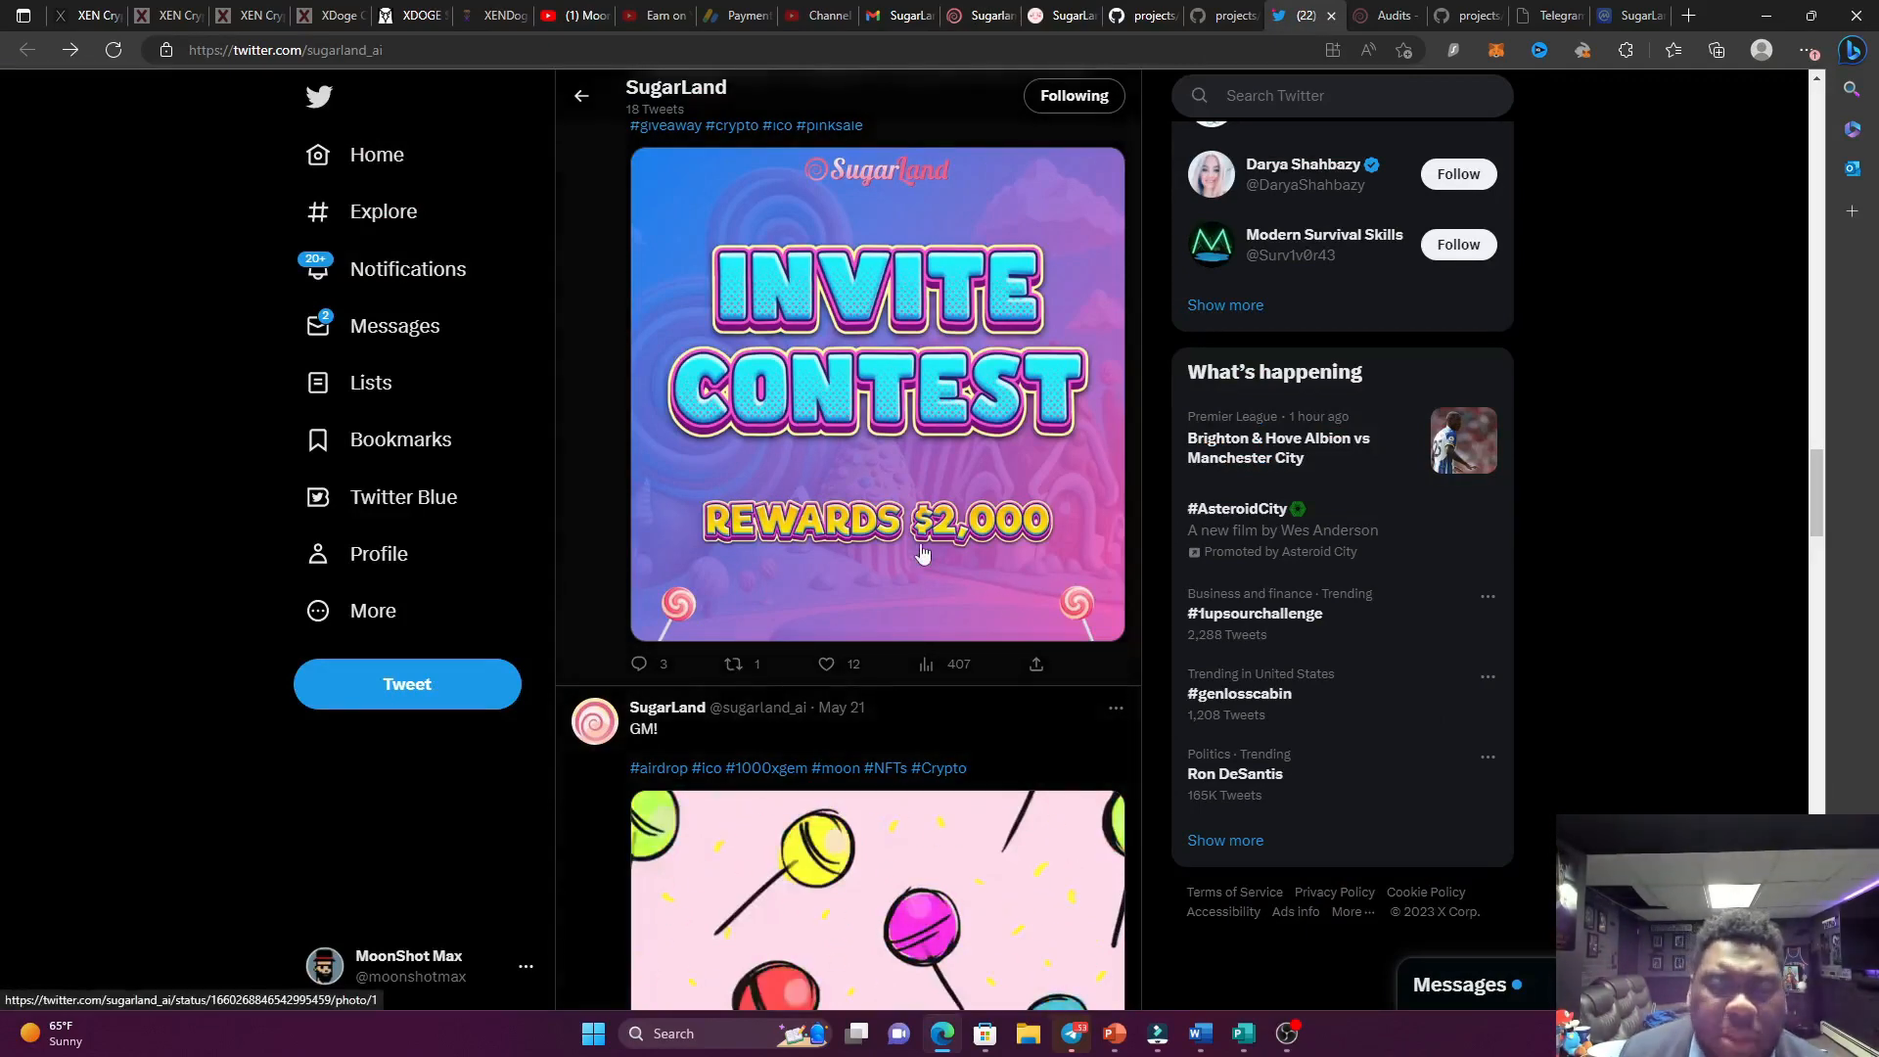
Scroll SugarLand's Twitter feed to the $5,000 airdrop tweet and open its gleam.io giveaway link.
{"action": "scroll", "scroll_direction": "down", "scroll_amount": 3}
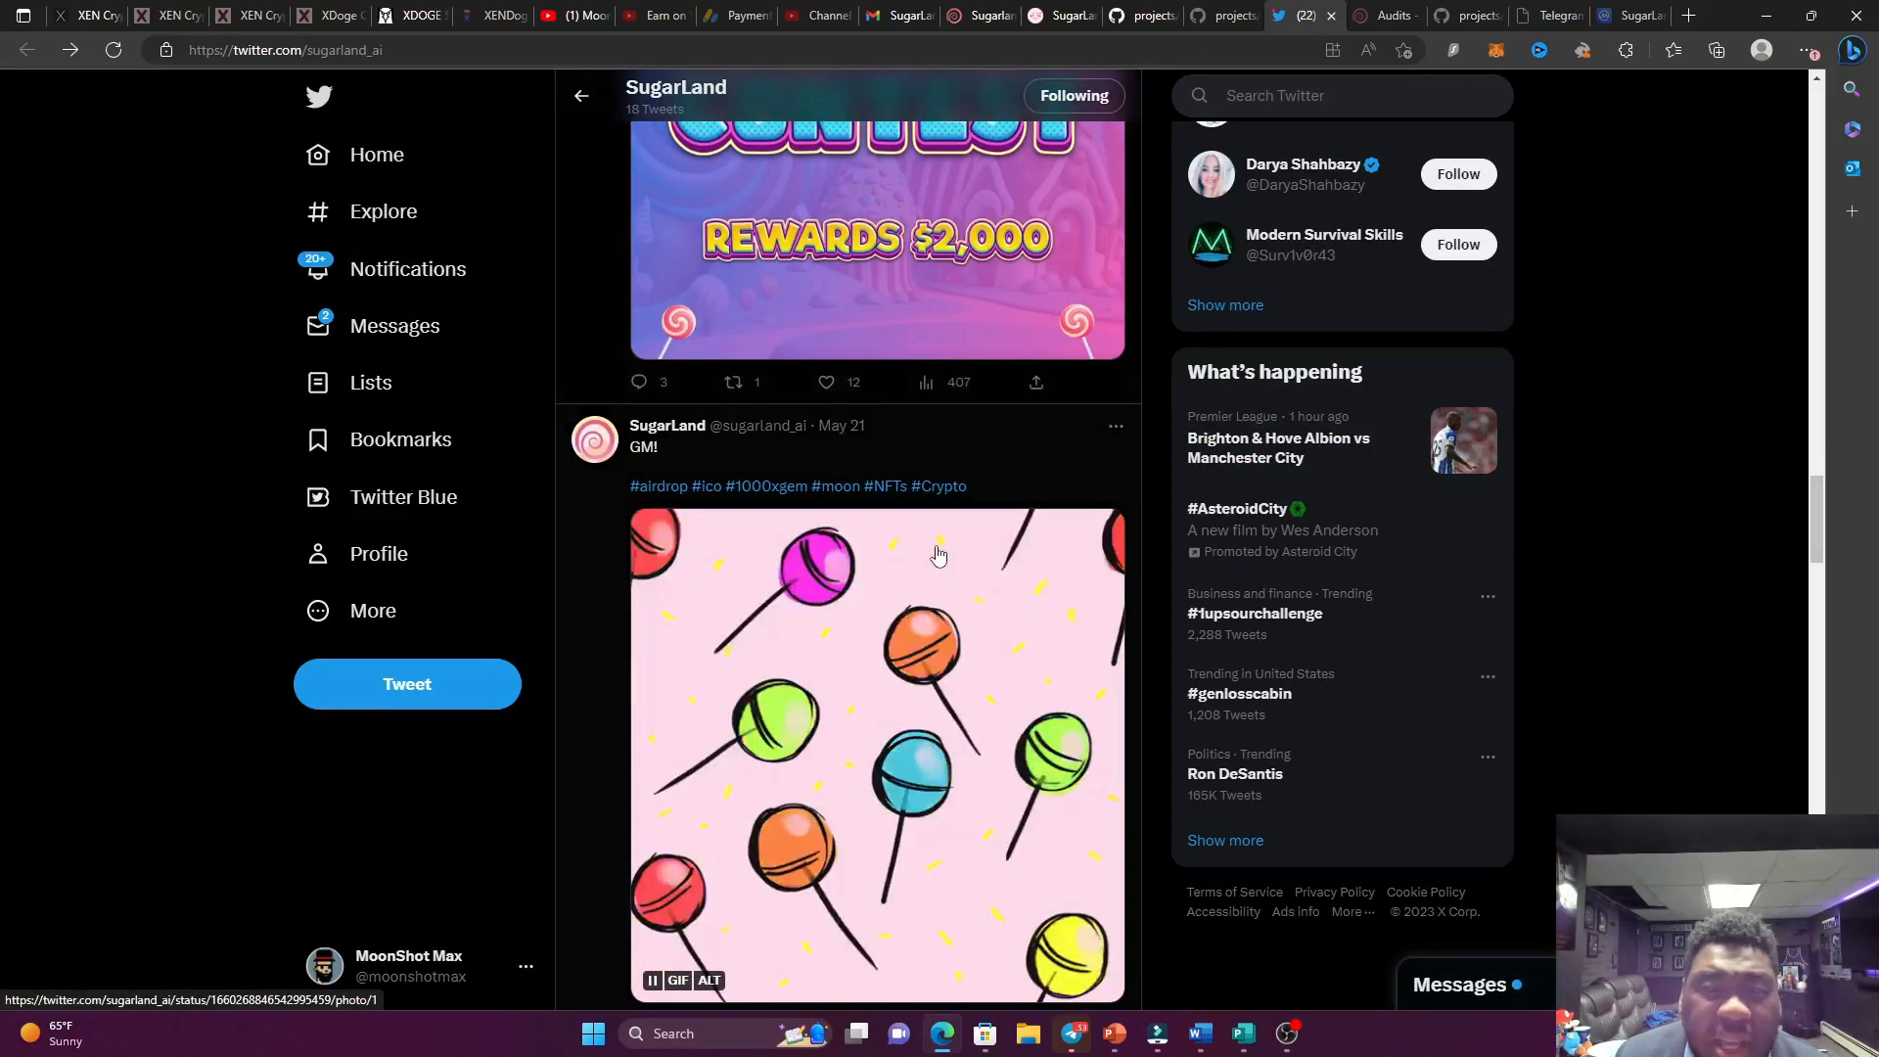
{"action": "scroll", "scroll_direction": "up", "scroll_amount": 3}
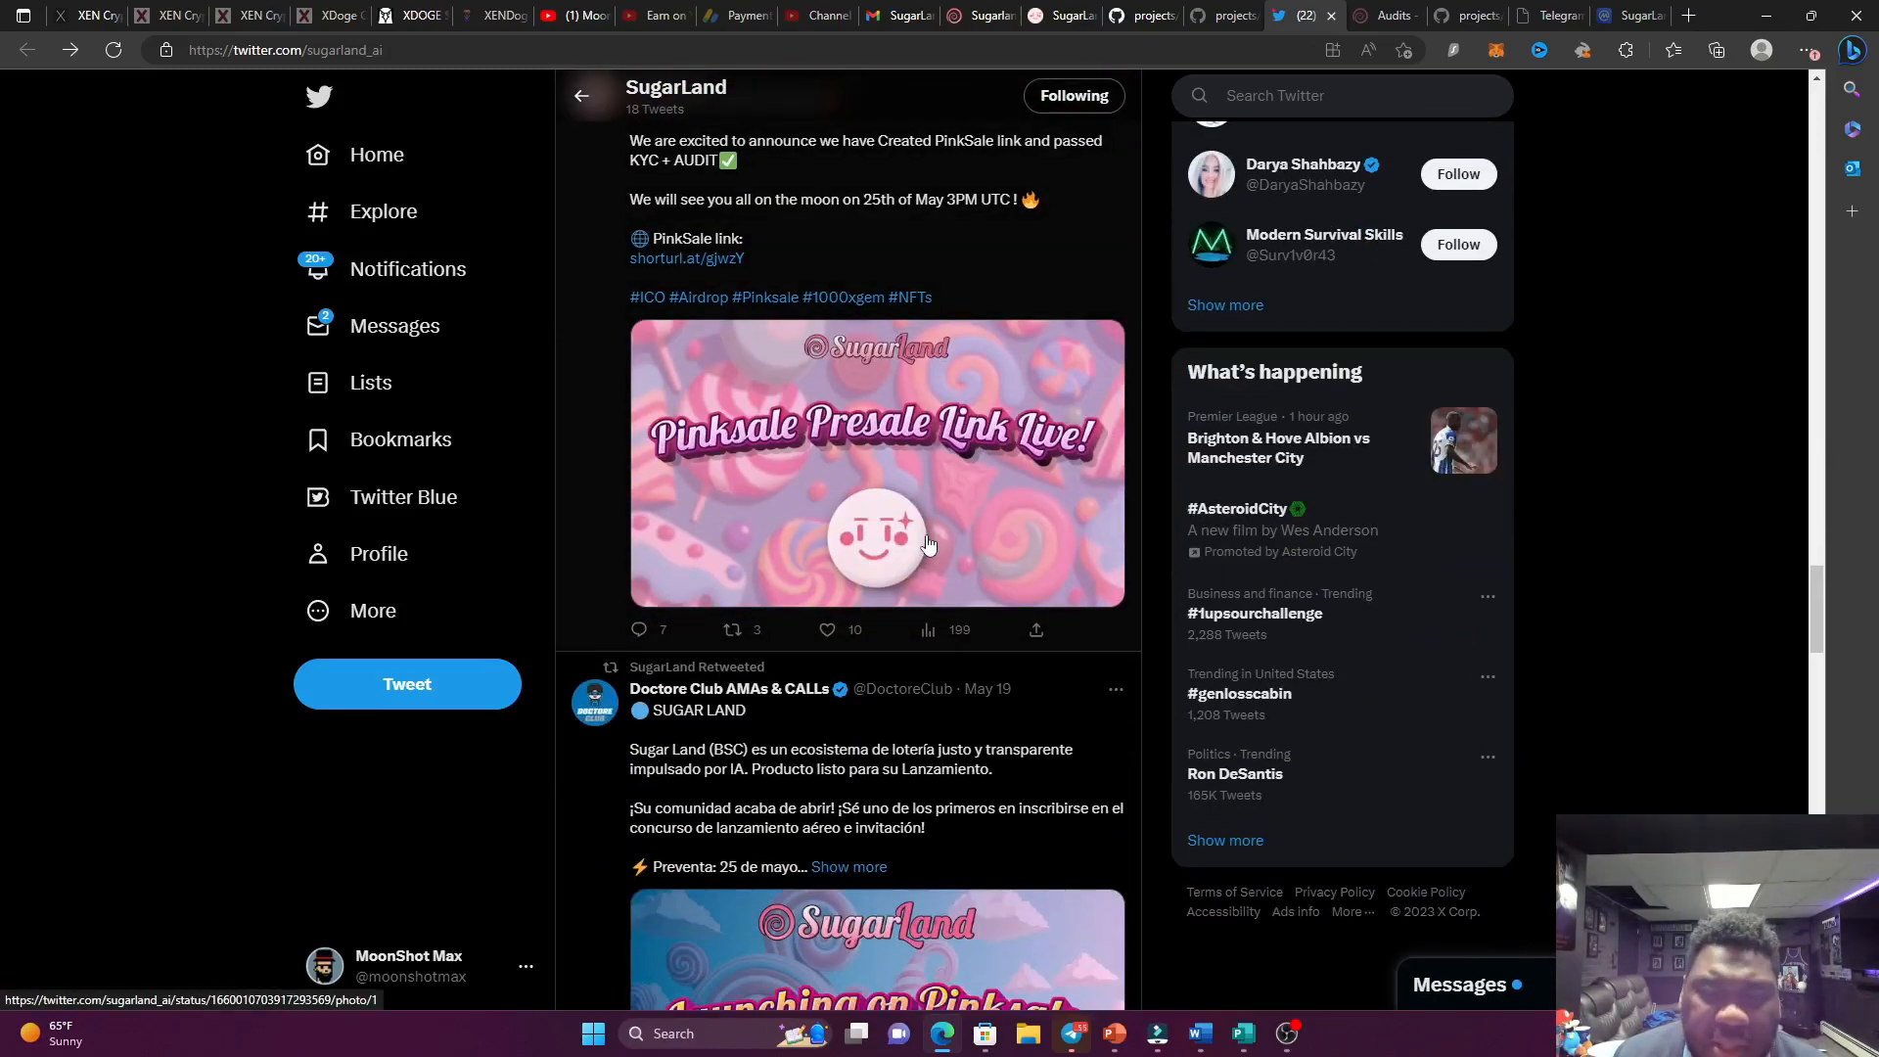
{"action": "scroll", "scroll_direction": "down", "scroll_amount": 3}
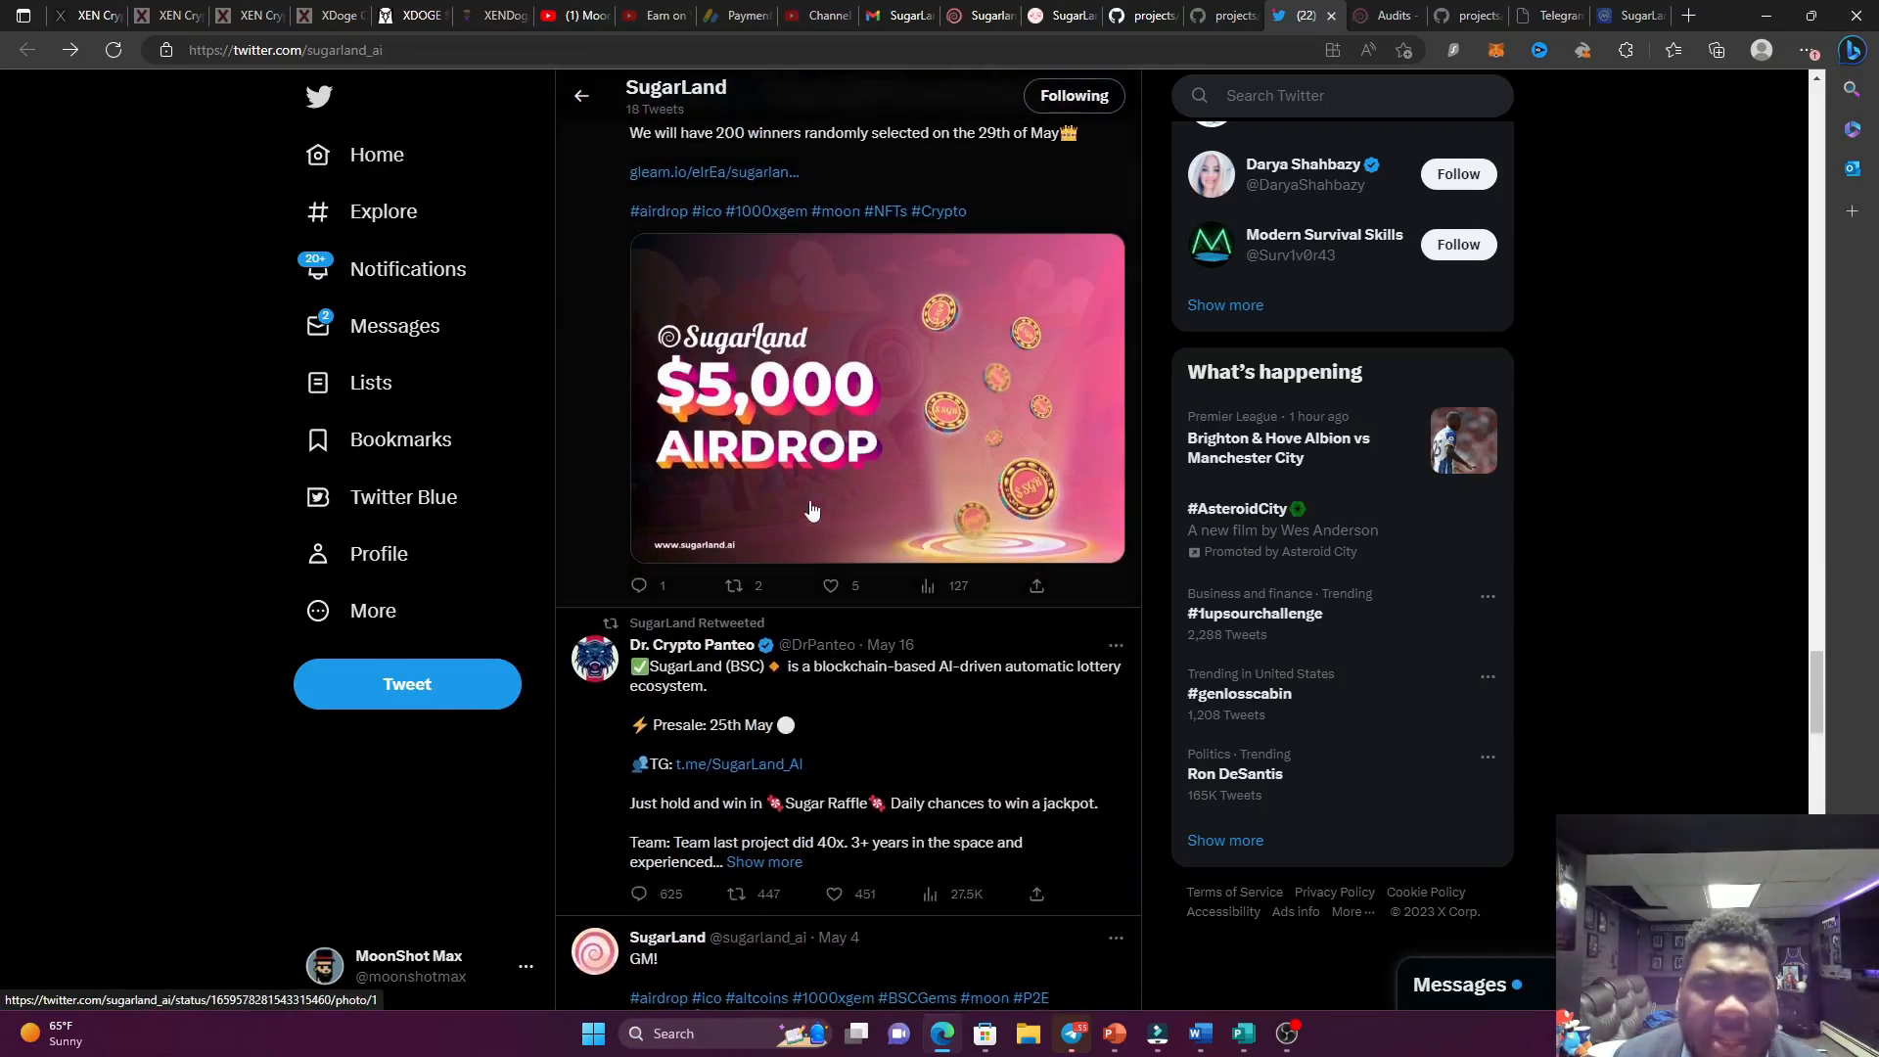
{"action": "mouse_move", "coordinate": [738, 174]}
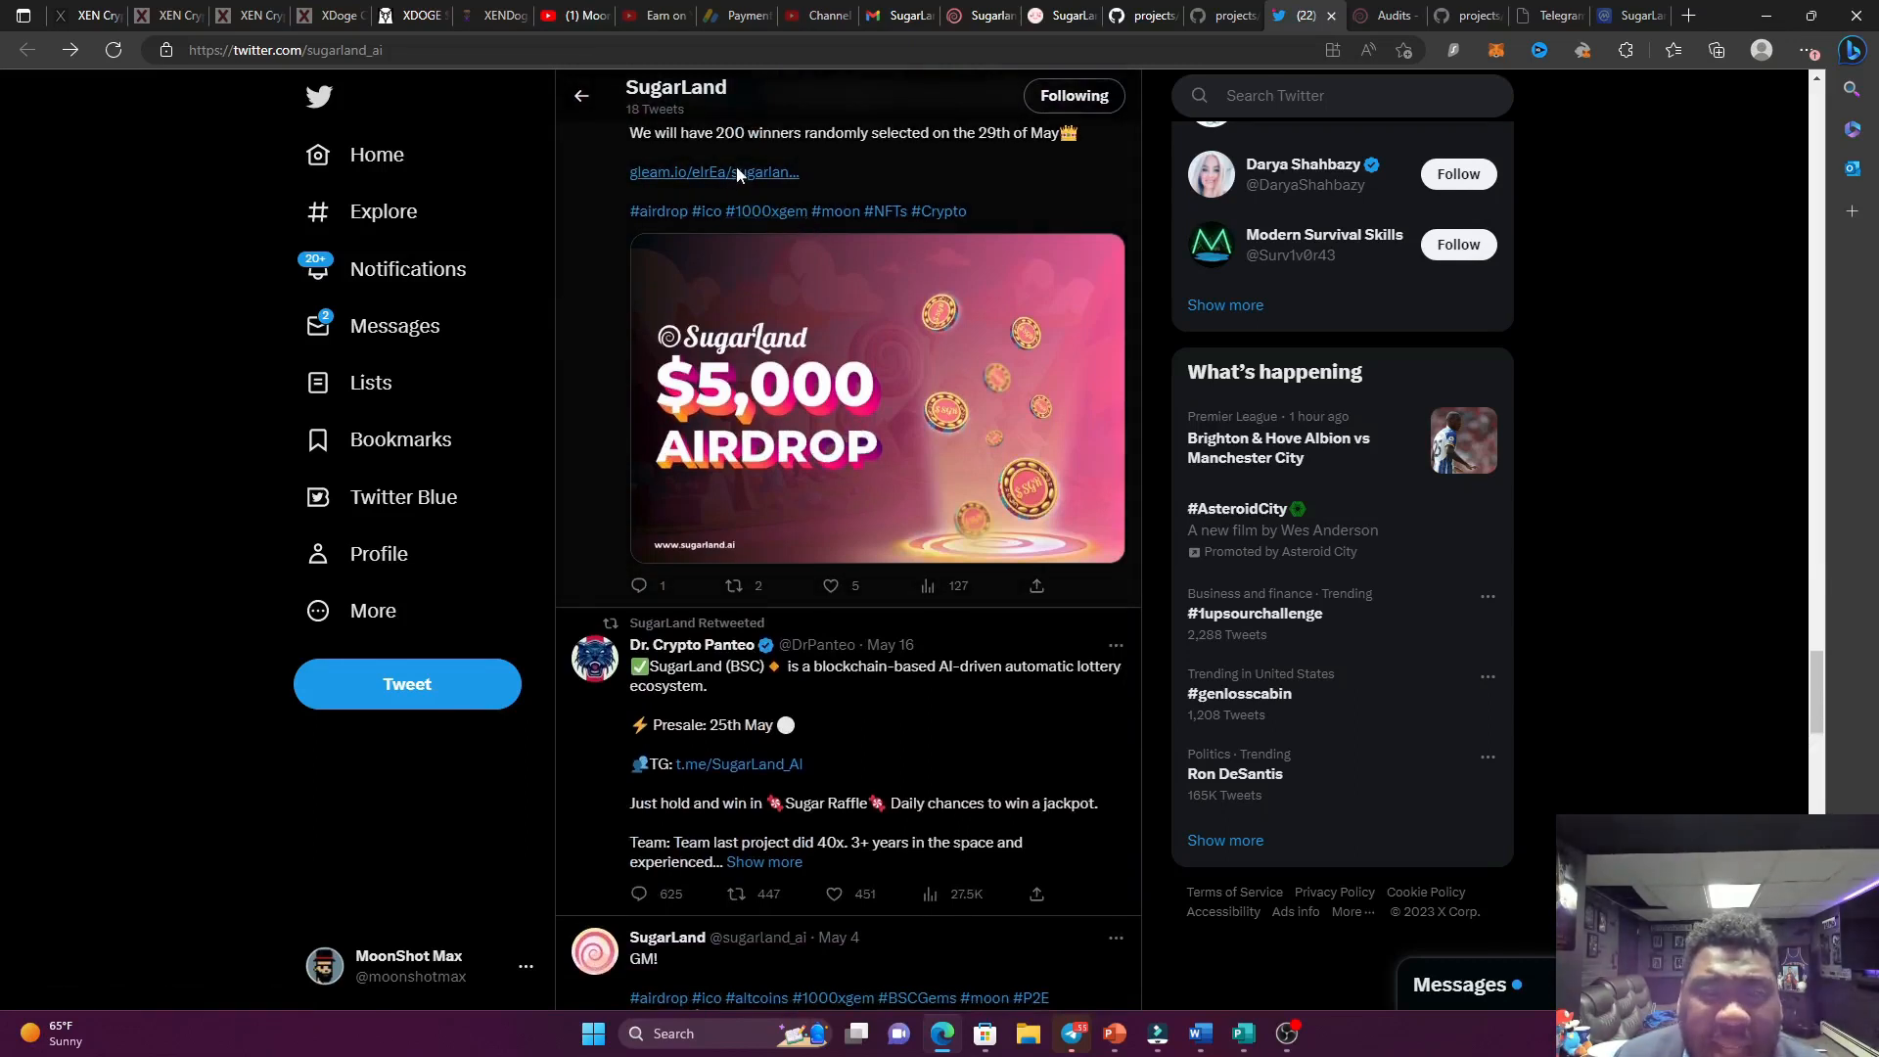
{"action": "left_click", "coordinate": [712, 172]}
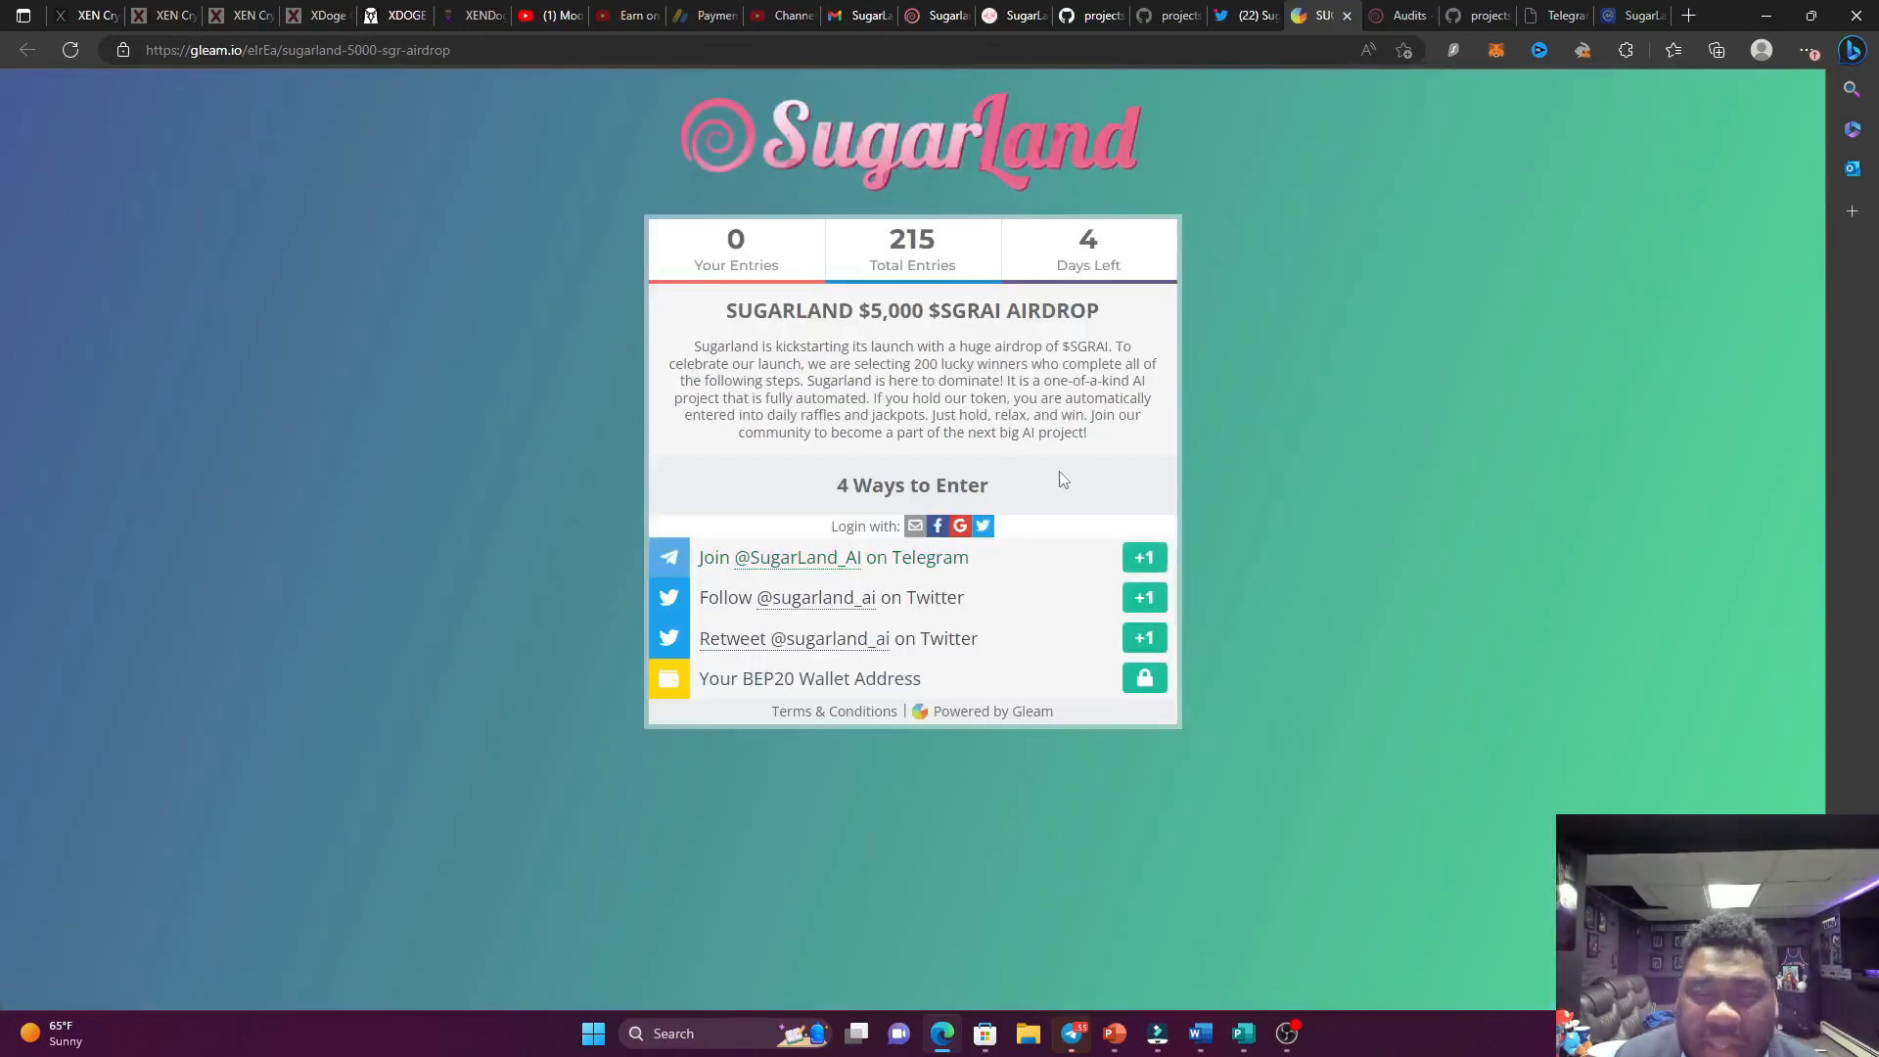
{"action": "mouse_move", "coordinate": [1059, 591]}
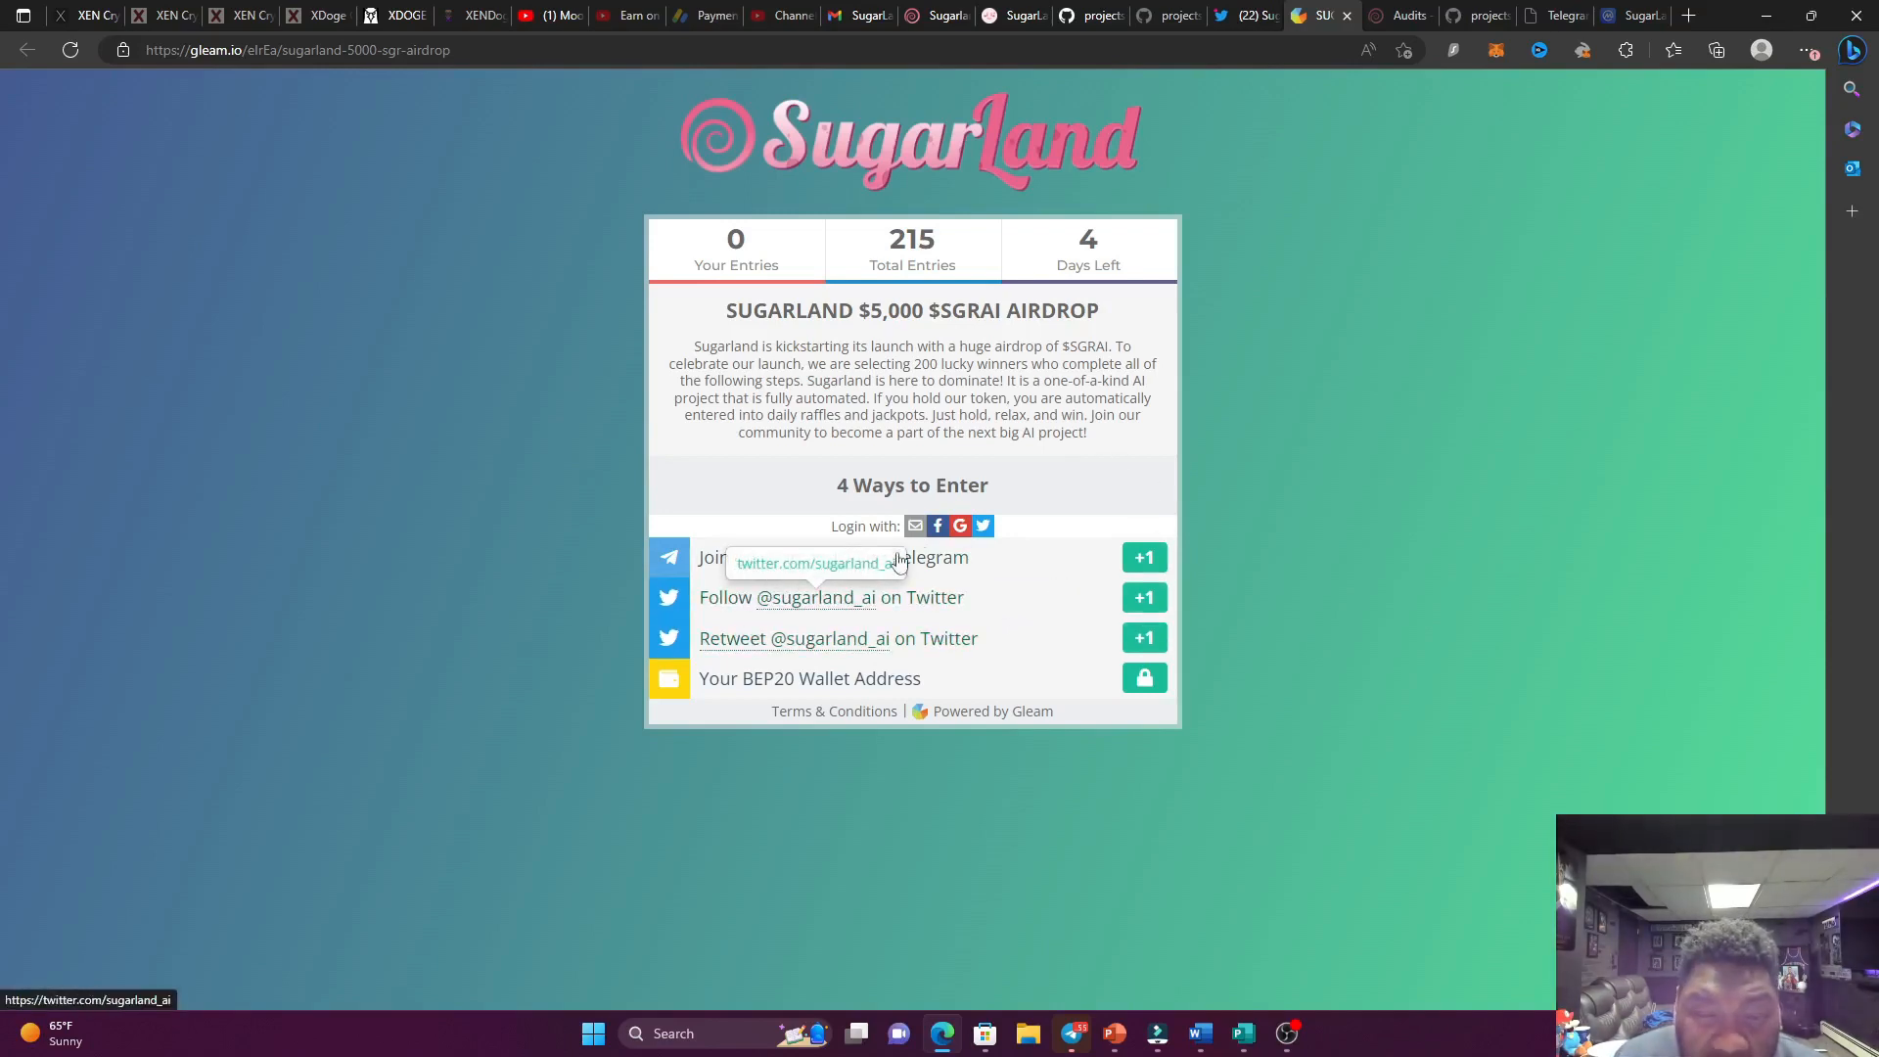
{"action": "mouse_move", "coordinate": [935, 755]}
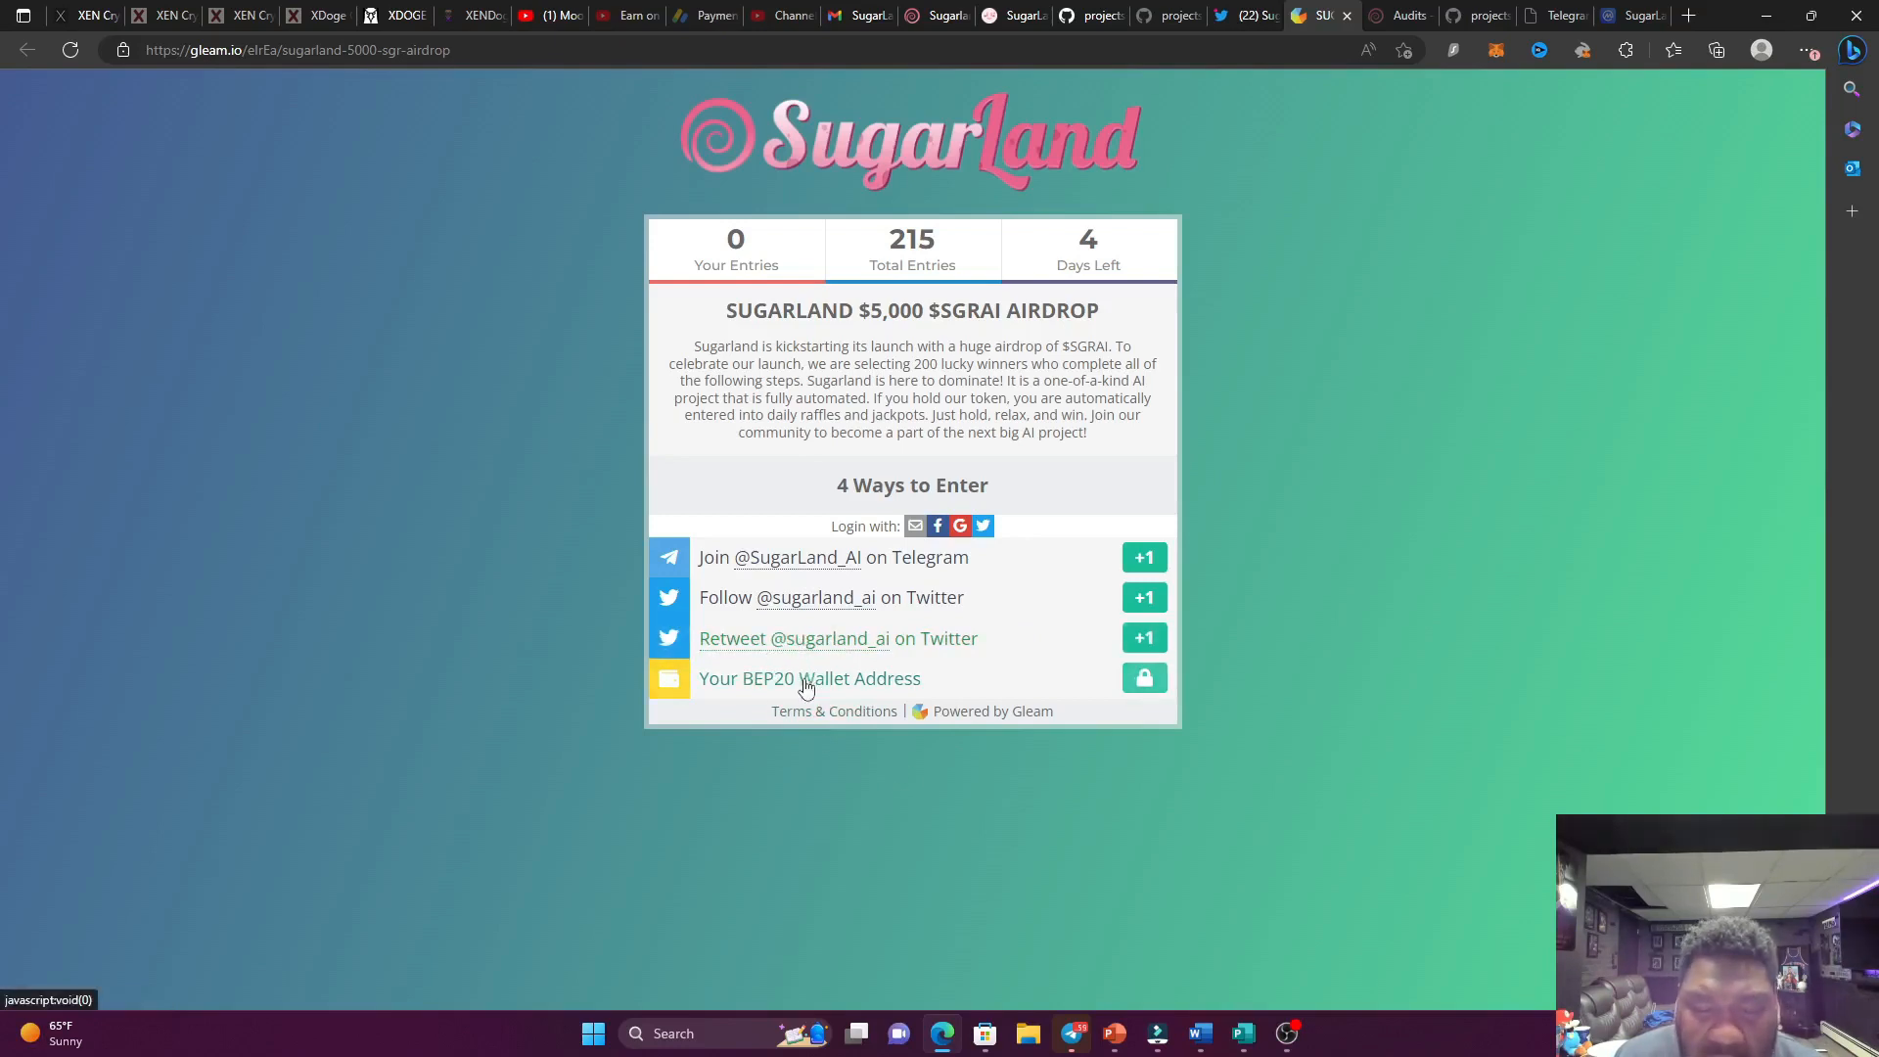
{"action": "mouse_move", "coordinate": [518, 583]}
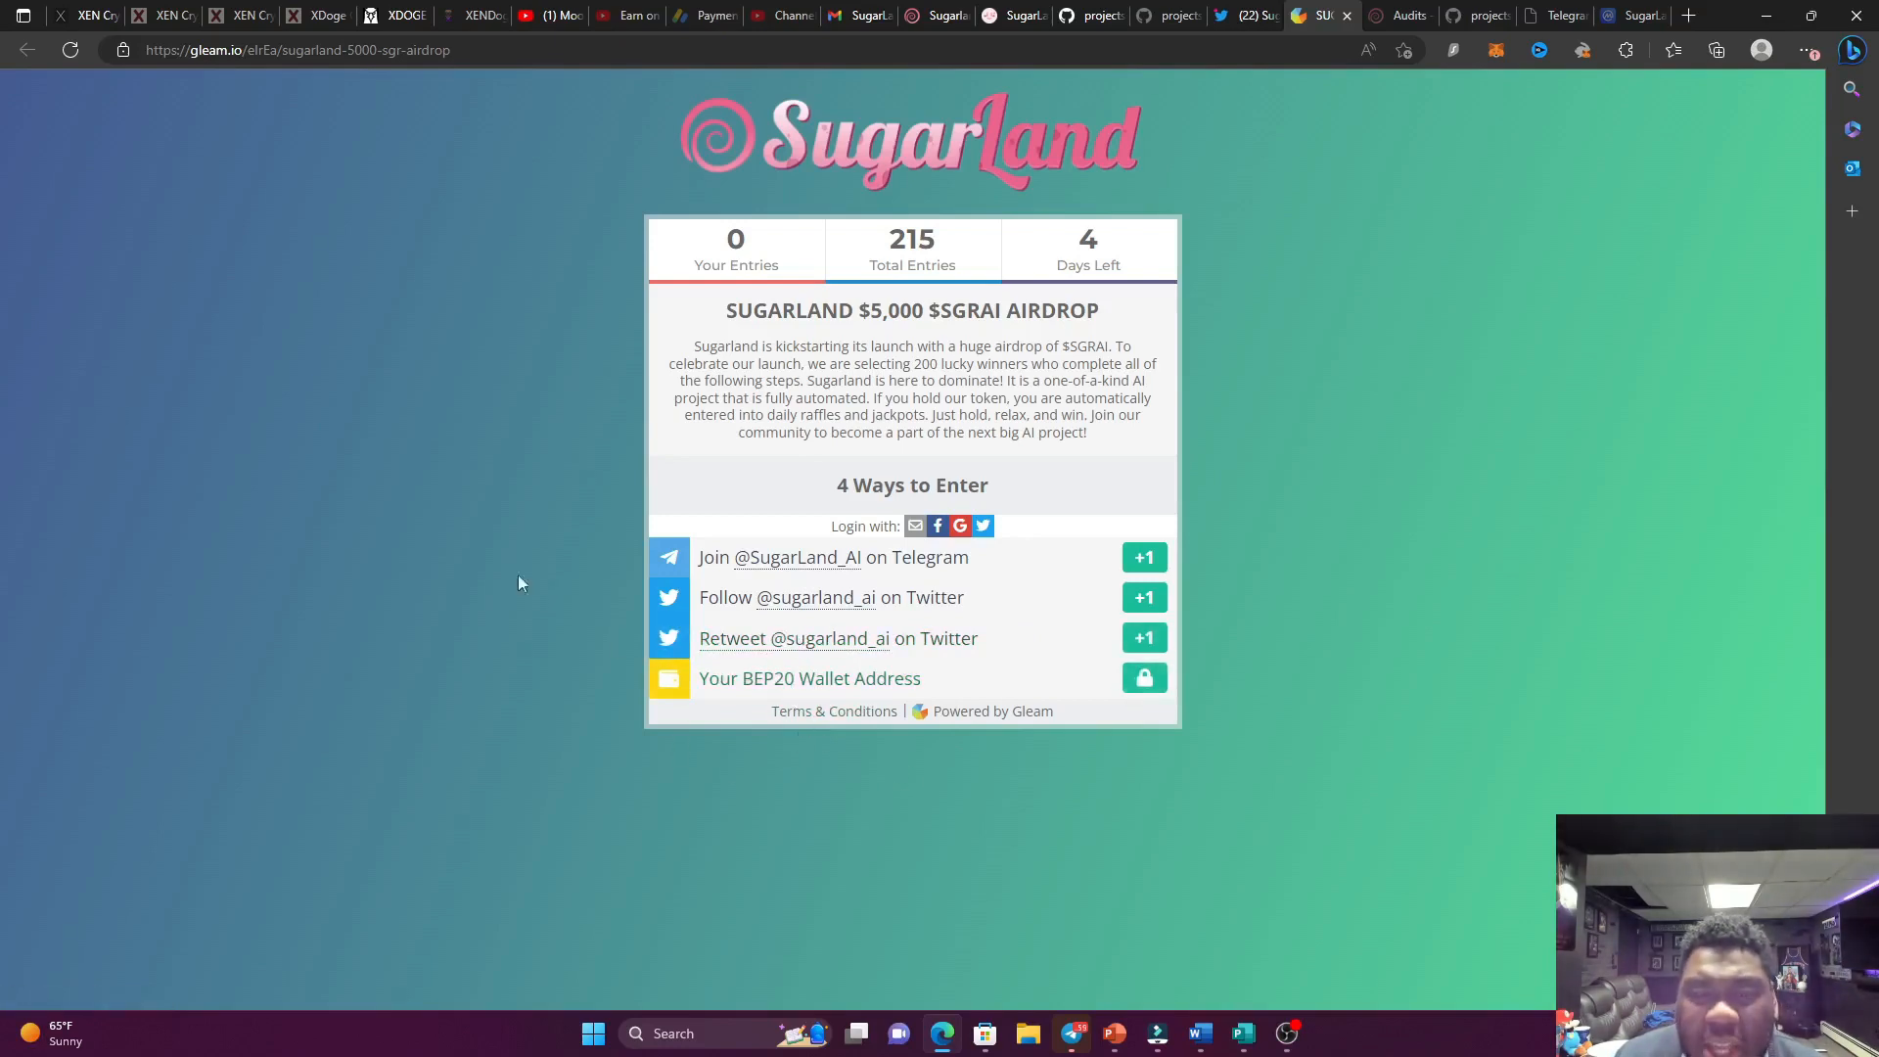
{"action": "mouse_move", "coordinate": [468, 509]}
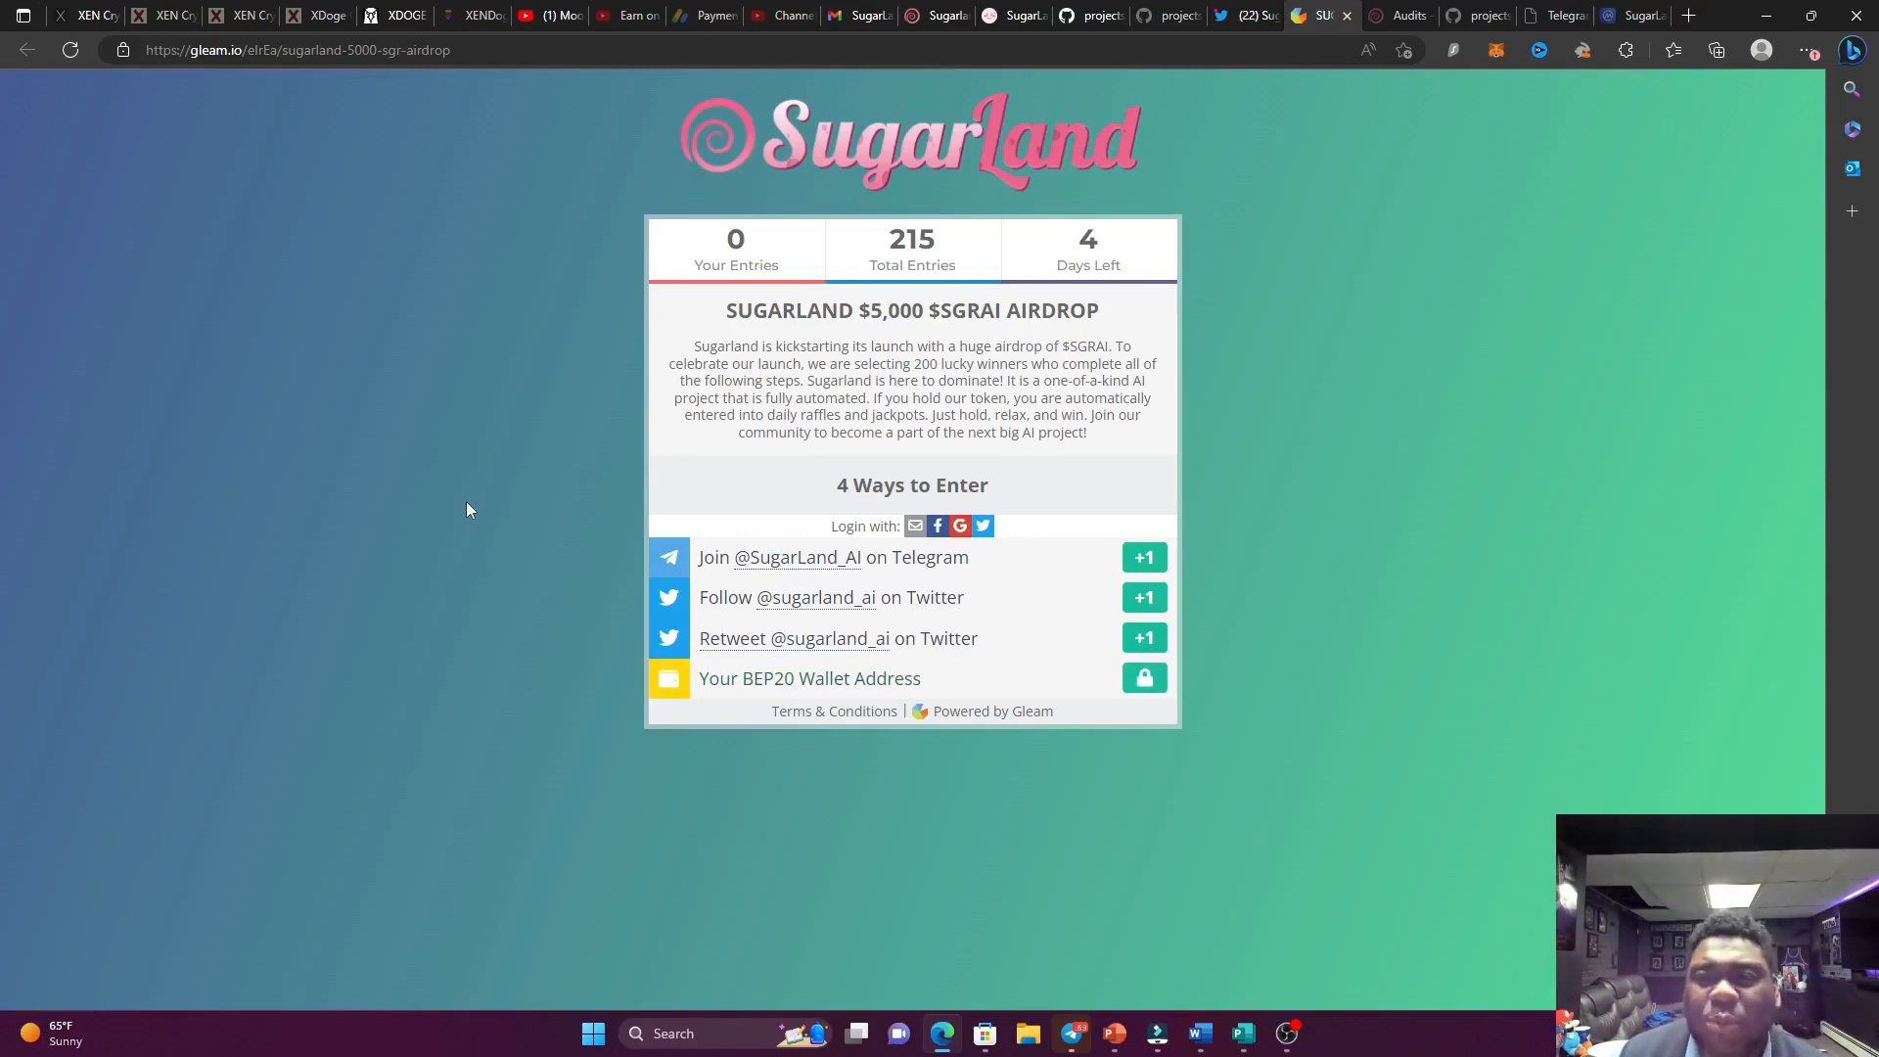
{"action": "mouse_move", "coordinate": [436, 531]}
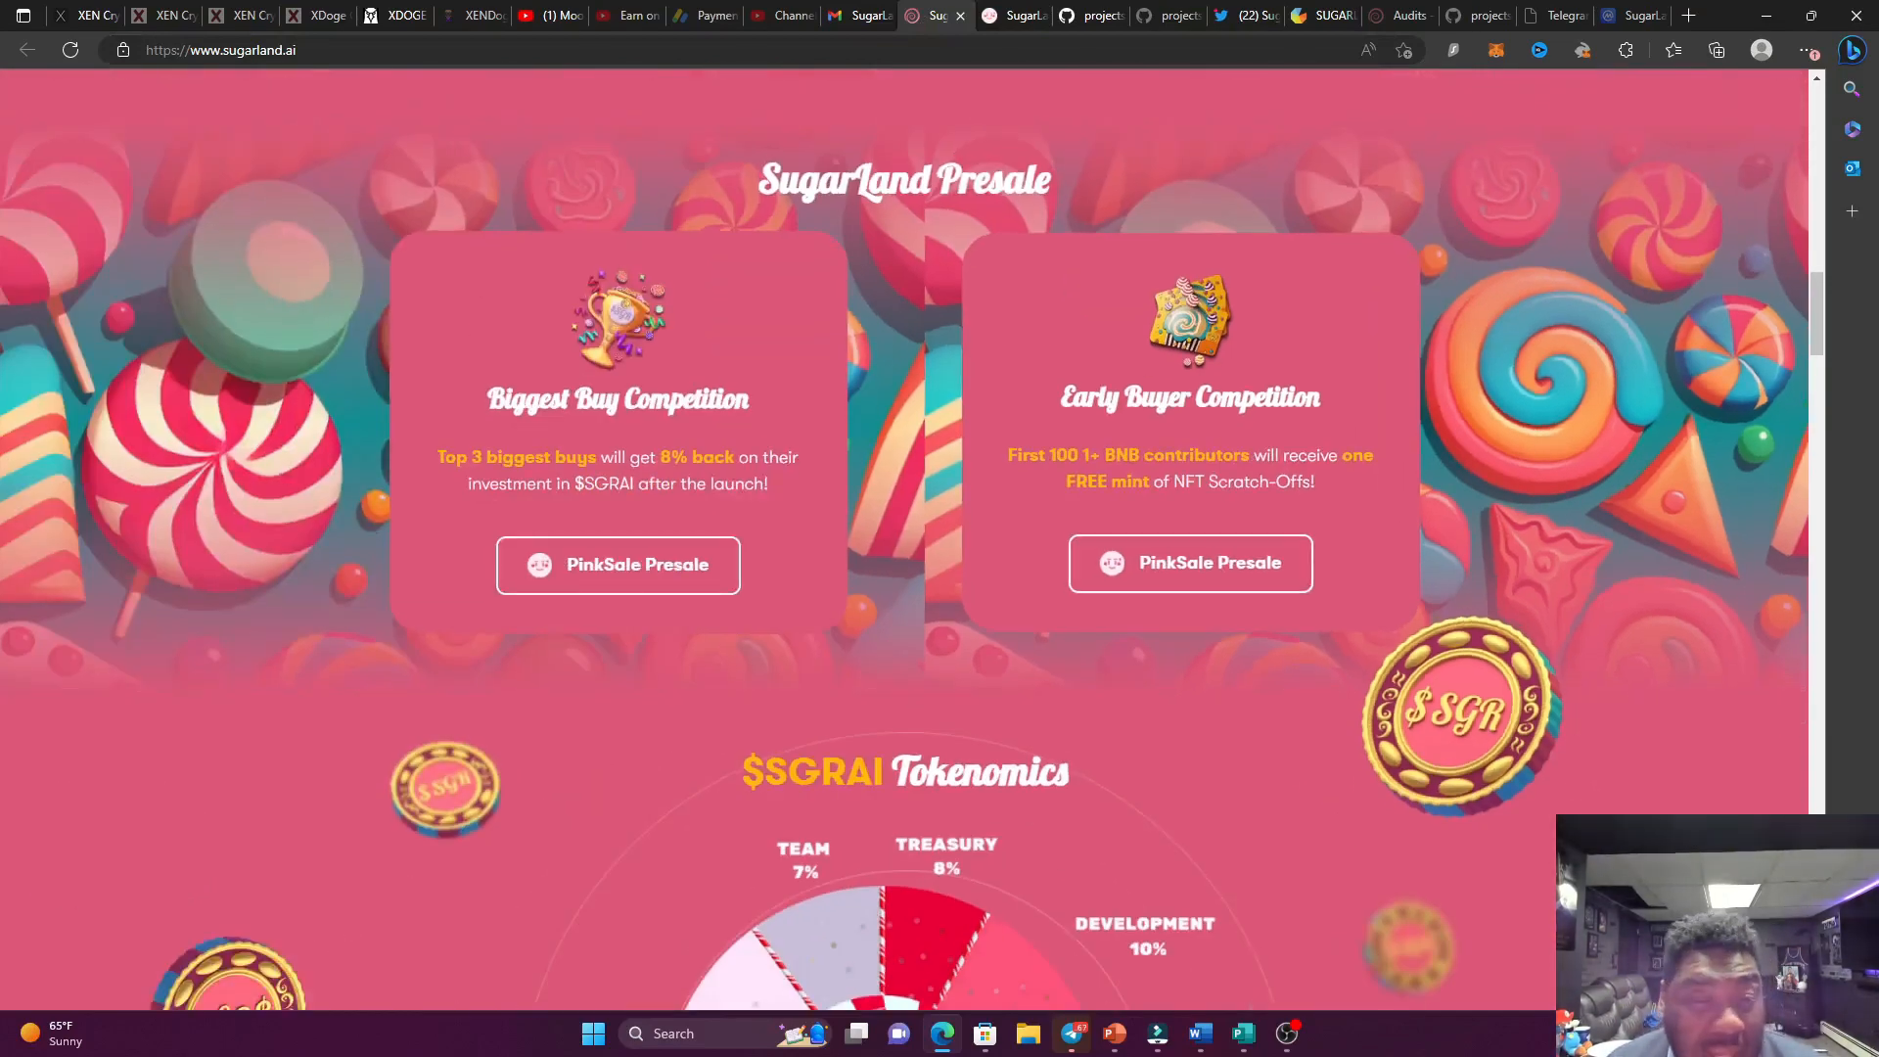
Scroll sugarland.ai down to Sugarland Offers: Sugar Raffle, Daily Minigames and NFT Scratch-Offs.
{"action": "scroll", "scroll_direction": "down", "scroll_amount": 3}
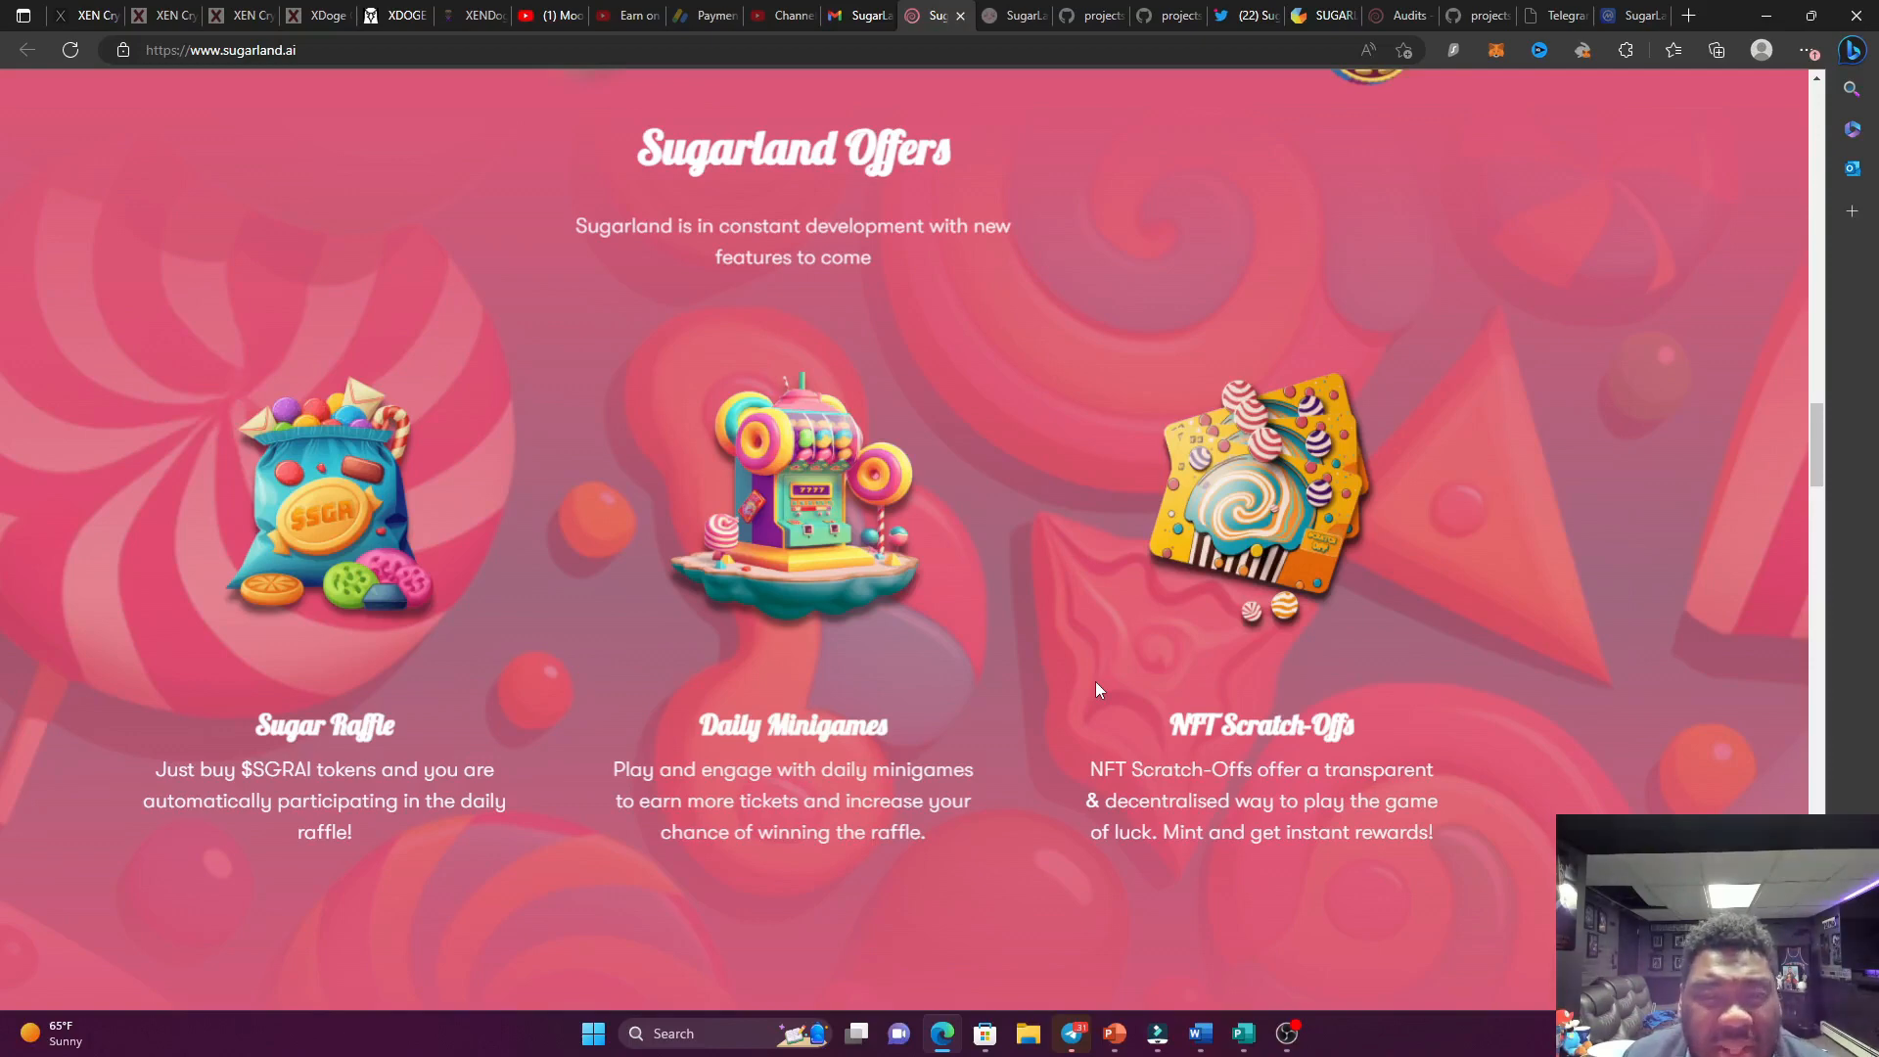
{"action": "mouse_move", "coordinate": [1076, 644]}
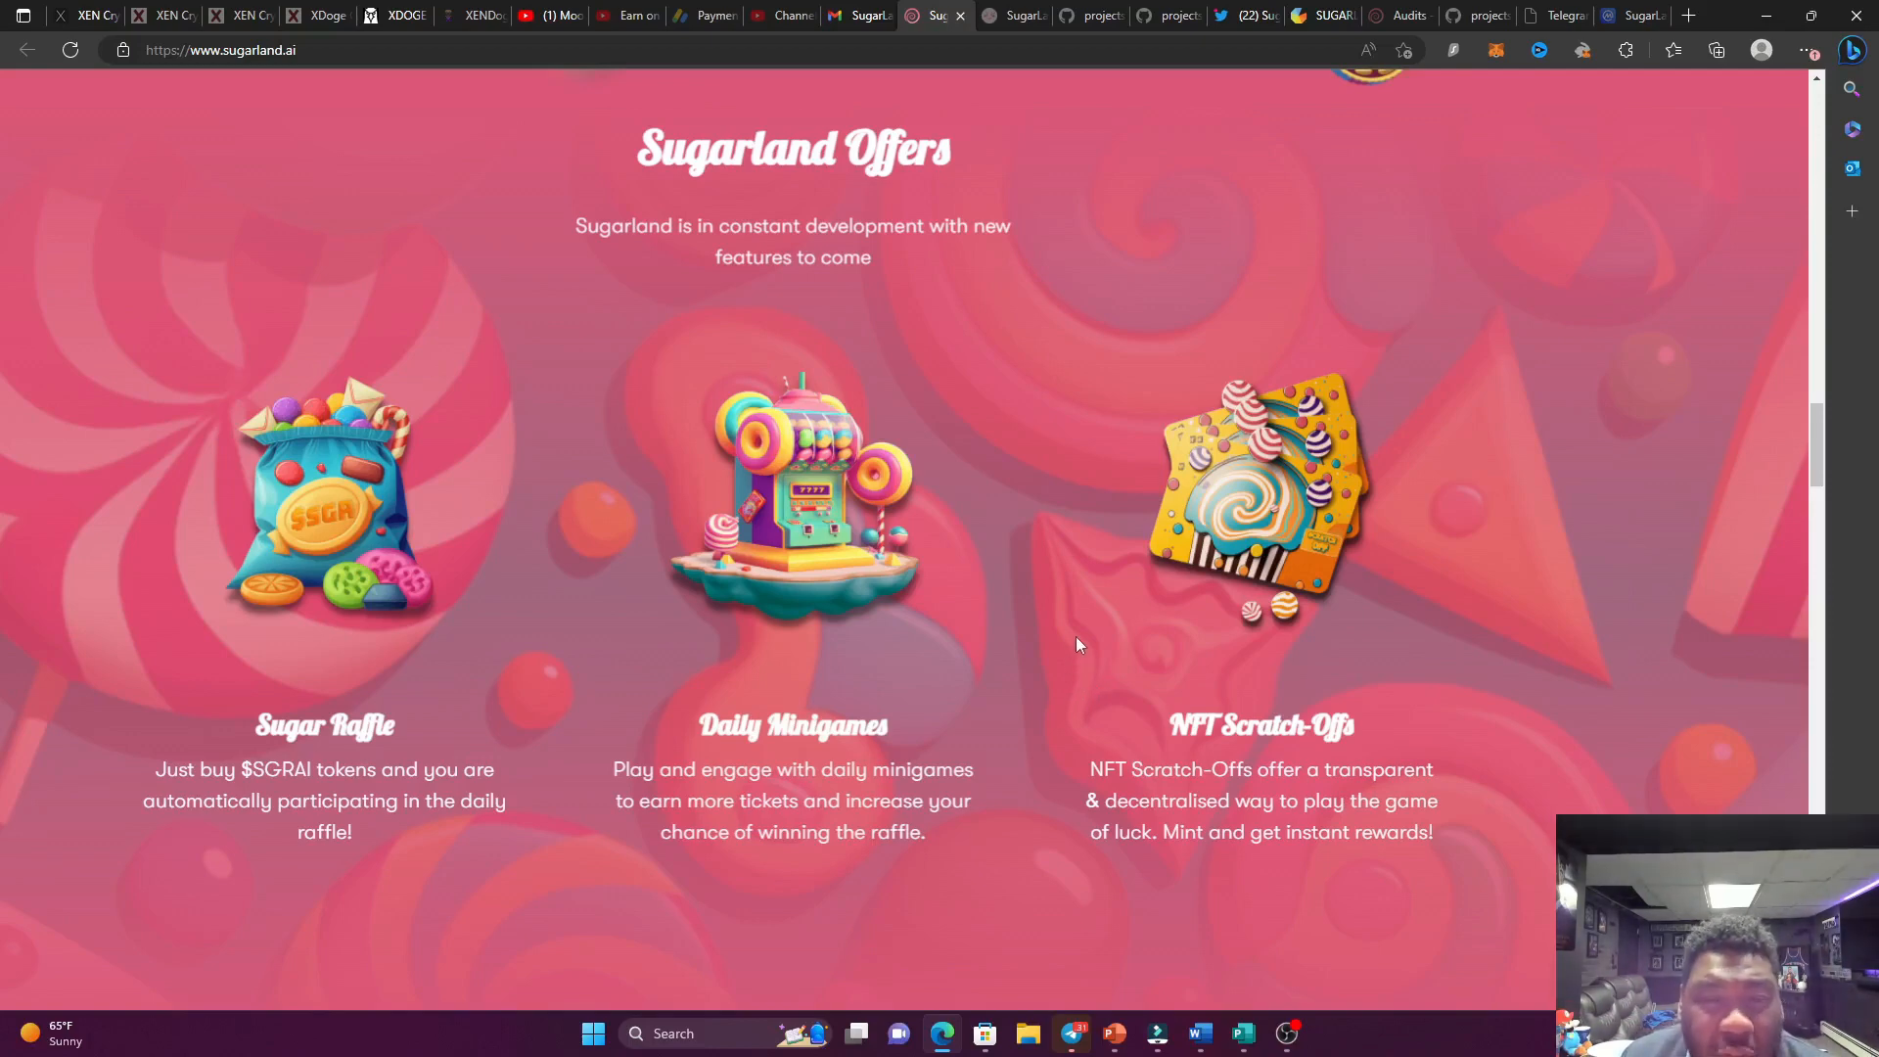
{"action": "scroll", "scroll_direction": "down", "scroll_amount": 3}
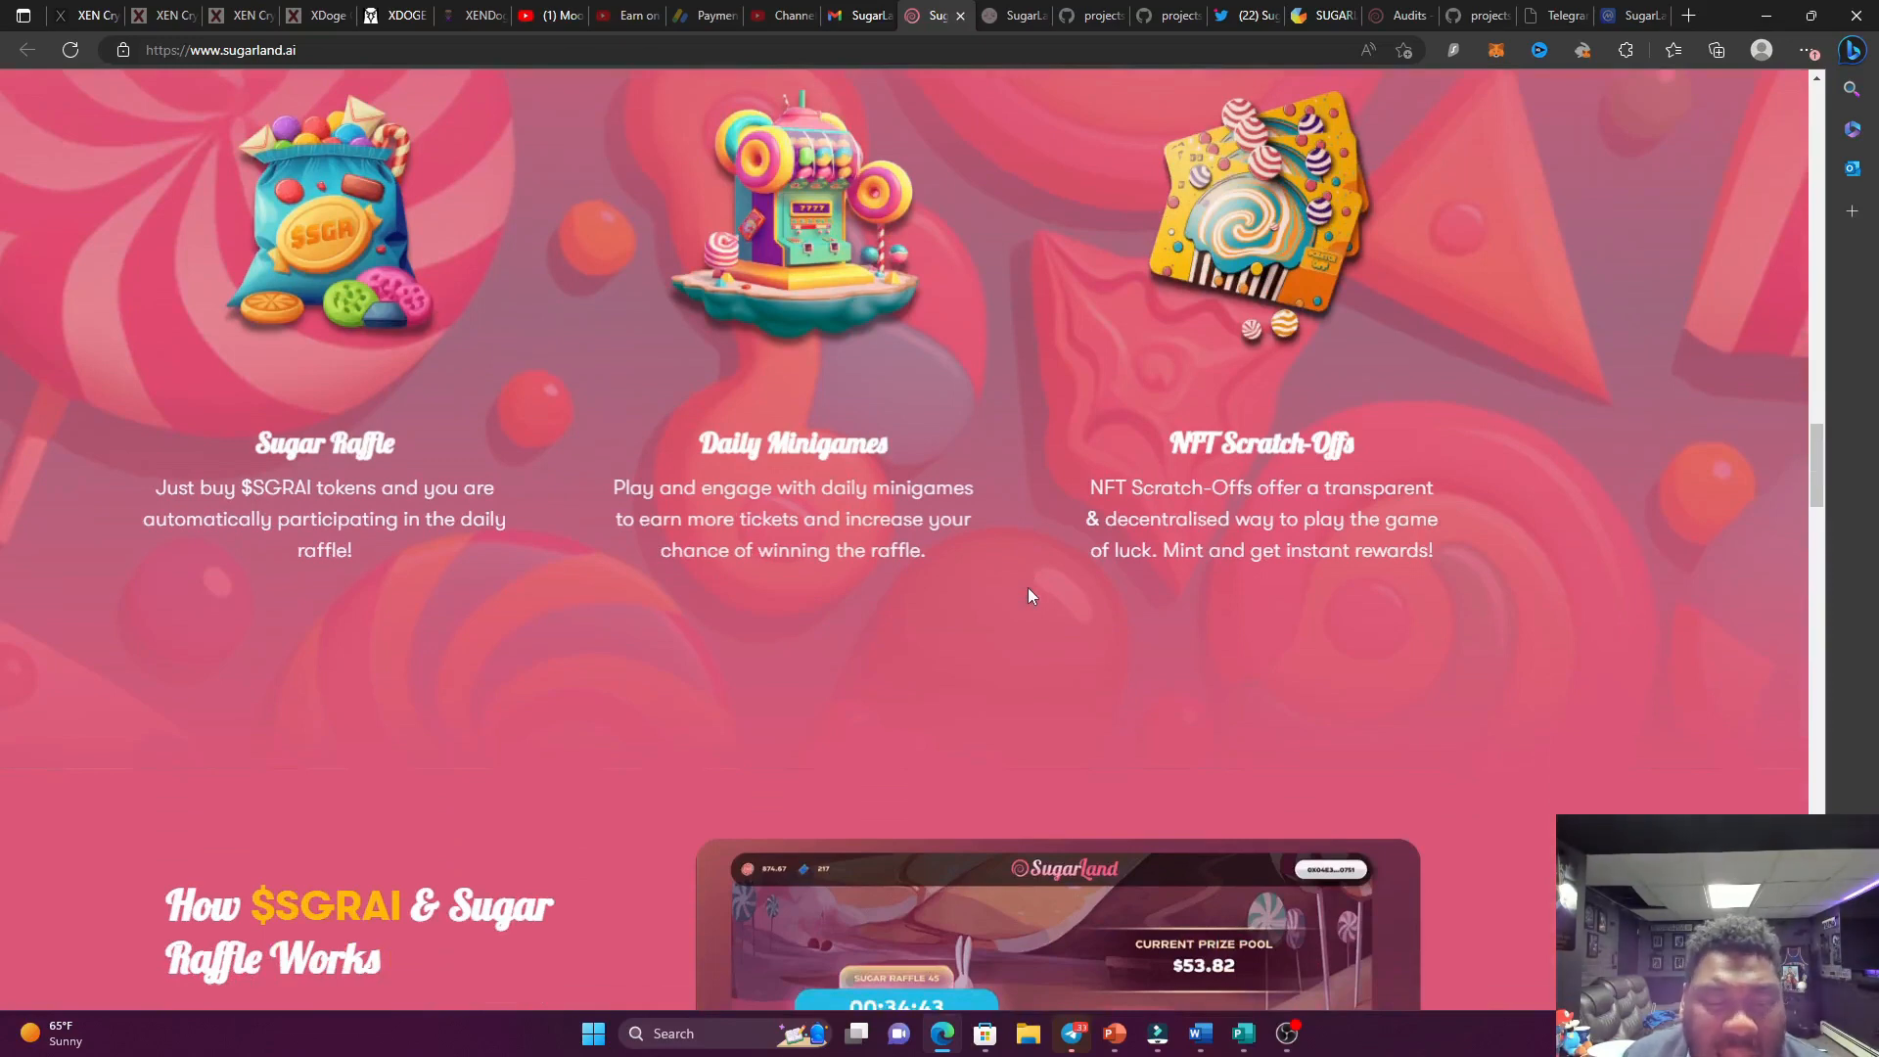
{"action": "mouse_move", "coordinate": [366, 542]}
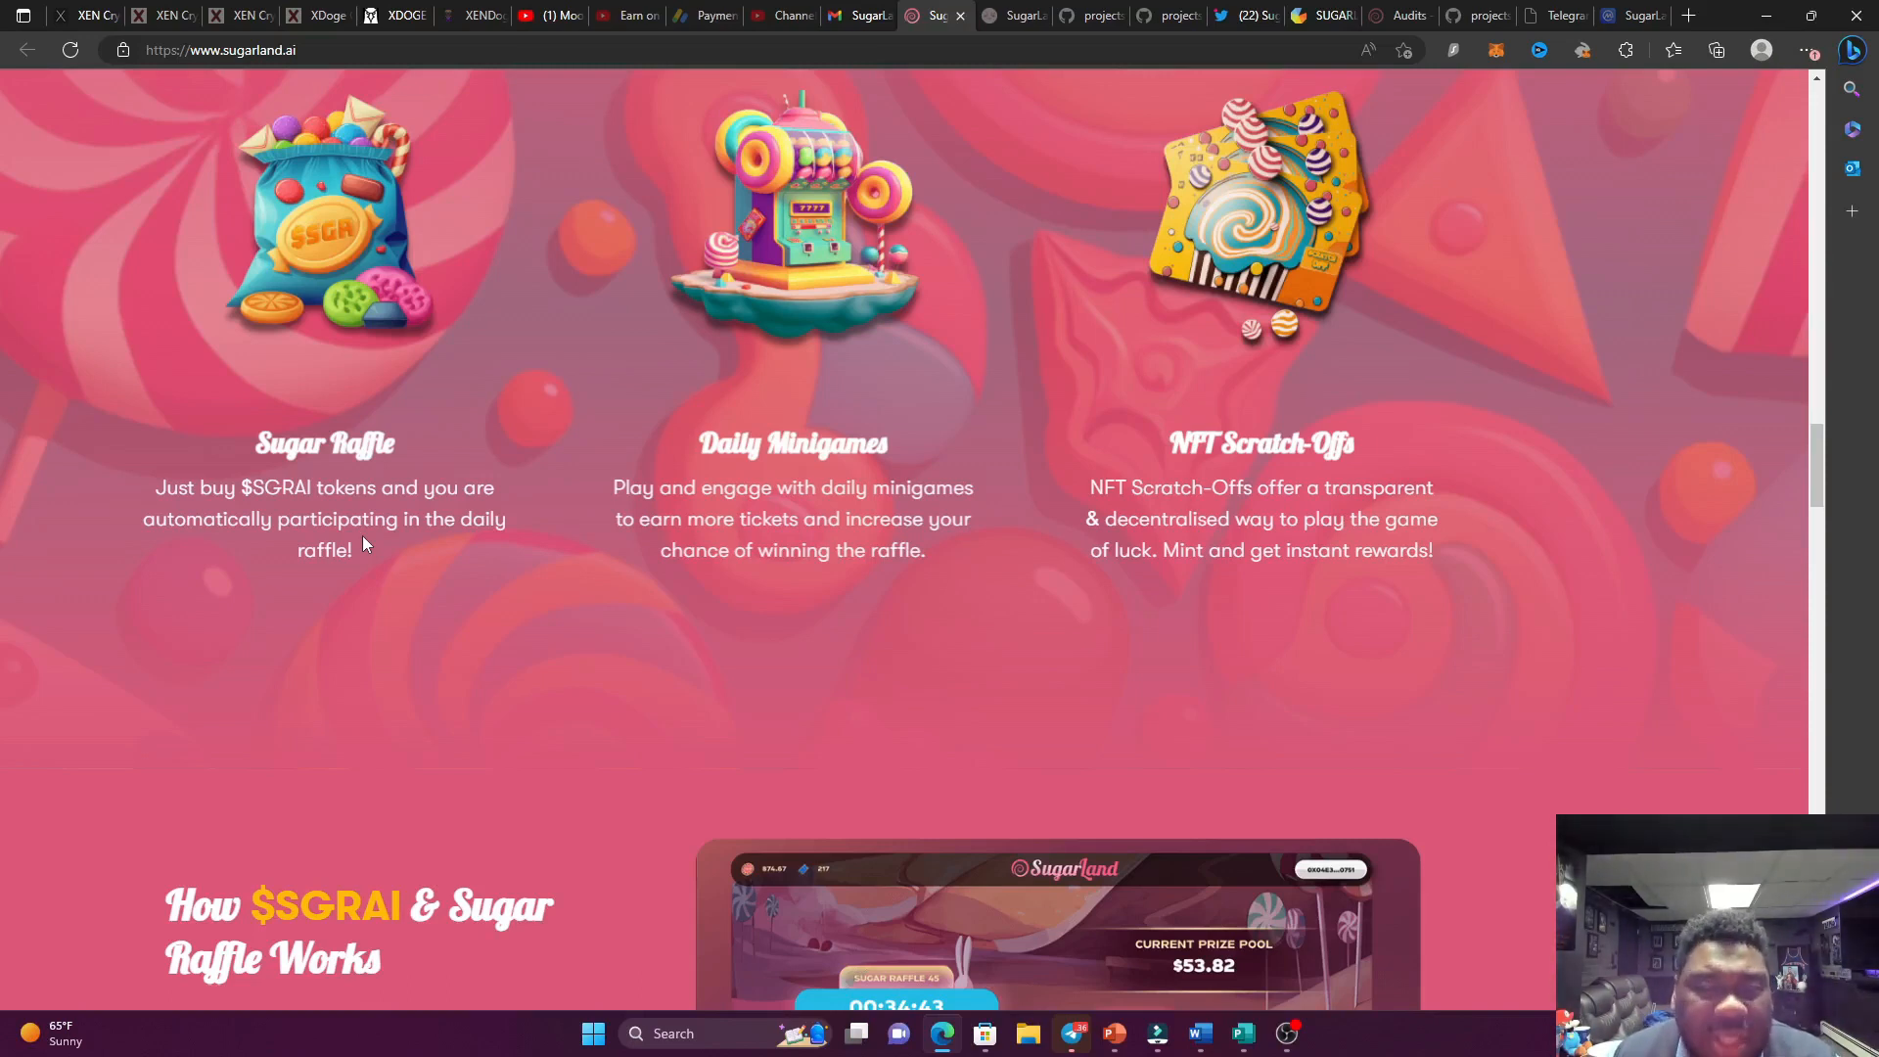
{"action": "mouse_move", "coordinate": [554, 628]}
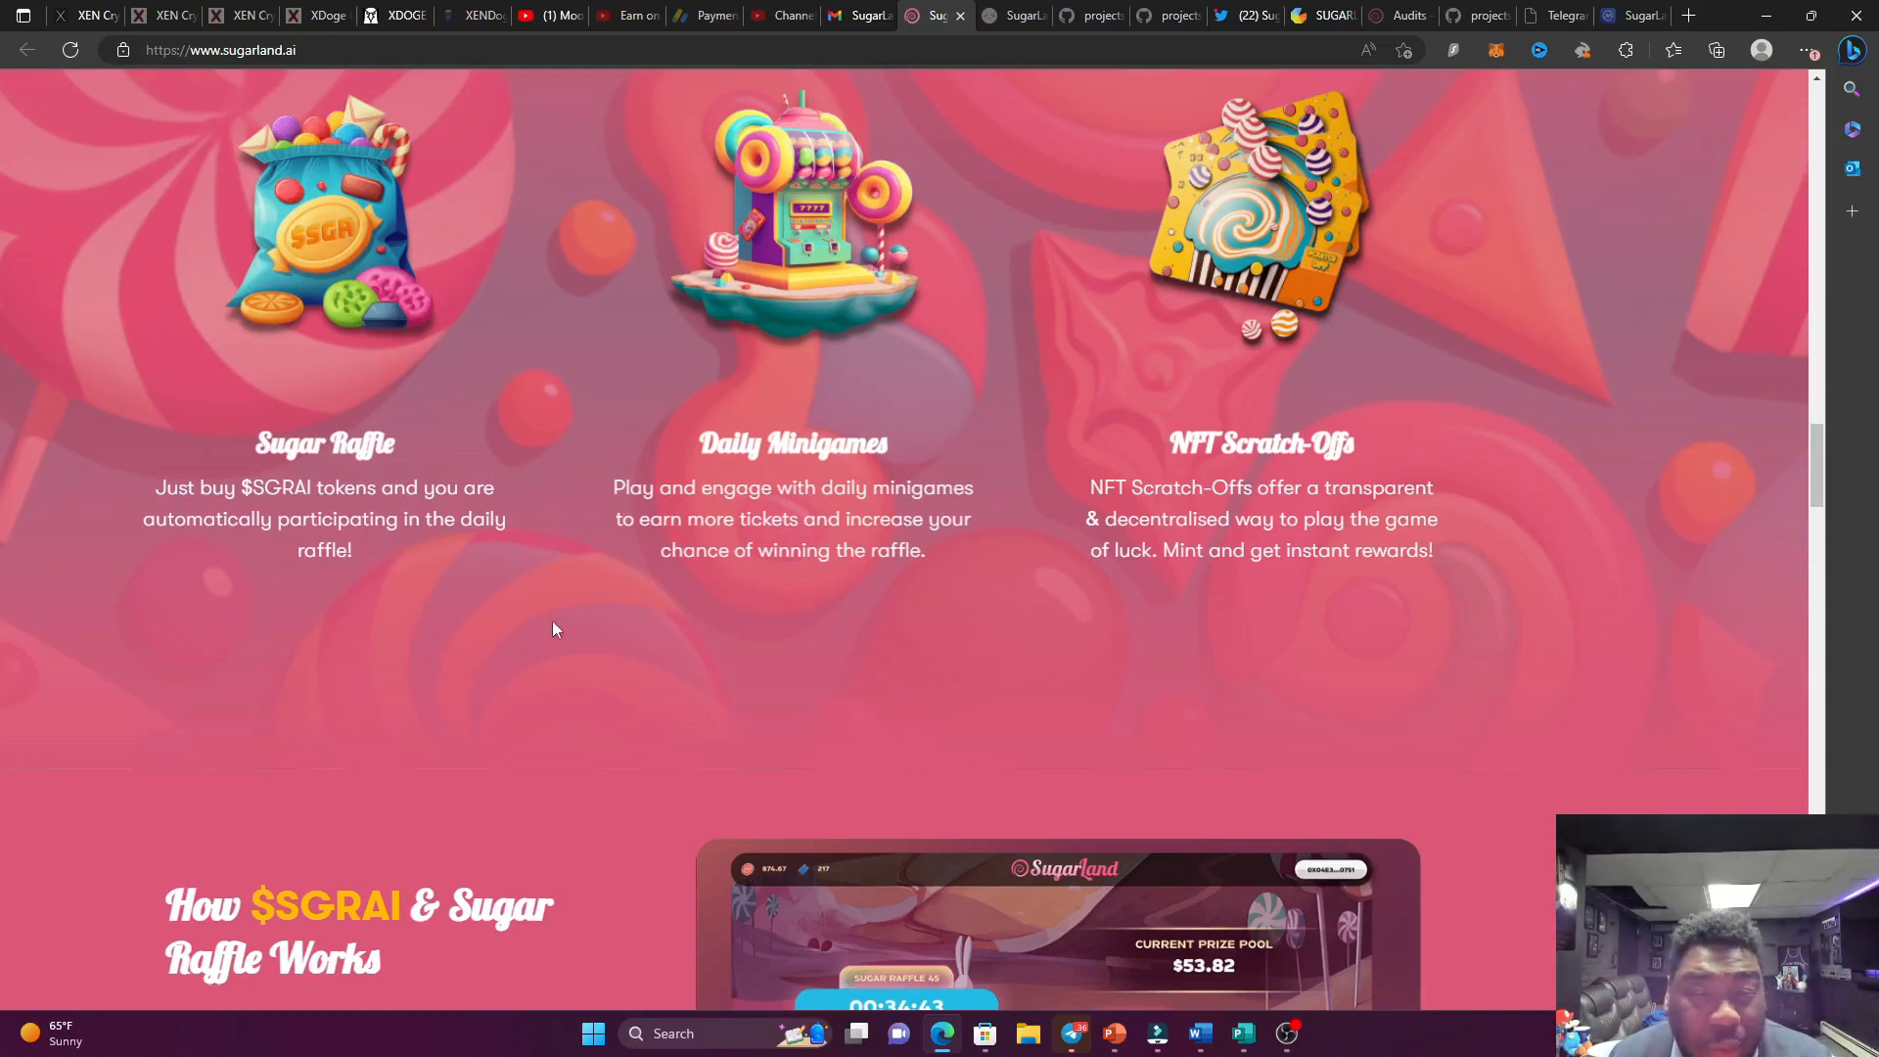
{"action": "mouse_move", "coordinate": [621, 647]}
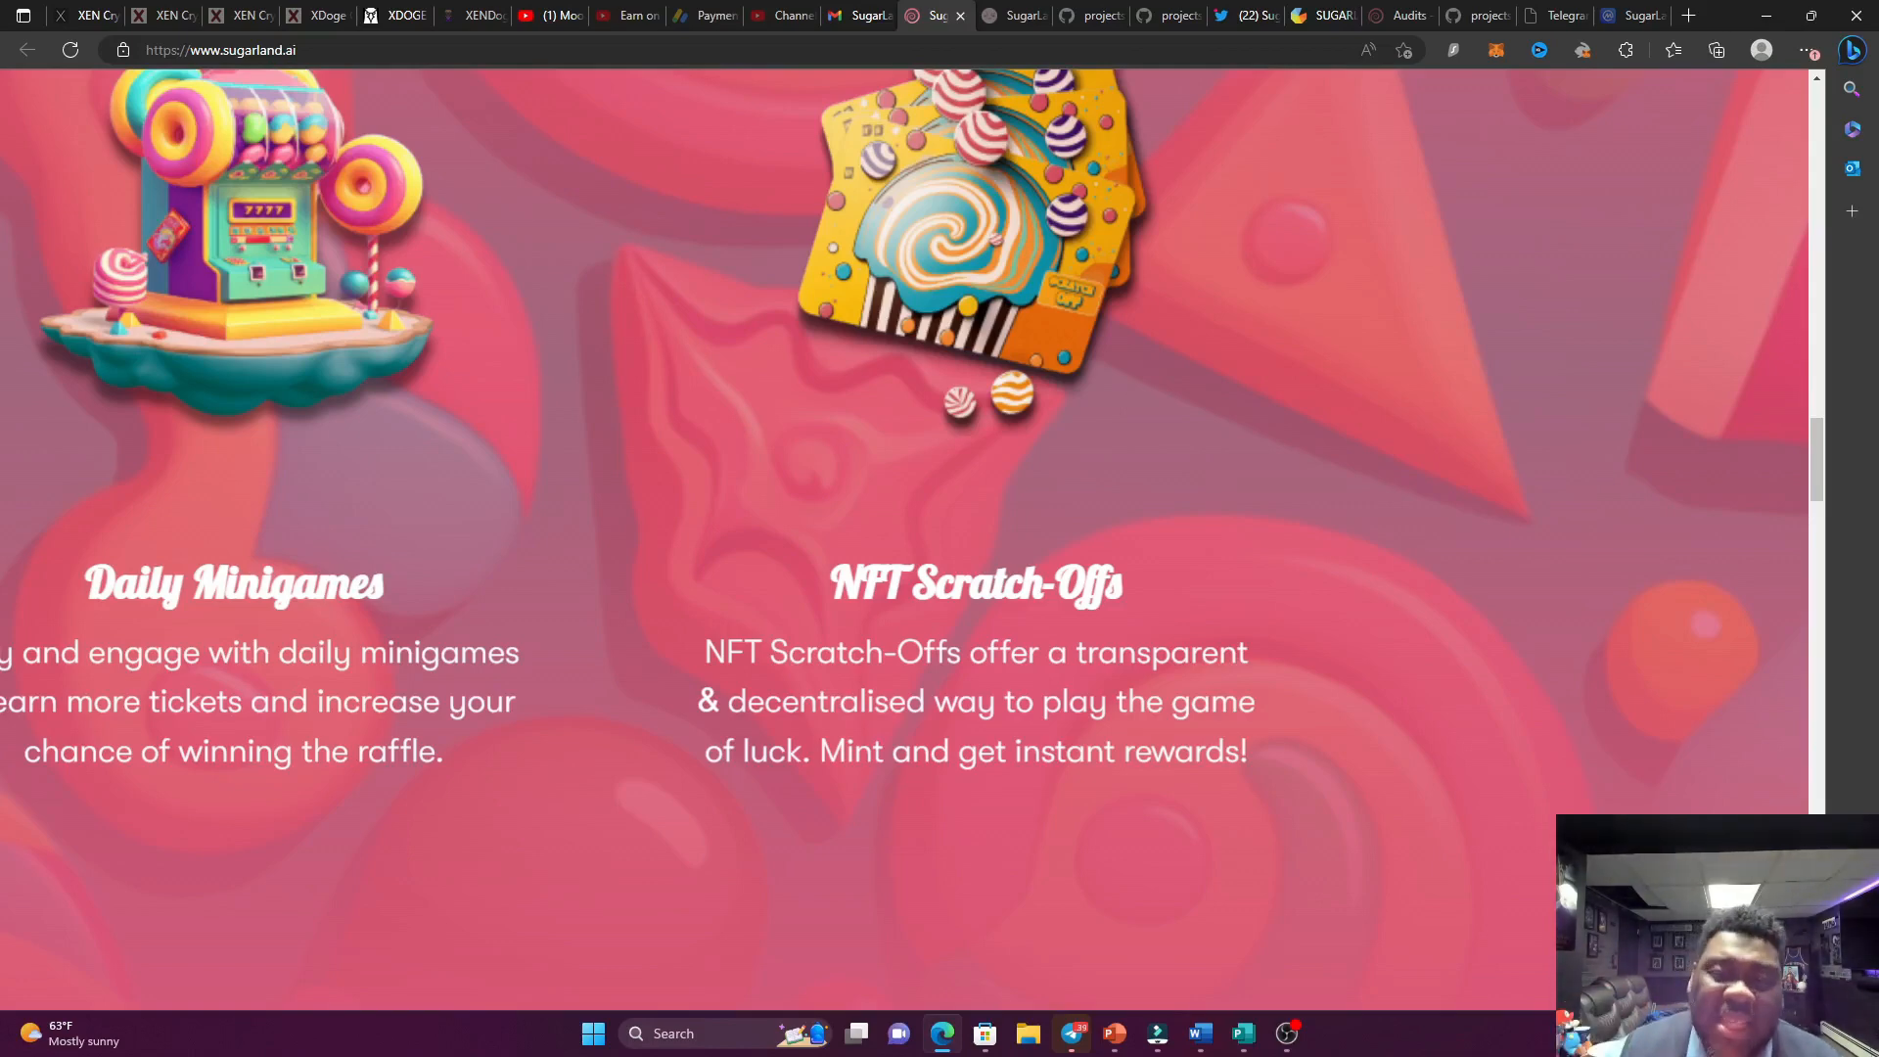
Scroll to the 'How $SGRAI & Sugar Raffle Works' section: buy, auto-participate, hold and win.
{"action": "scroll", "scroll_direction": "up", "scroll_amount": 3}
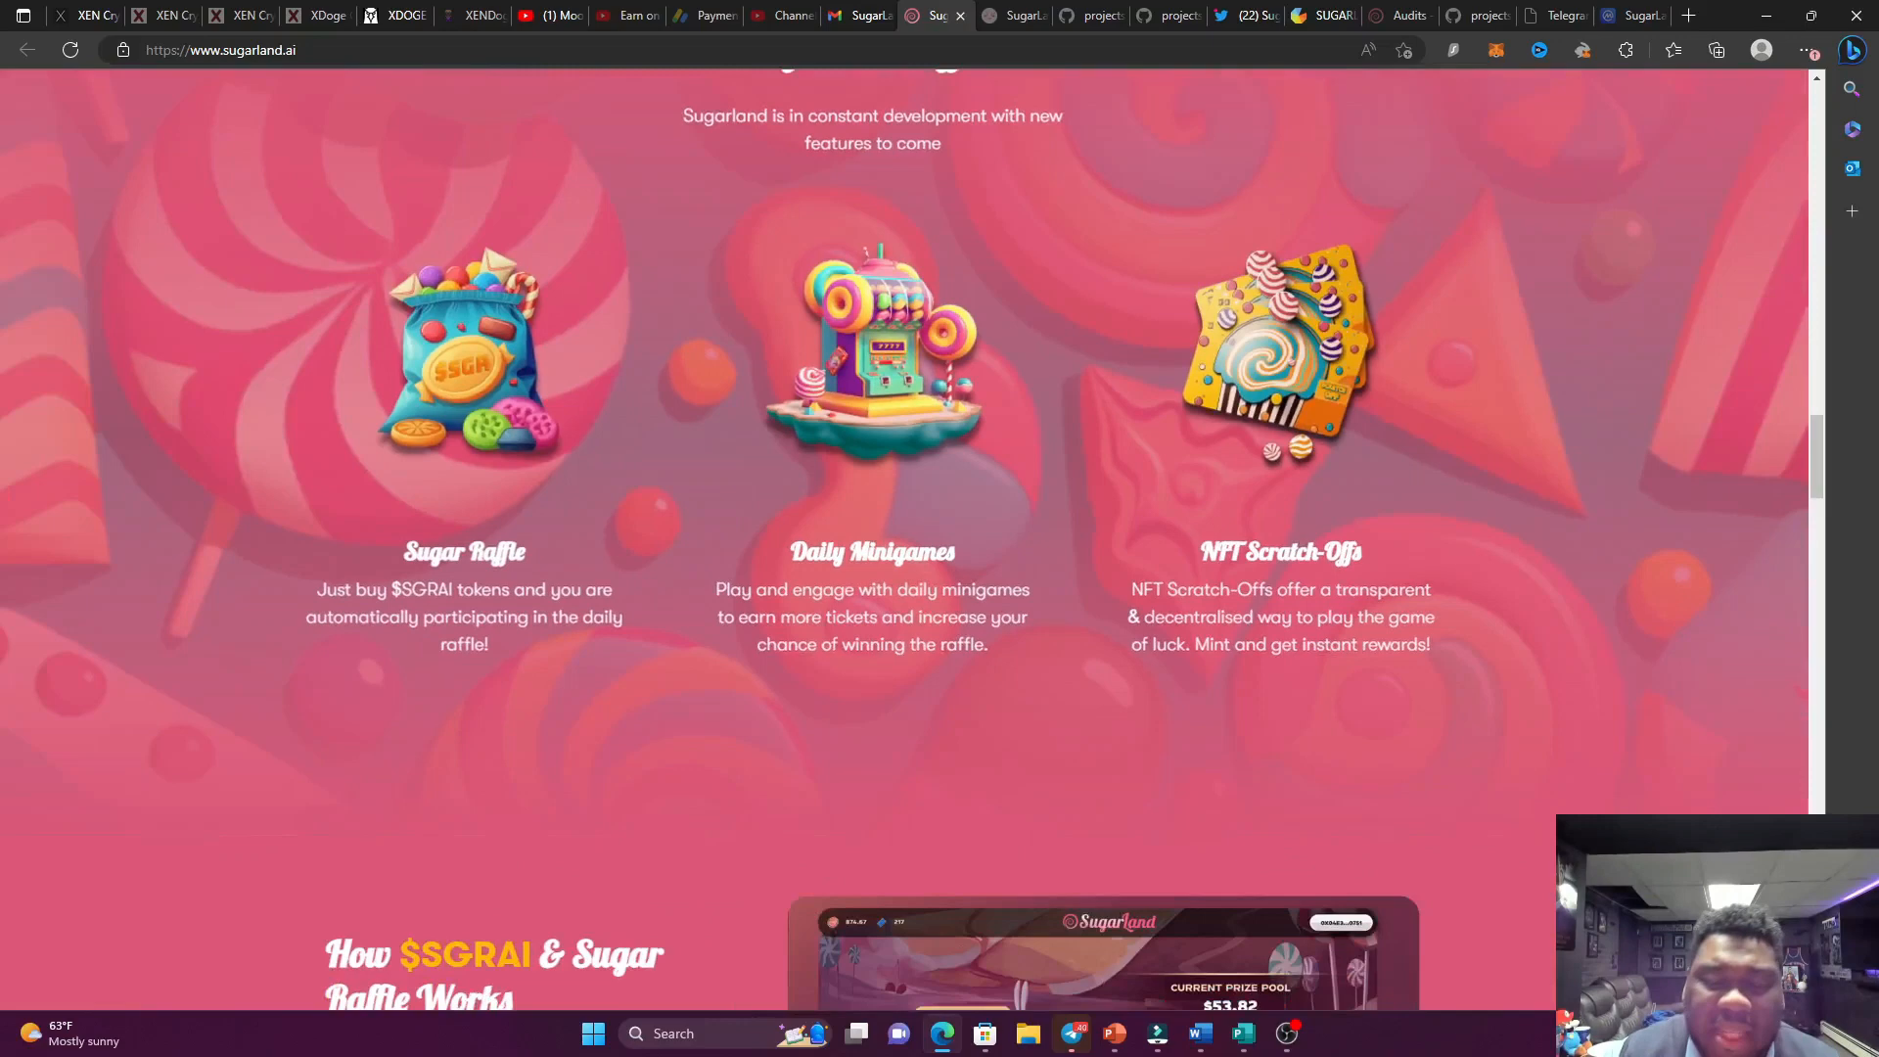
{"action": "scroll", "scroll_direction": "down", "scroll_amount": 3}
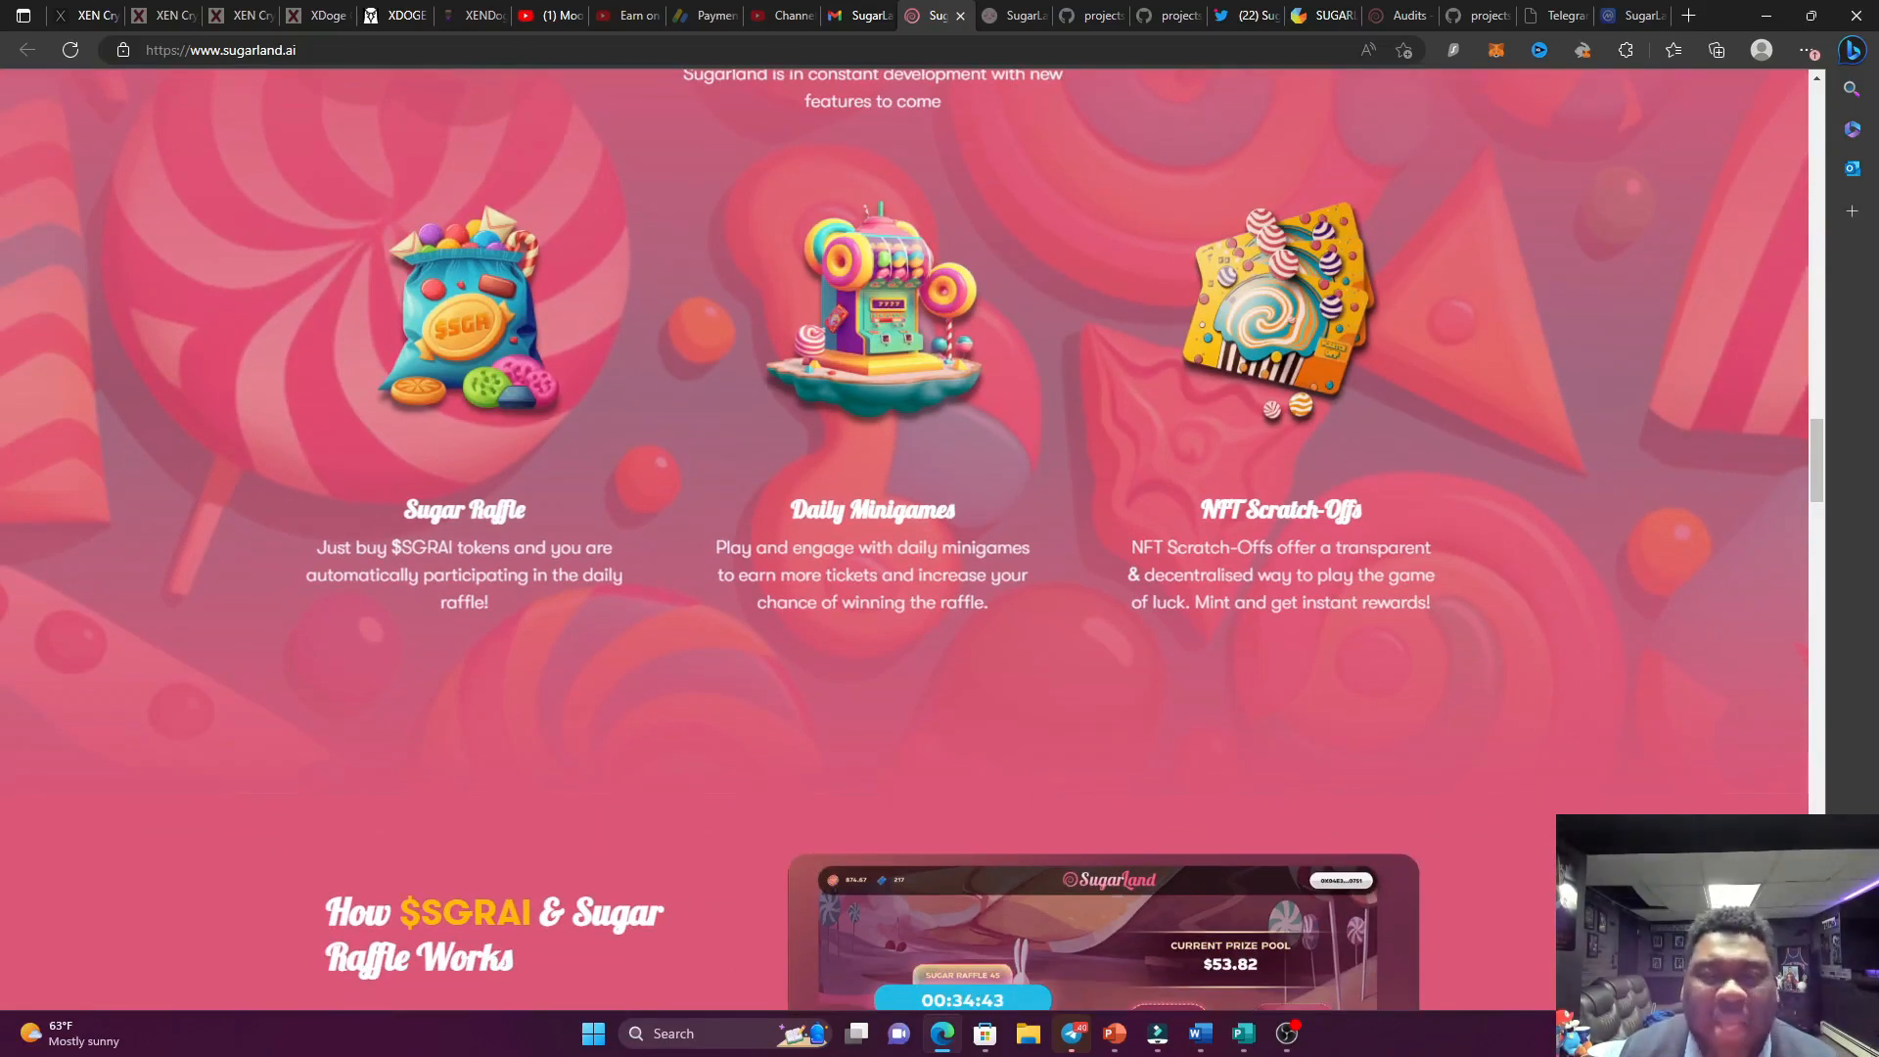
{"action": "scroll", "scroll_direction": "down", "scroll_amount": 3}
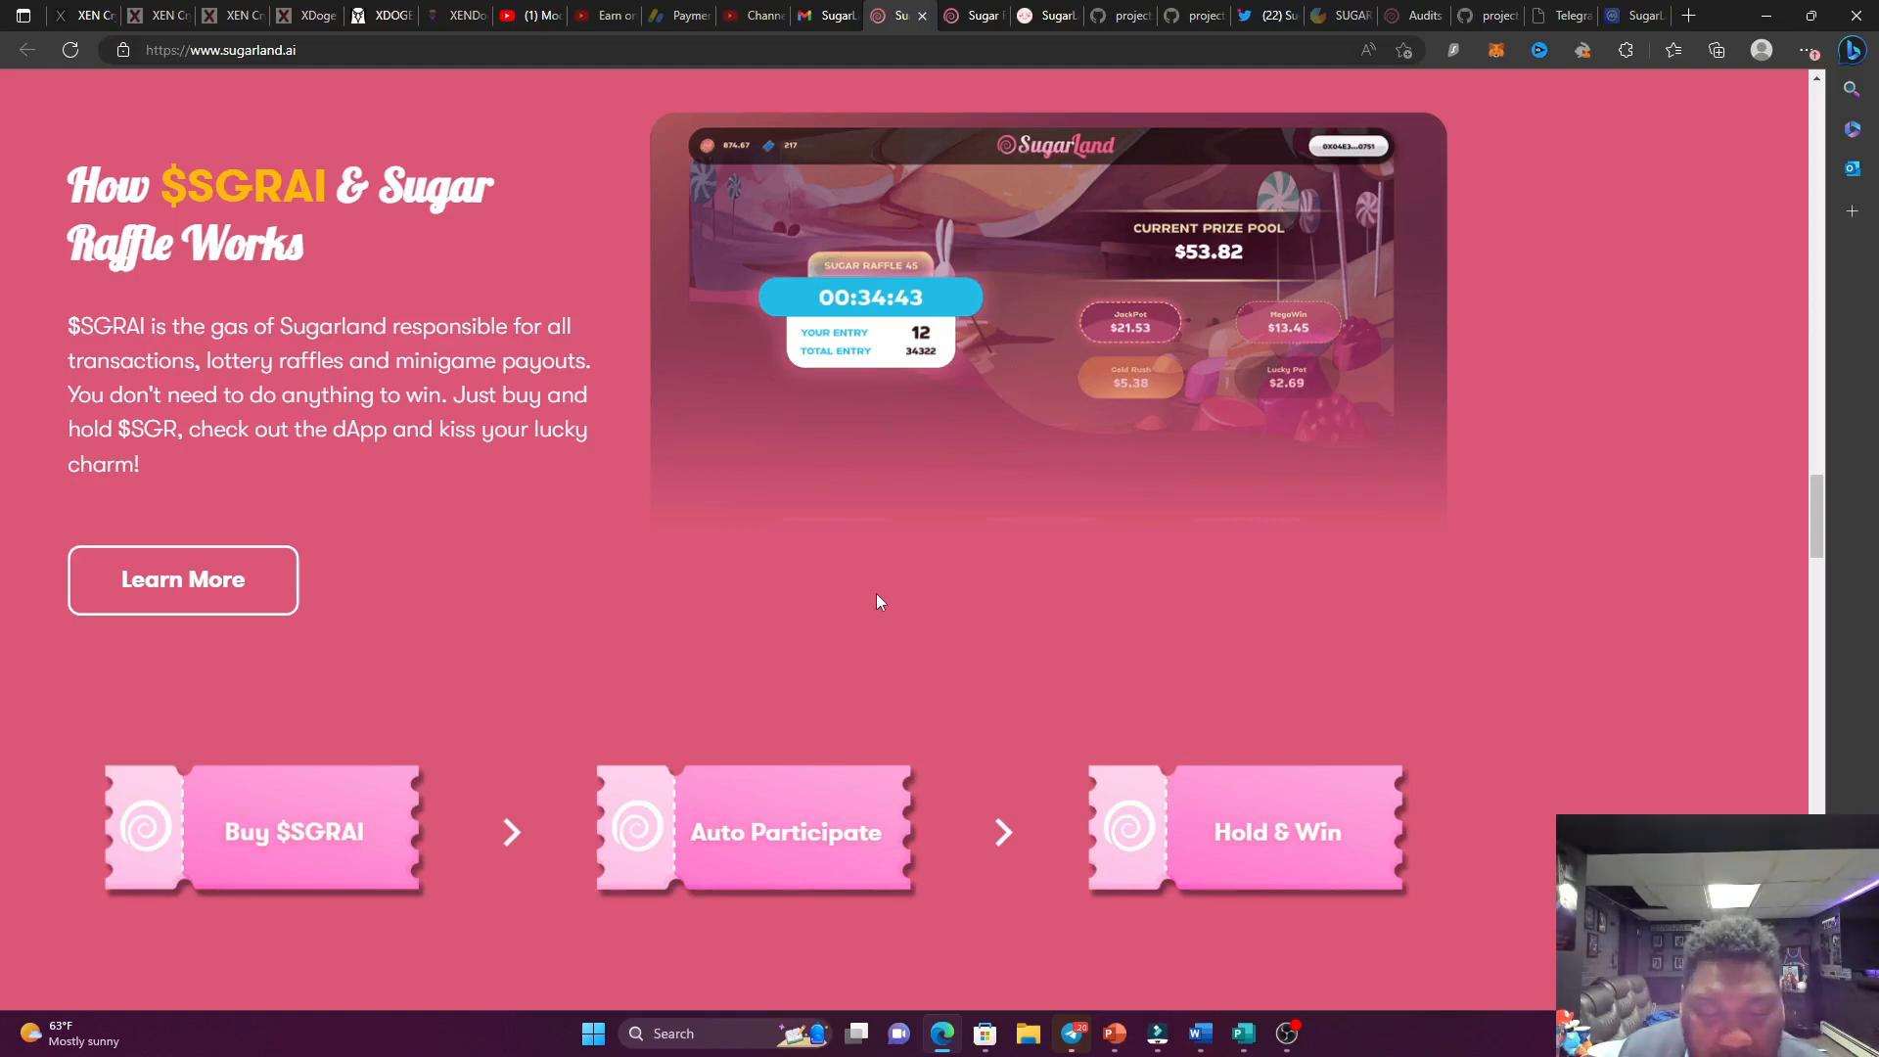
{"action": "mouse_move", "coordinate": [900, 471]}
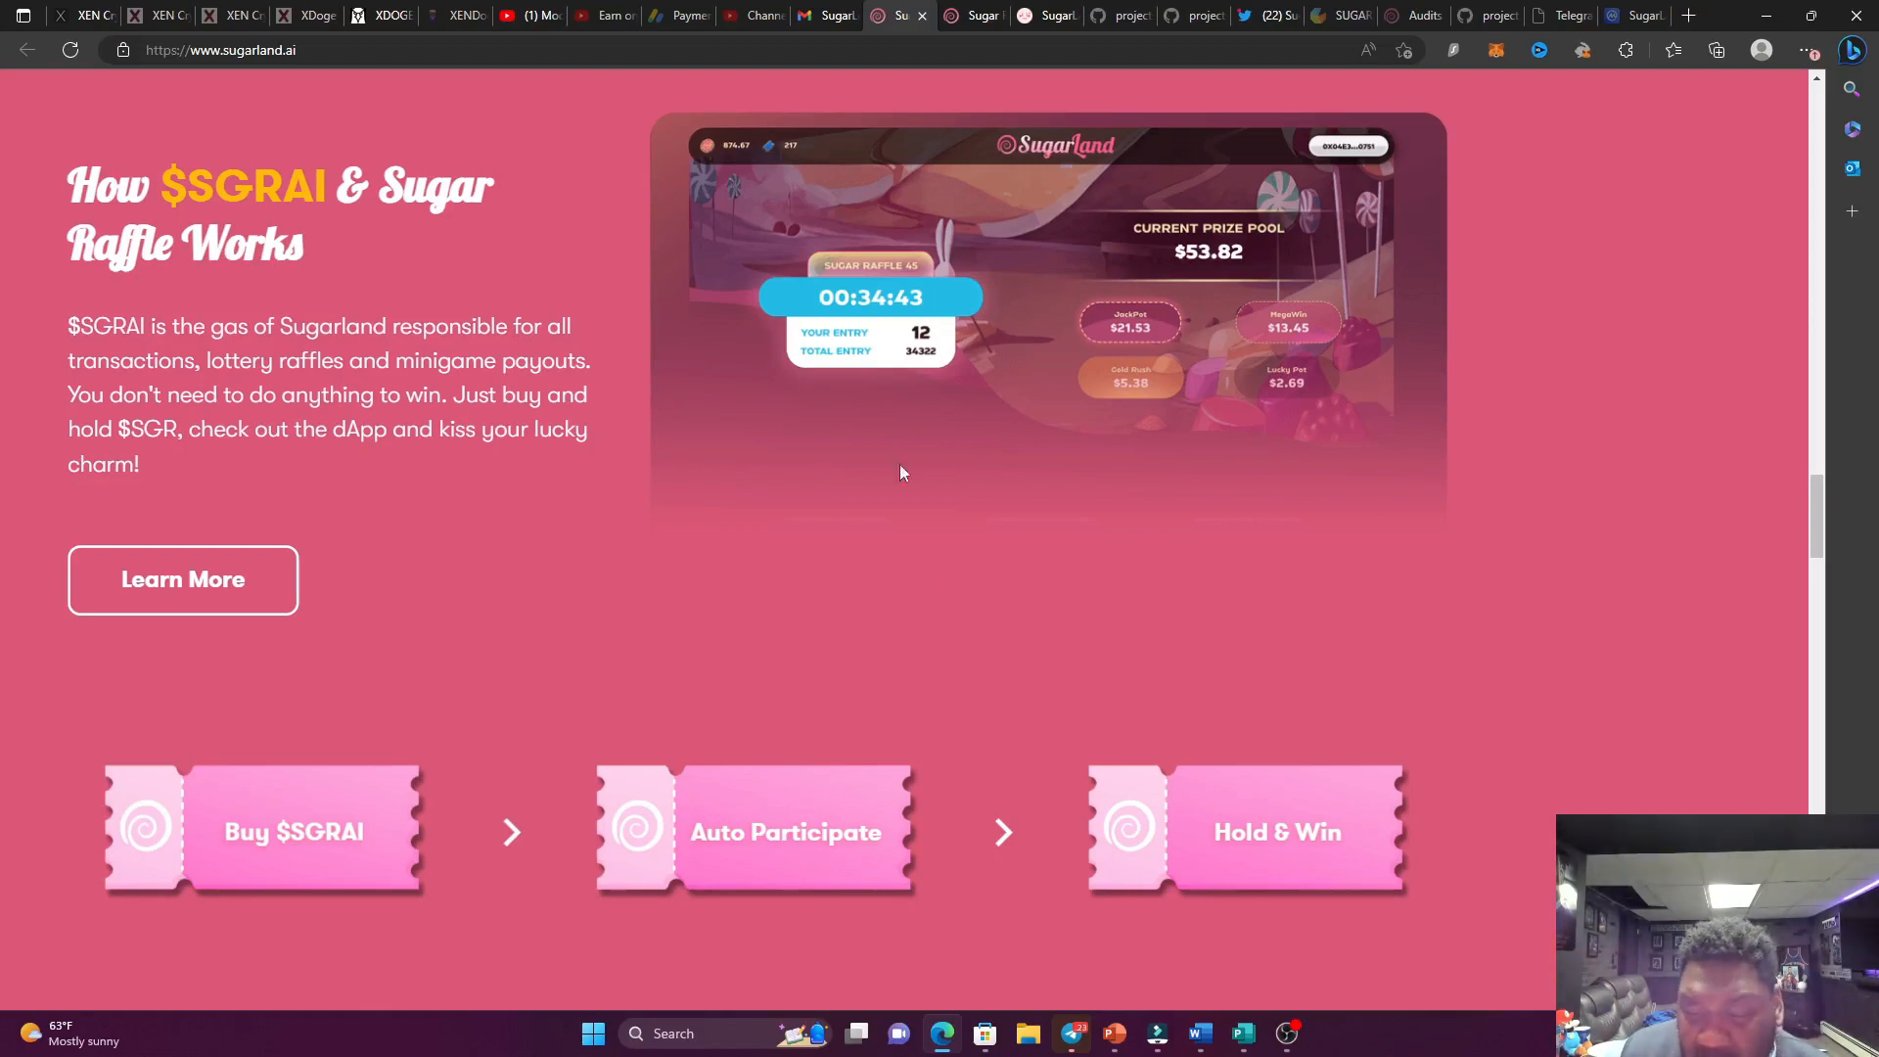
{"action": "mouse_move", "coordinate": [977, 14]}
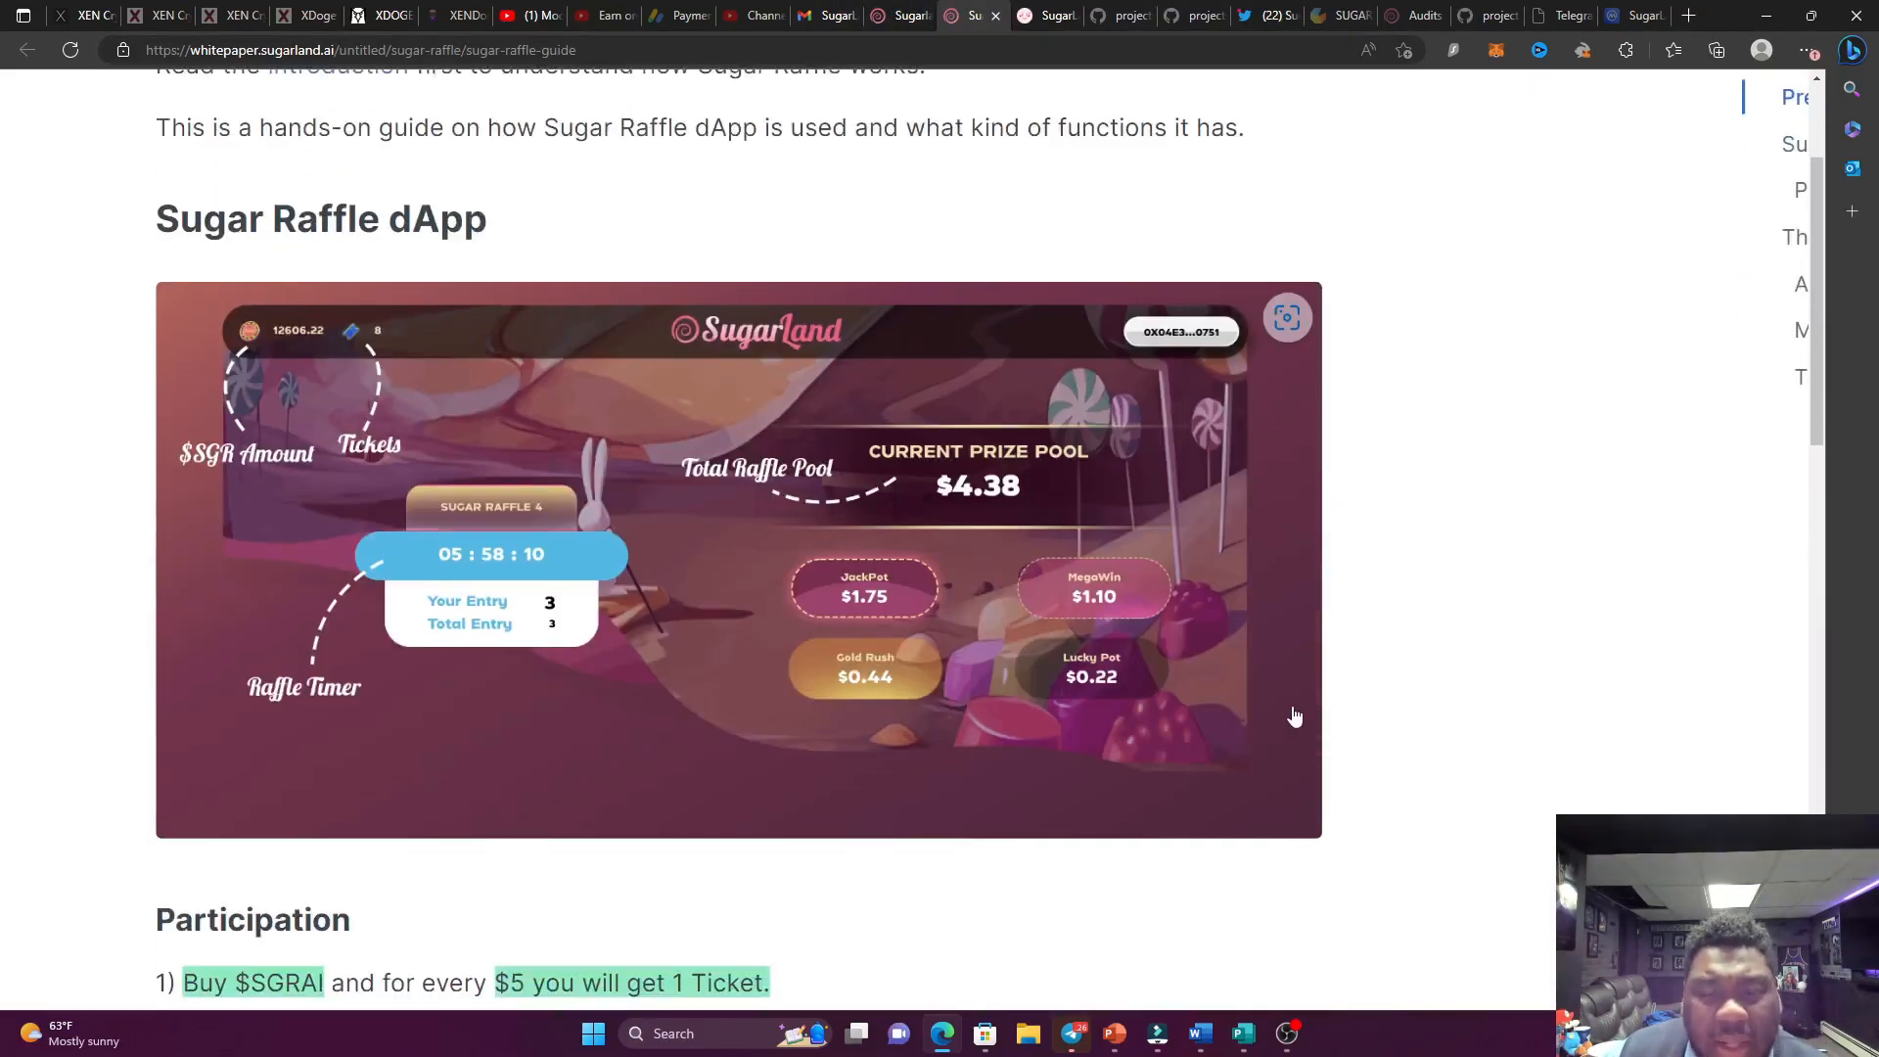
Scroll the Sugar Raffle guide past Participation and the Control Center image to the Auto Entries heading.
{"action": "scroll", "scroll_direction": "down", "scroll_amount": 3}
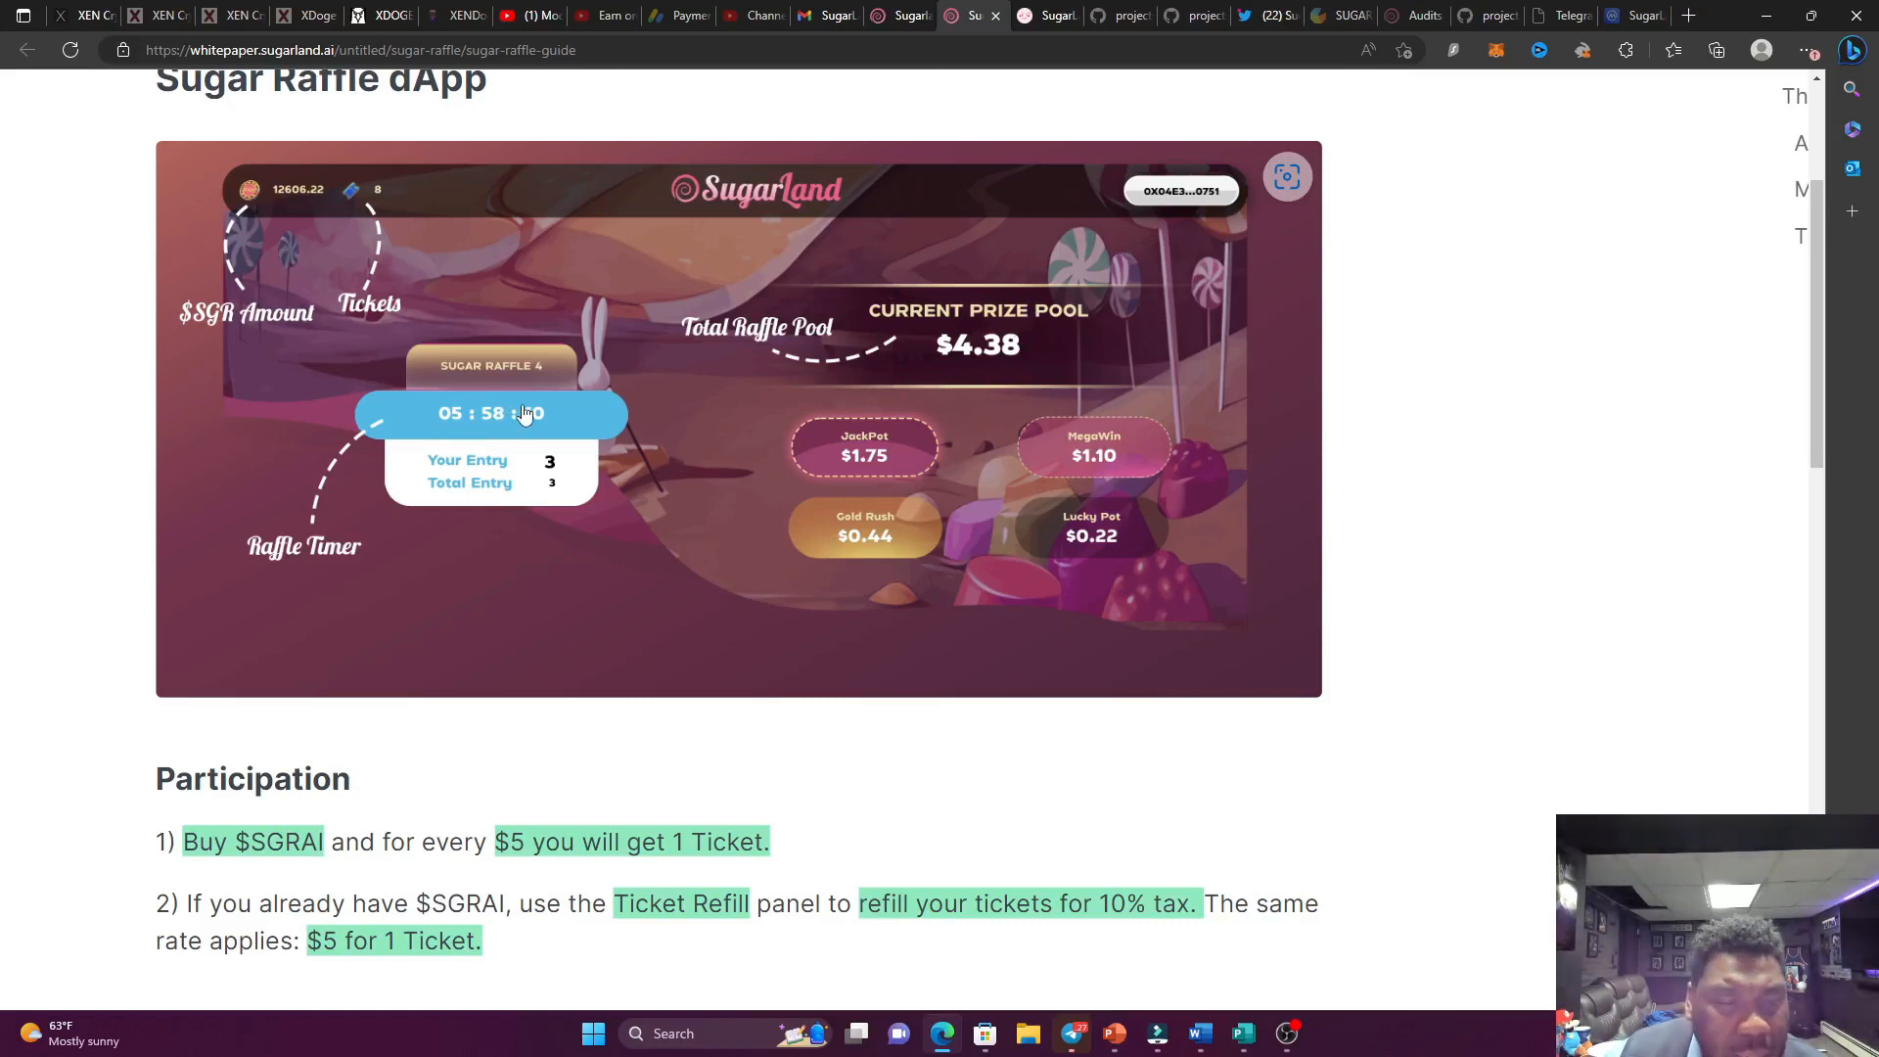
{"action": "mouse_move", "coordinate": [572, 489]}
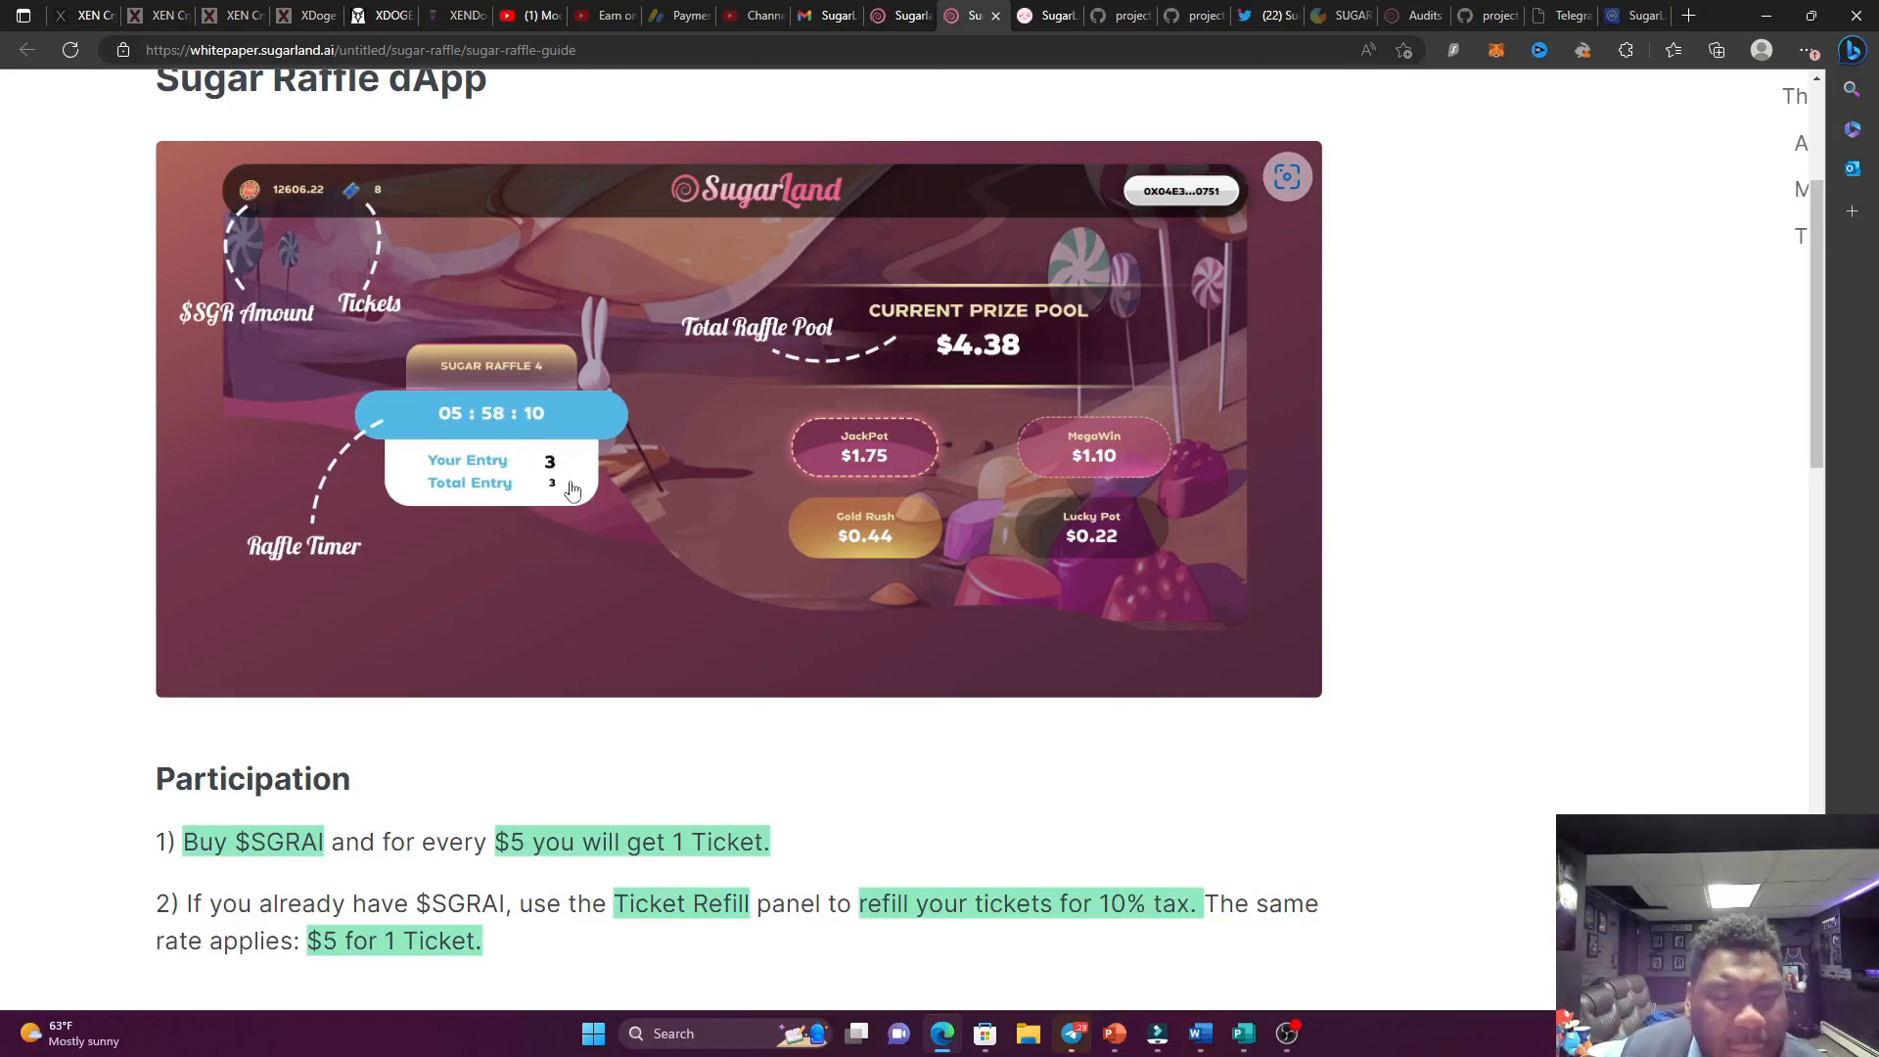
{"action": "mouse_move", "coordinate": [577, 479]}
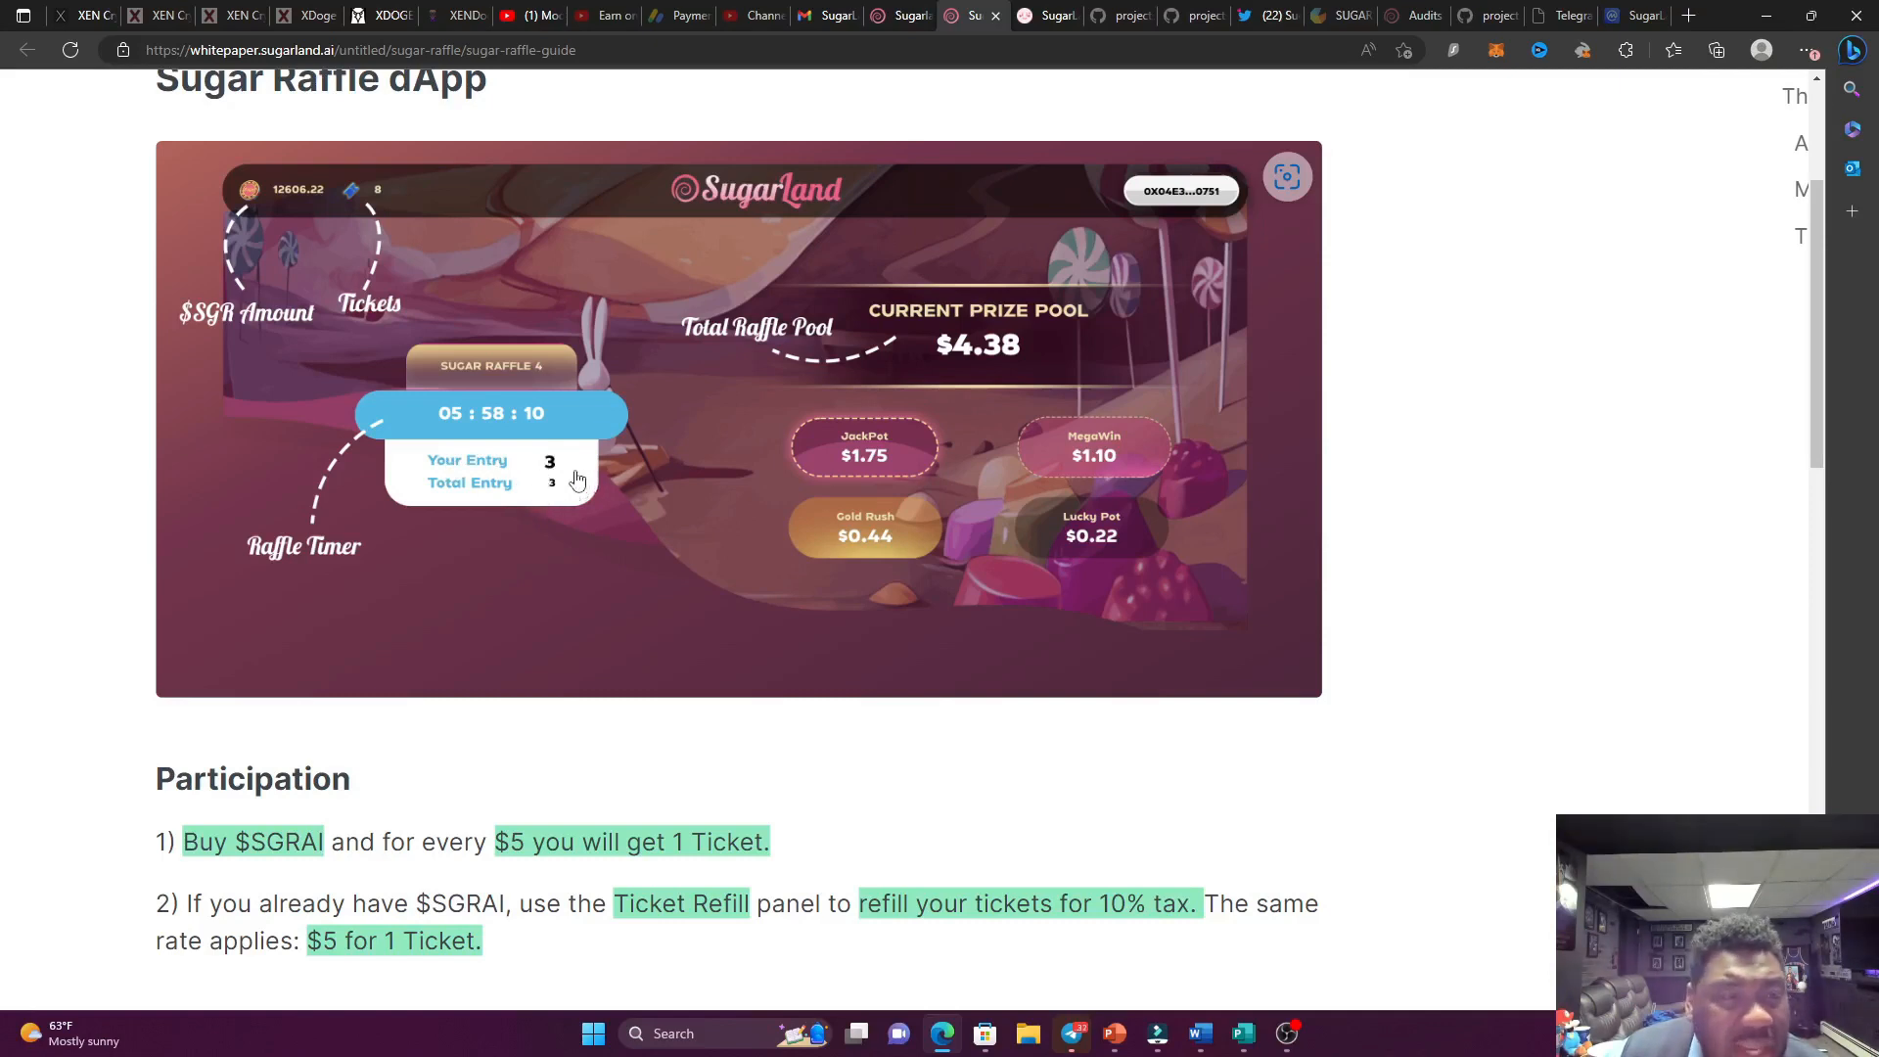
{"action": "mouse_move", "coordinate": [382, 187]}
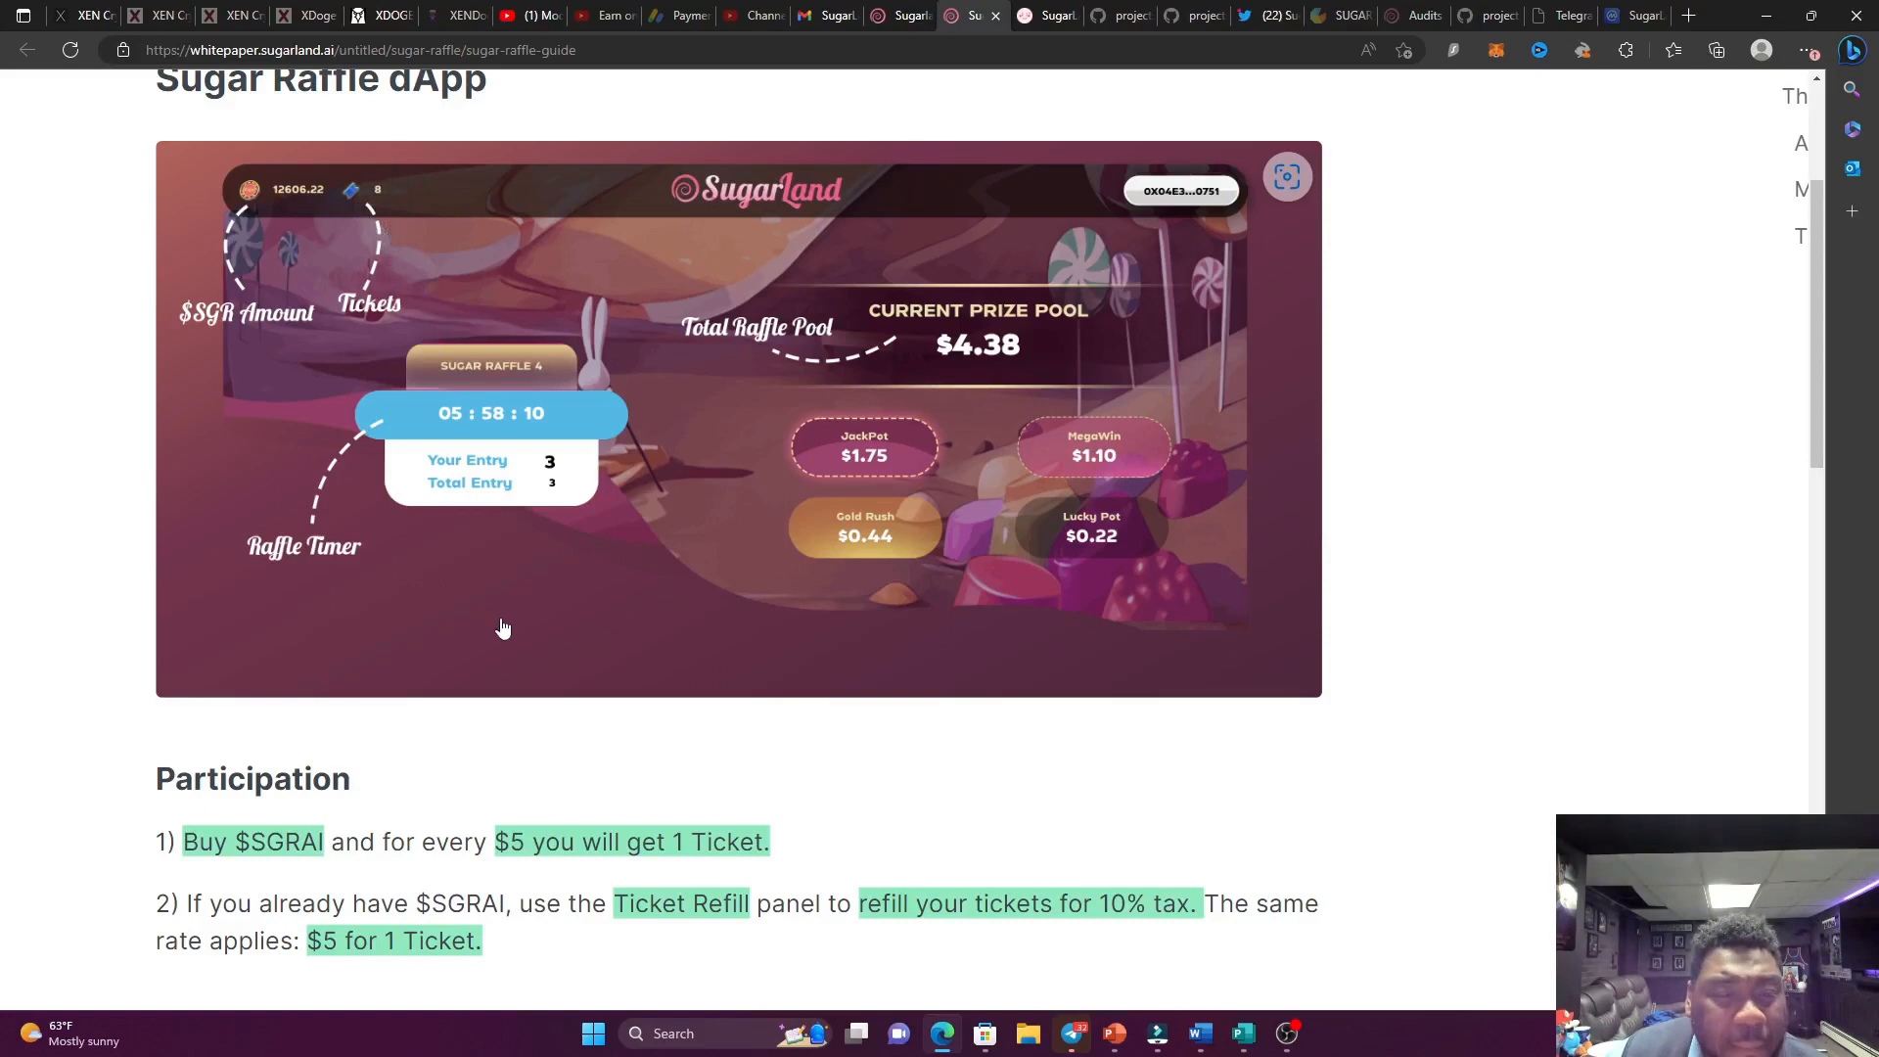
{"action": "scroll", "scroll_direction": "down", "scroll_amount": 3}
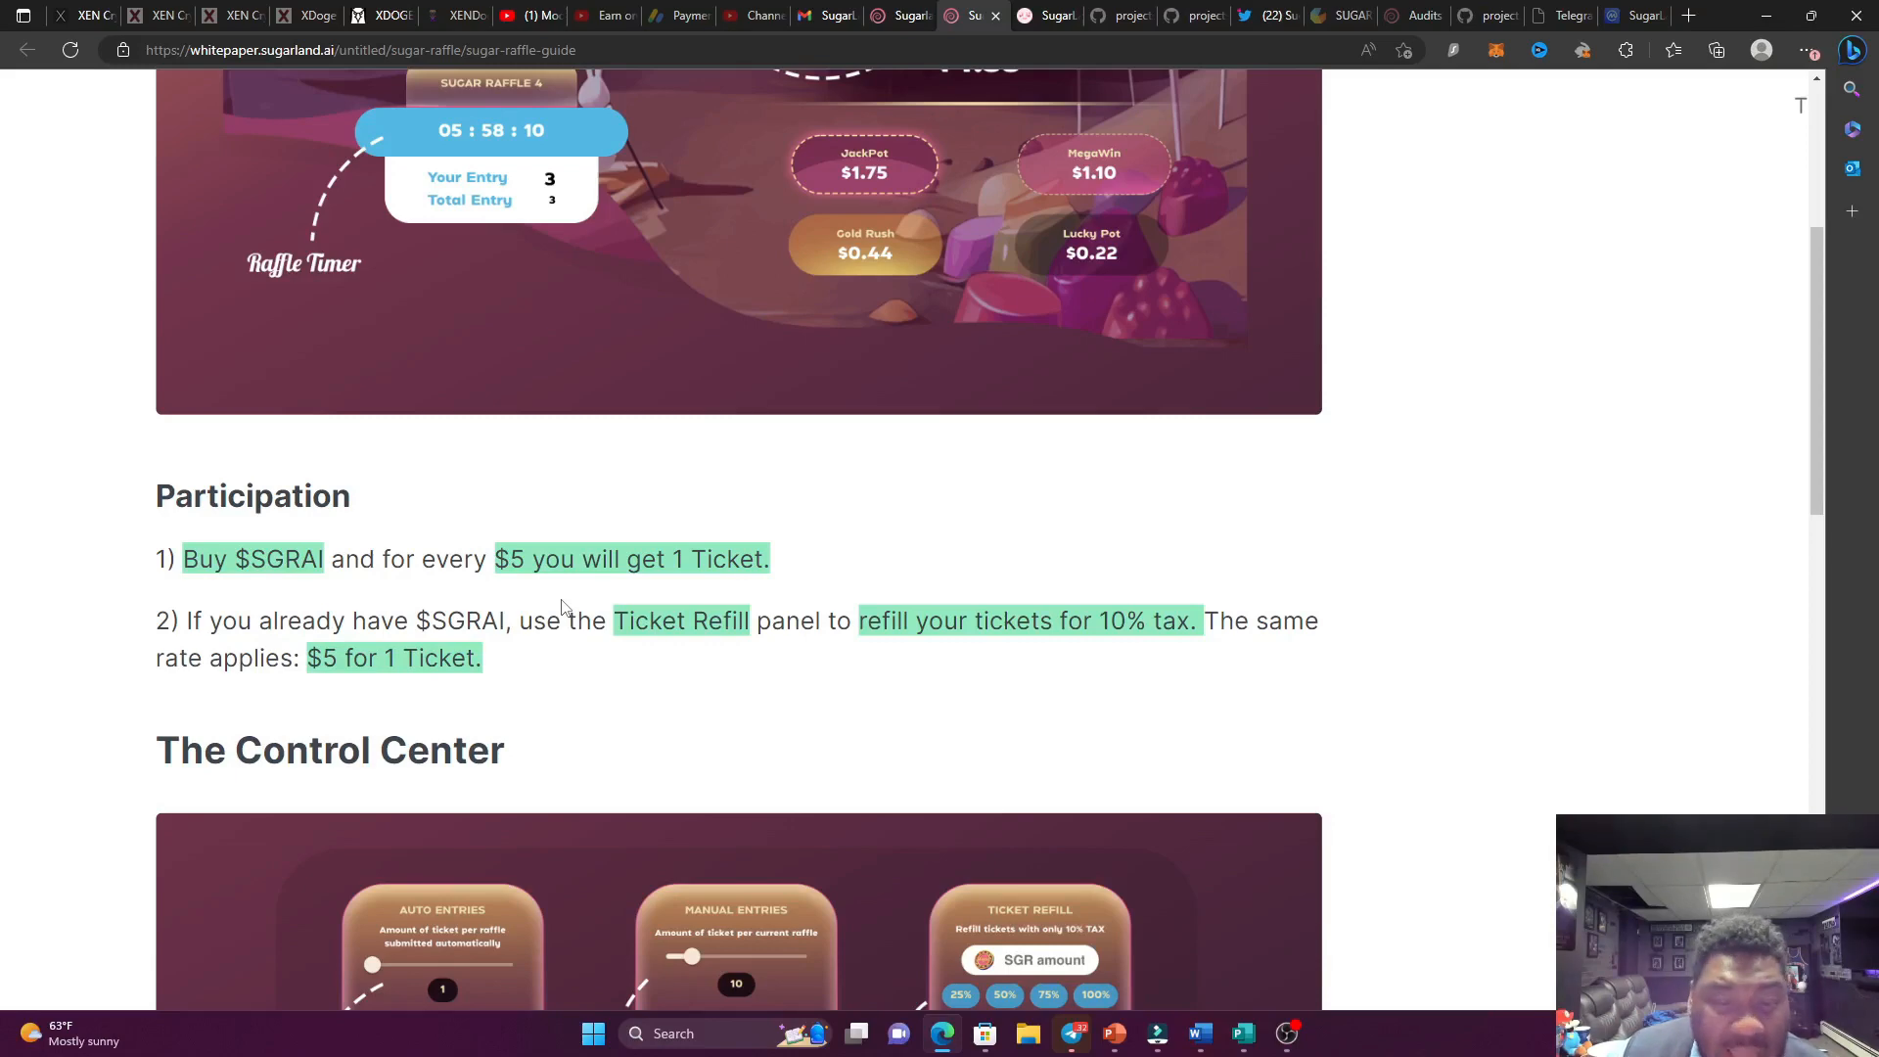
{"action": "scroll", "scroll_direction": "down", "scroll_amount": 3}
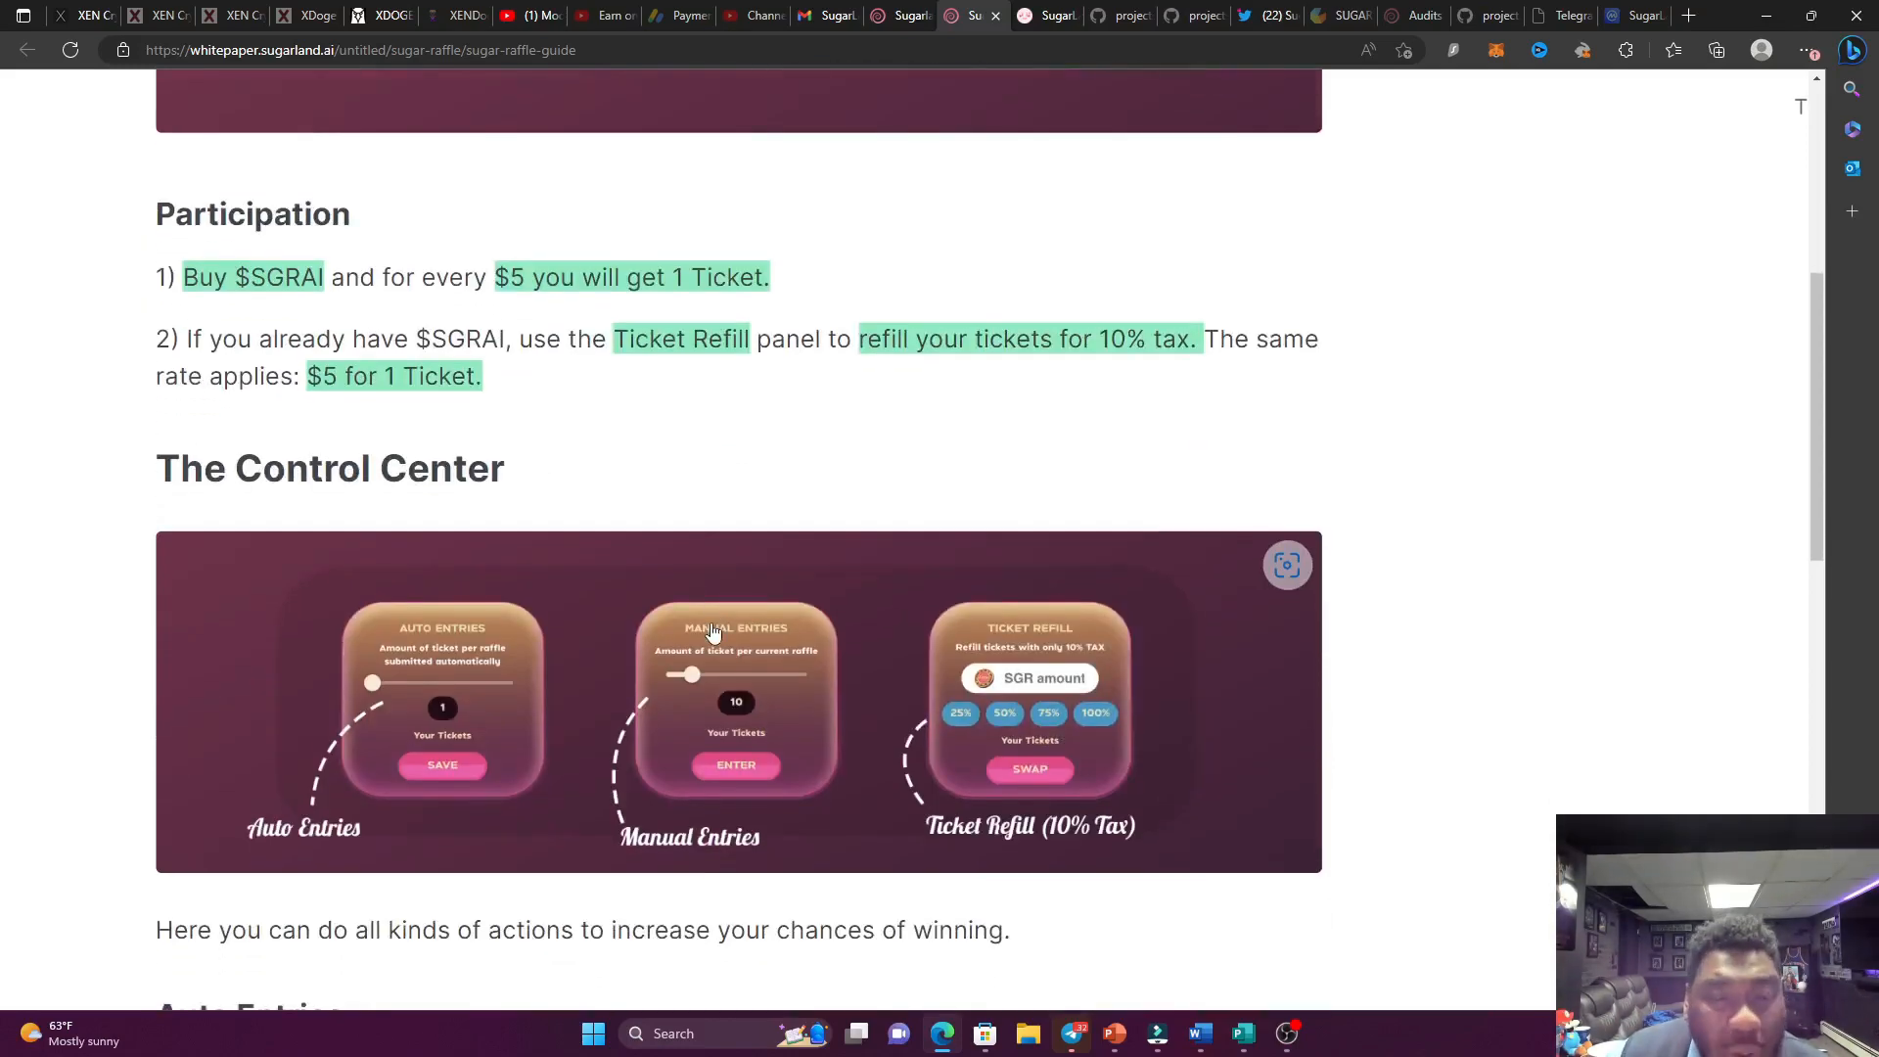
{"action": "mouse_move", "coordinate": [802, 440]}
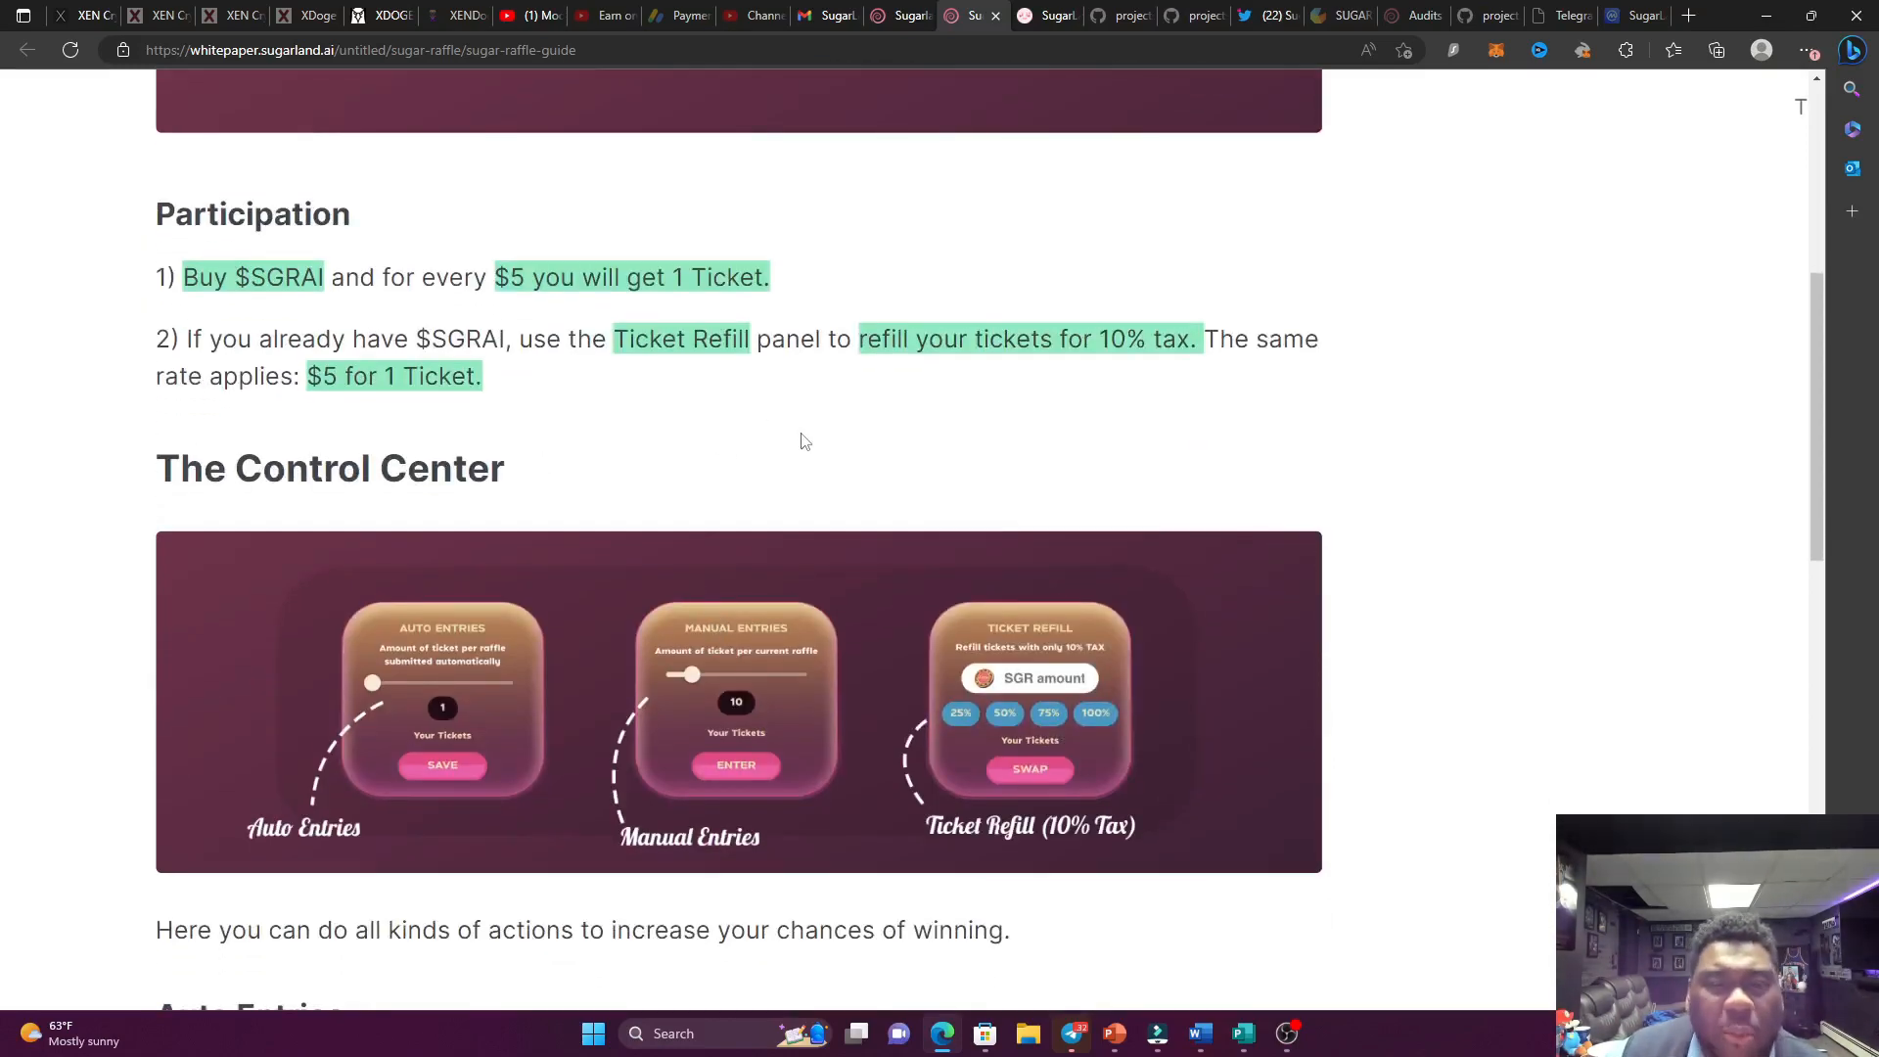
{"action": "mouse_move", "coordinate": [991, 458]}
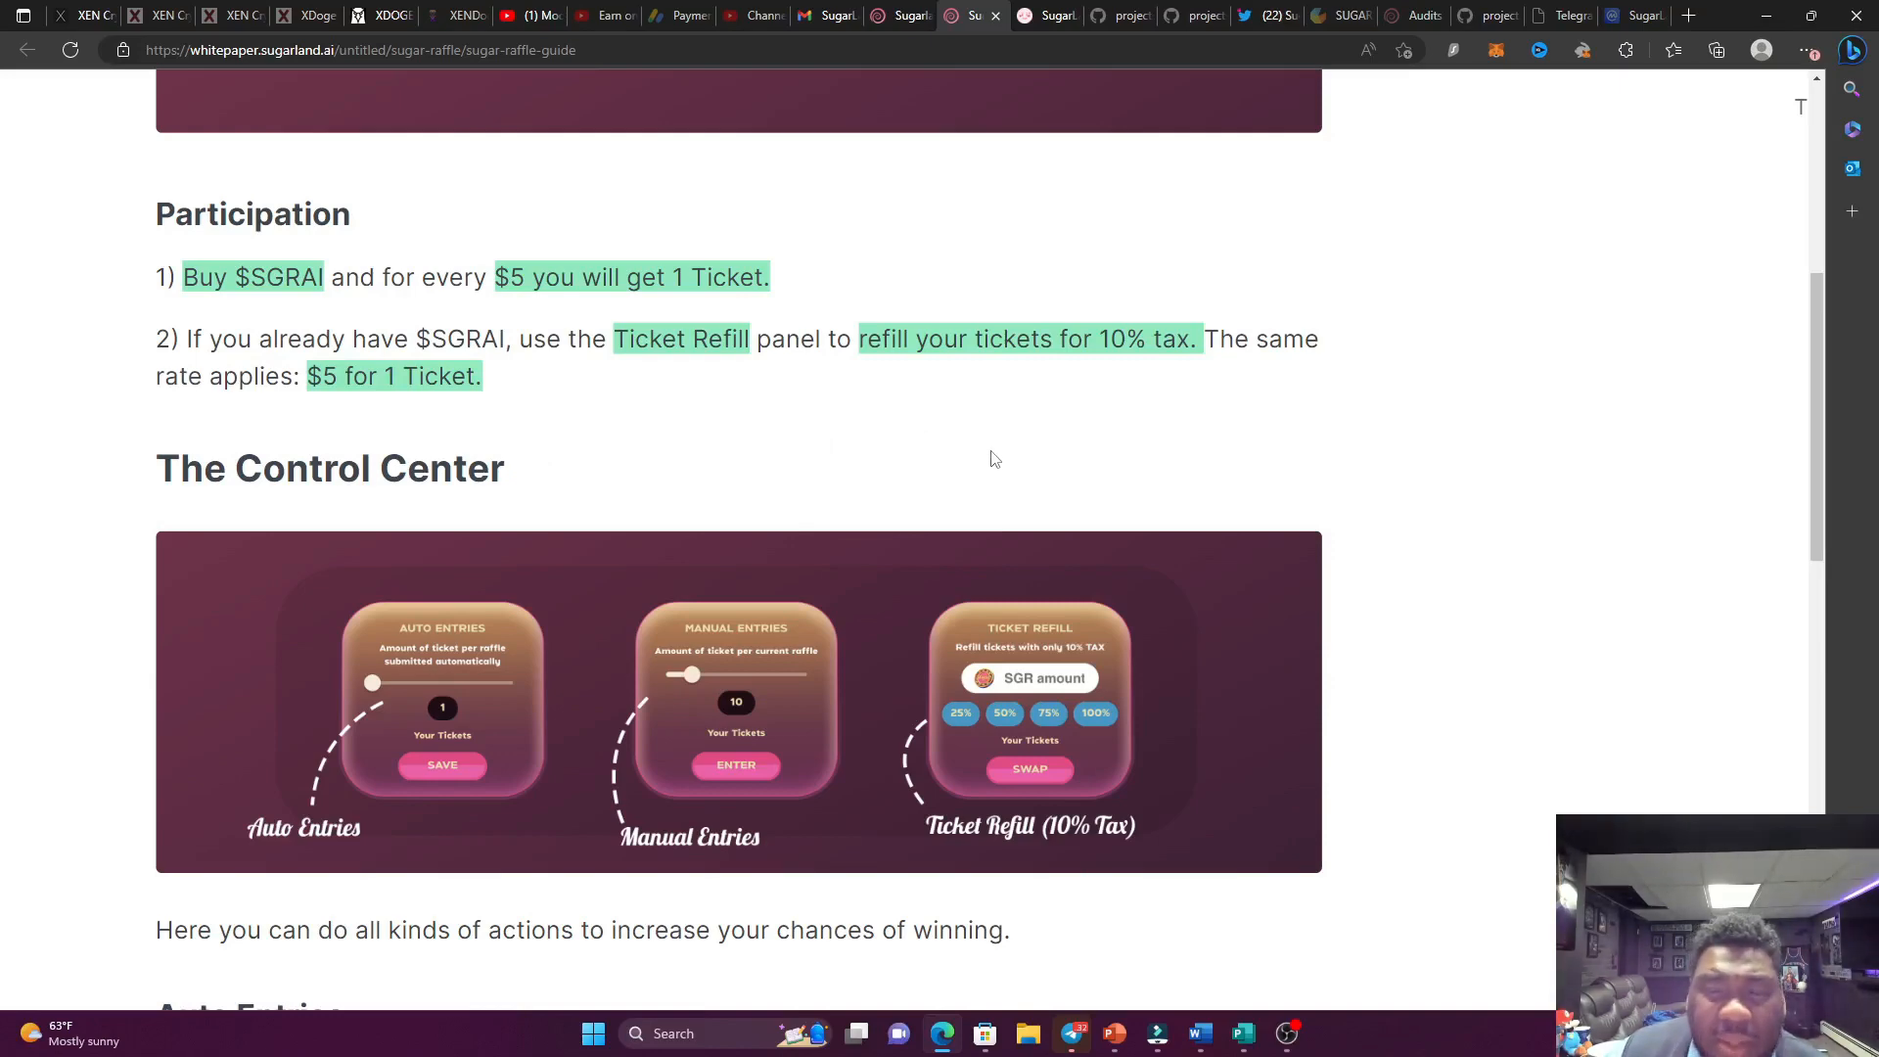
{"action": "scroll", "scroll_direction": "down", "scroll_amount": 3}
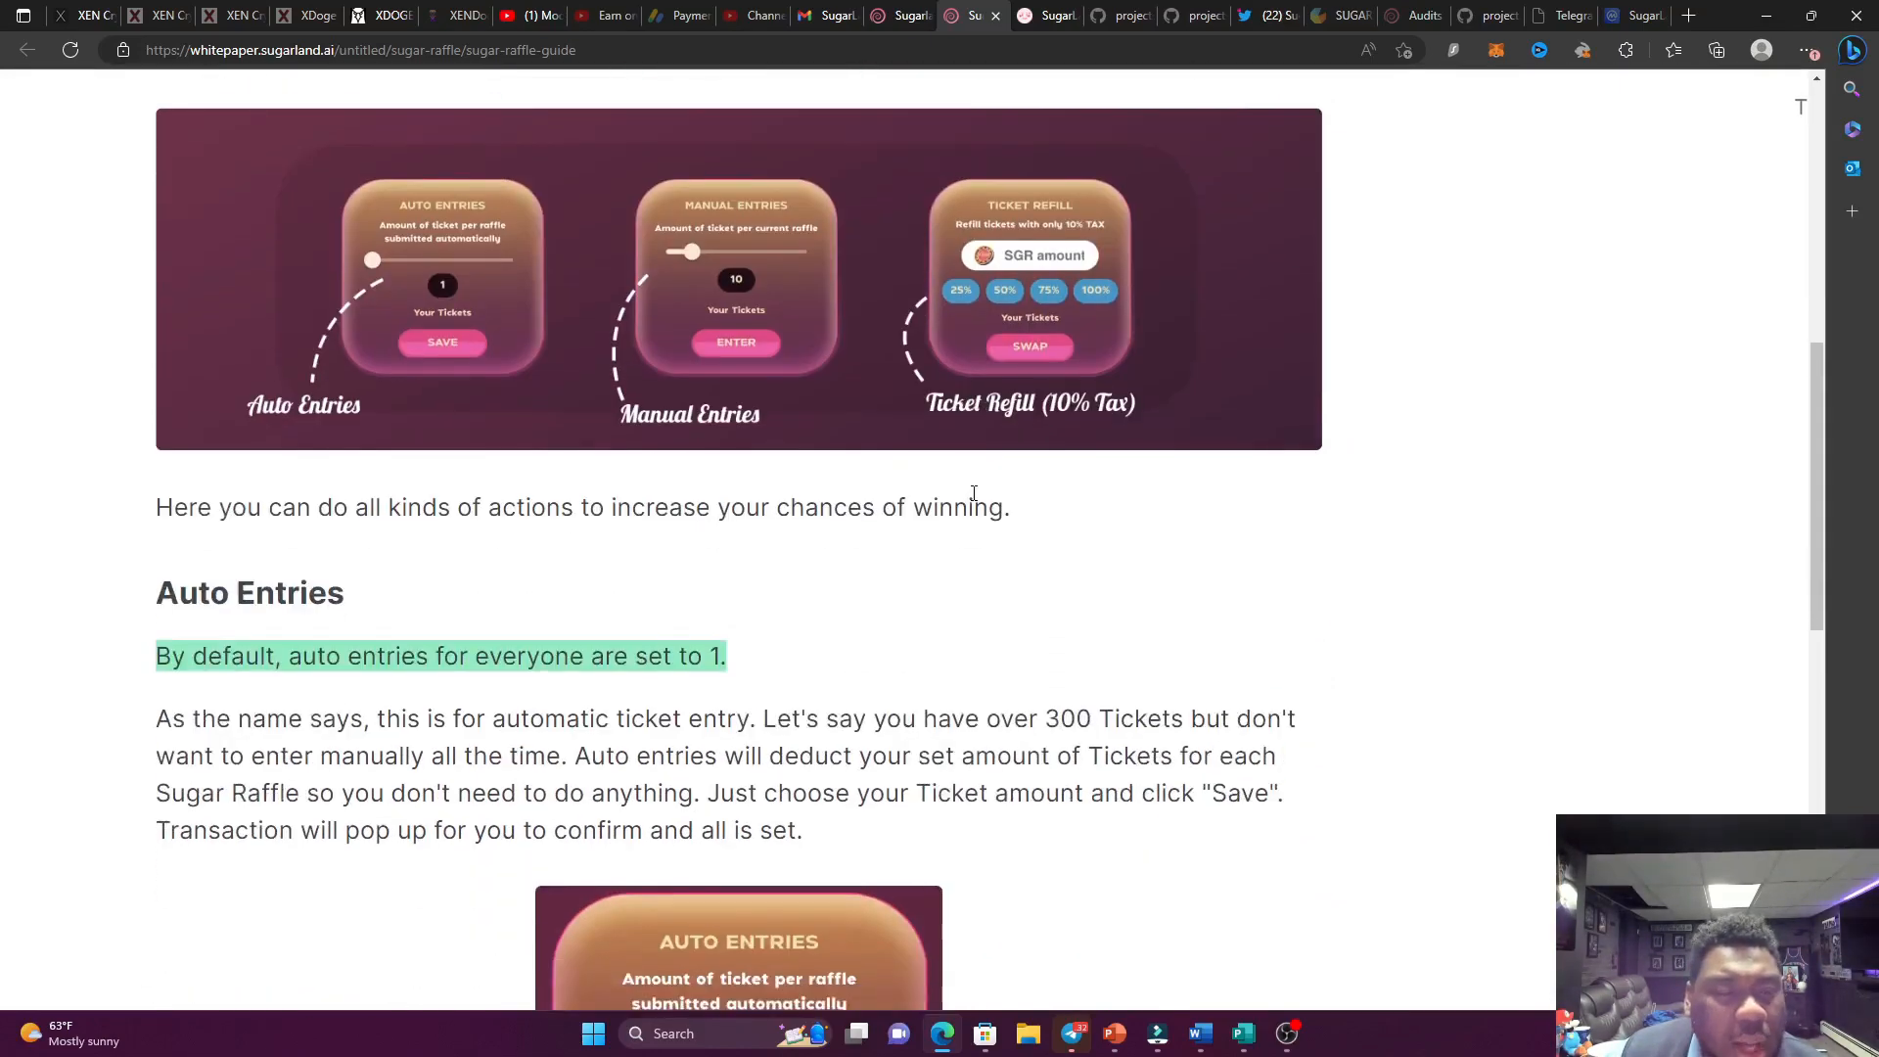
Scroll through the Auto Entries explanation and its panel example down to Manual Entries.
{"action": "scroll", "scroll_direction": "down", "scroll_amount": 3}
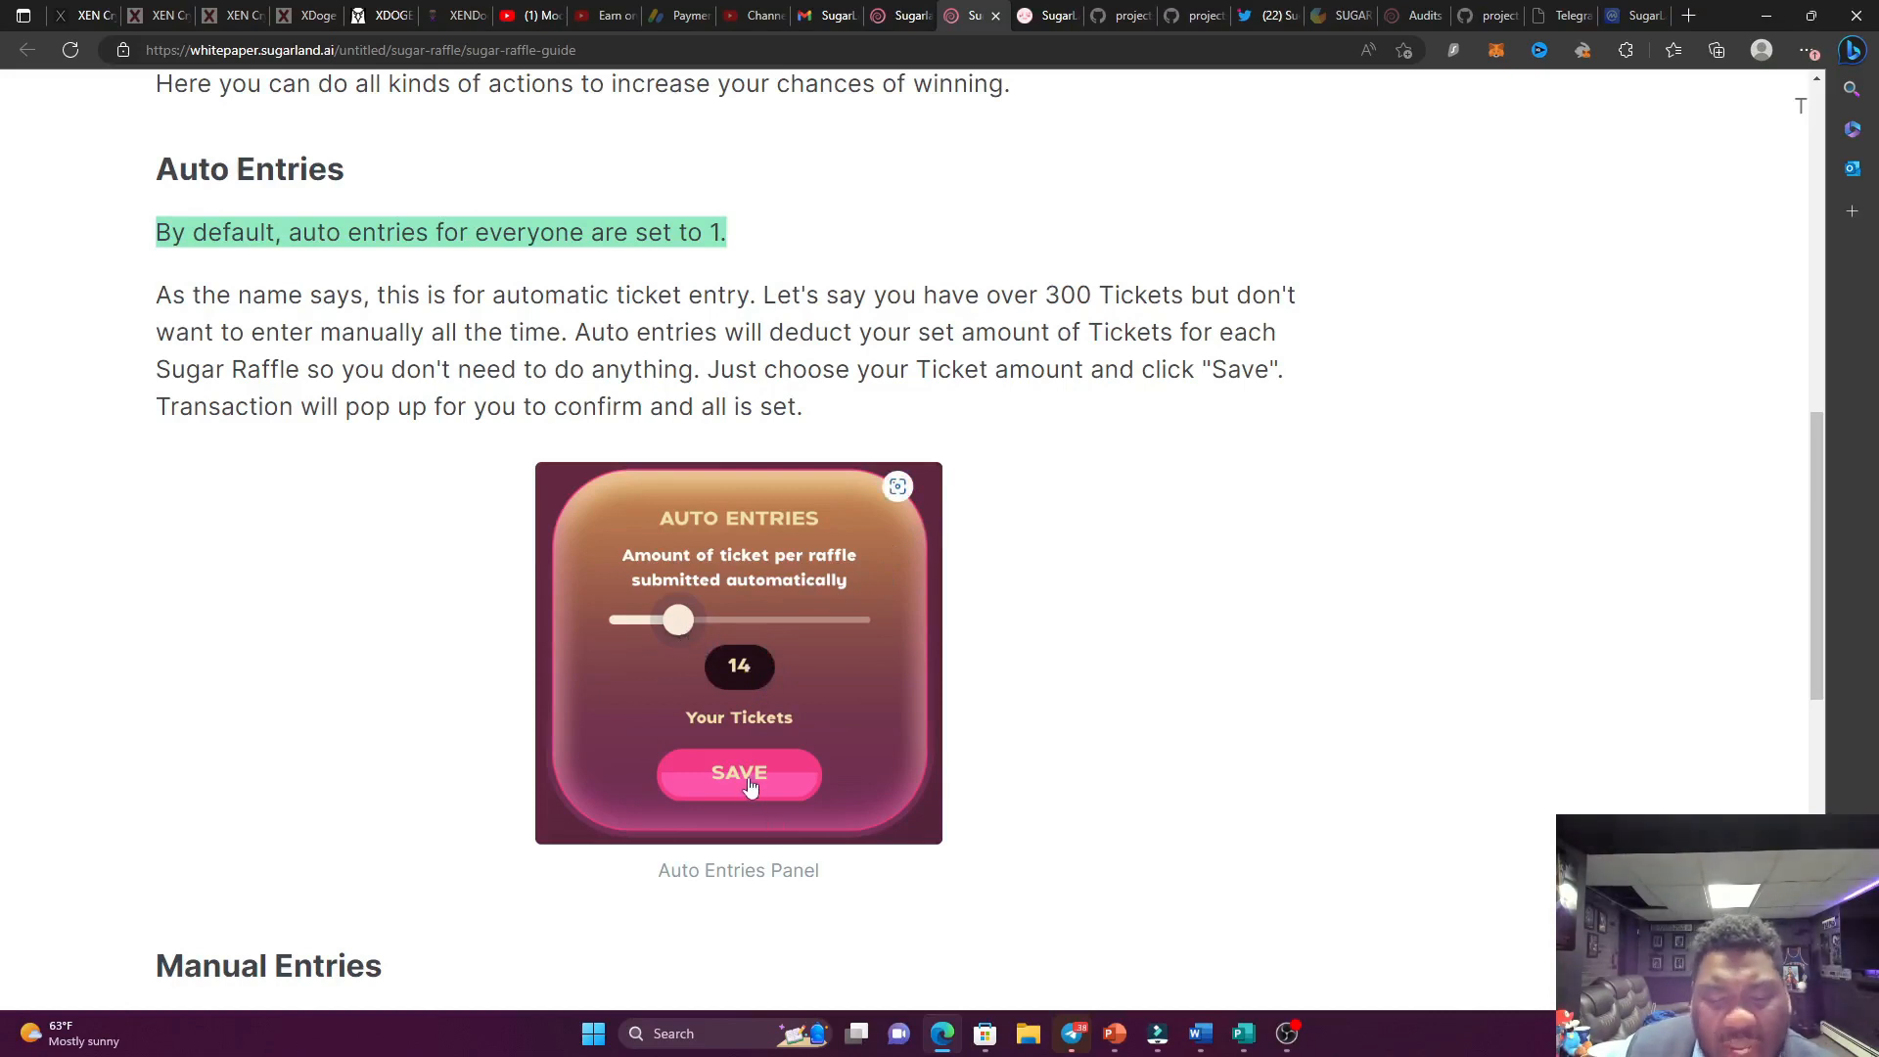
{"action": "mouse_move", "coordinate": [767, 663]}
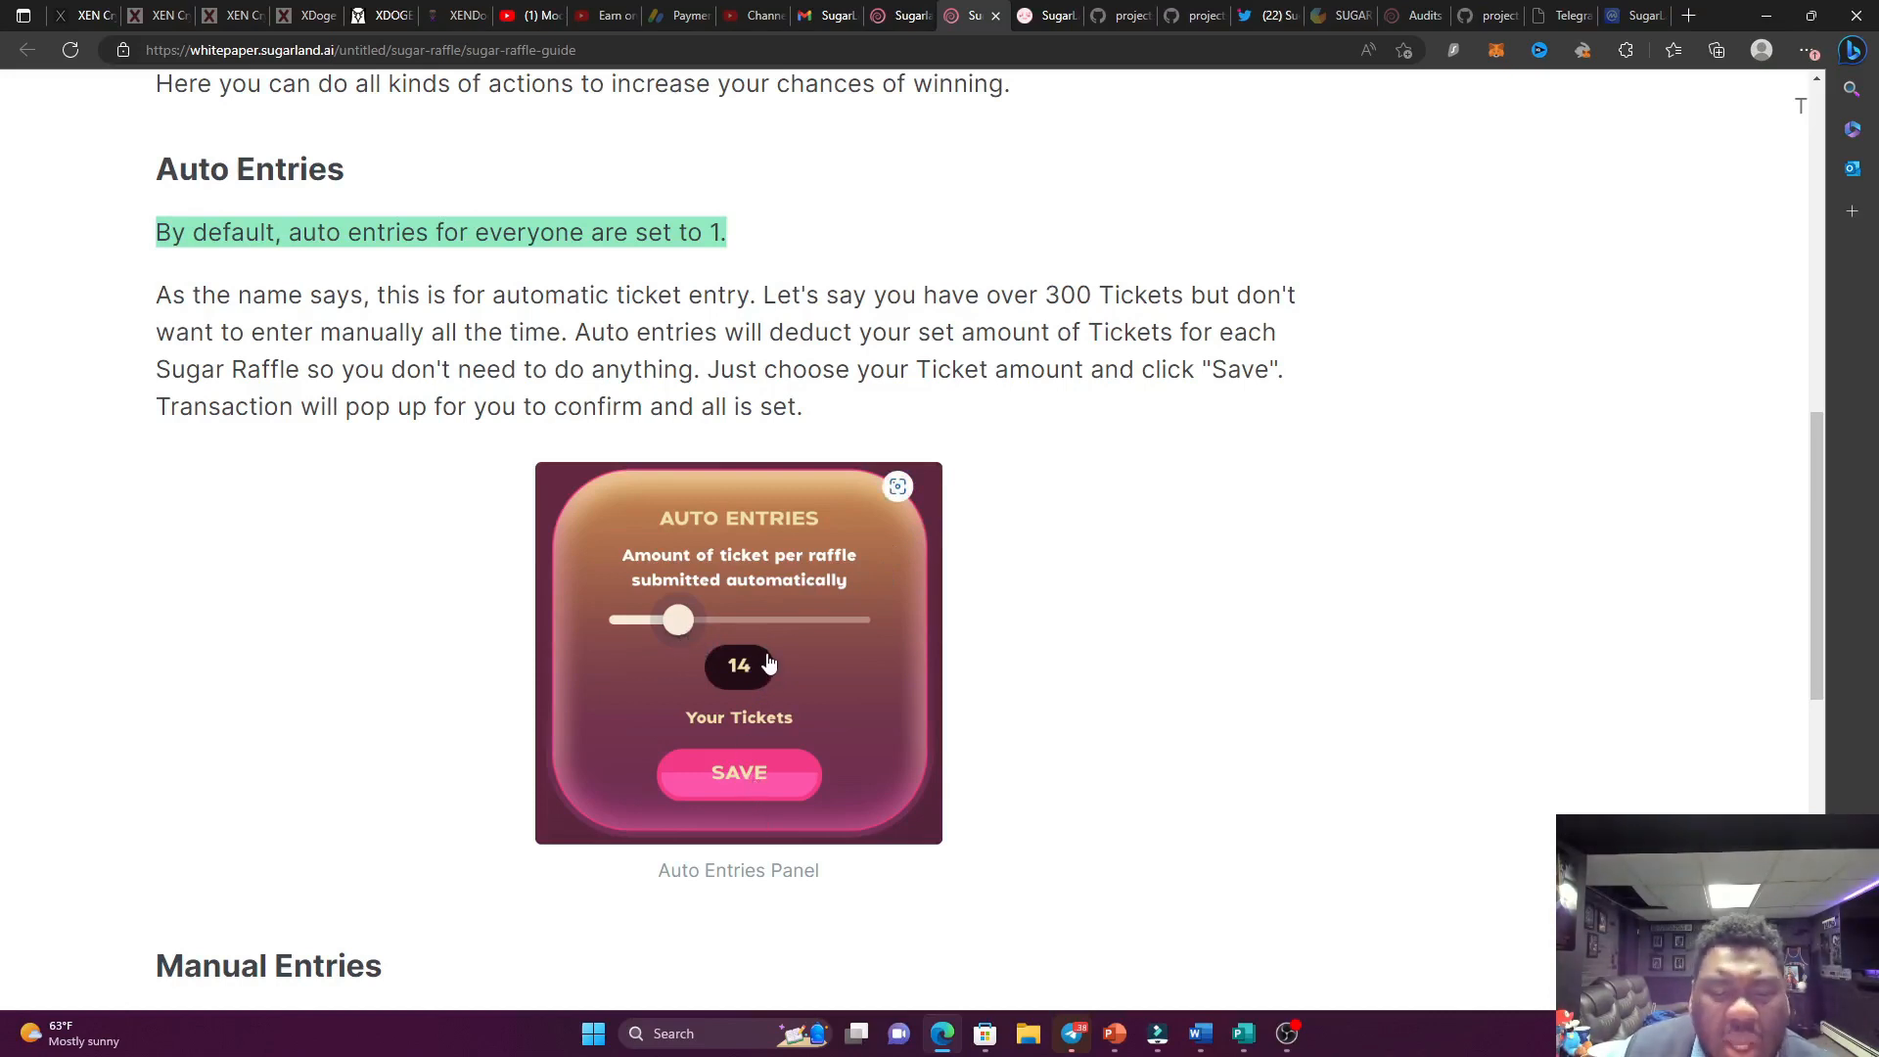
{"action": "mouse_move", "coordinate": [808, 536]}
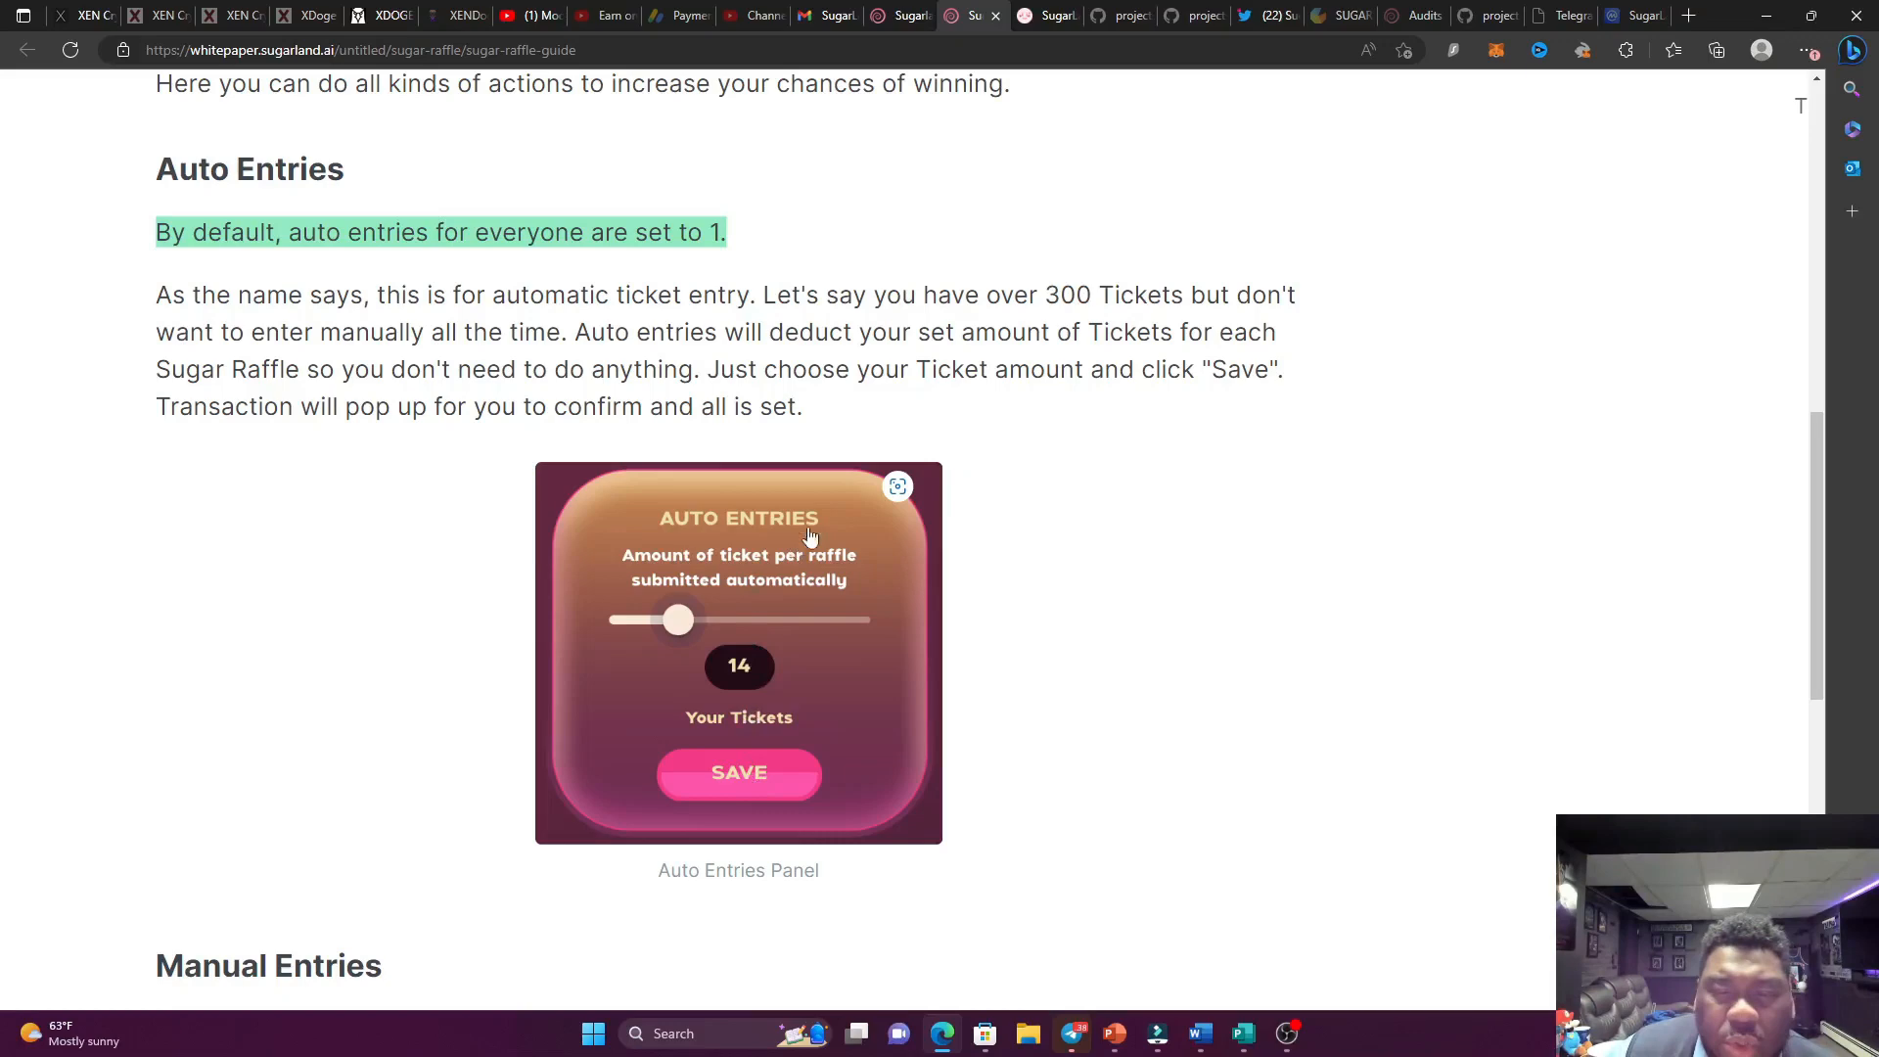
{"action": "mouse_move", "coordinate": [1033, 374]}
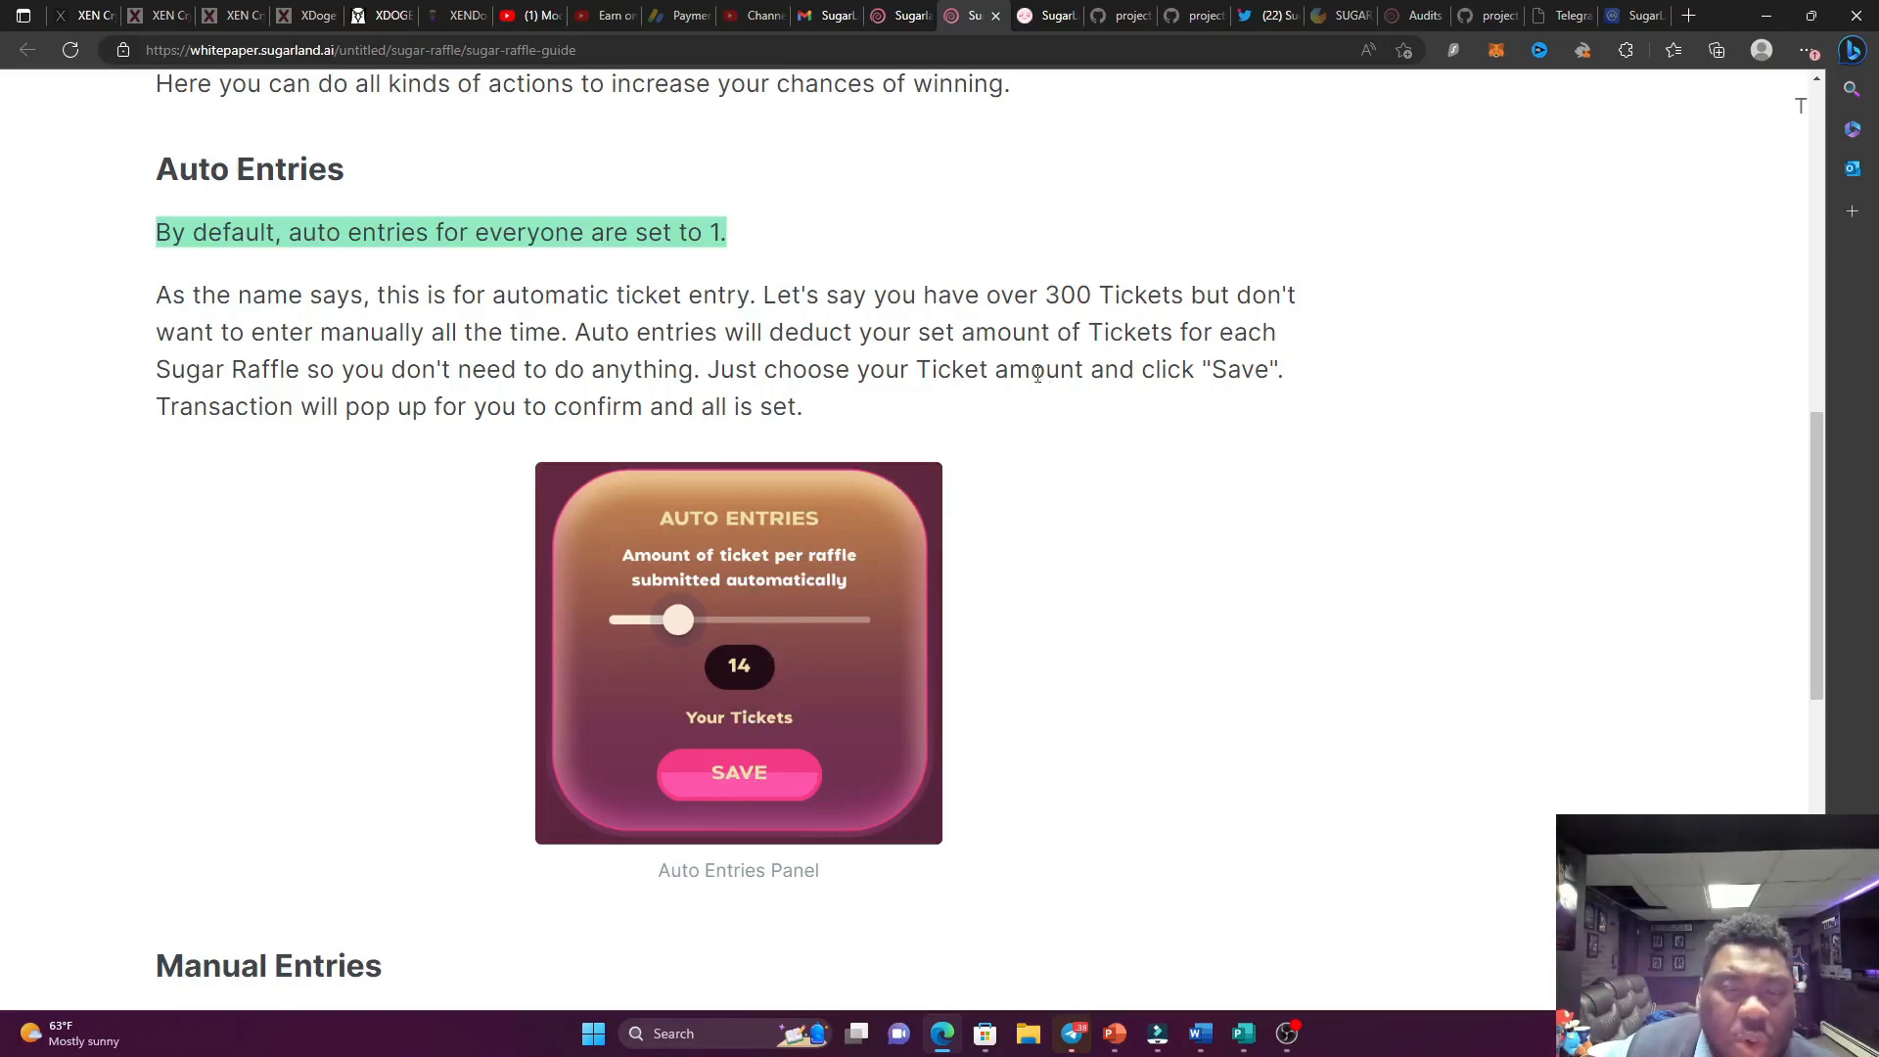
{"action": "scroll", "scroll_direction": "down", "scroll_amount": 3}
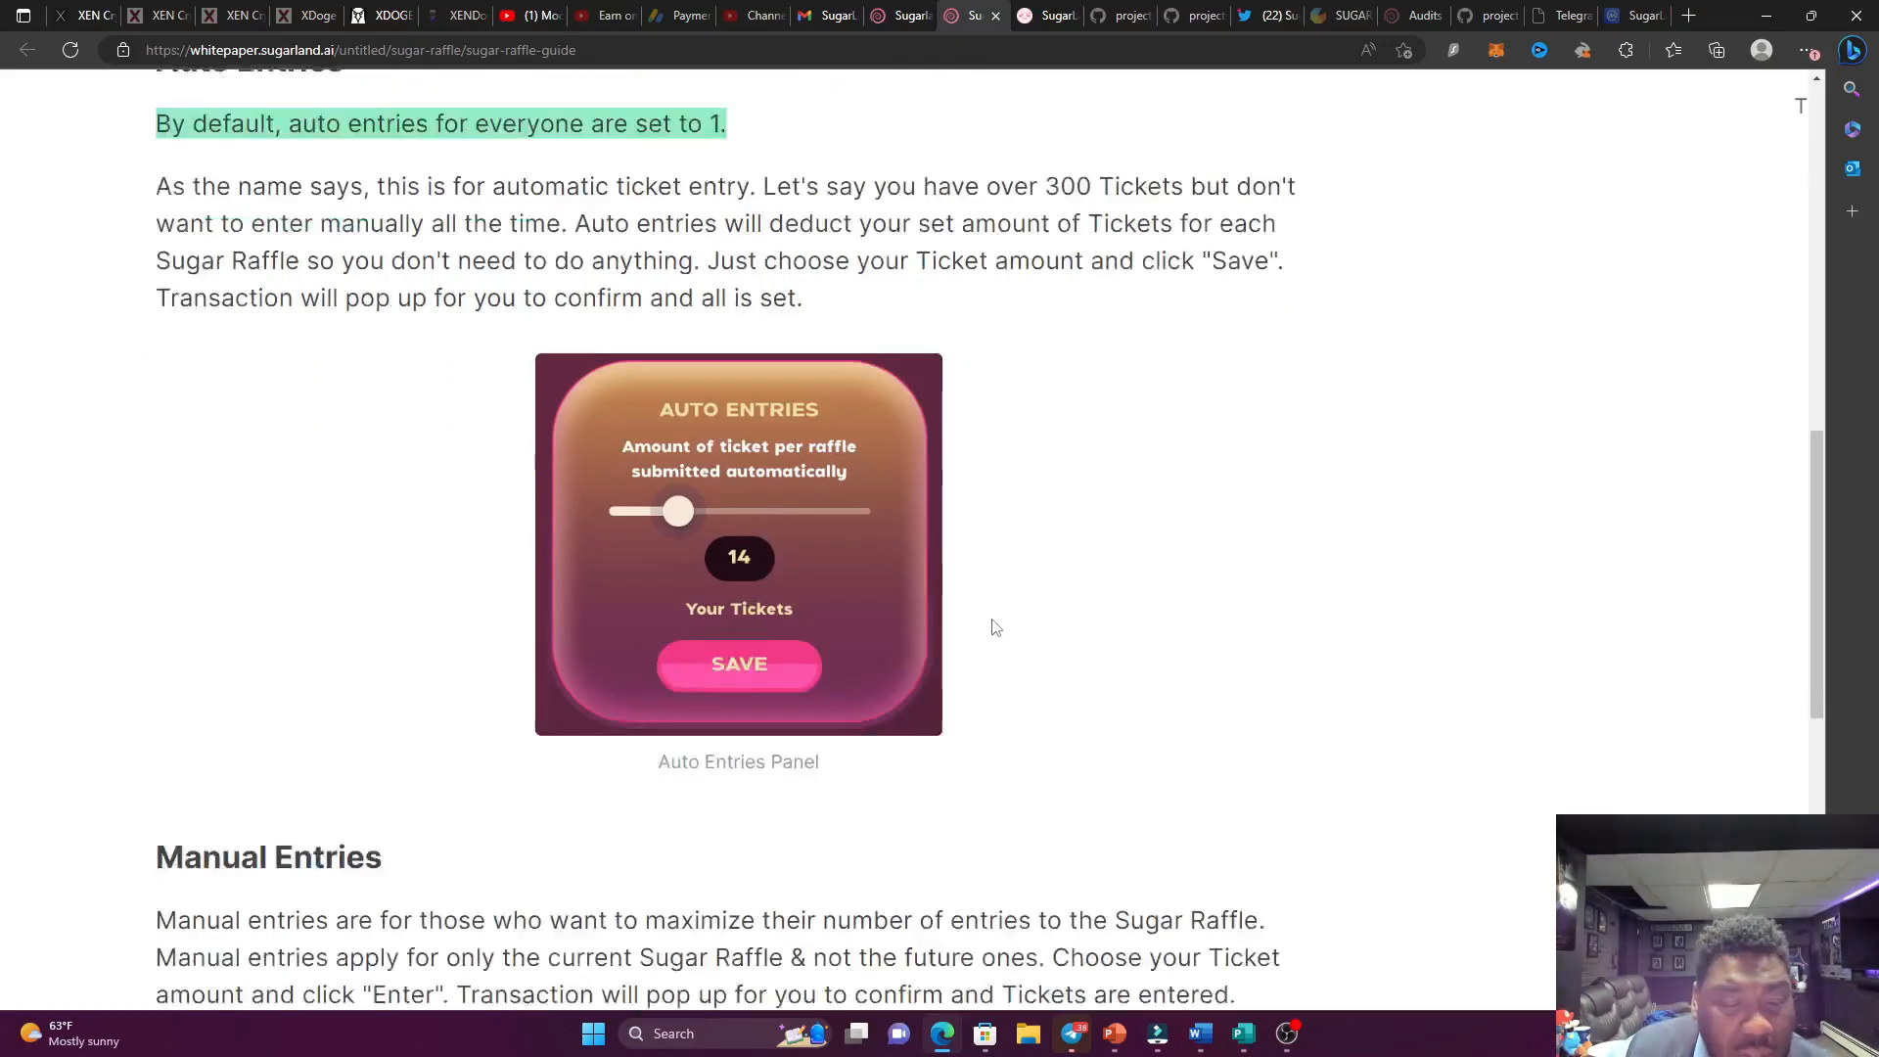
Scroll through Manual Entries and Ticket Refill to the page bottom, then open the SugarLand KYC certificate.
{"action": "scroll", "scroll_direction": "down", "scroll_amount": 3}
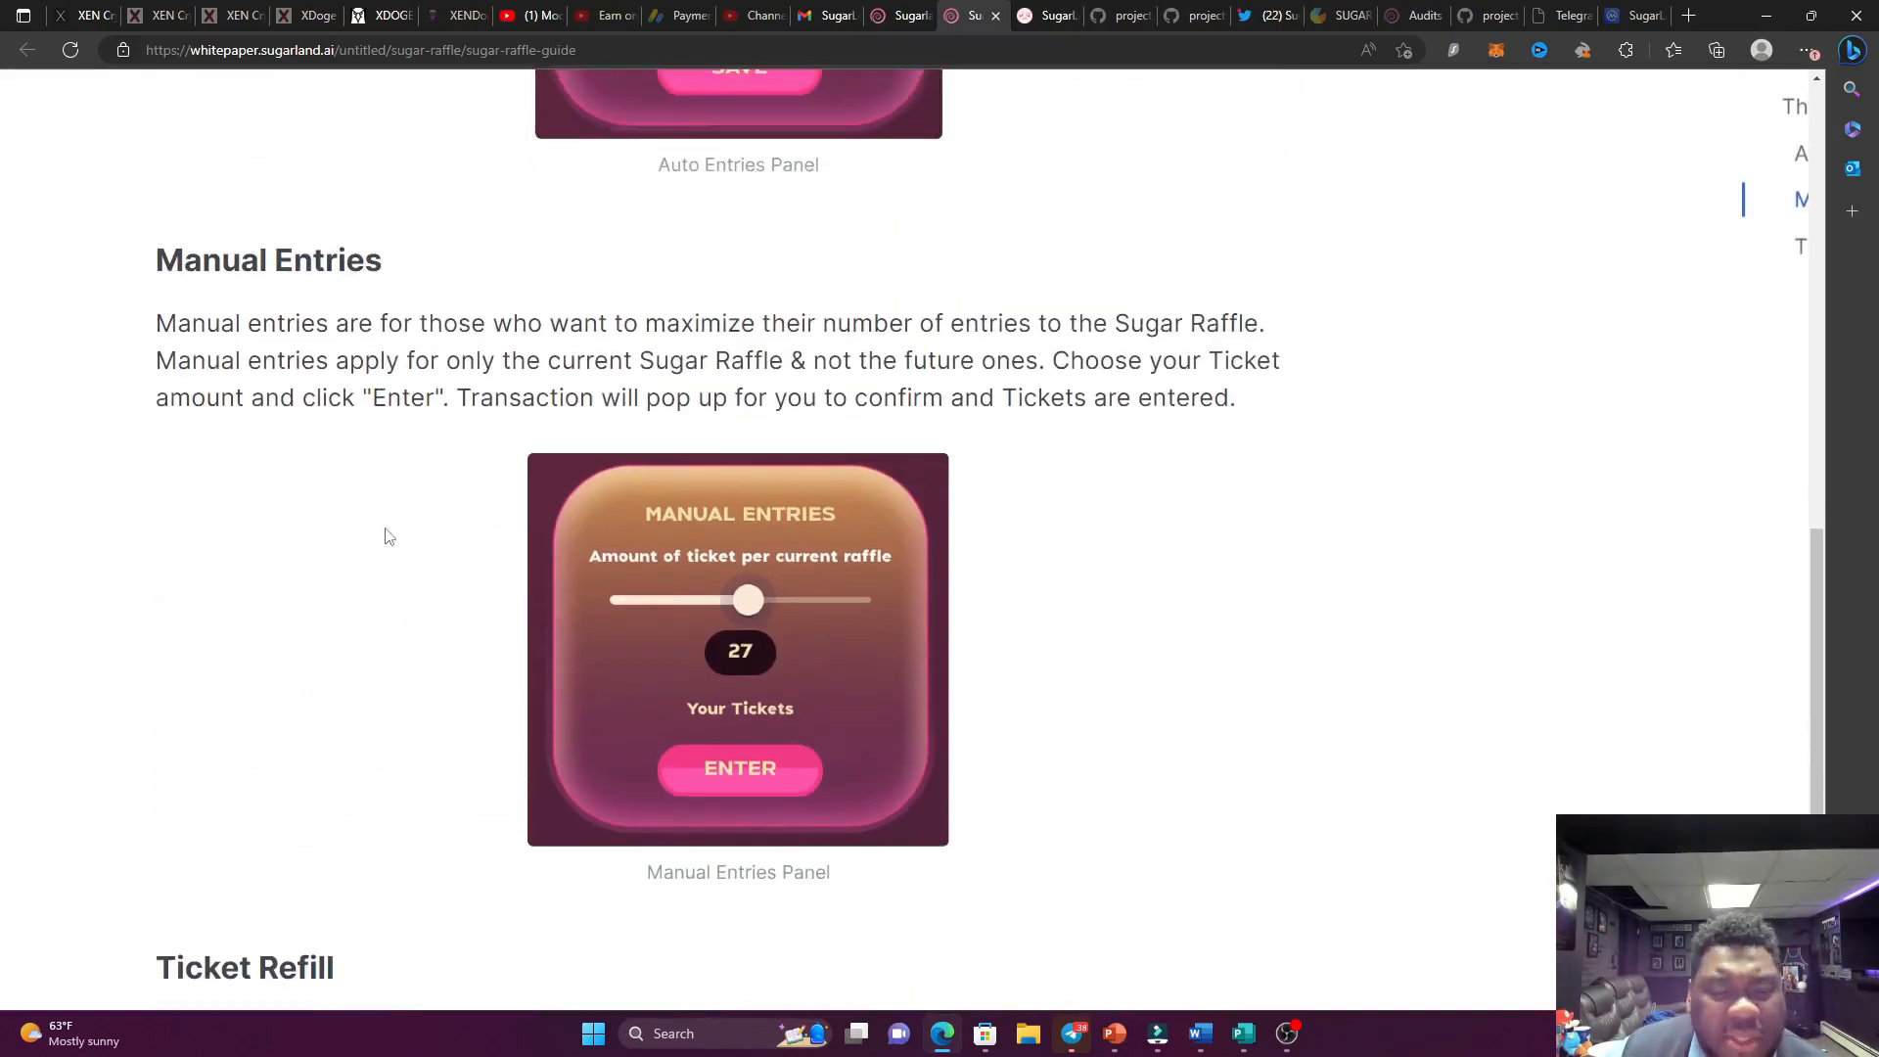
{"action": "mouse_move", "coordinate": [344, 550]}
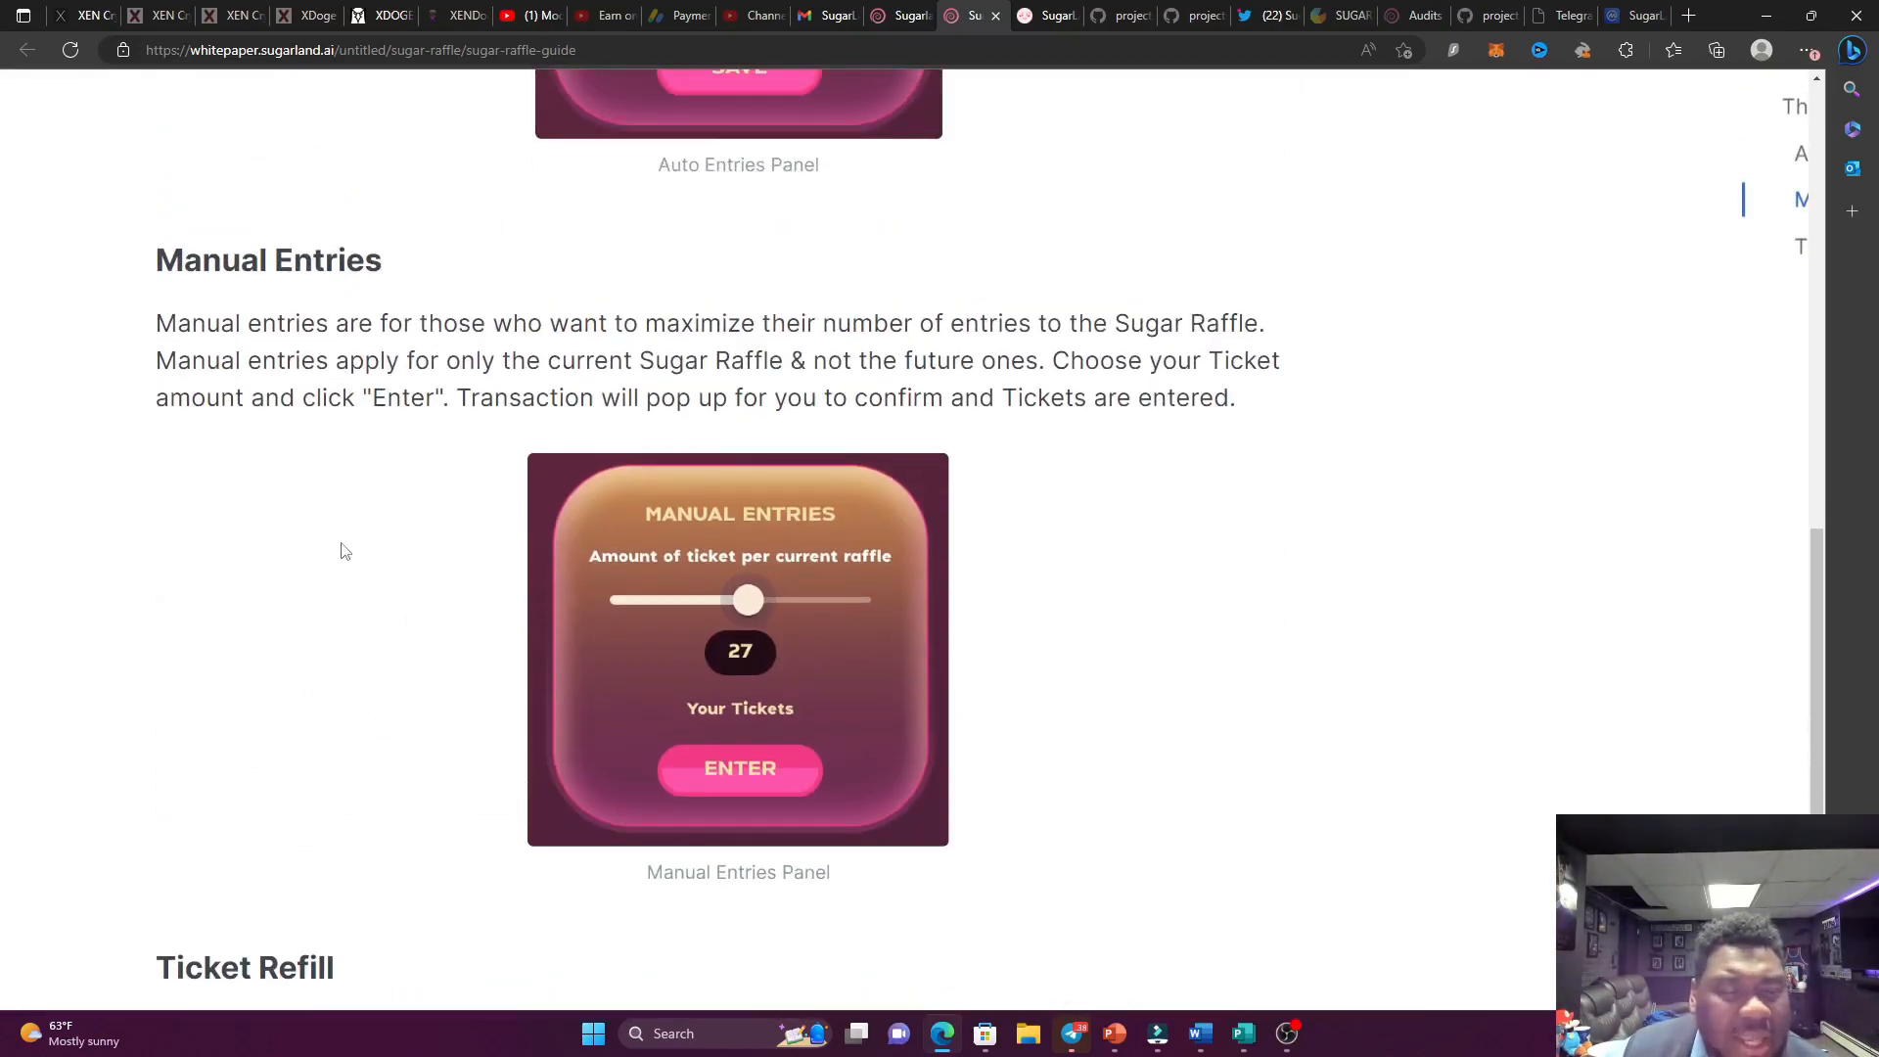
{"action": "mouse_move", "coordinate": [339, 568]}
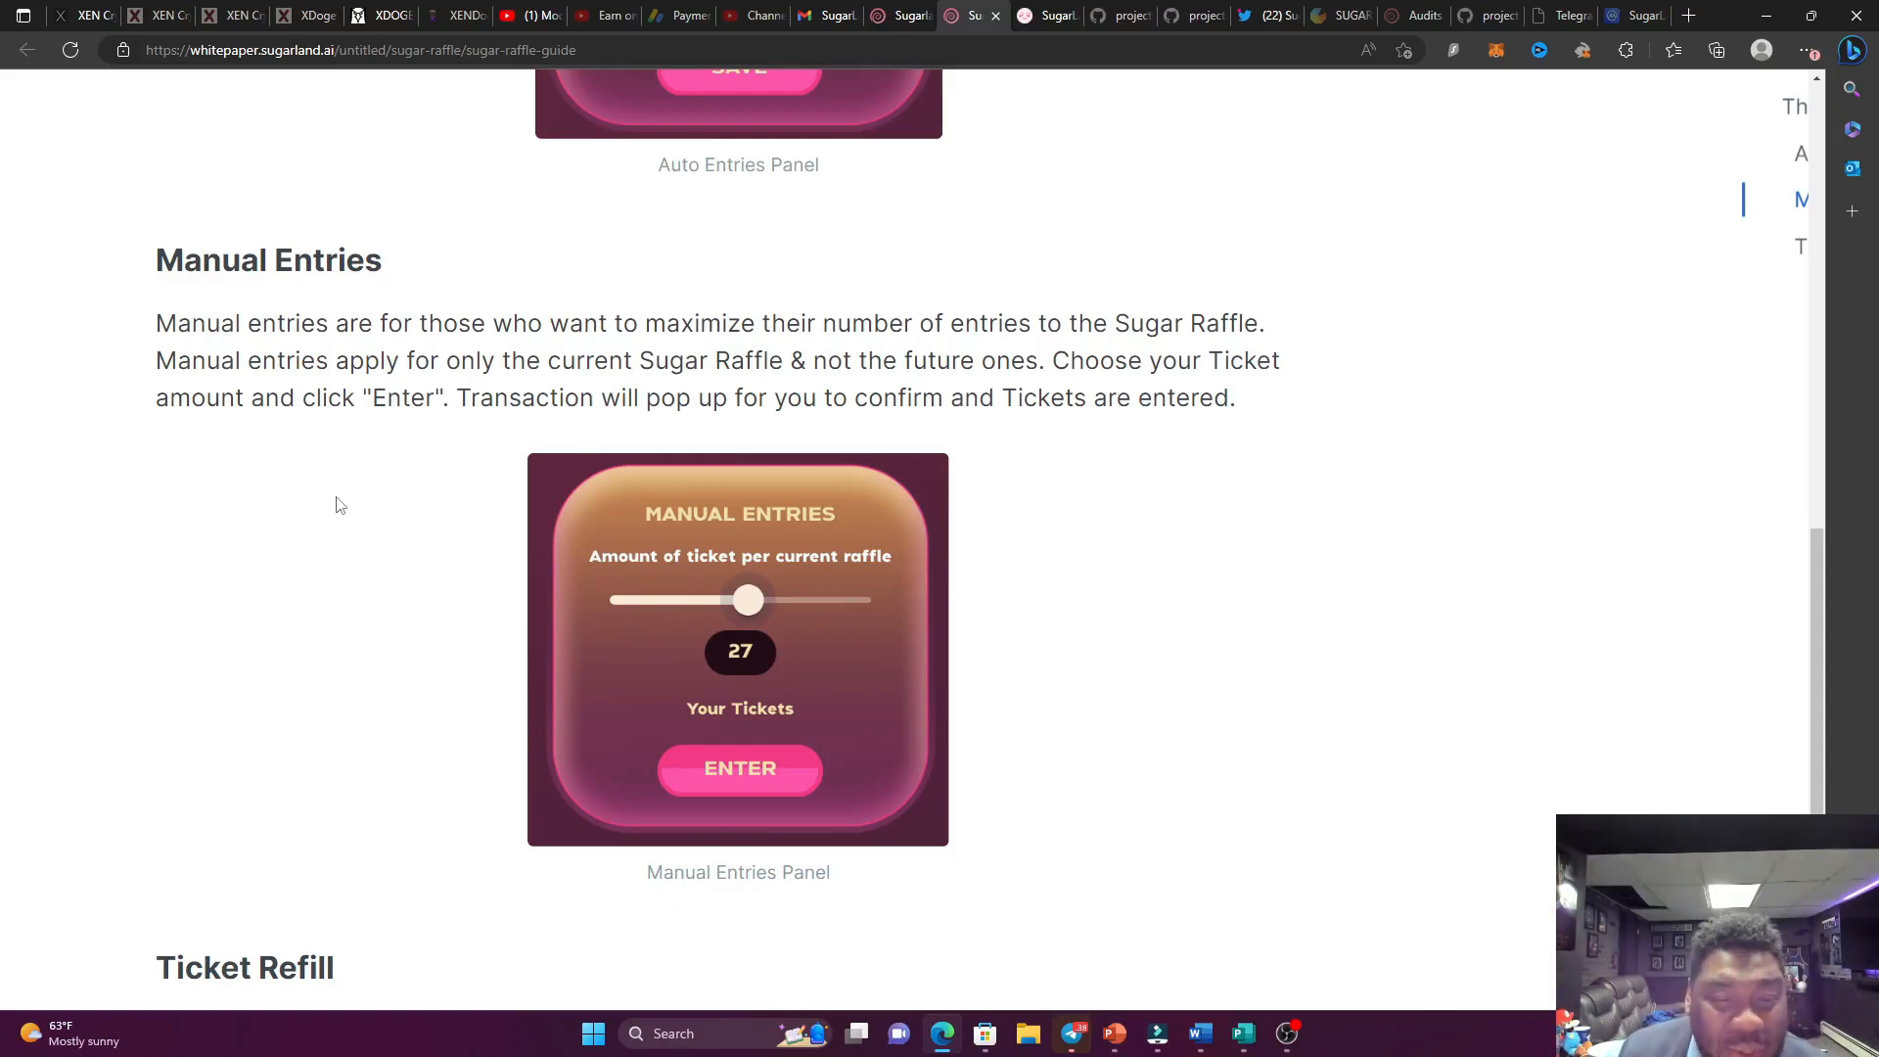
{"action": "mouse_move", "coordinate": [371, 621]}
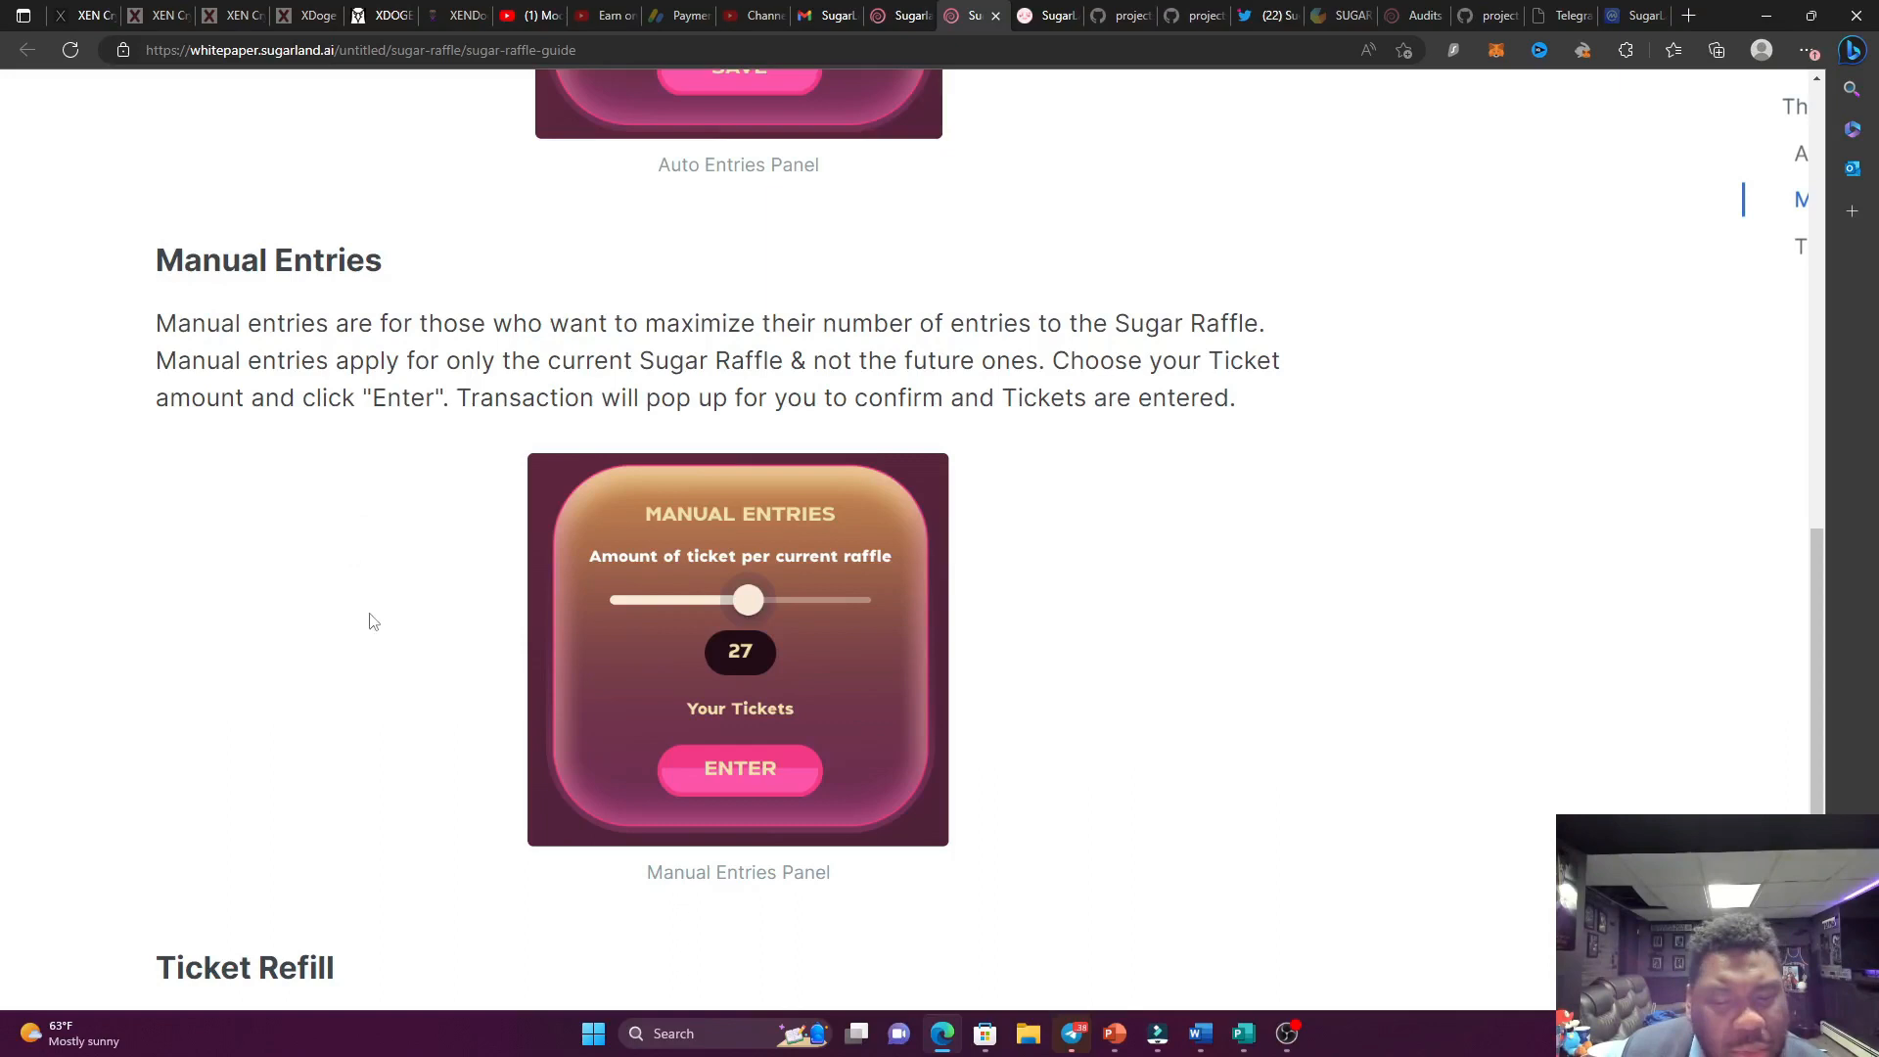
{"action": "mouse_move", "coordinate": [740, 584]}
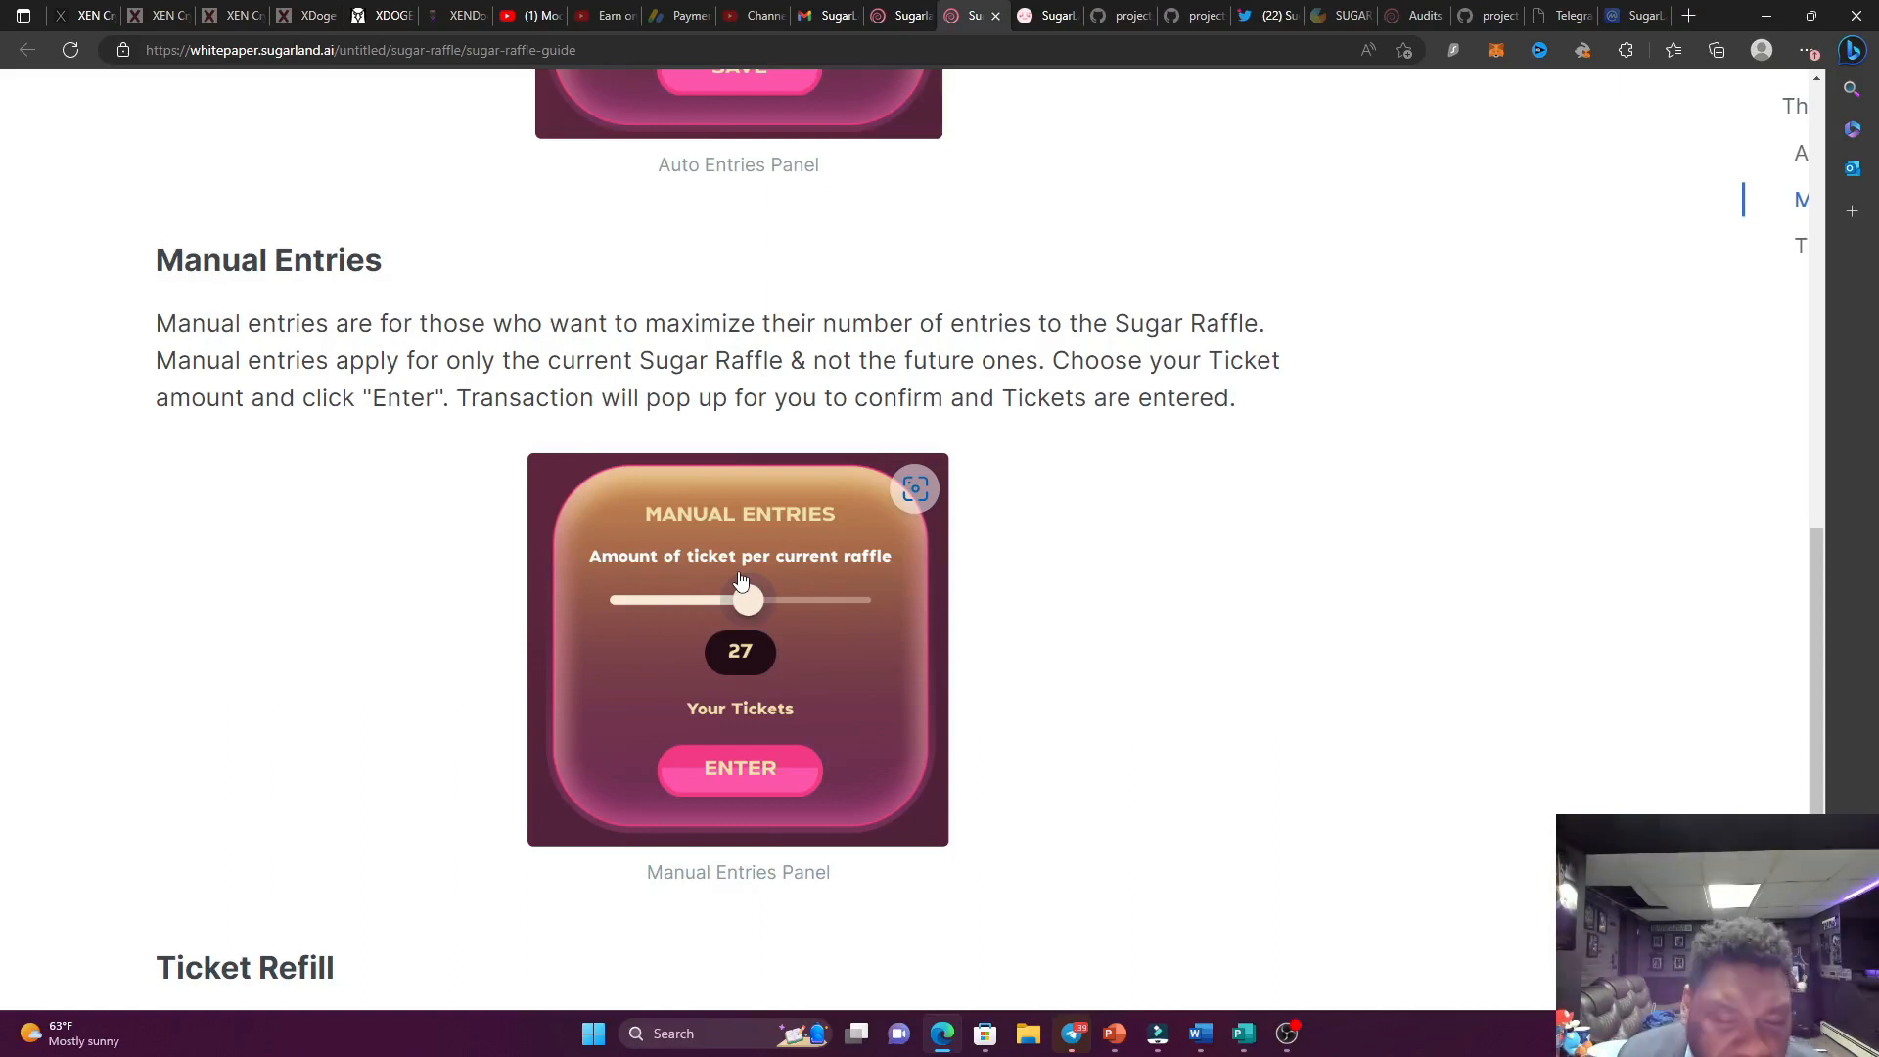
{"action": "mouse_move", "coordinate": [811, 589]}
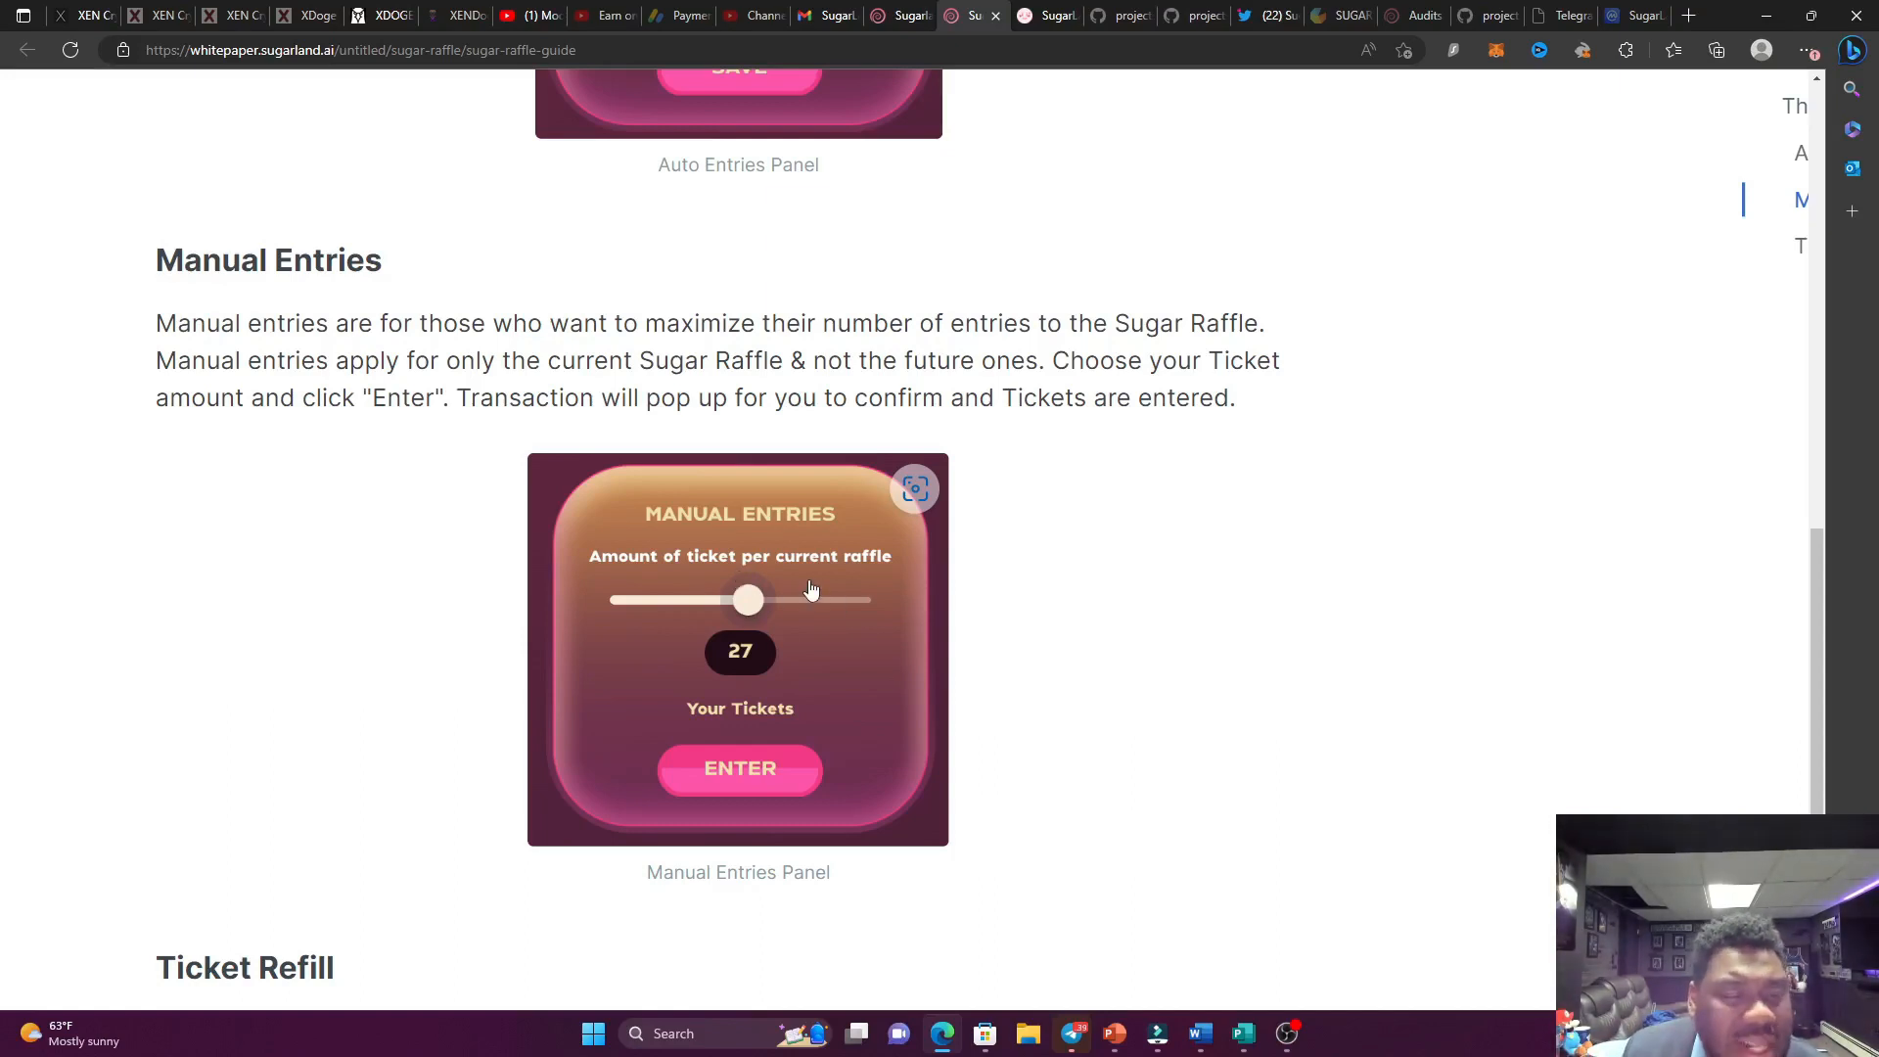
{"action": "scroll", "scroll_direction": "down", "scroll_amount": 3}
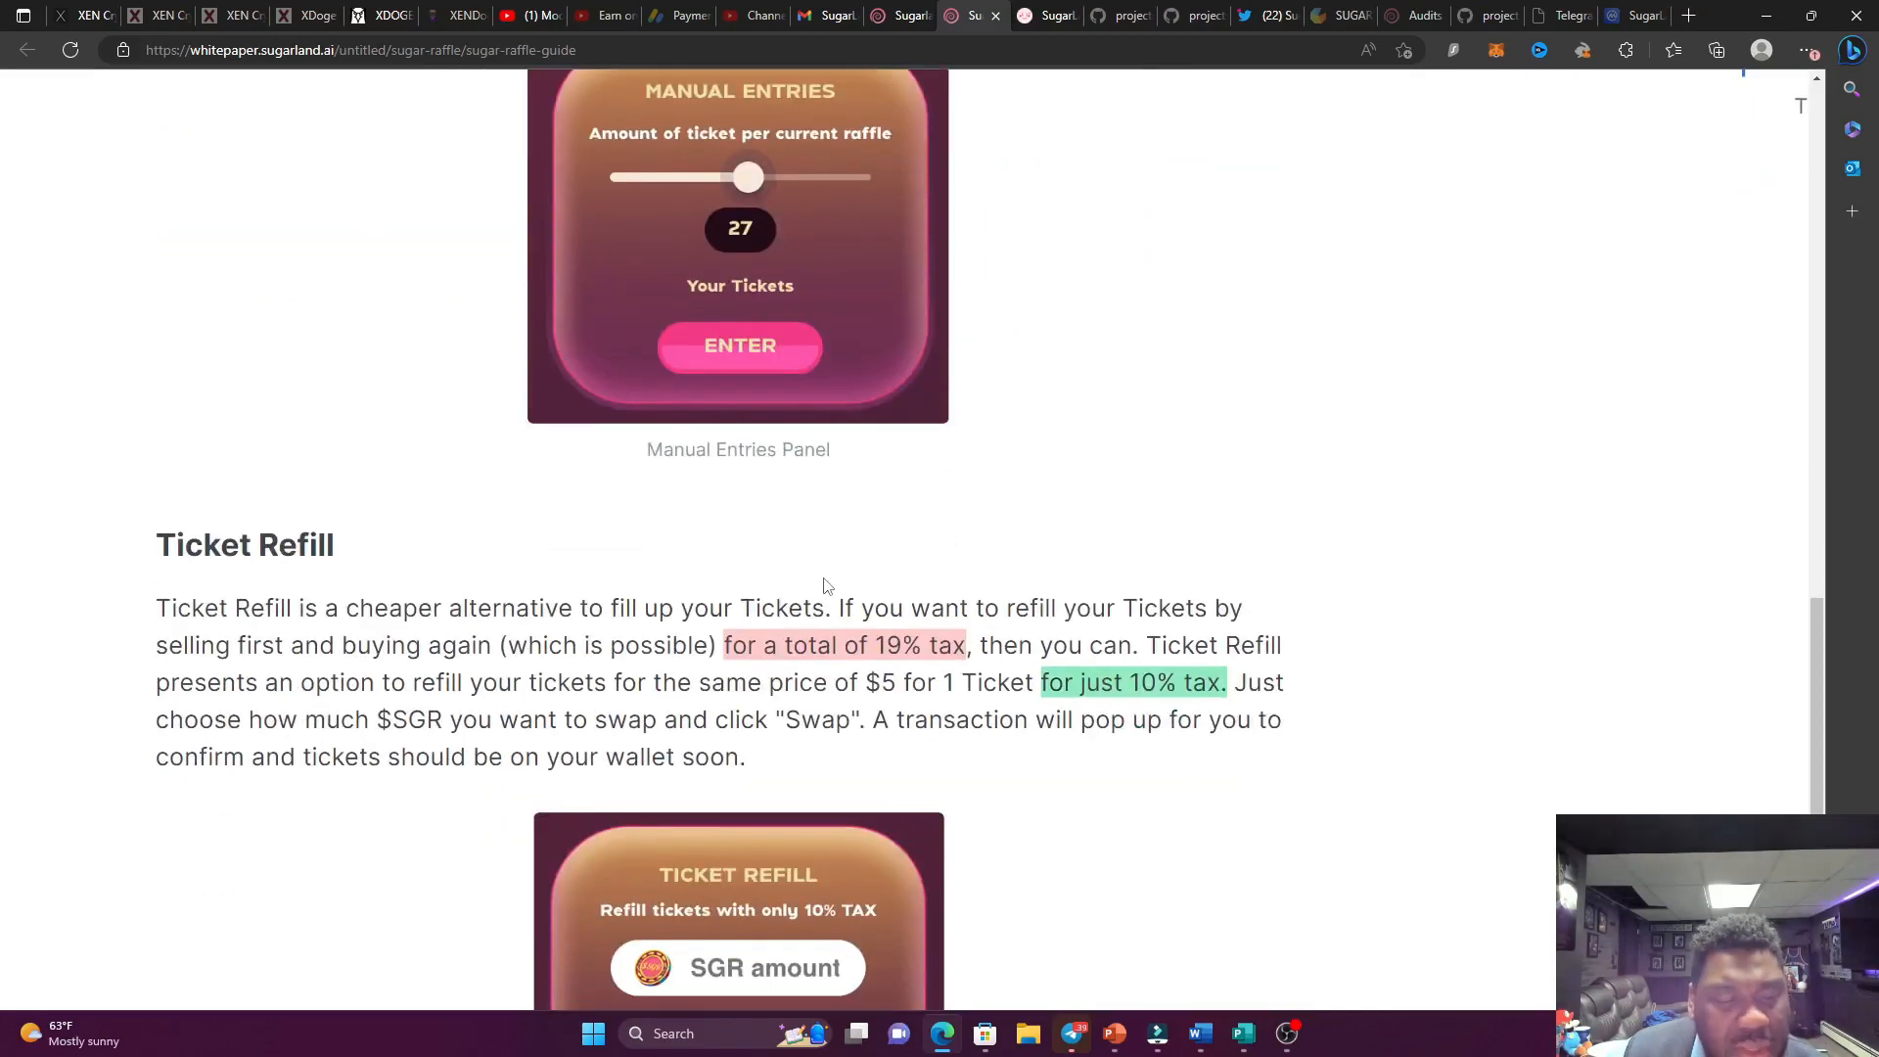
{"action": "scroll", "scroll_direction": "down", "scroll_amount": 3}
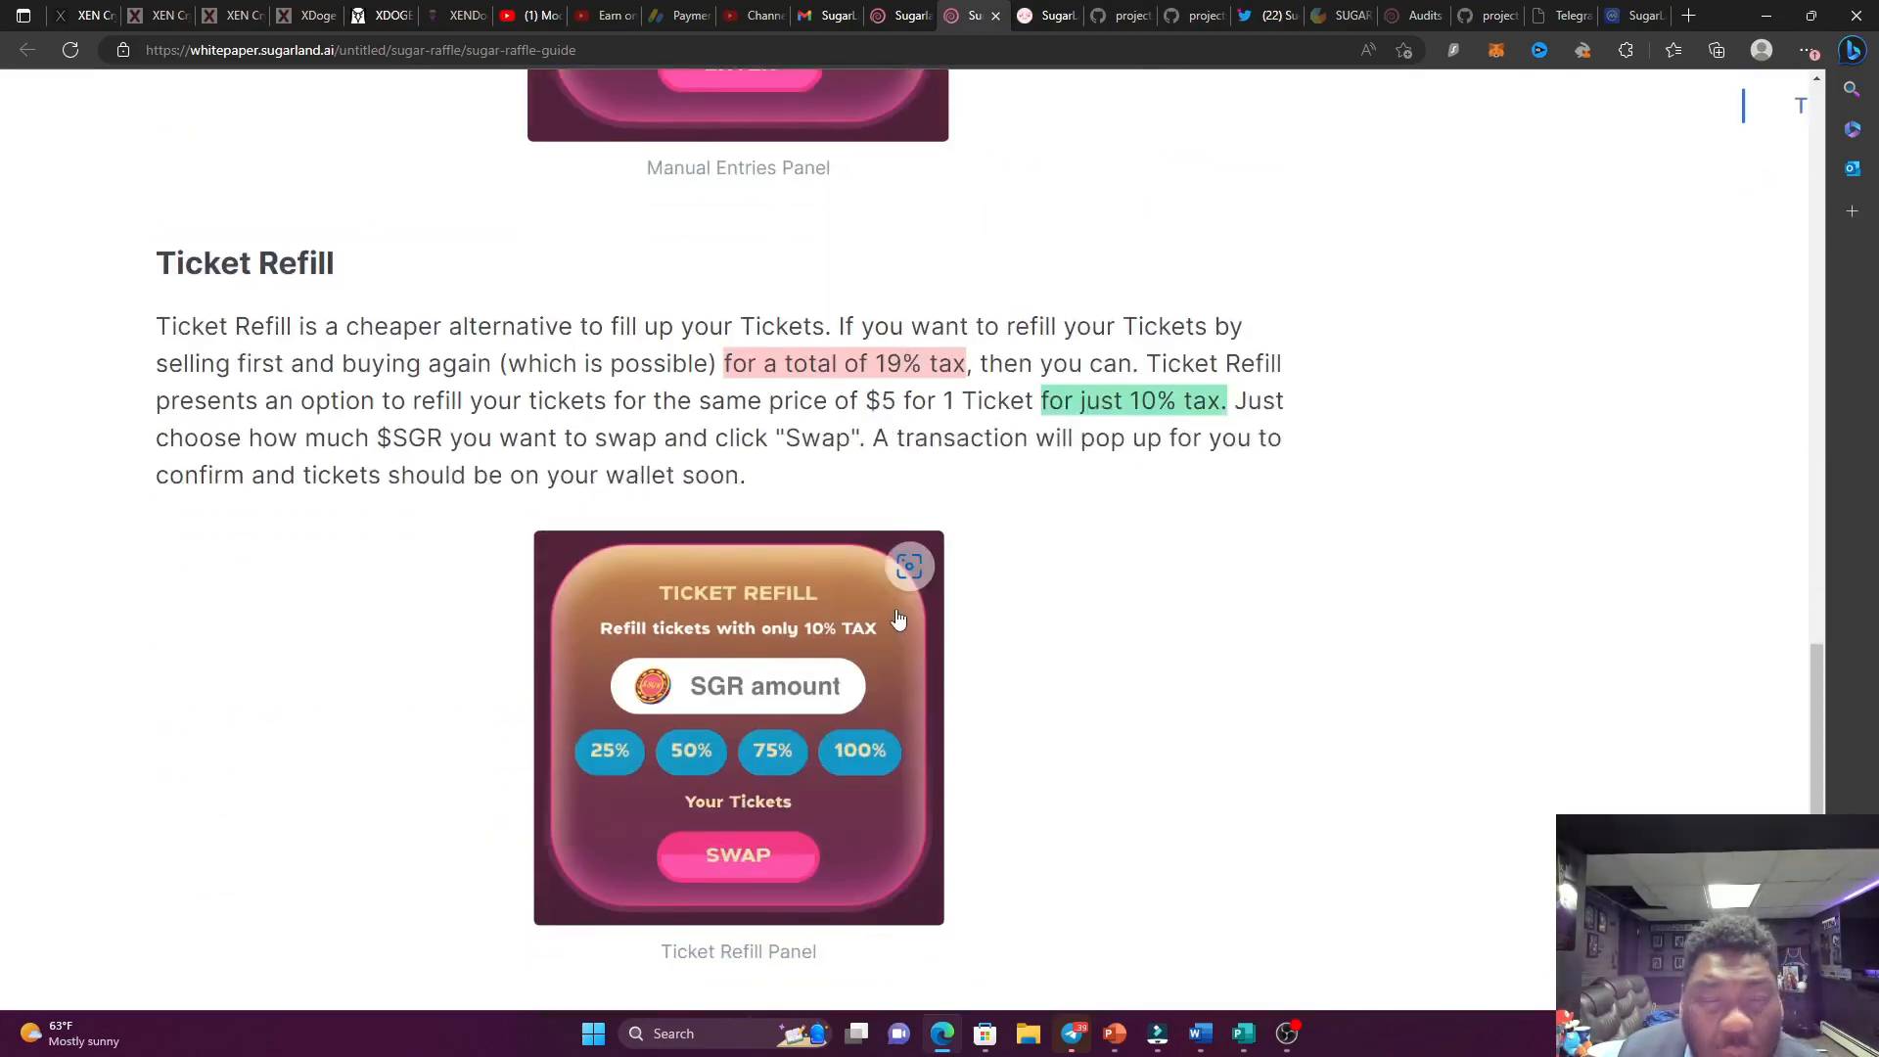
{"action": "mouse_move", "coordinate": [1000, 687]}
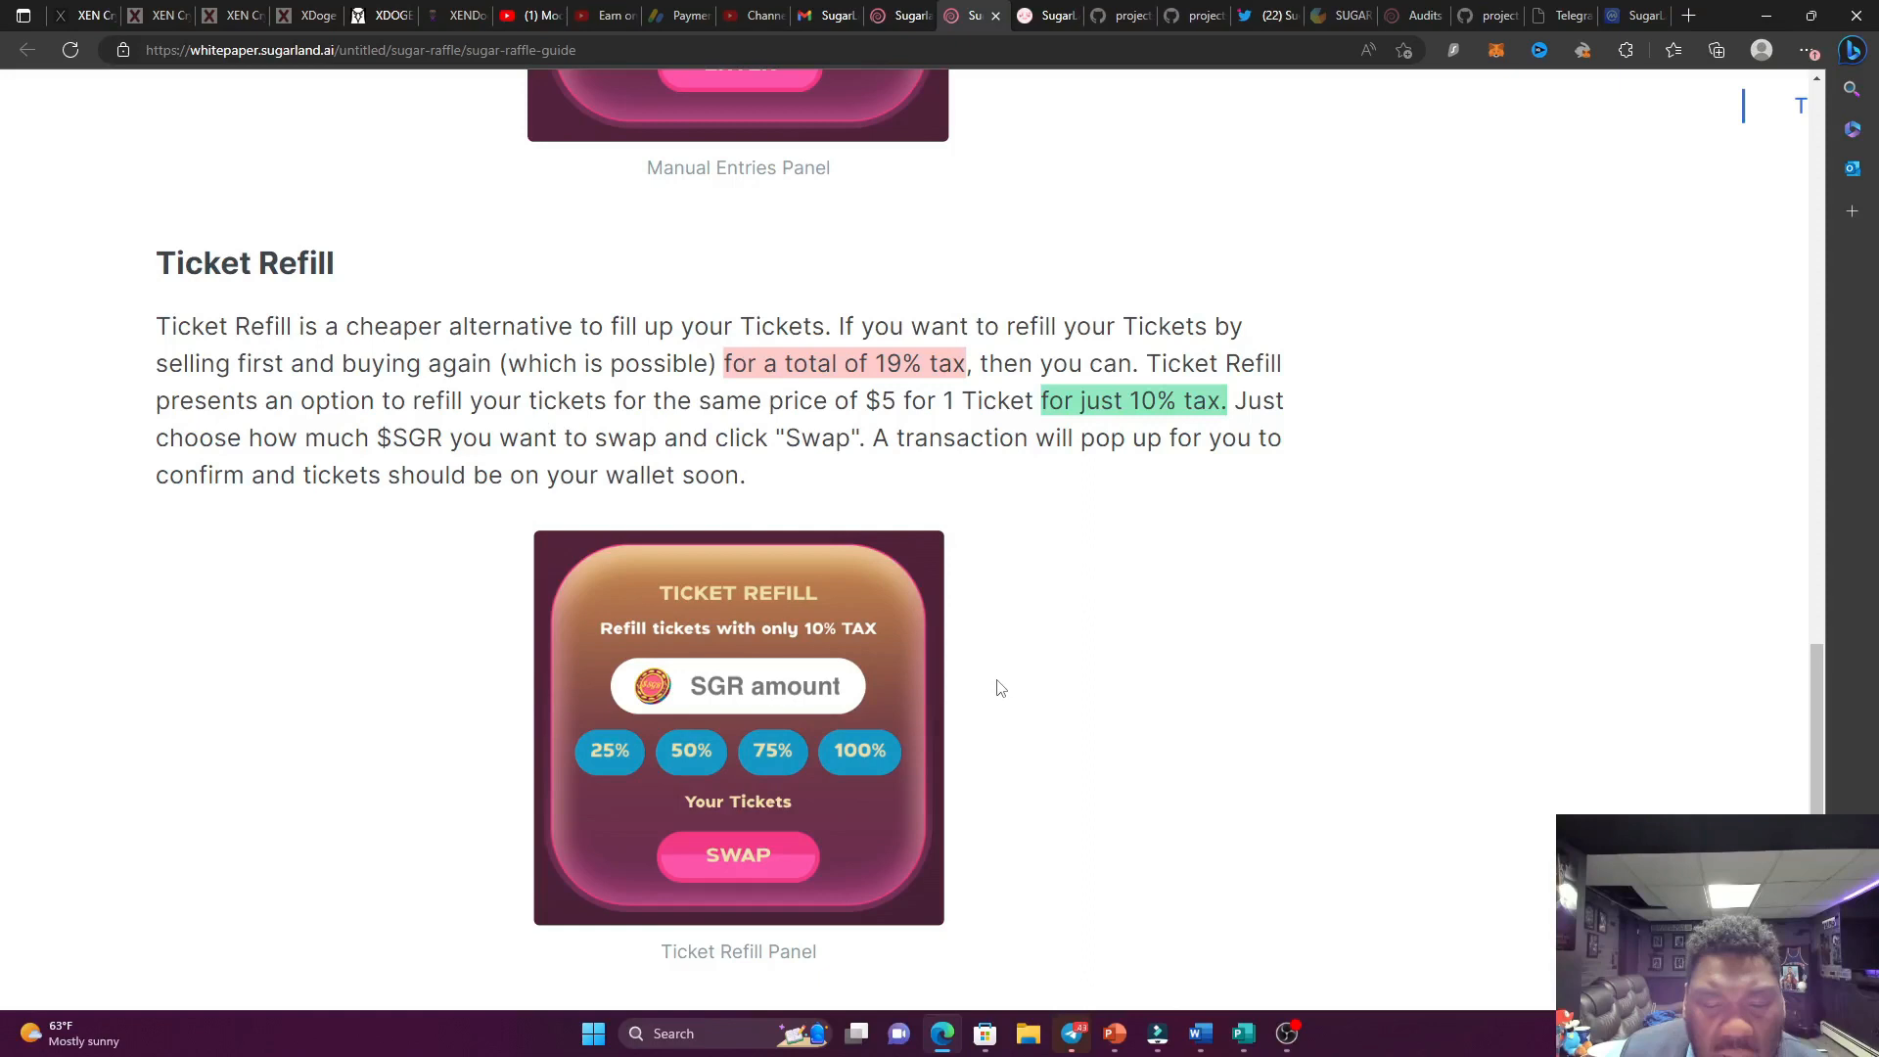
{"action": "mouse_move", "coordinate": [1043, 713]}
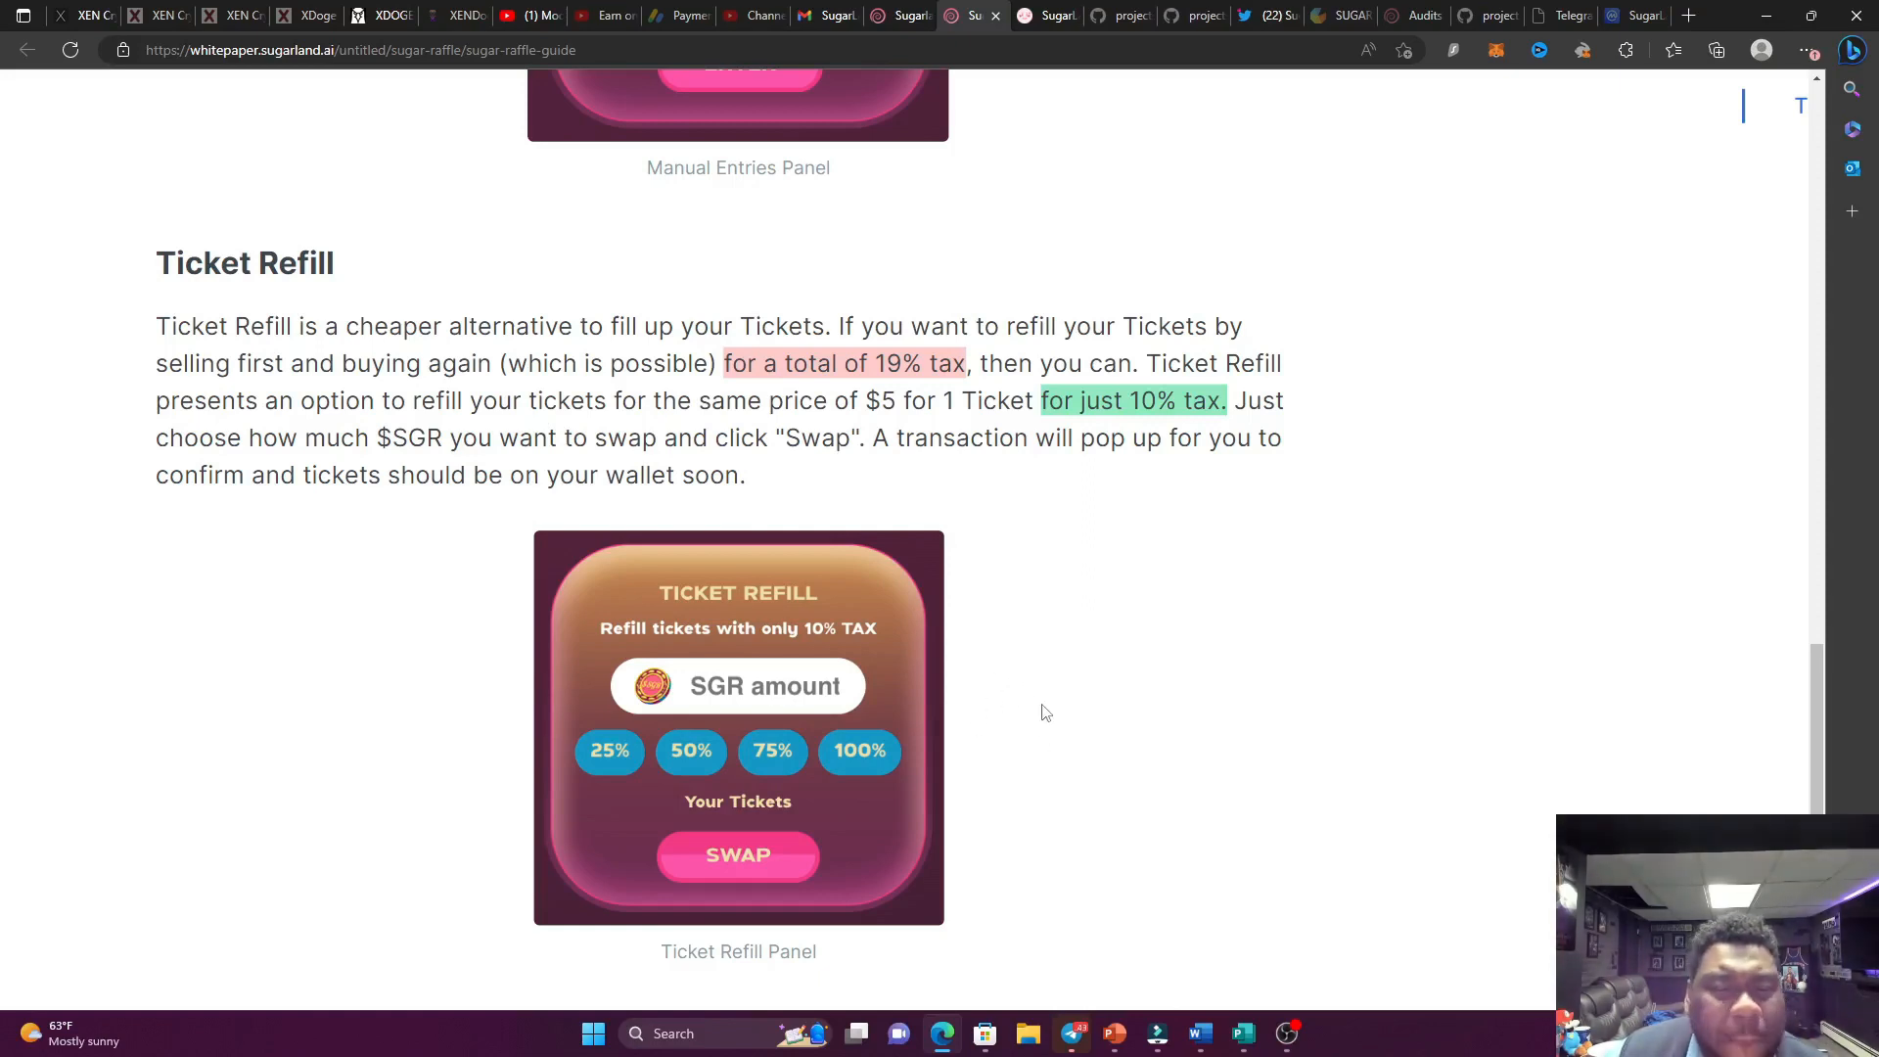
{"action": "mouse_move", "coordinate": [1092, 746]}
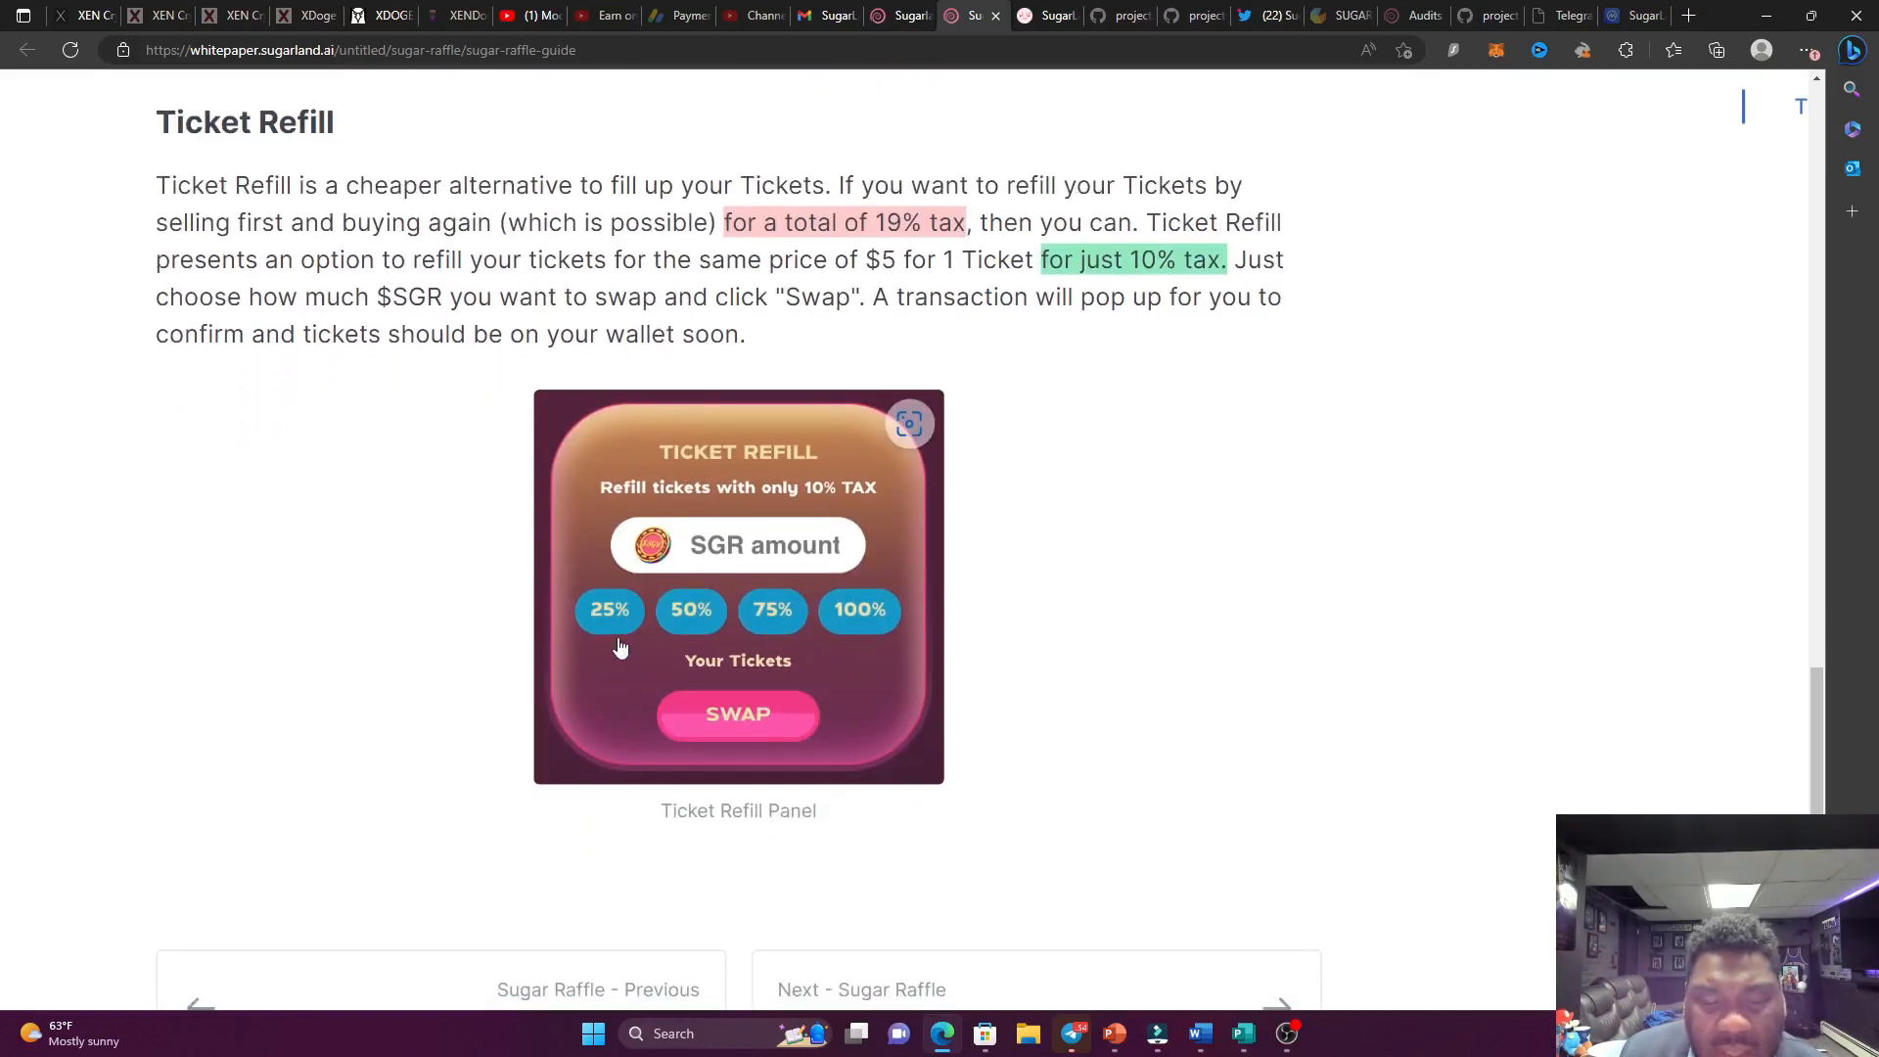
{"action": "mouse_move", "coordinate": [691, 615]}
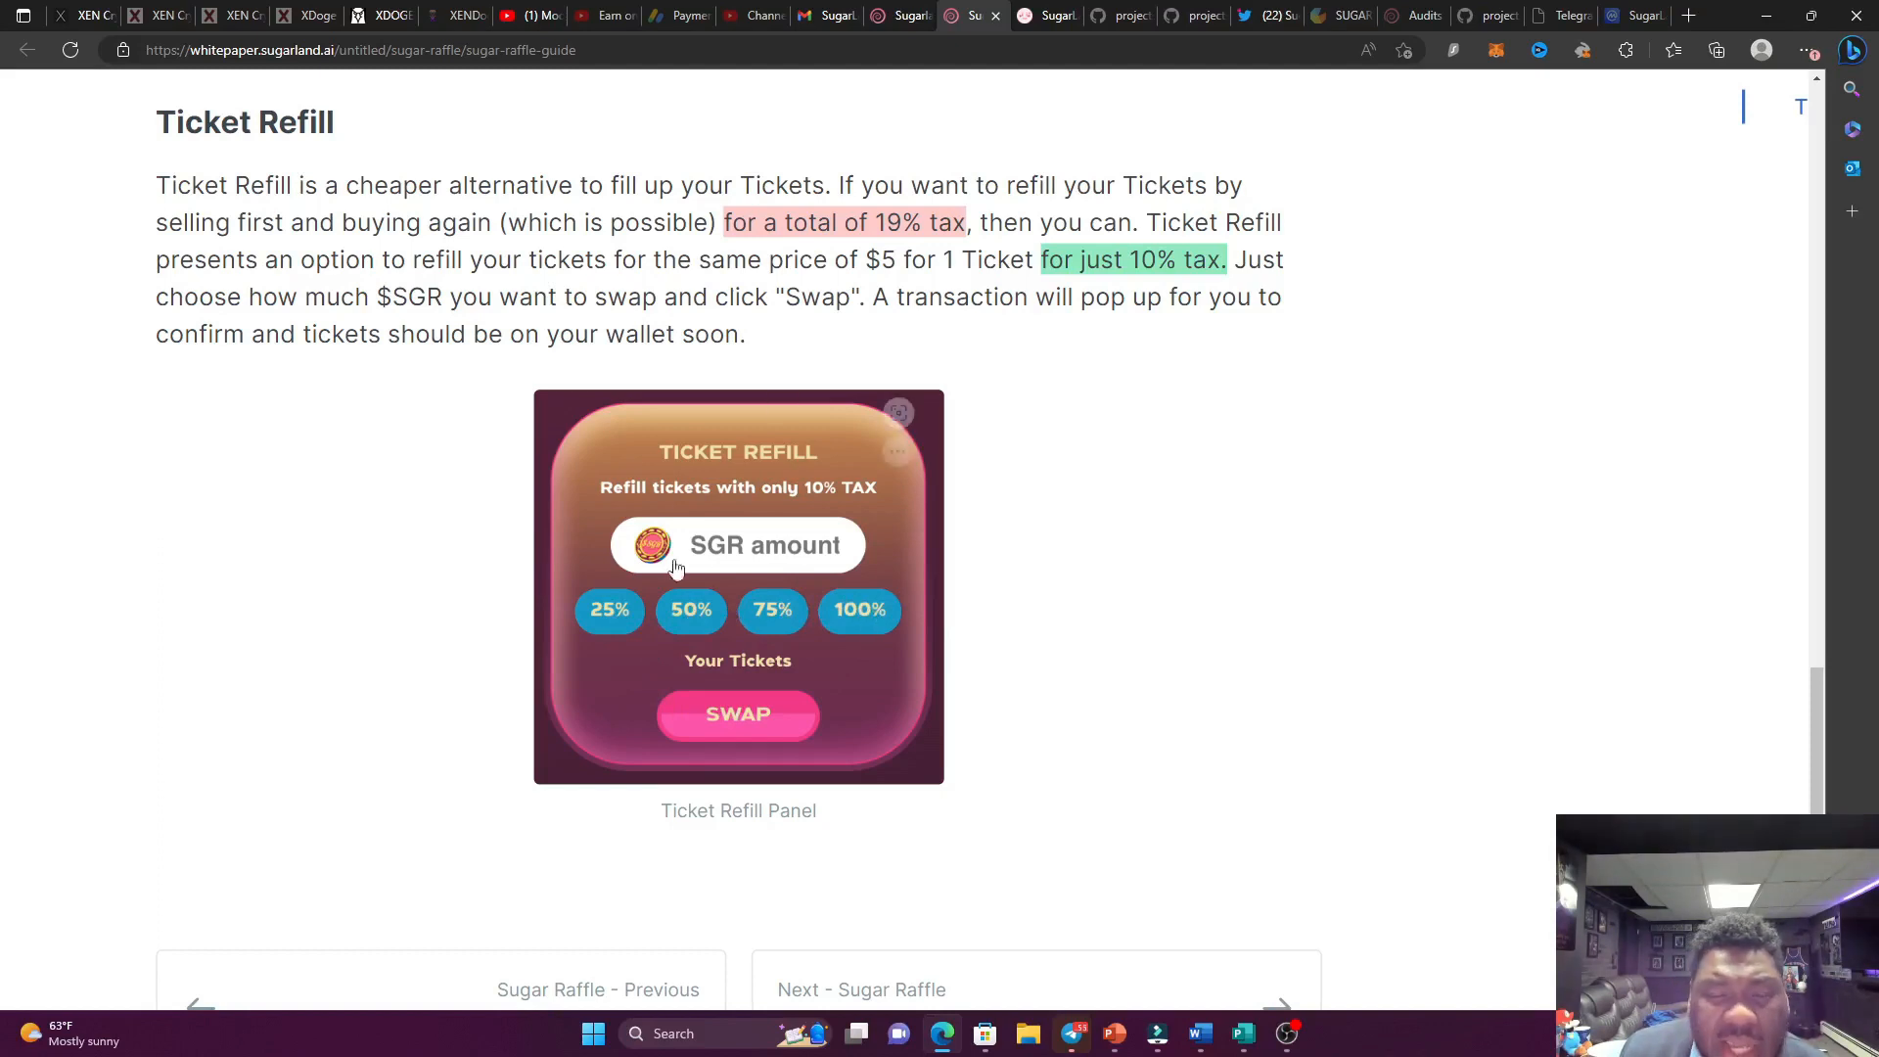
{"action": "mouse_move", "coordinate": [792, 450]}
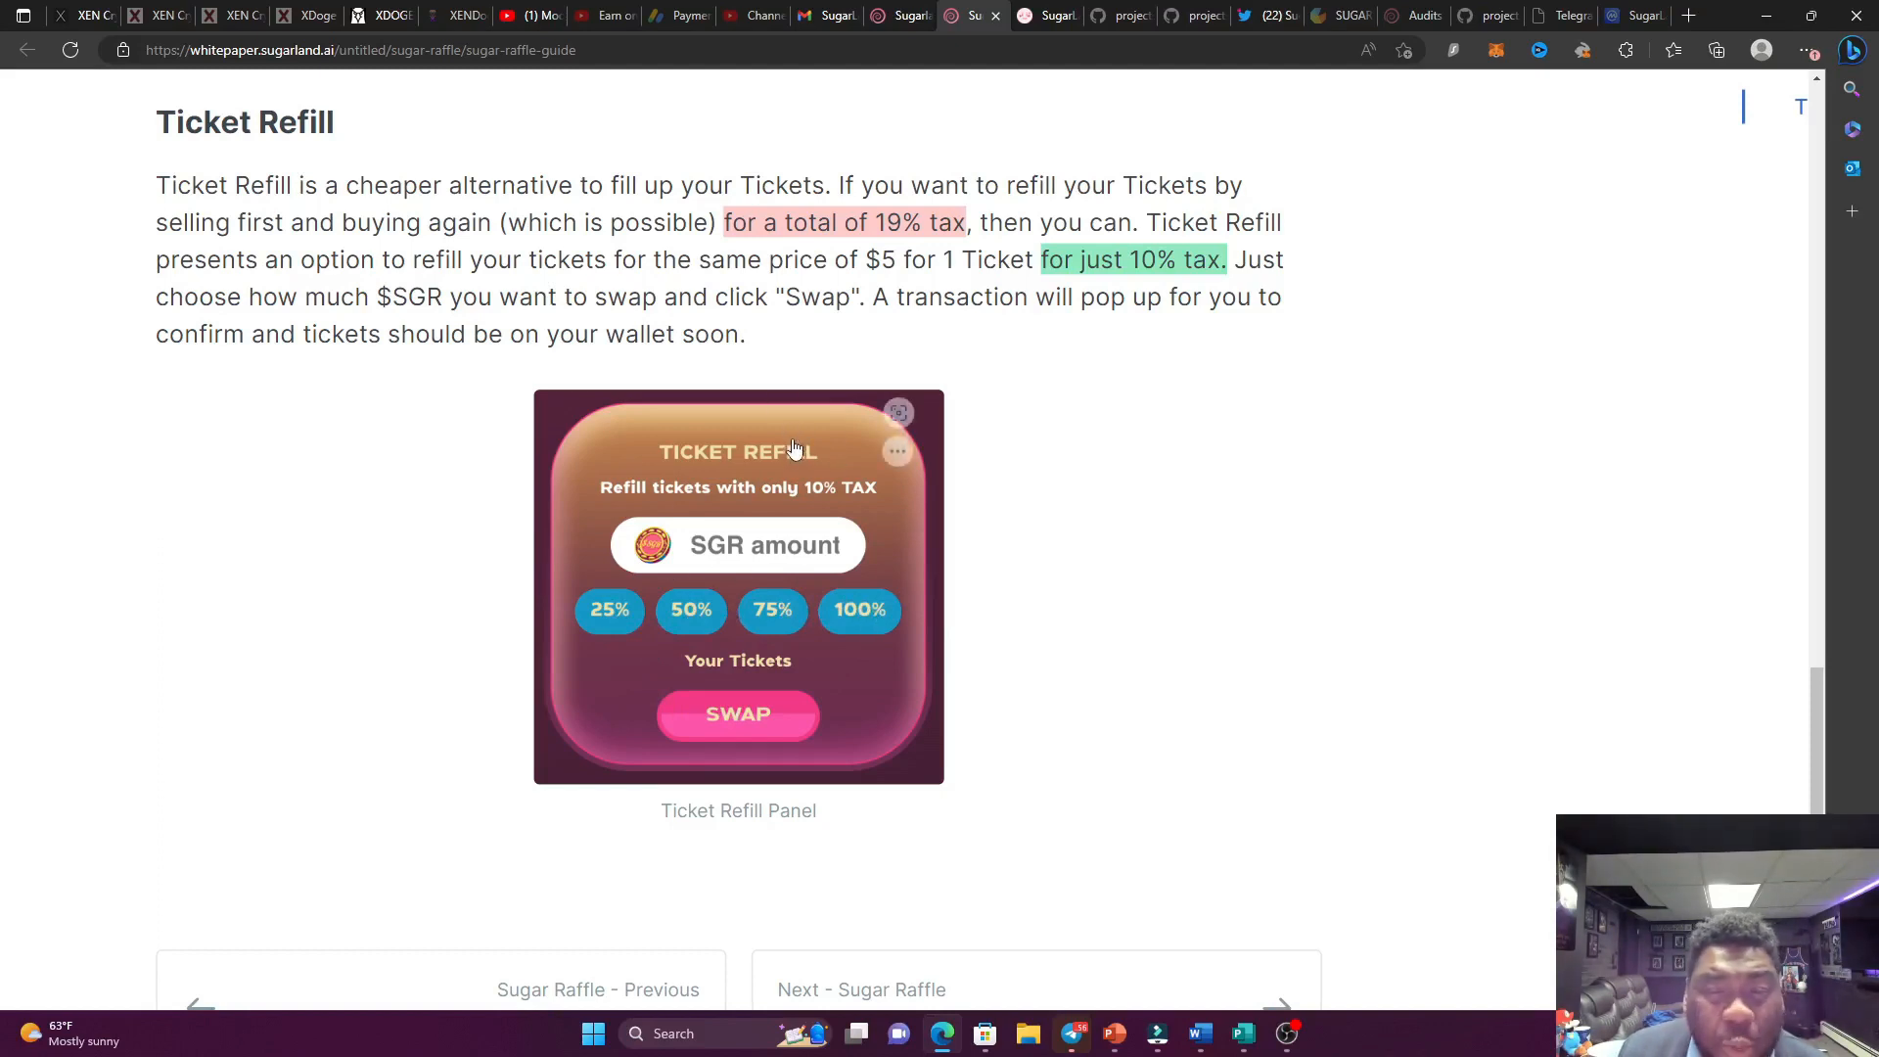
{"action": "mouse_move", "coordinate": [985, 276]}
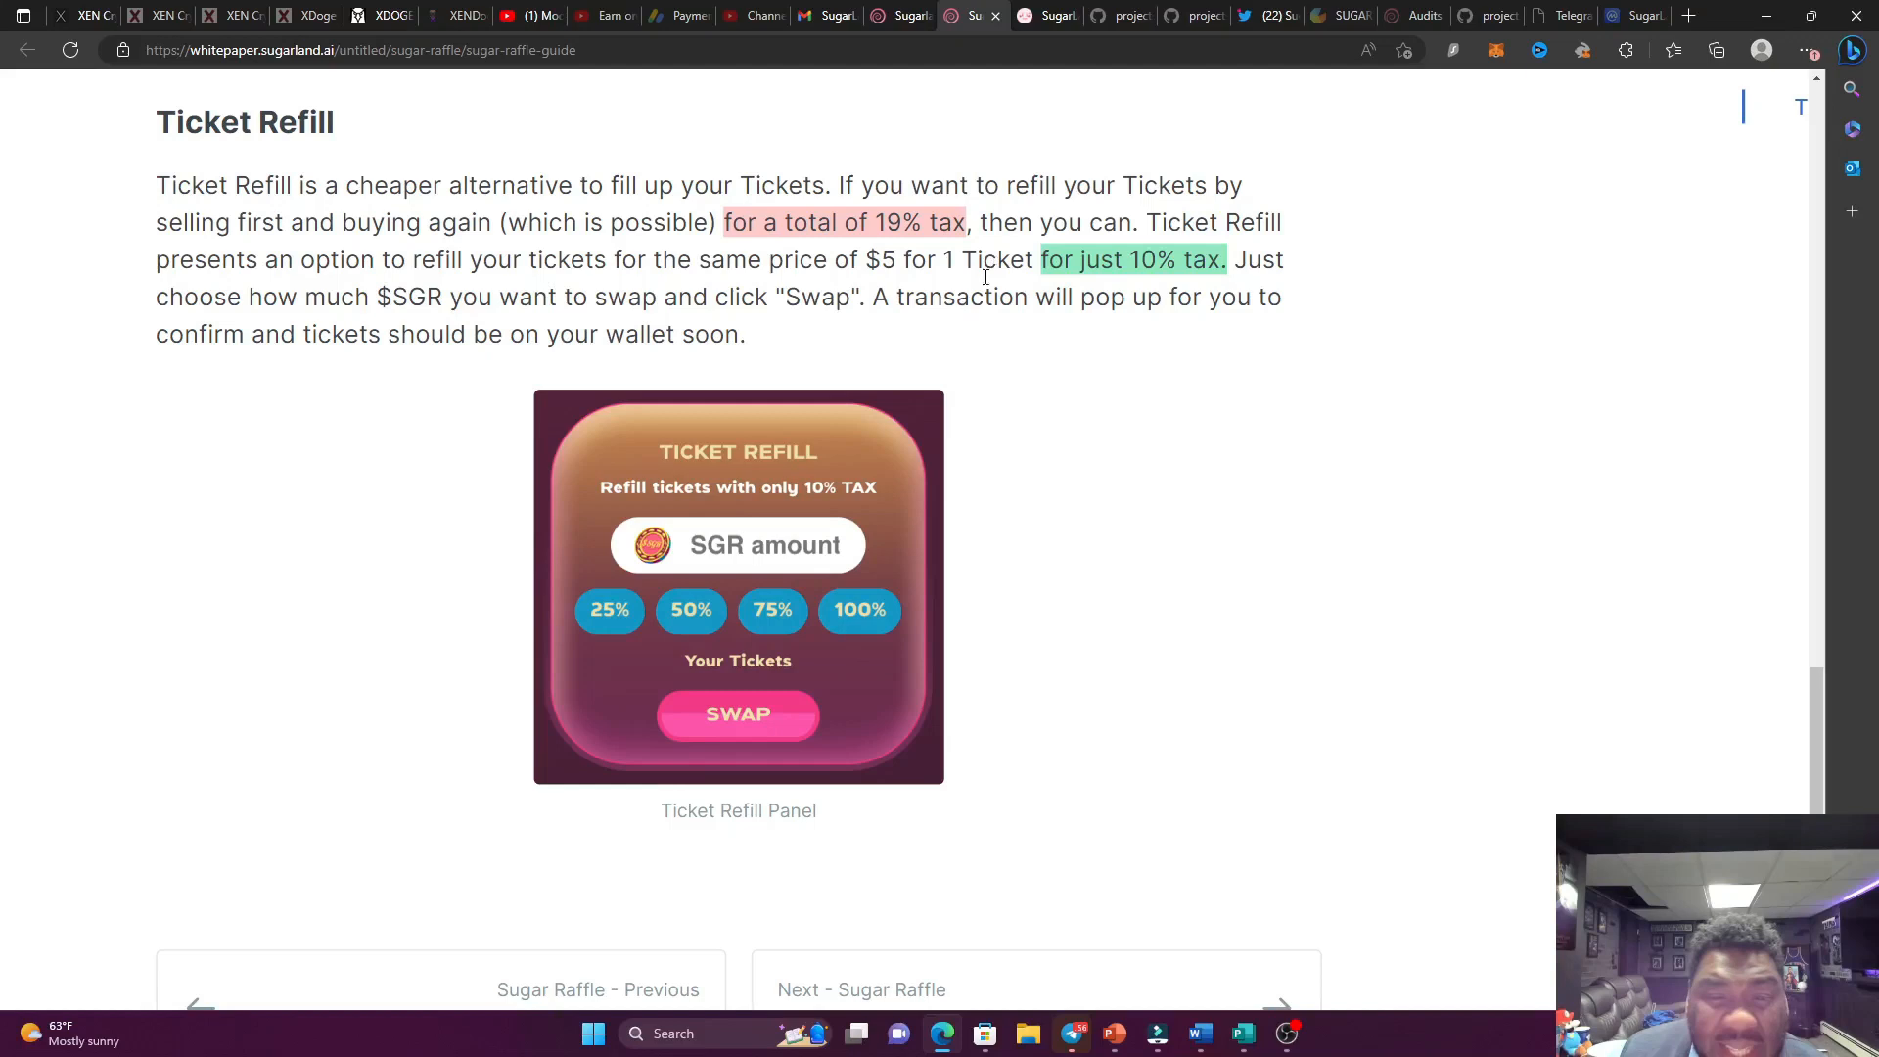
{"action": "mouse_move", "coordinate": [902, 475]}
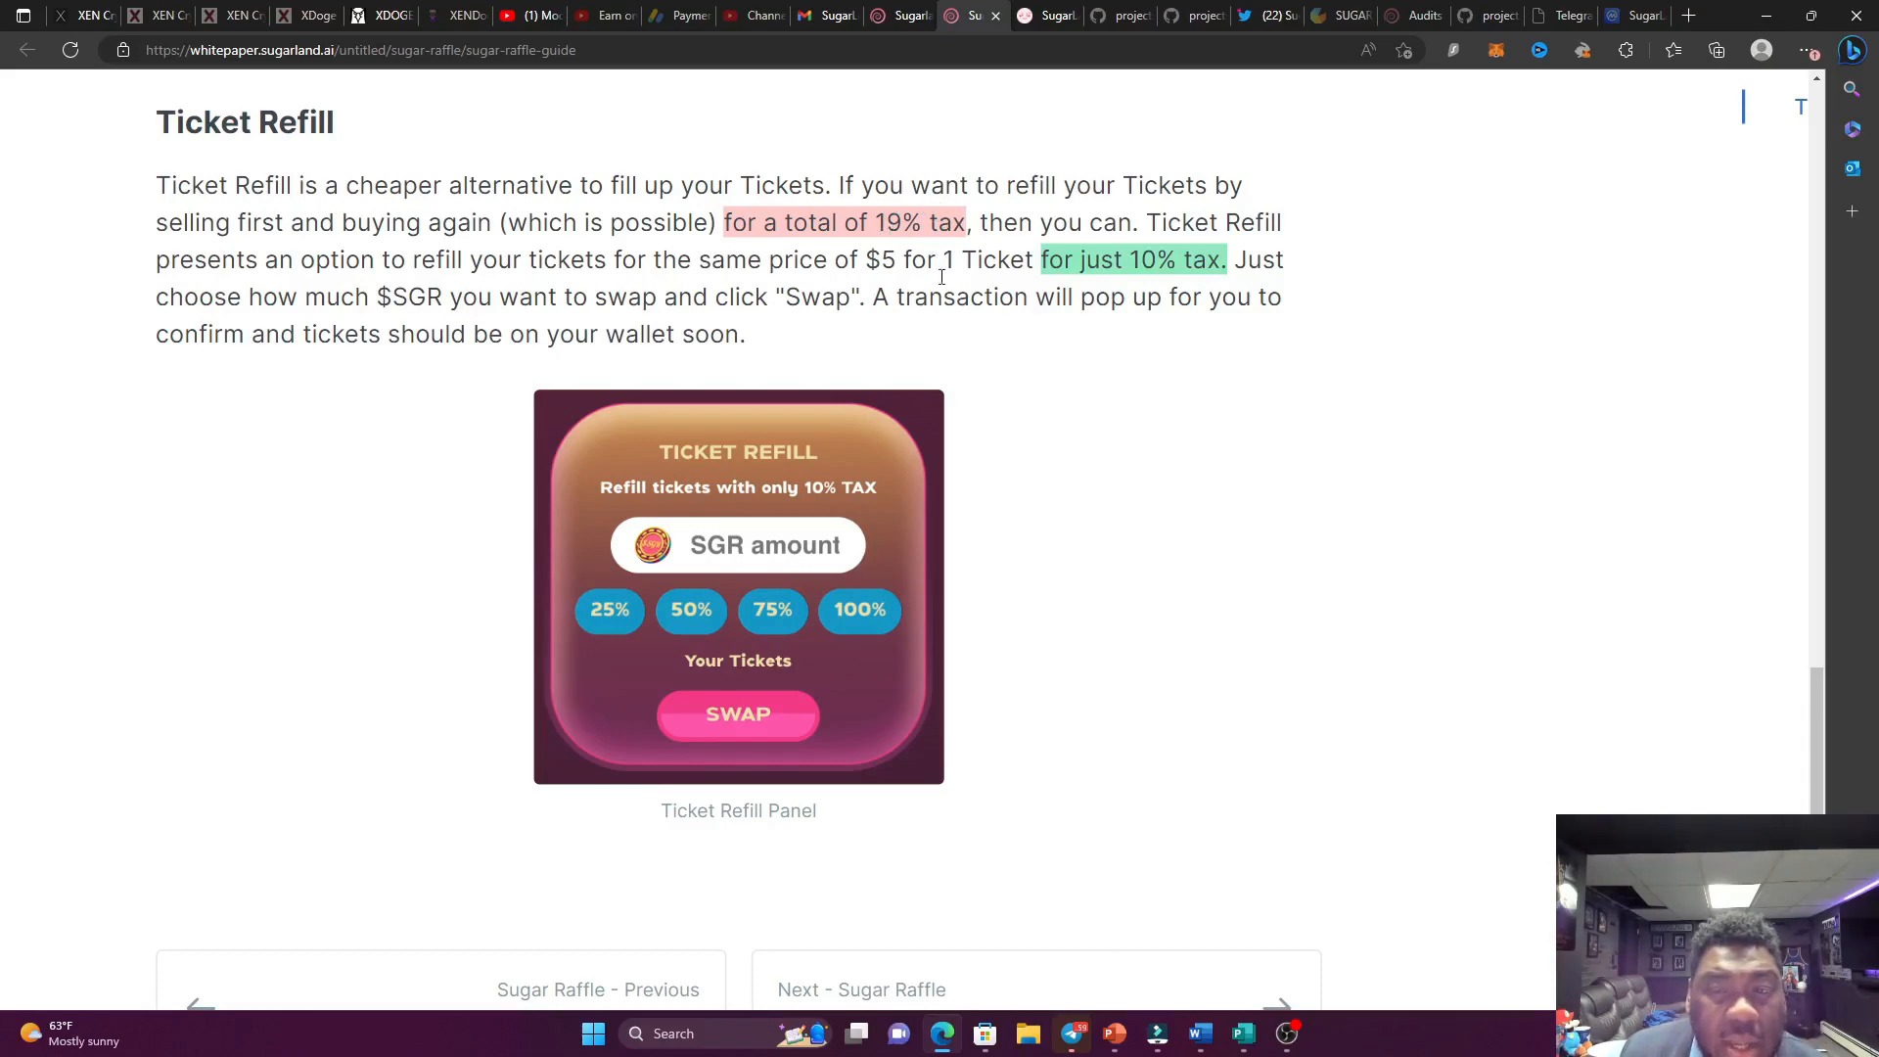
{"action": "scroll", "scroll_direction": "down", "scroll_amount": 3}
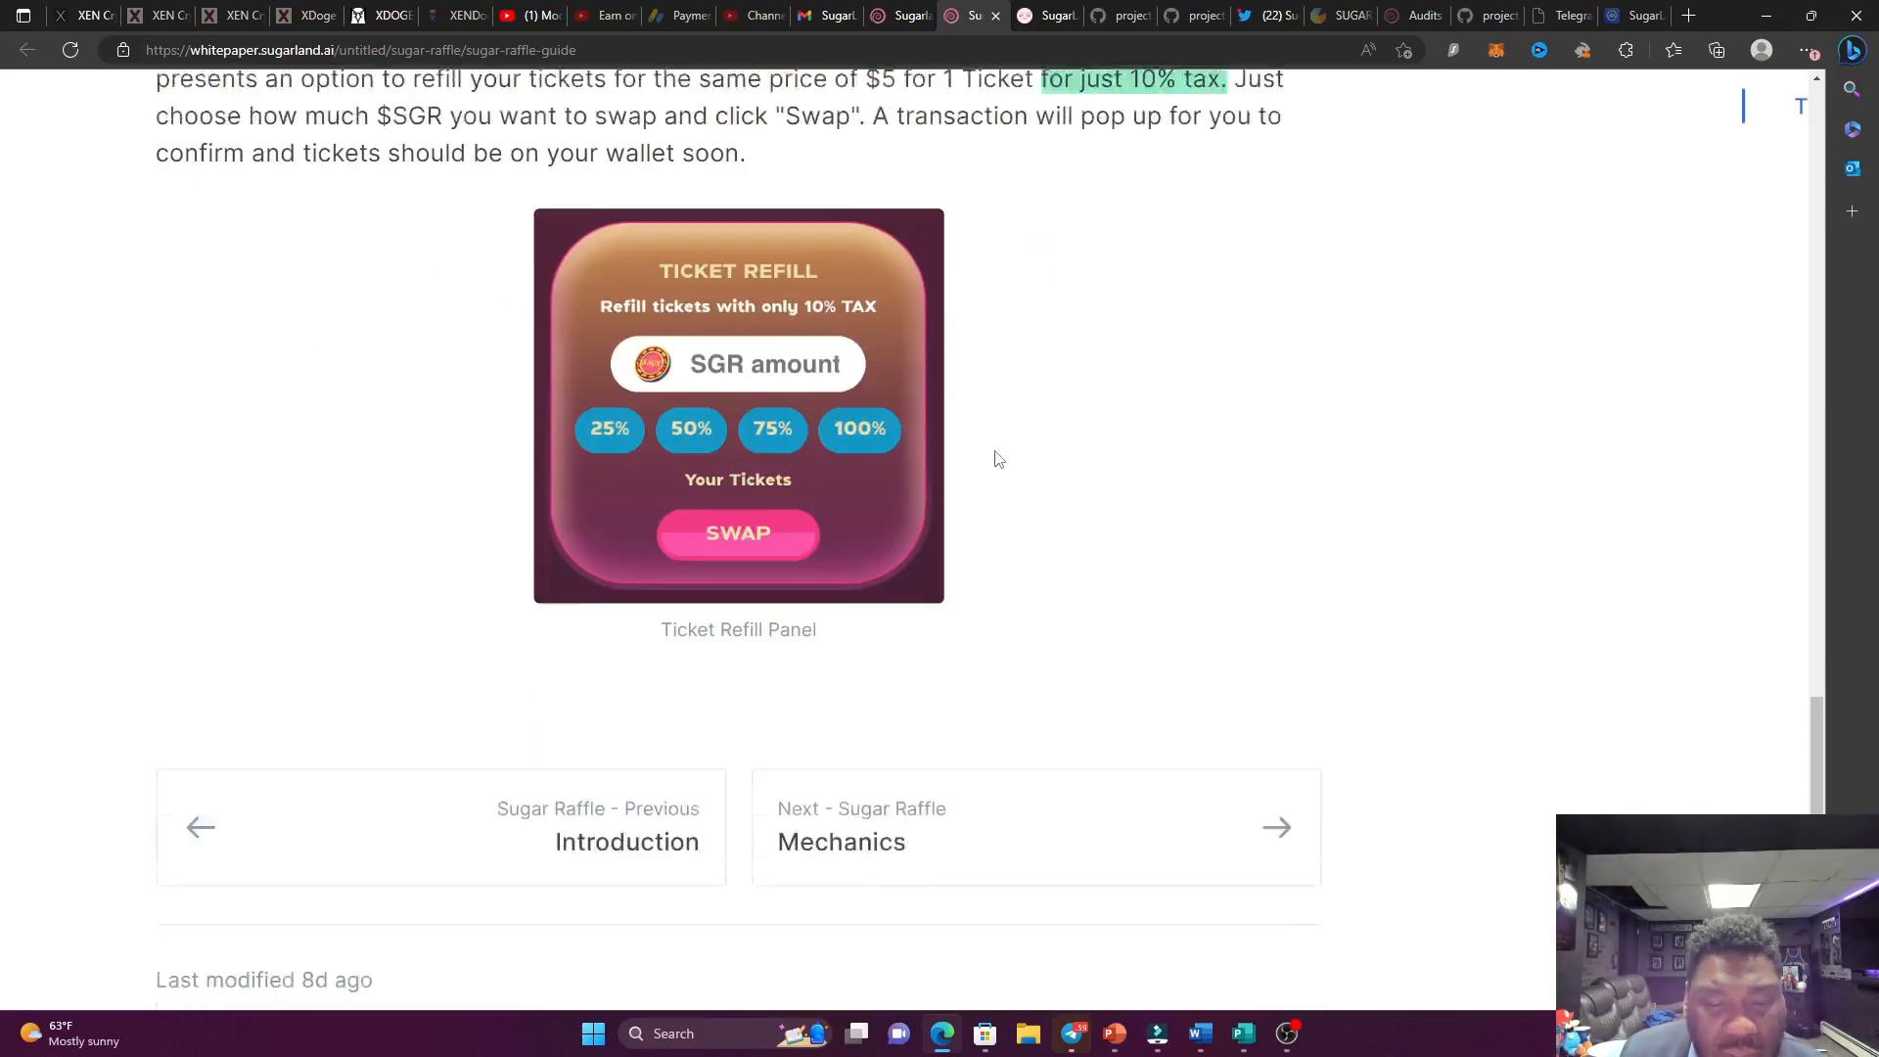
{"action": "left_click", "coordinate": [1188, 16]}
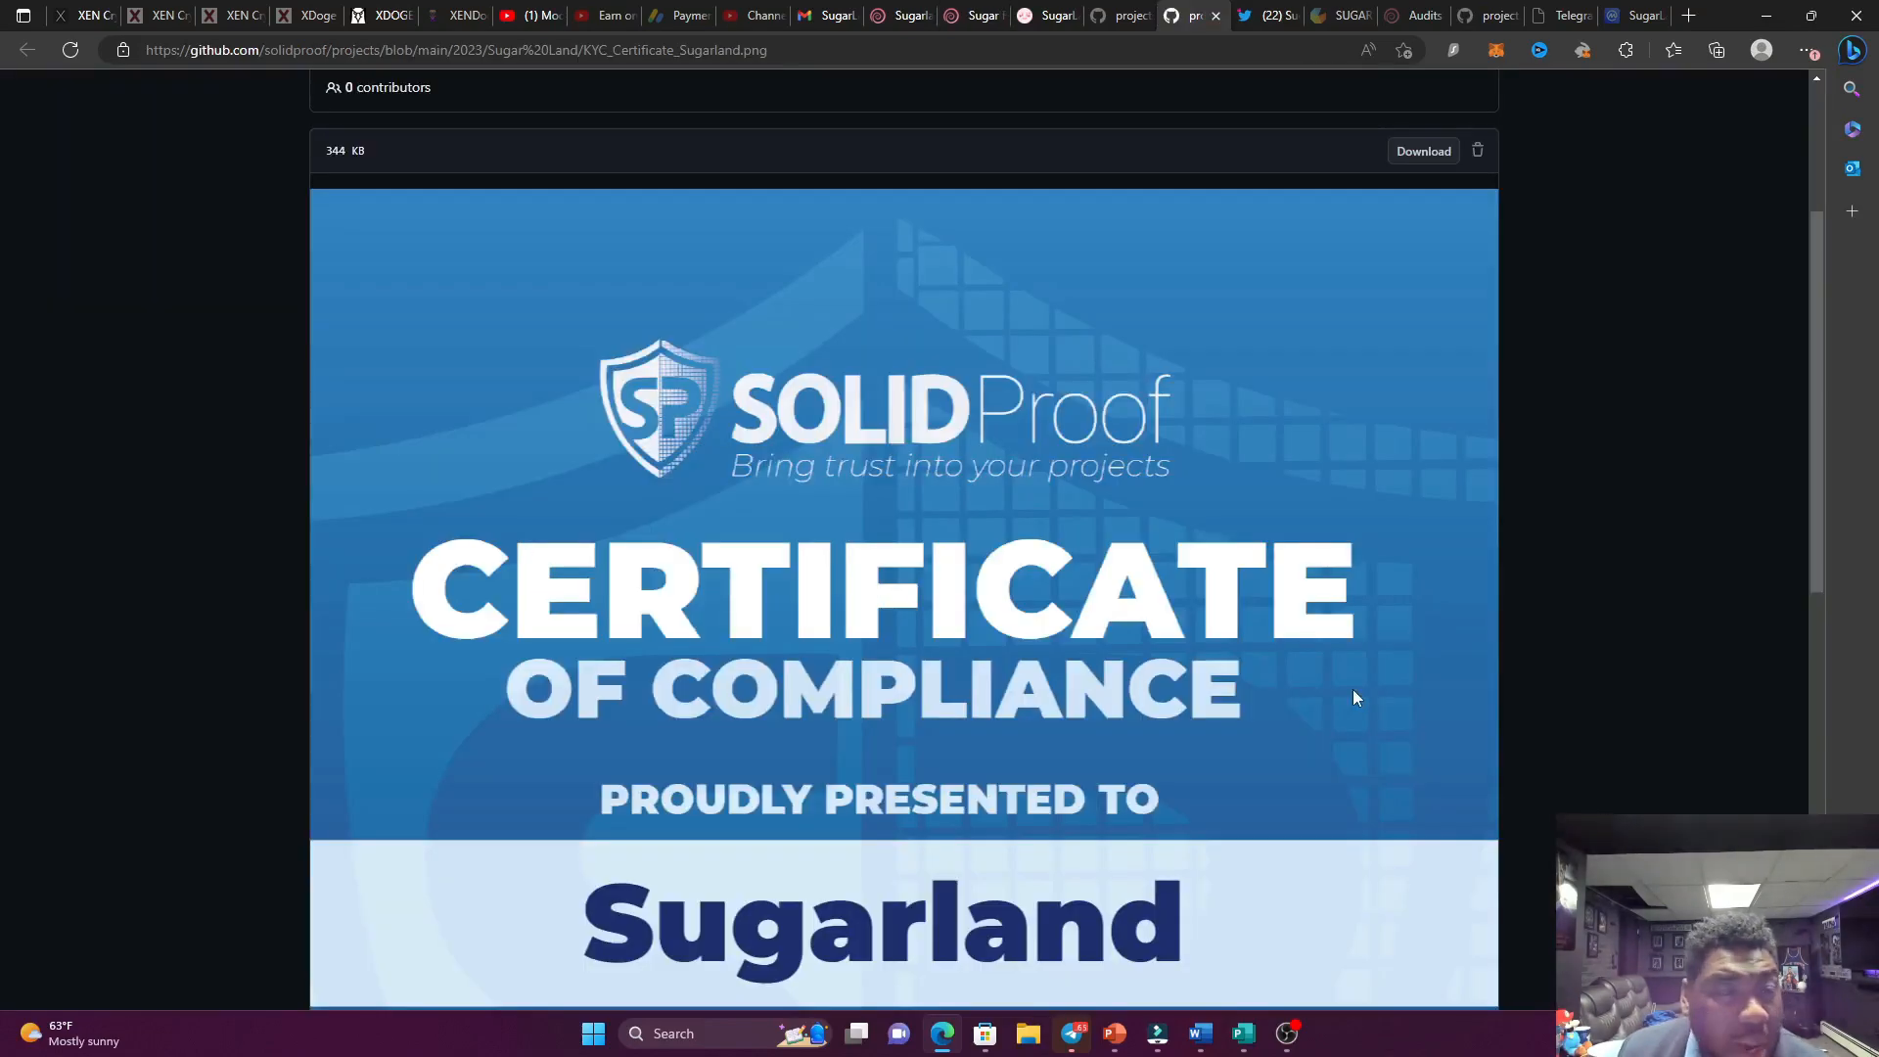
{"action": "mouse_move", "coordinate": [1293, 632]}
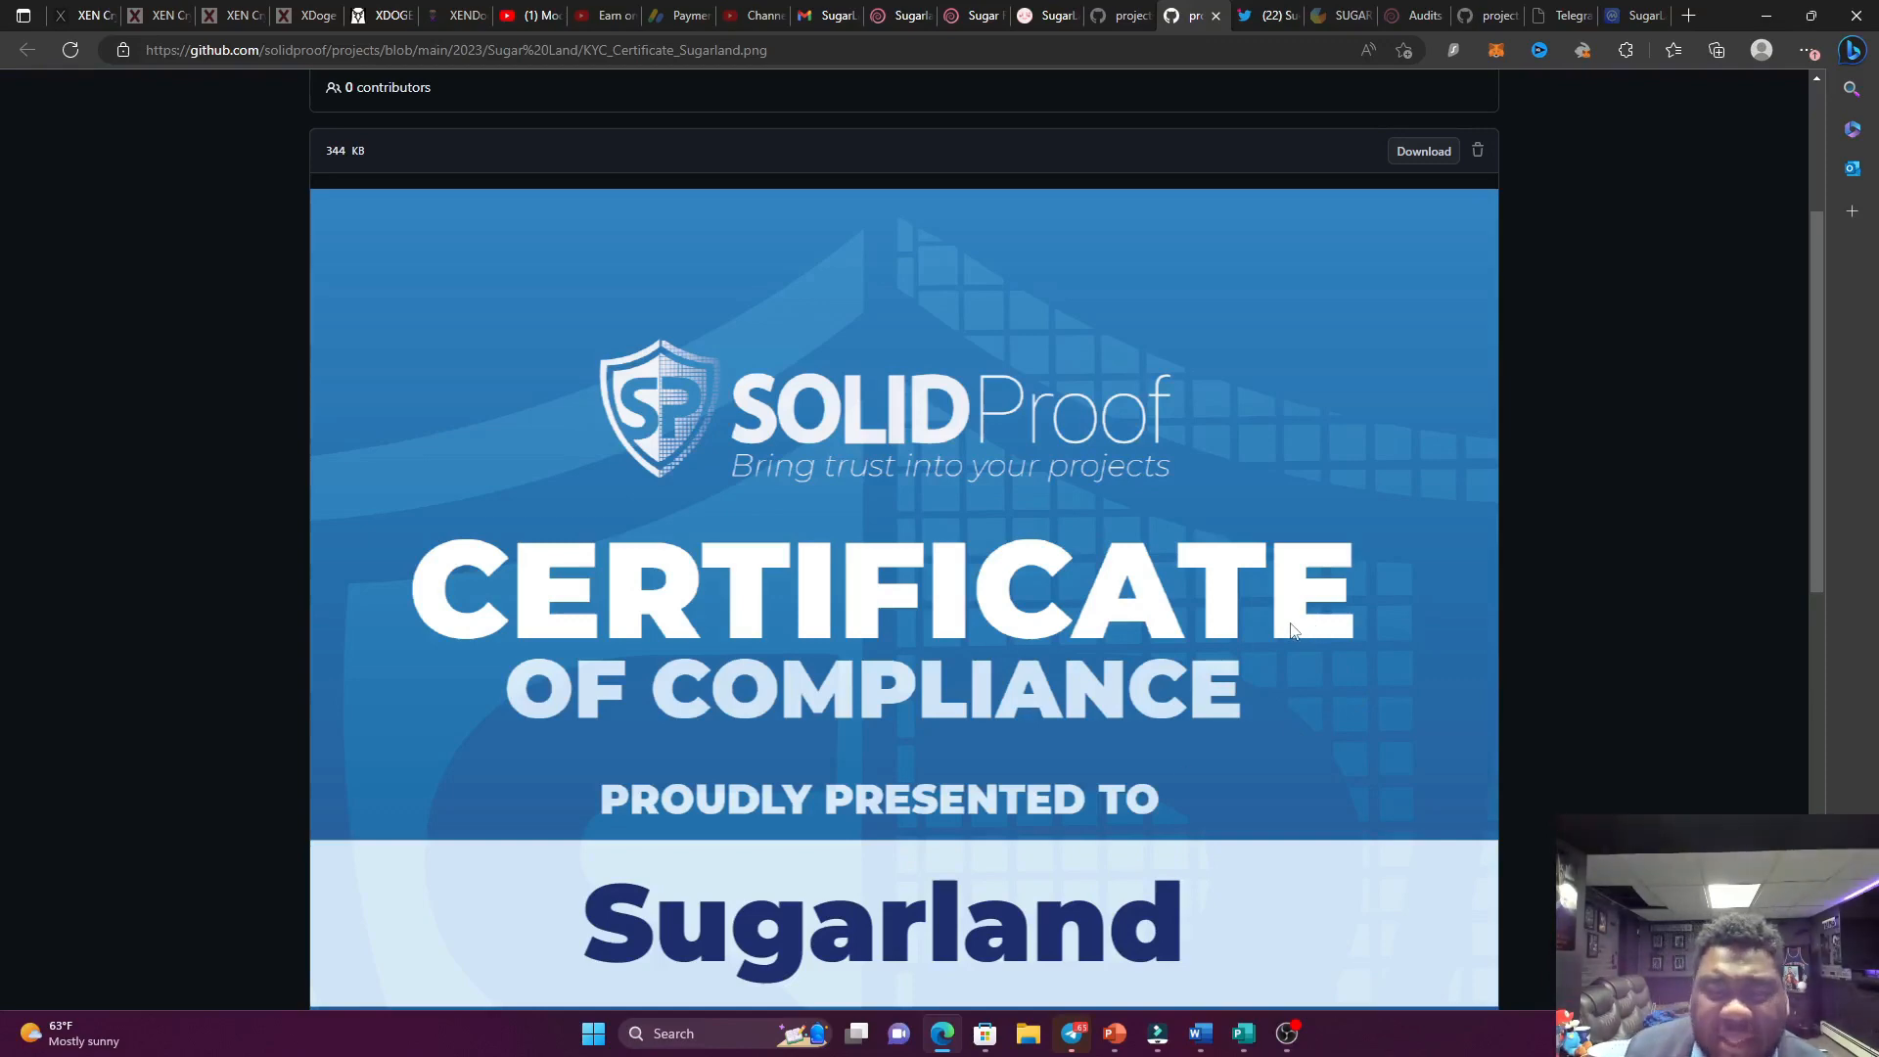
Look over the KYC certificate on GitHub, then switch to the SolidProof smart contract audit PDF.
{"action": "scroll", "scroll_direction": "down", "scroll_amount": 3}
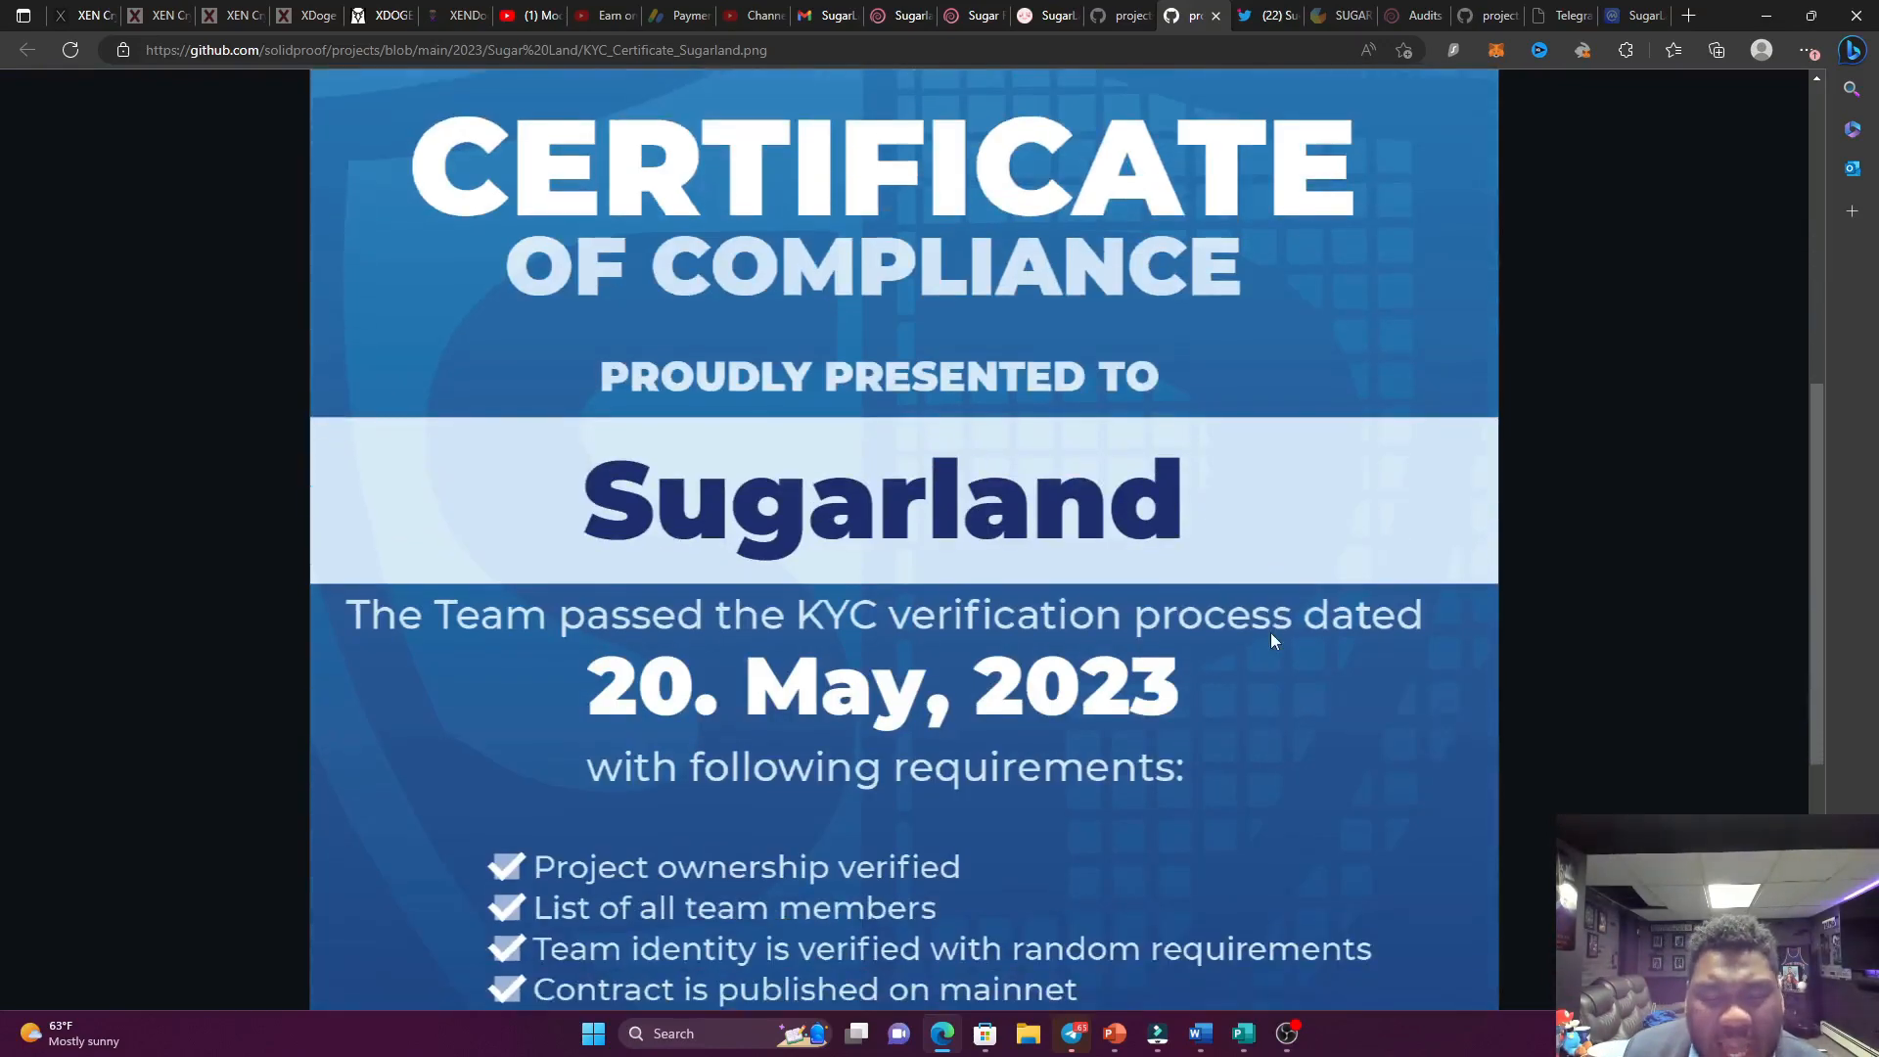
{"action": "mouse_move", "coordinate": [1209, 564]}
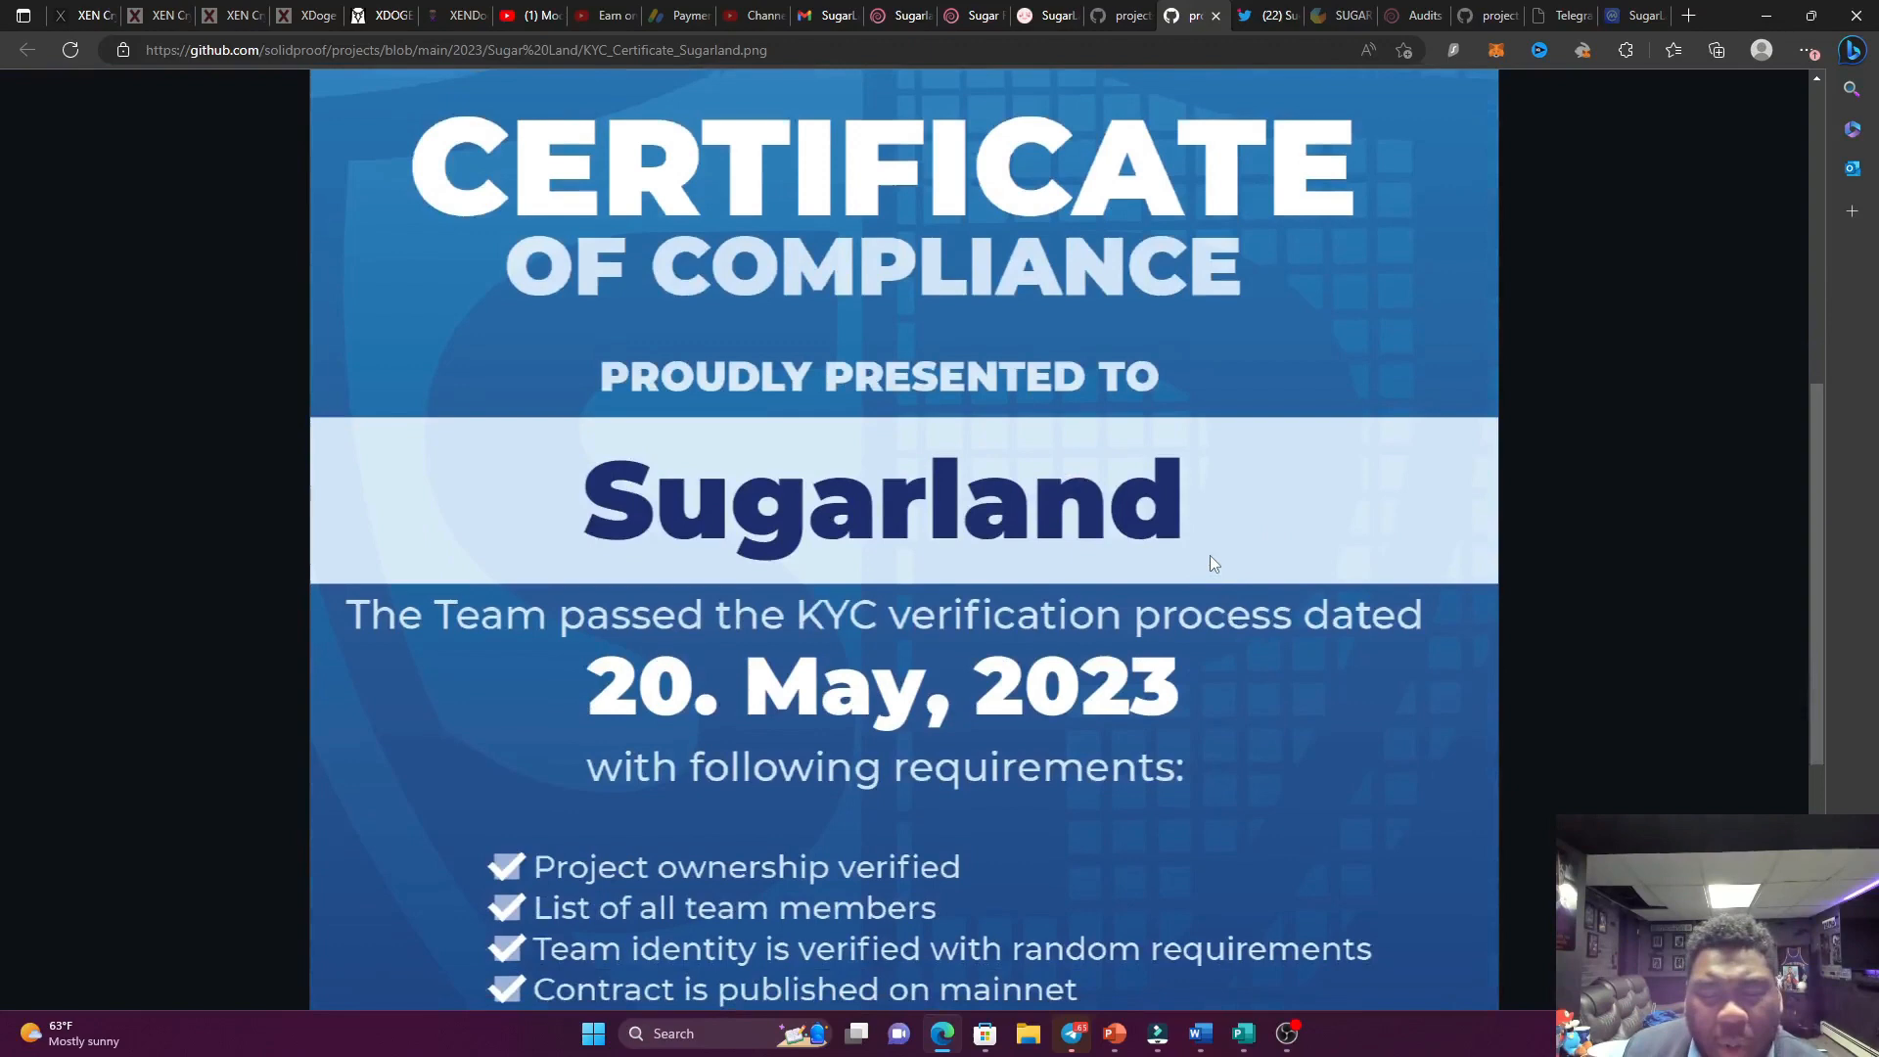
{"action": "scroll", "scroll_direction": "down", "scroll_amount": 3}
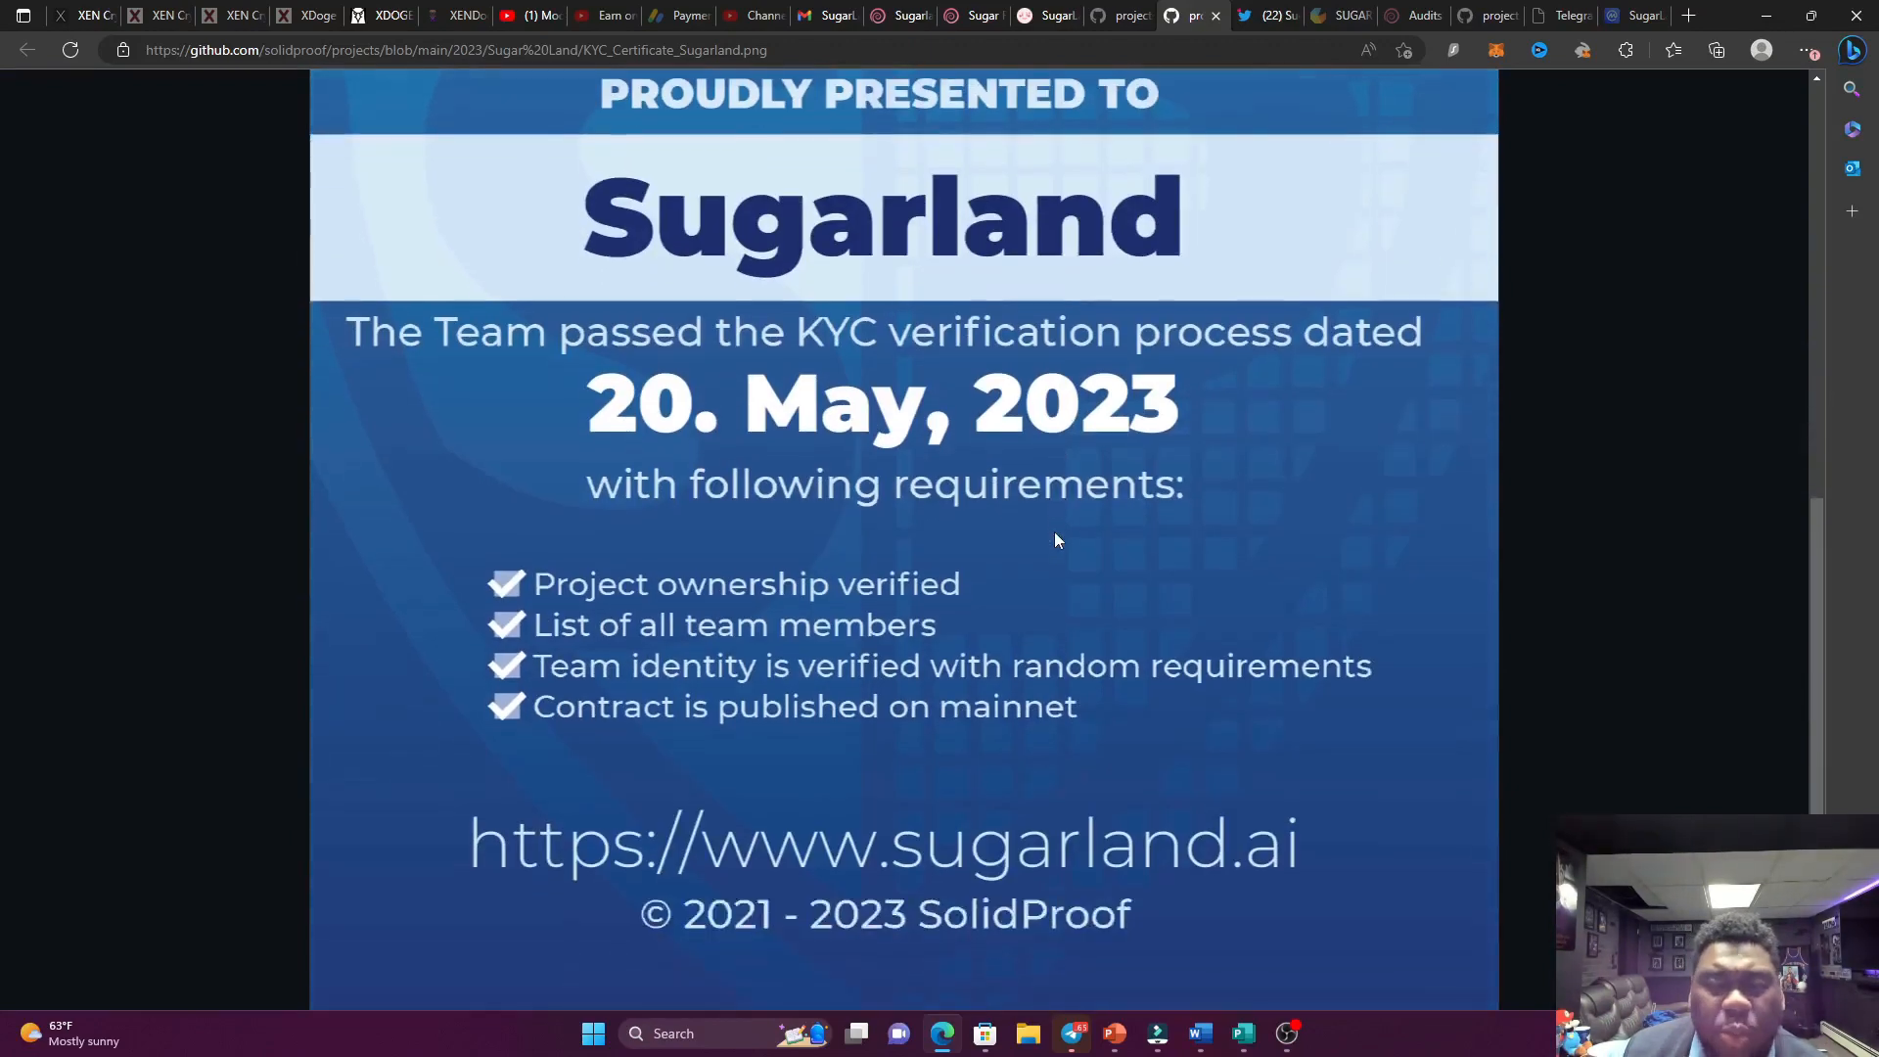
{"action": "left_click", "coordinate": [1489, 13]}
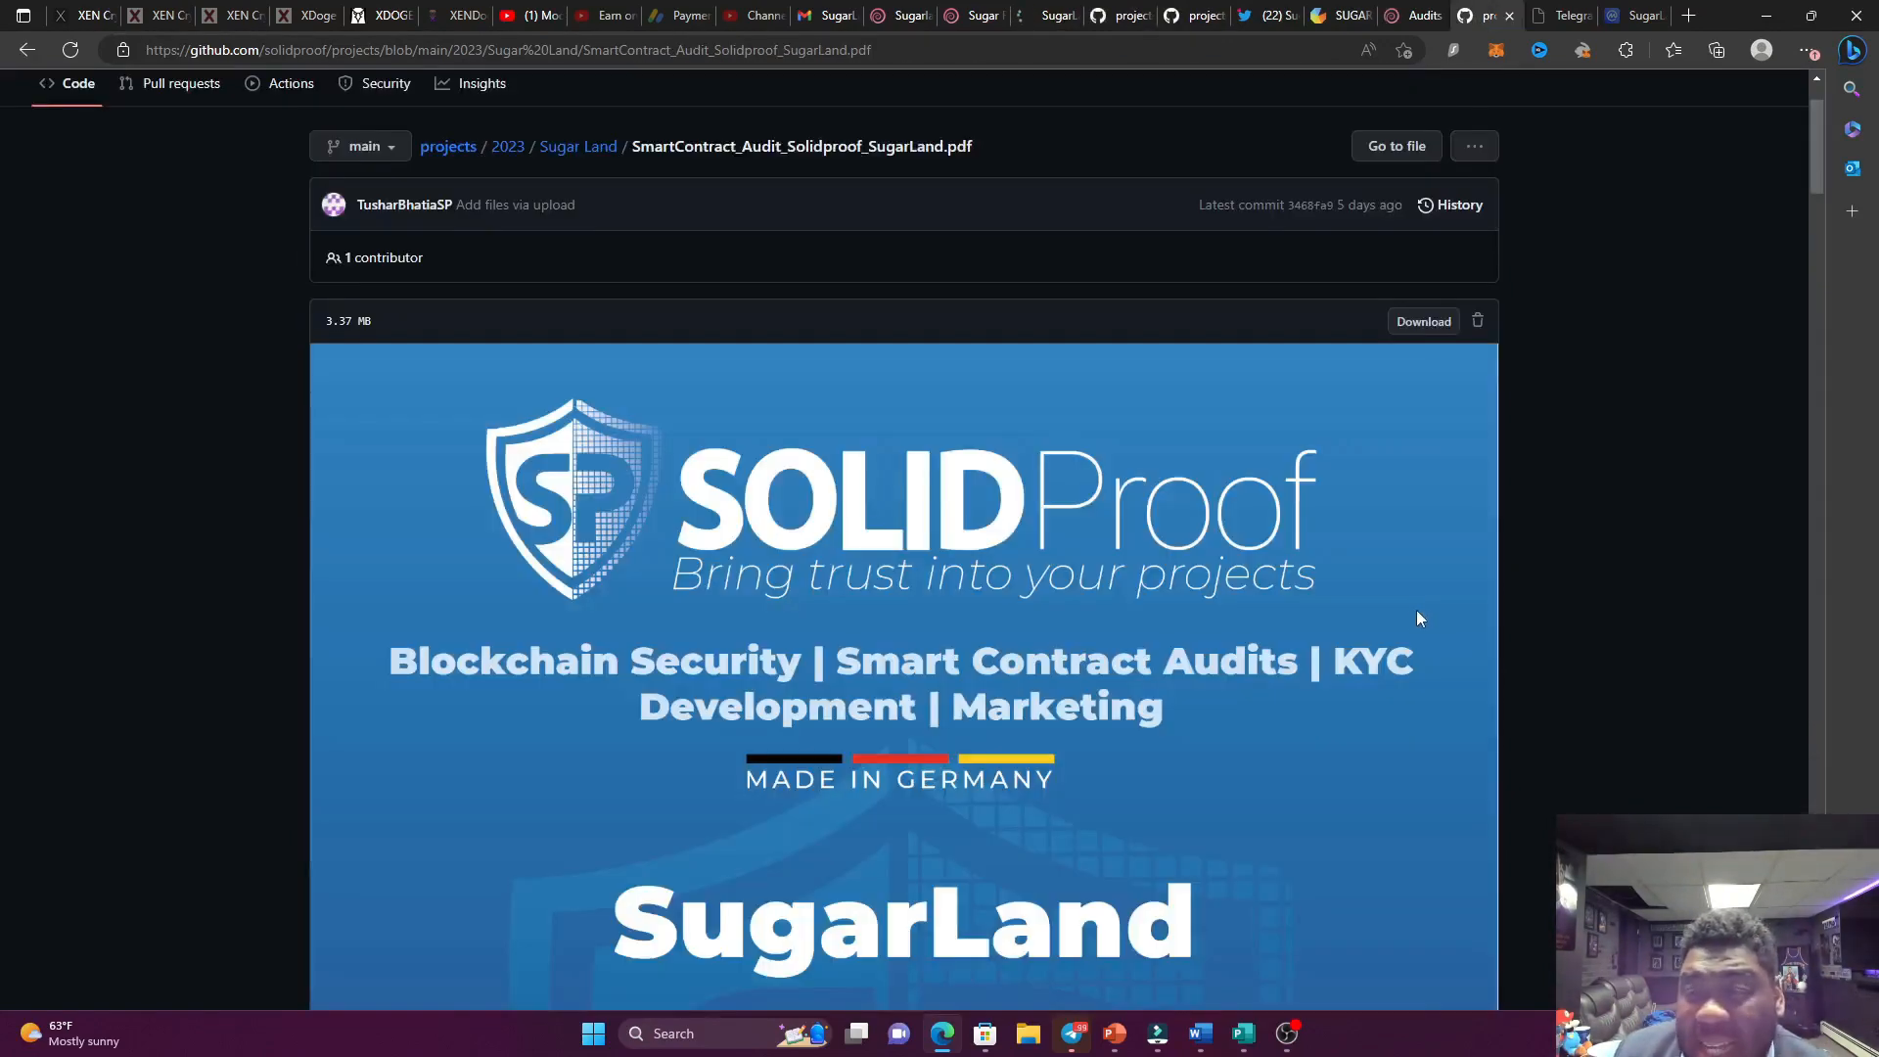
Scroll the audit PDF to 'Deployer cannot mint any new tokens', then return to the SugarLand whitepaper.
{"action": "scroll", "scroll_direction": "down", "scroll_amount": 3}
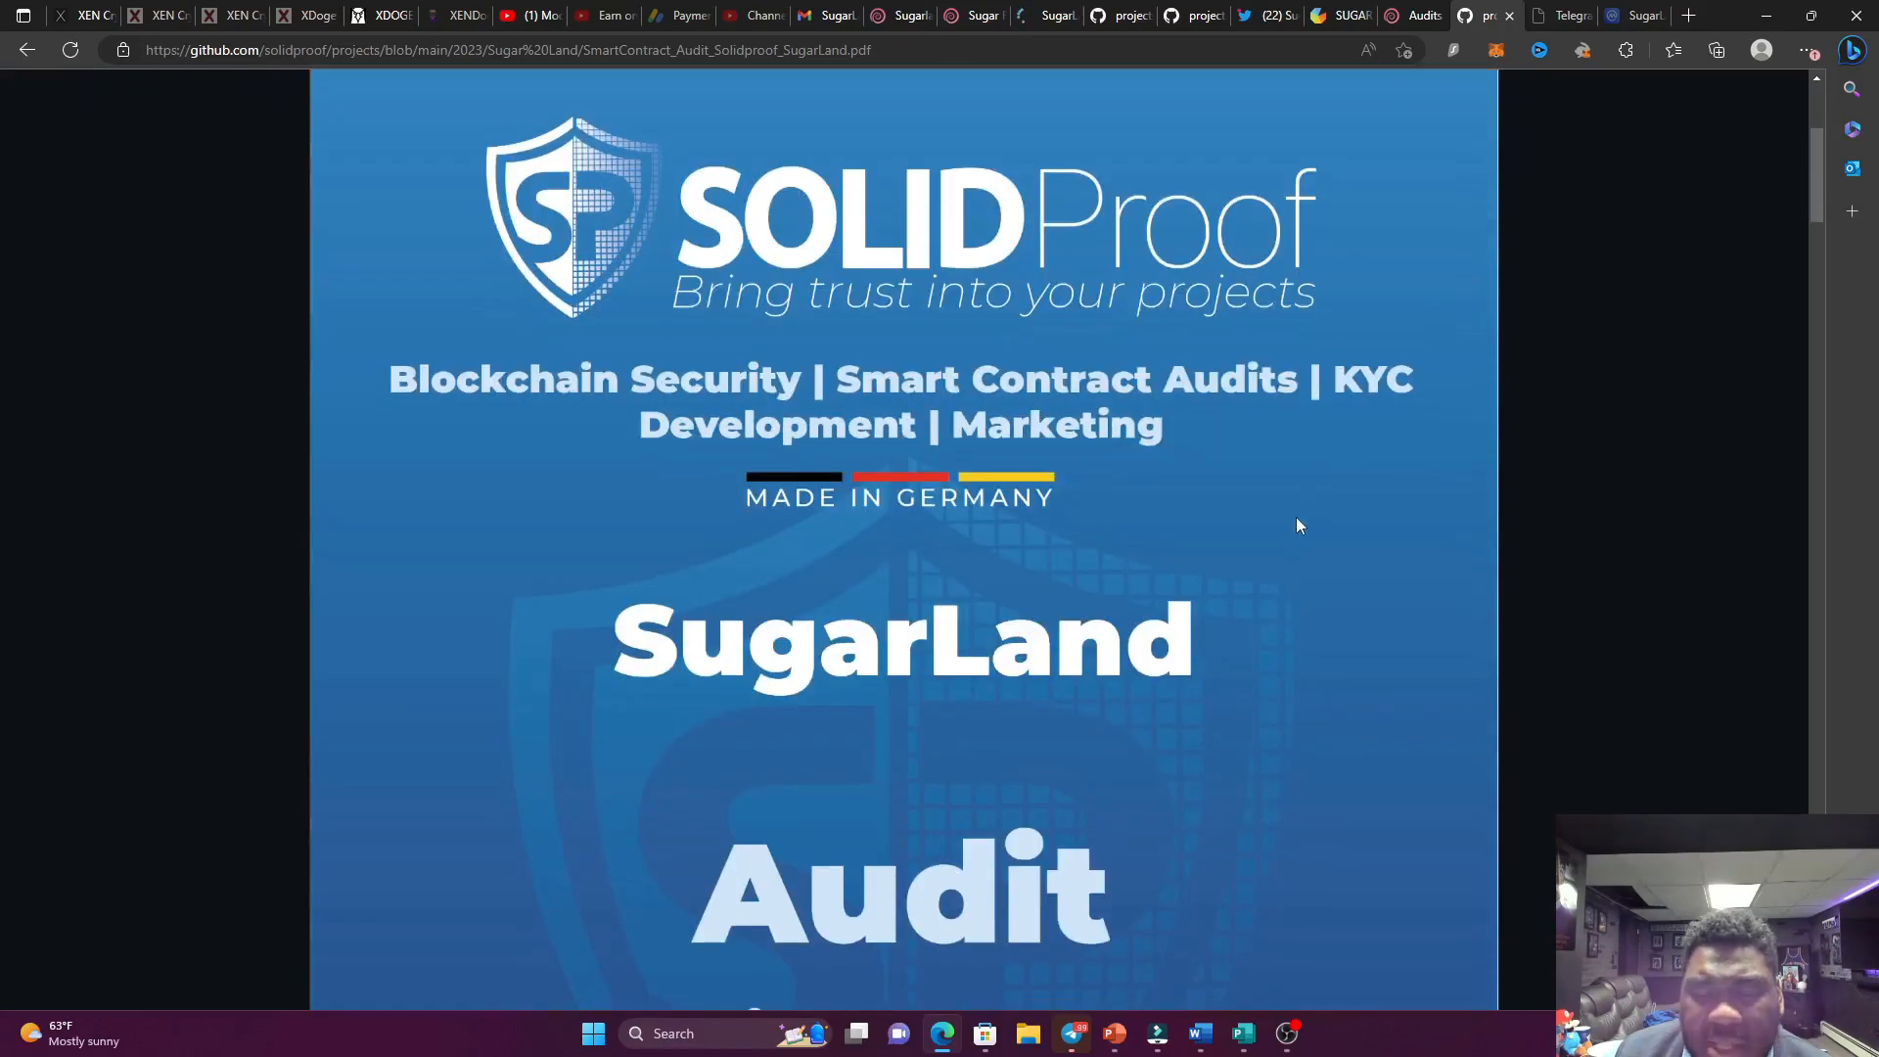
{"action": "scroll", "scroll_direction": "down", "scroll_amount": 3}
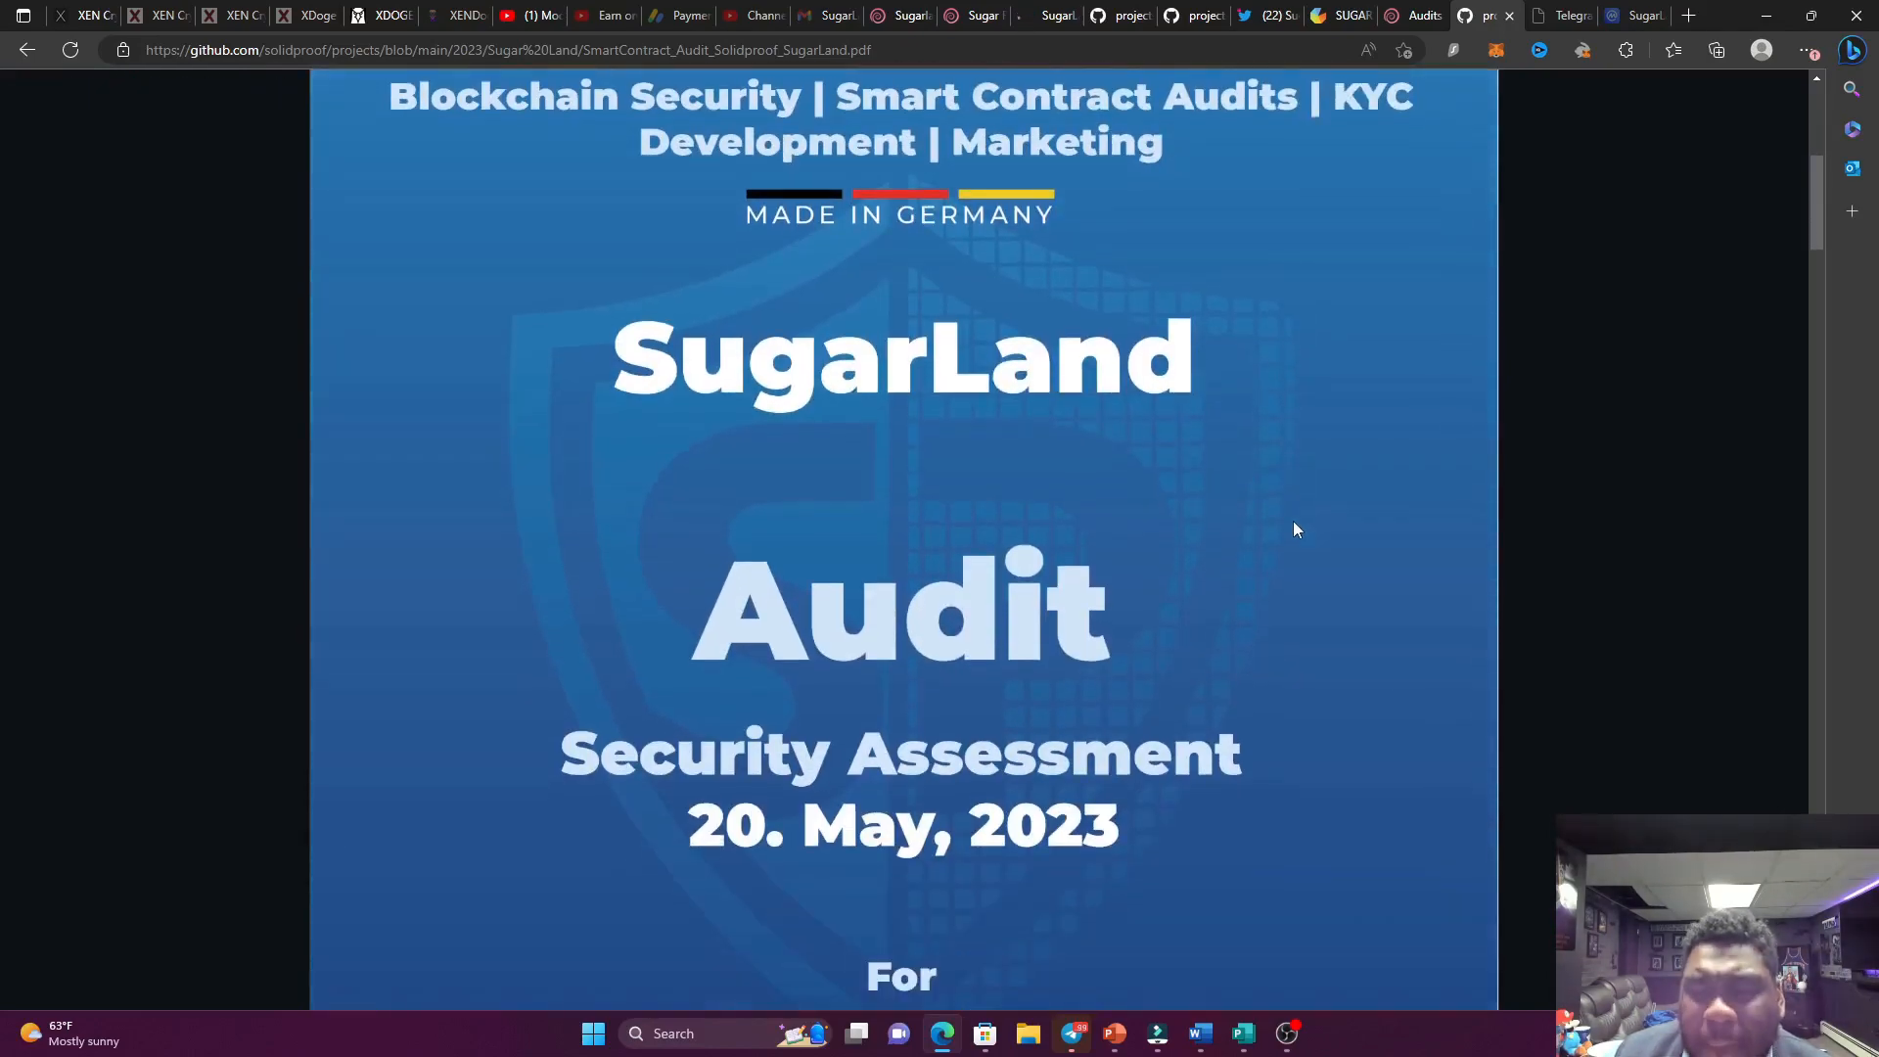
{"action": "scroll", "scroll_direction": "down", "scroll_amount": 3}
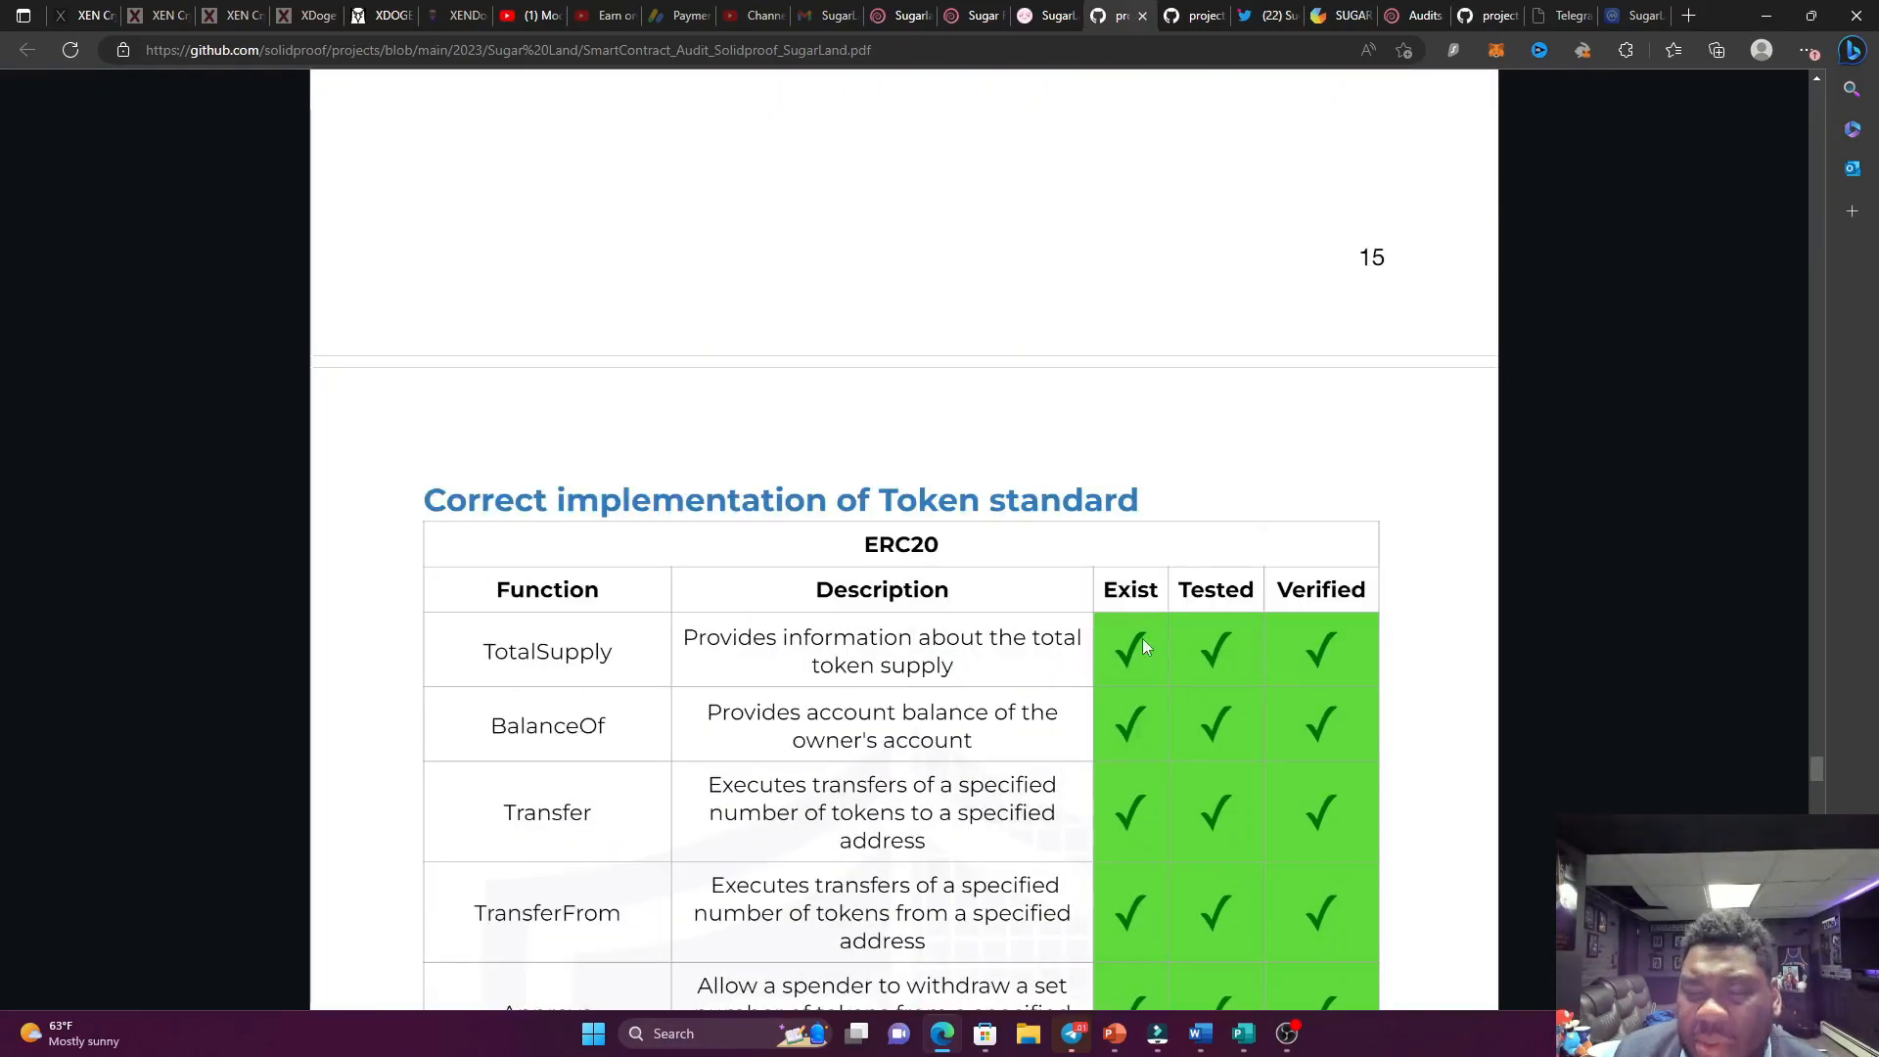
{"action": "scroll", "scroll_direction": "down", "scroll_amount": 3}
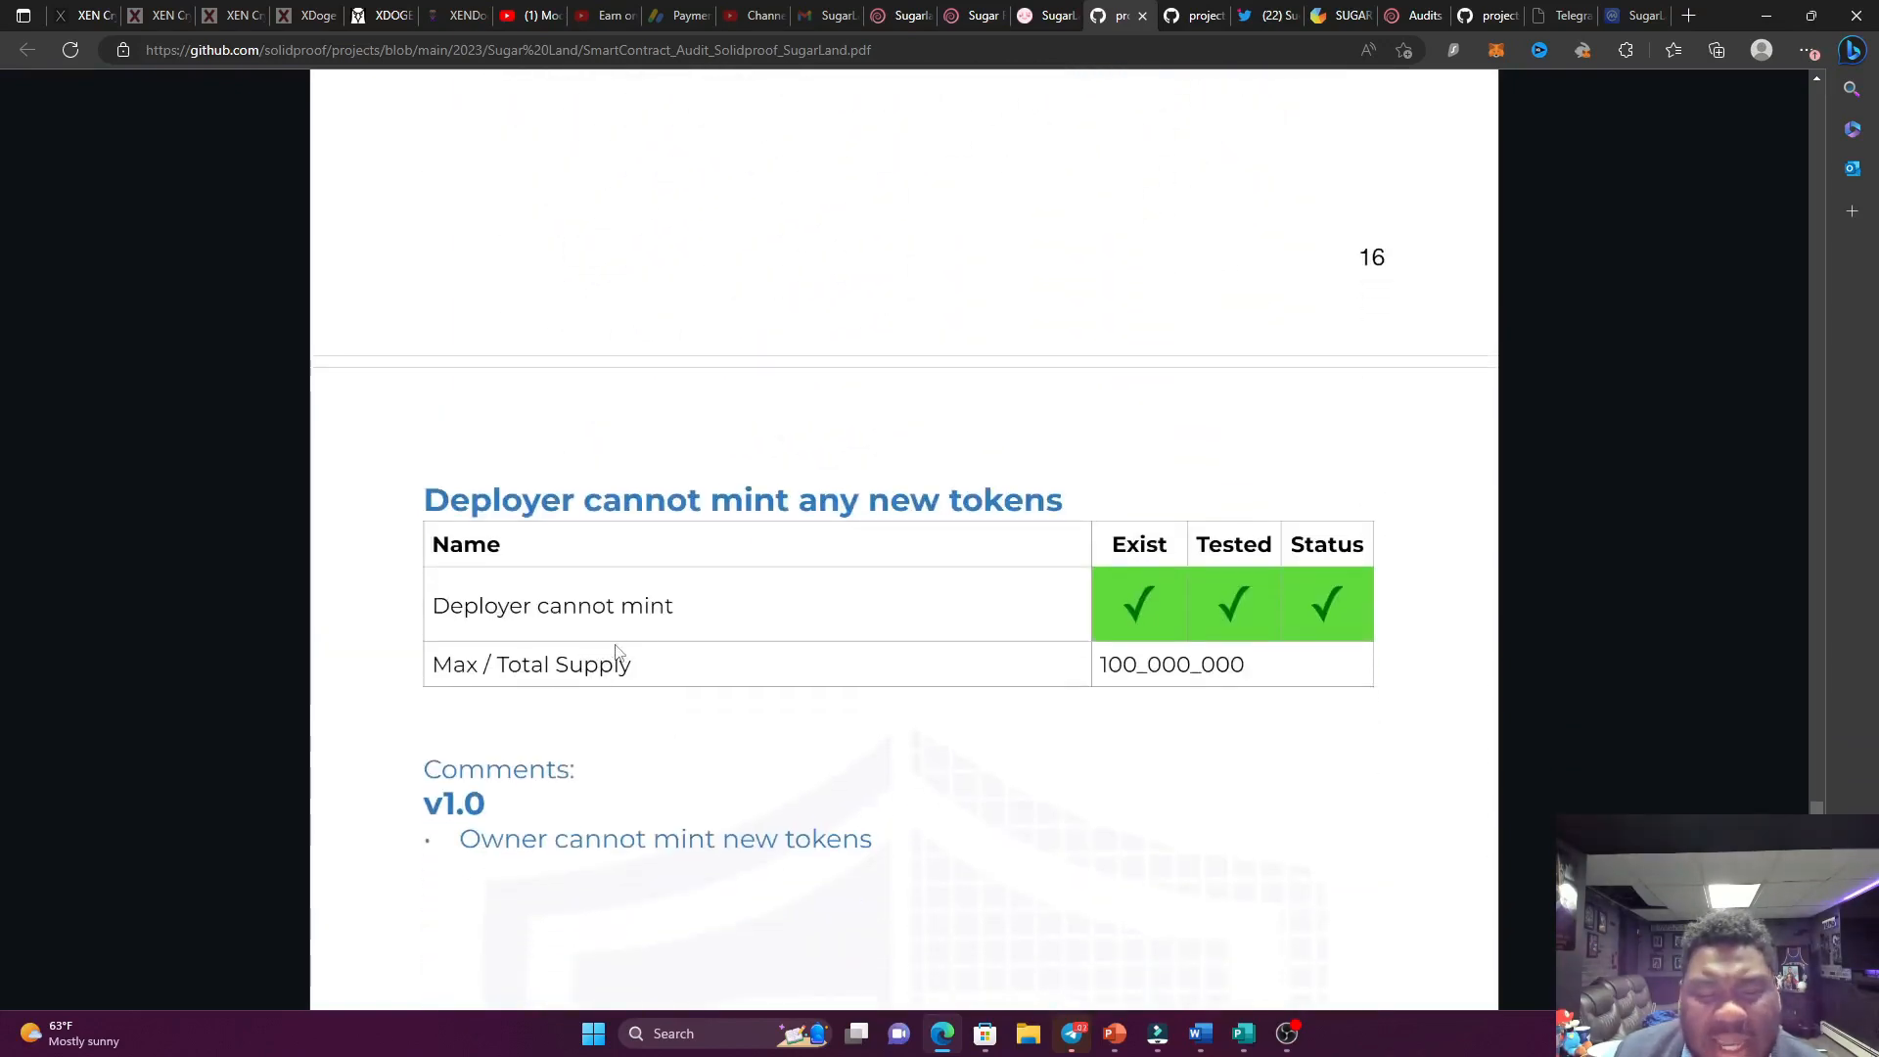
{"action": "mouse_move", "coordinate": [1010, 712]}
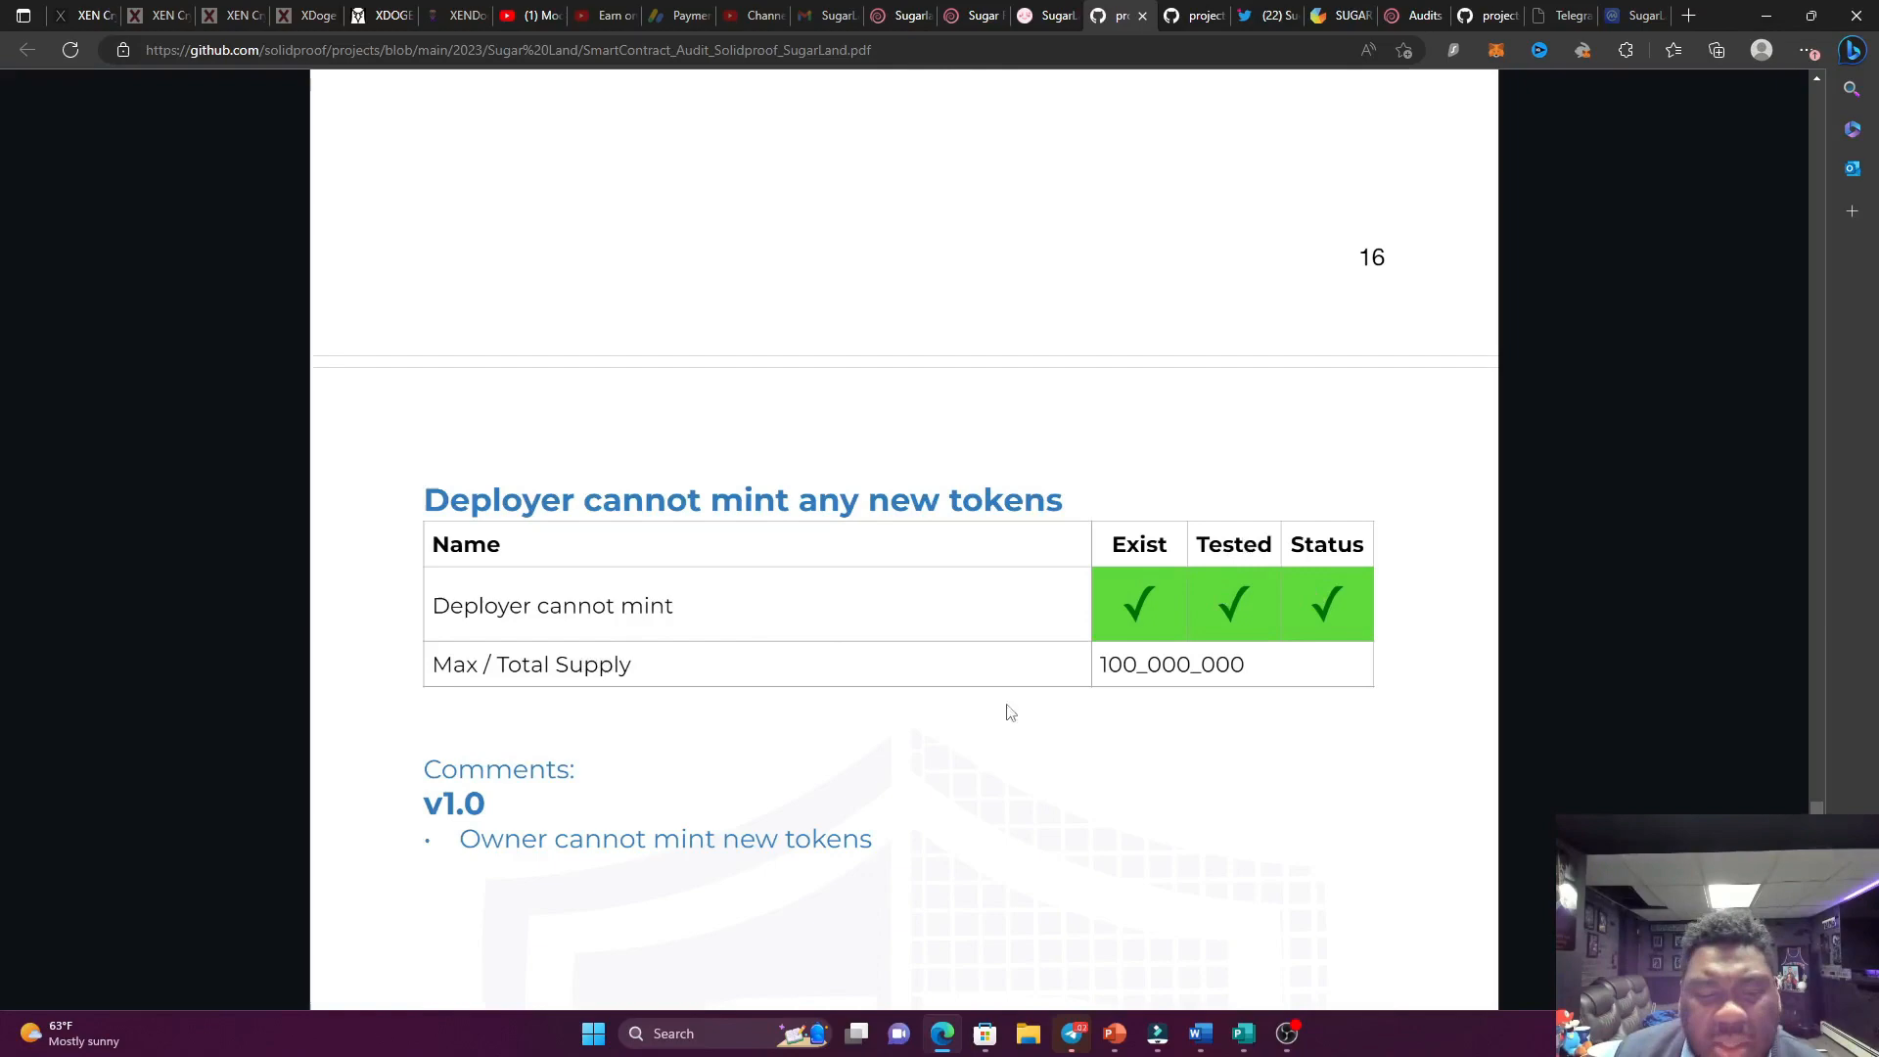
{"action": "mouse_move", "coordinate": [1178, 692]}
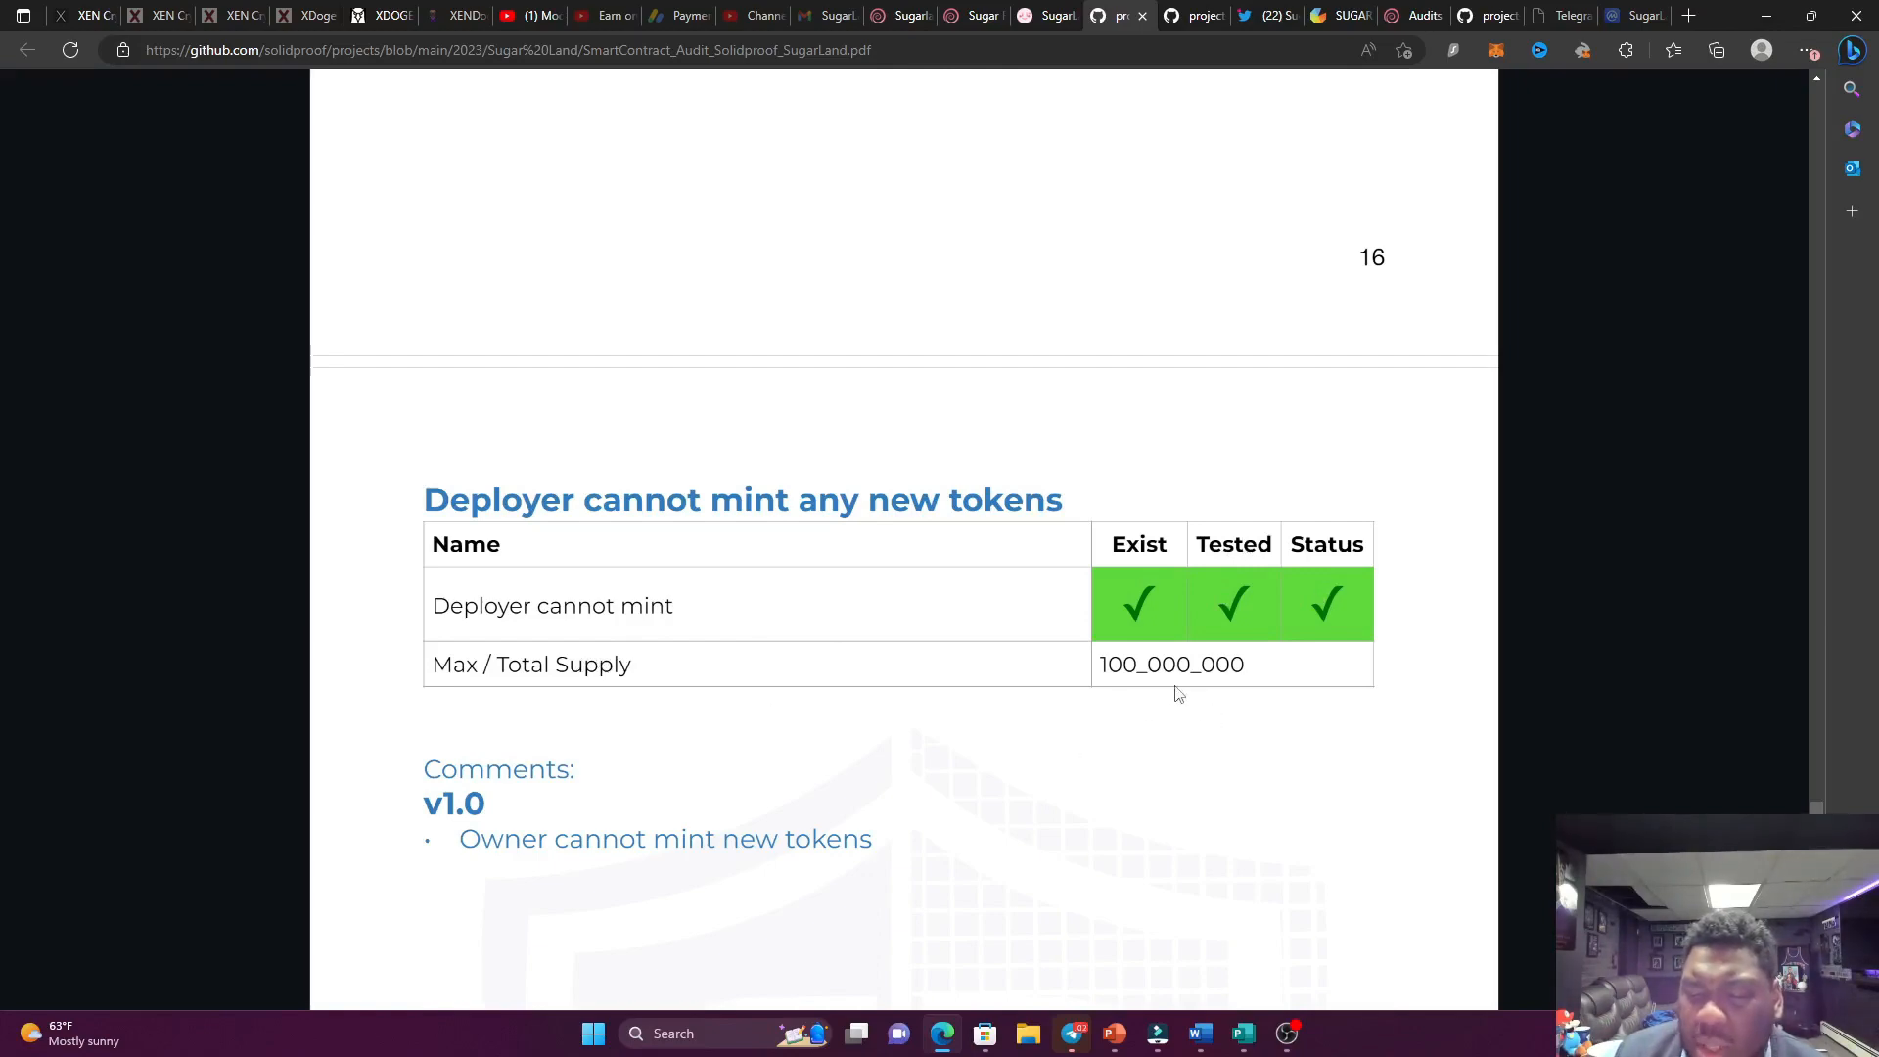
{"action": "left_click", "coordinate": [892, 16]}
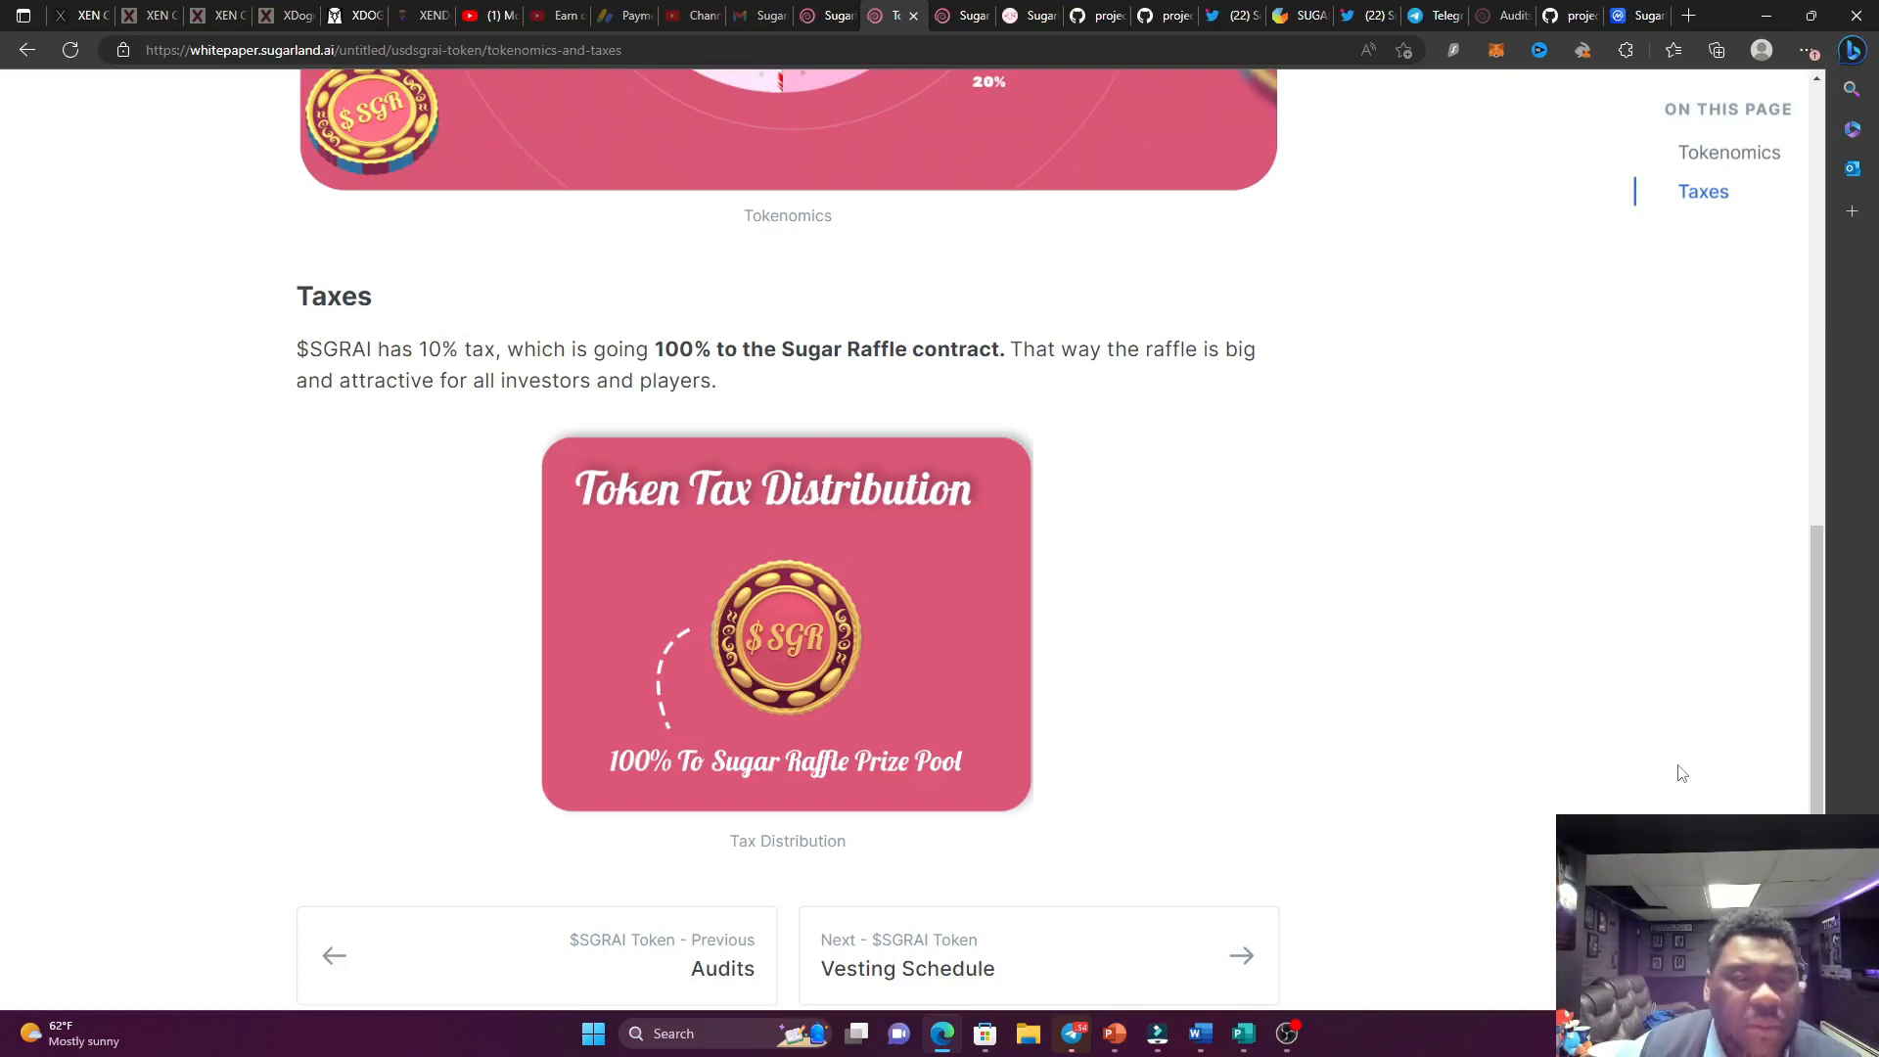
{"action": "mouse_move", "coordinate": [1343, 722]}
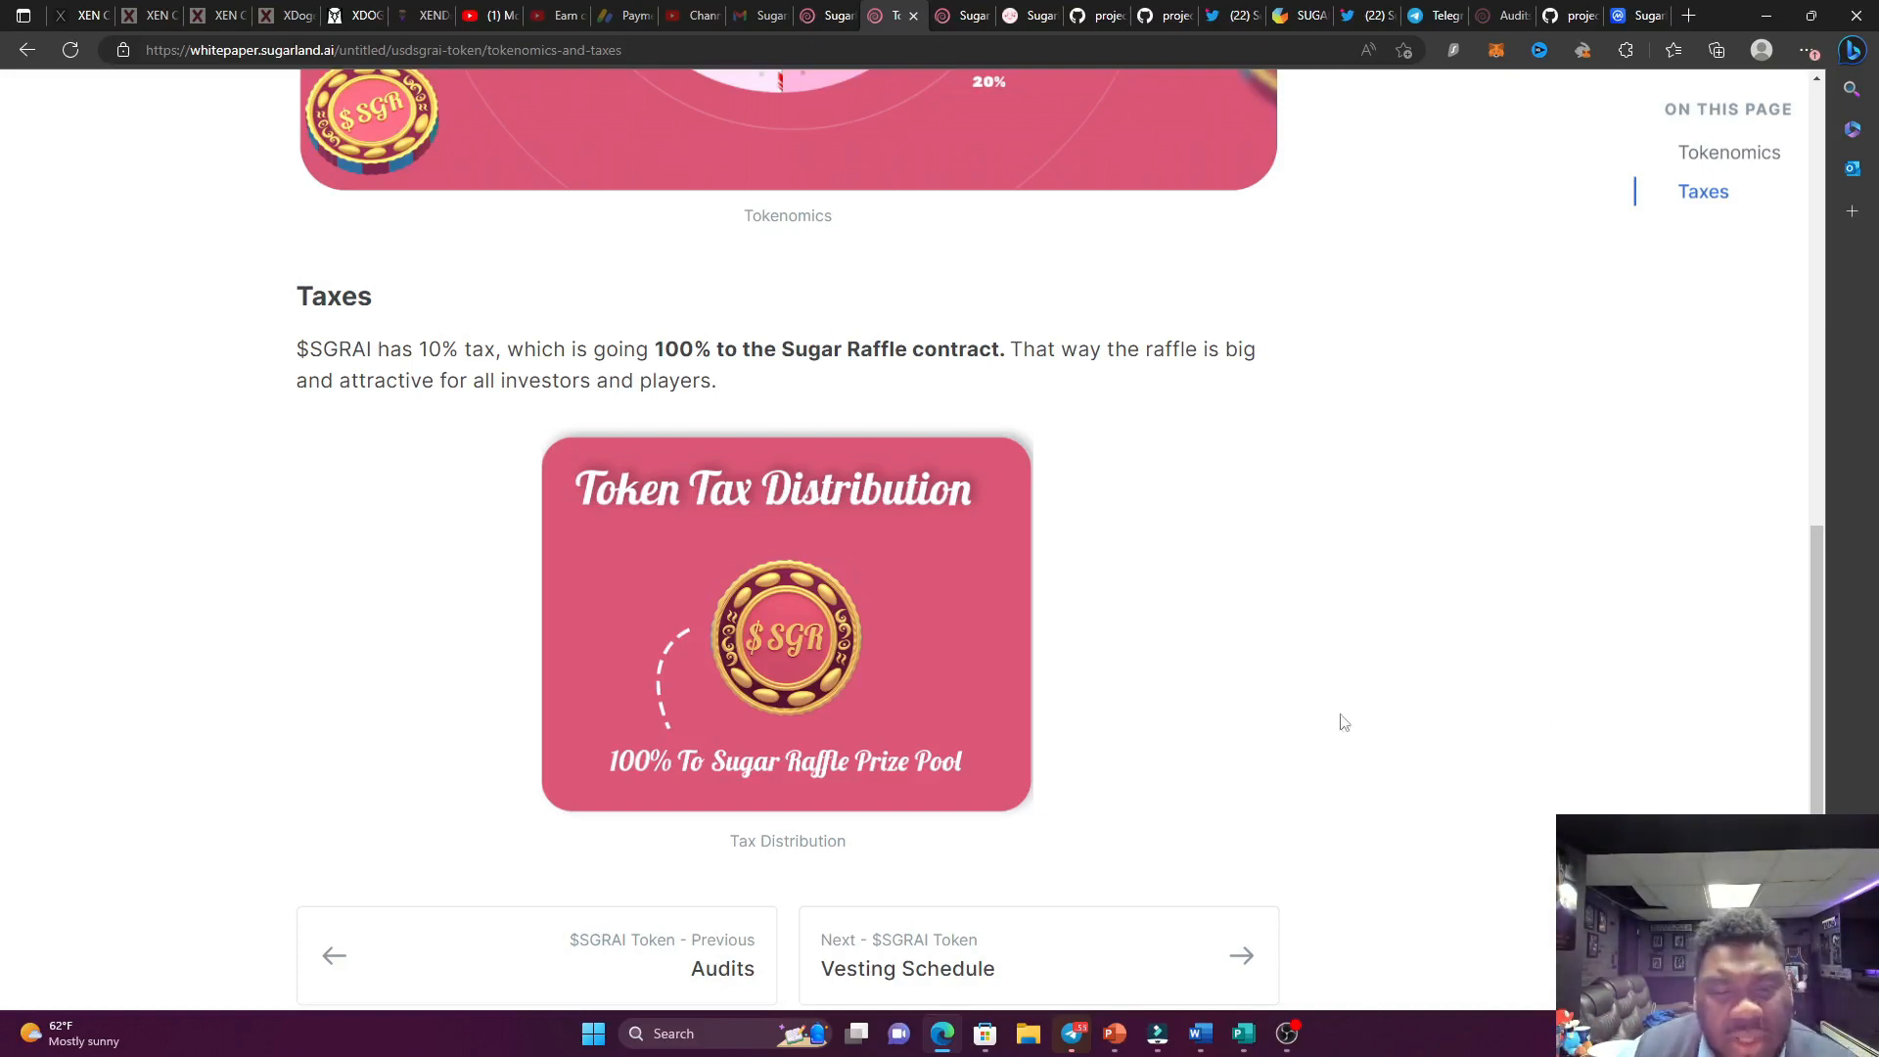
{"action": "mouse_move", "coordinate": [452, 485]}
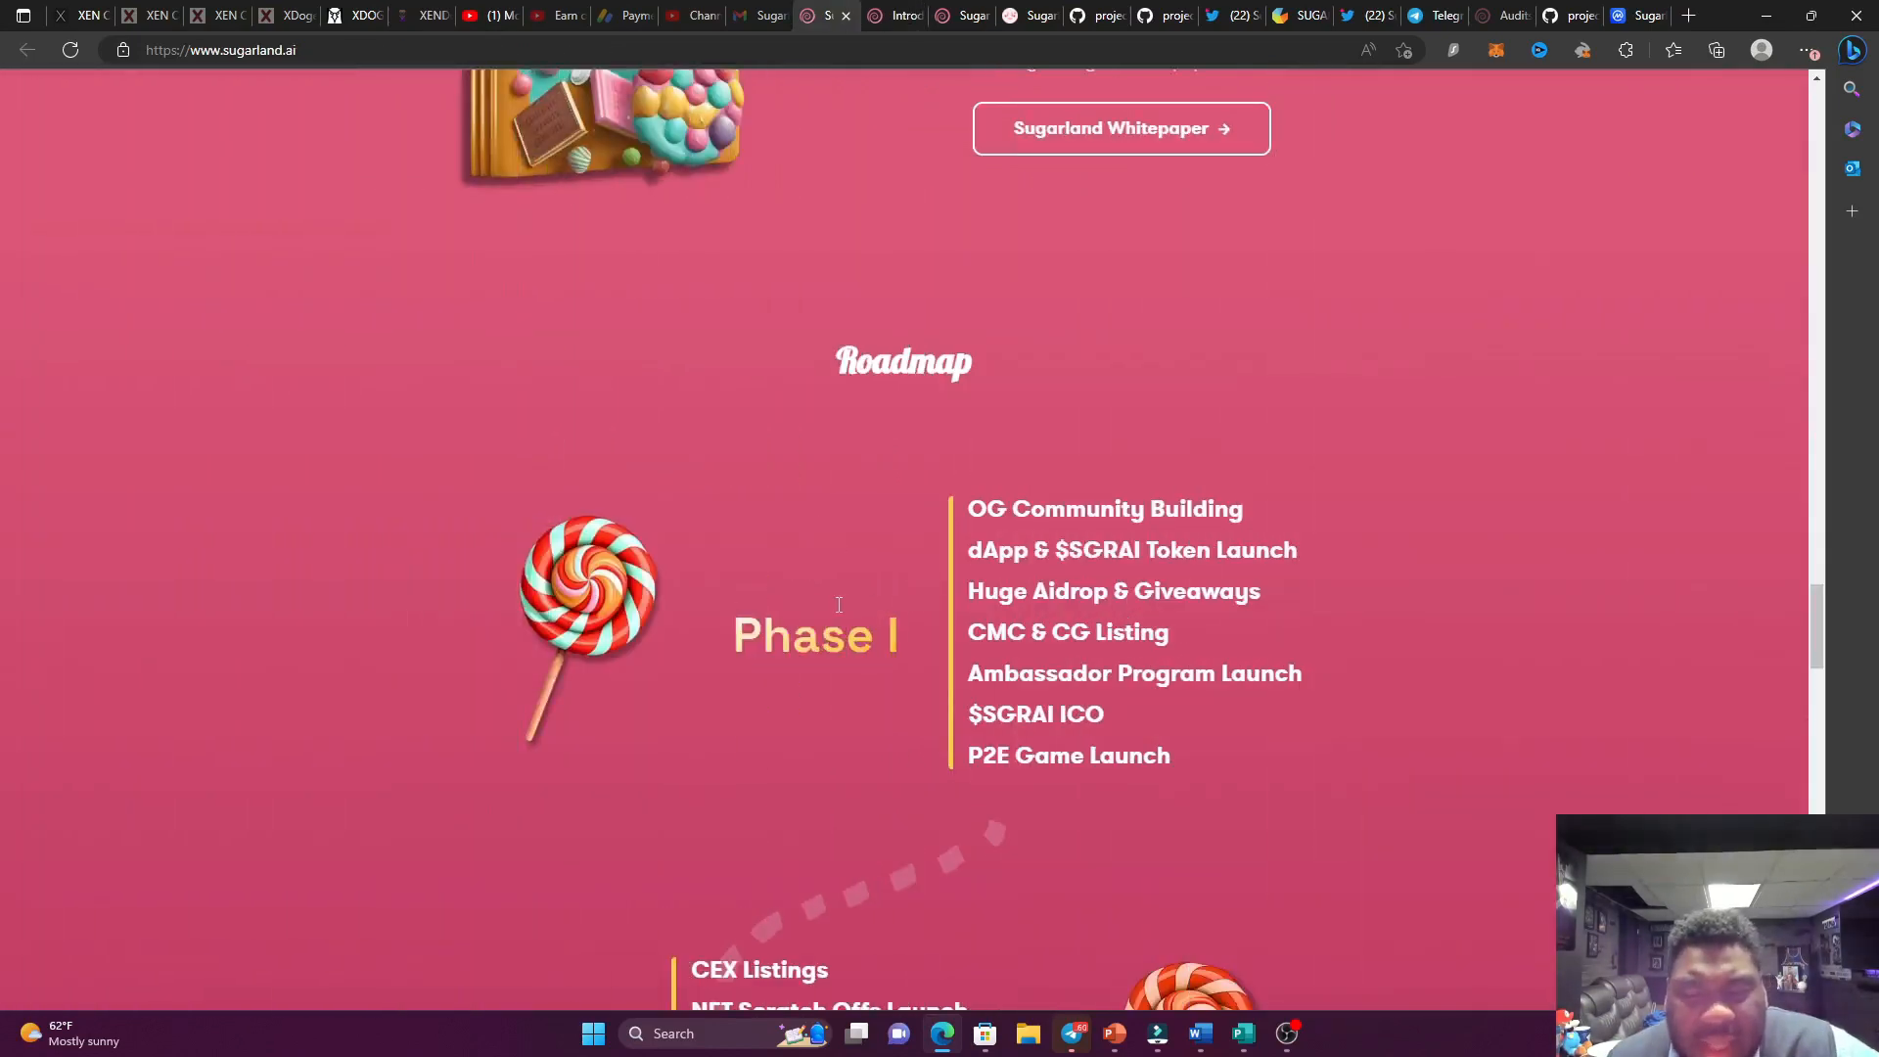
Scroll the sugarland.ai Roadmap so Phase I and Phase II milestones are both visible.
{"action": "scroll", "scroll_direction": "down", "scroll_amount": 3}
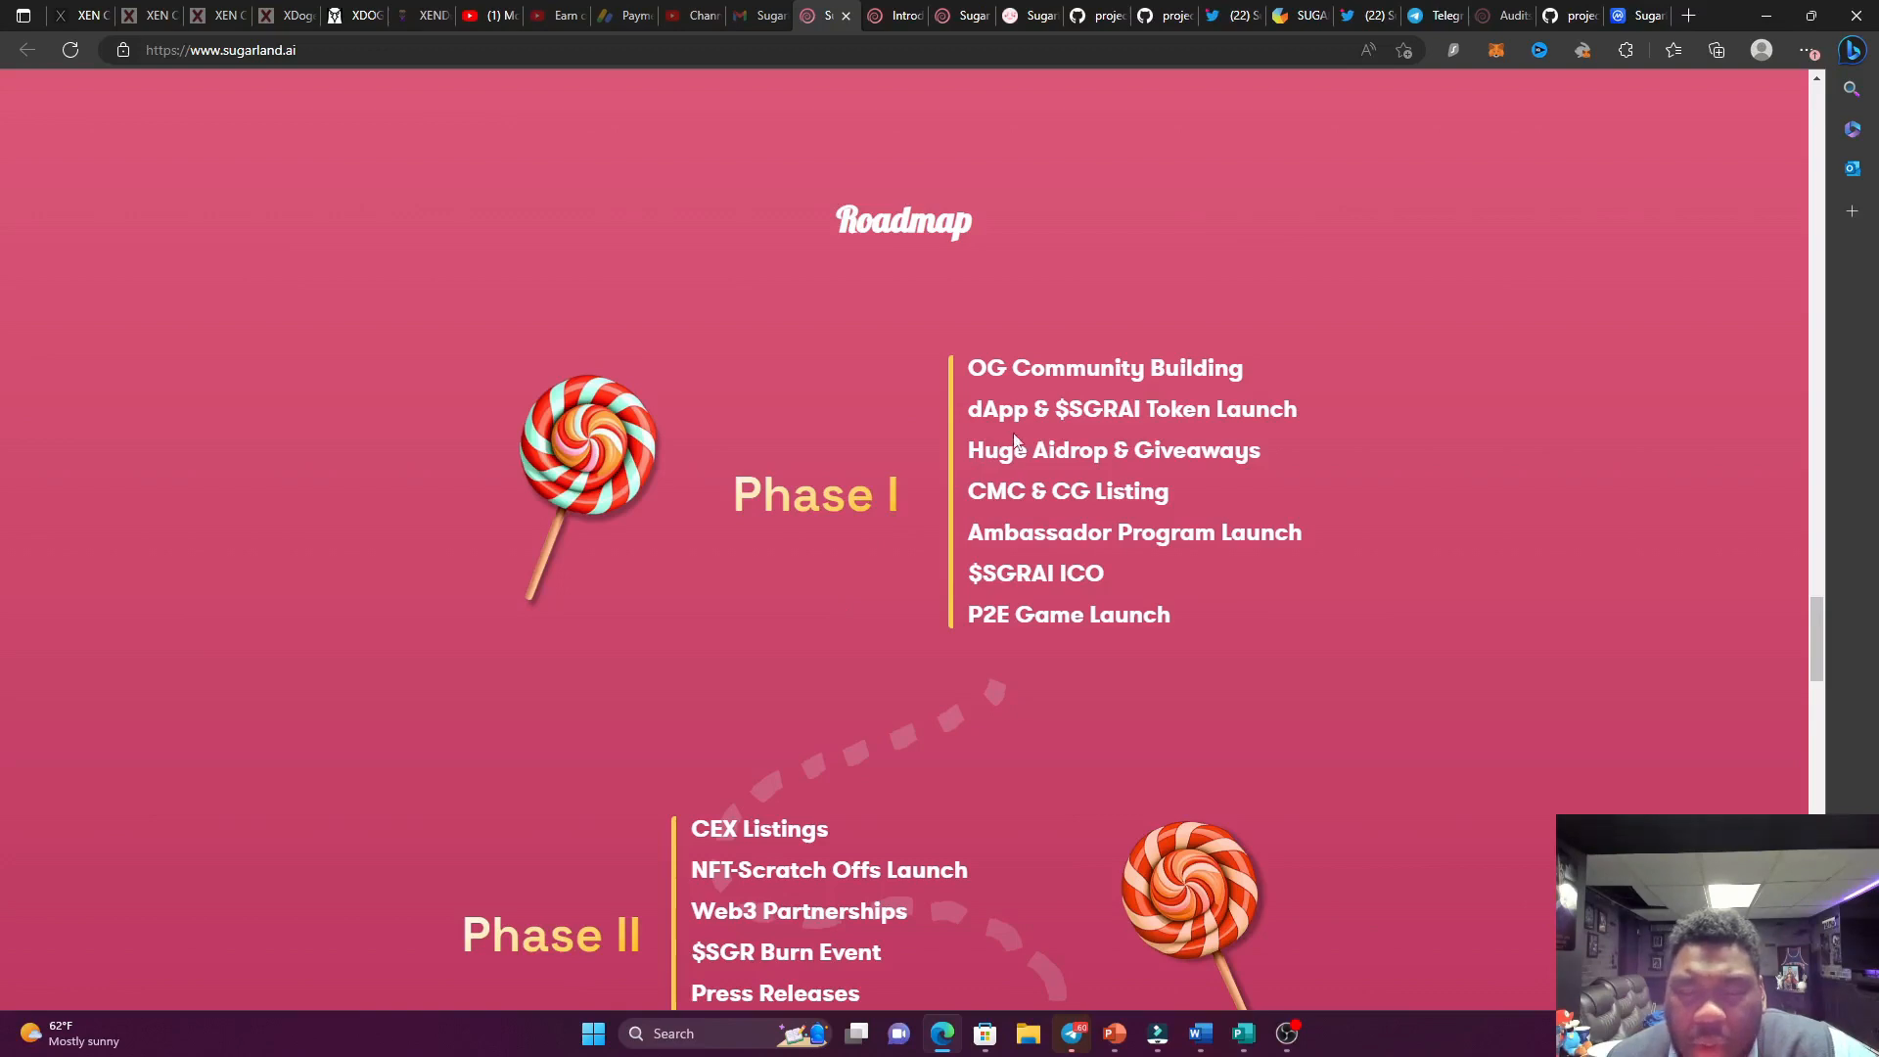
{"action": "mouse_move", "coordinate": [1024, 485]}
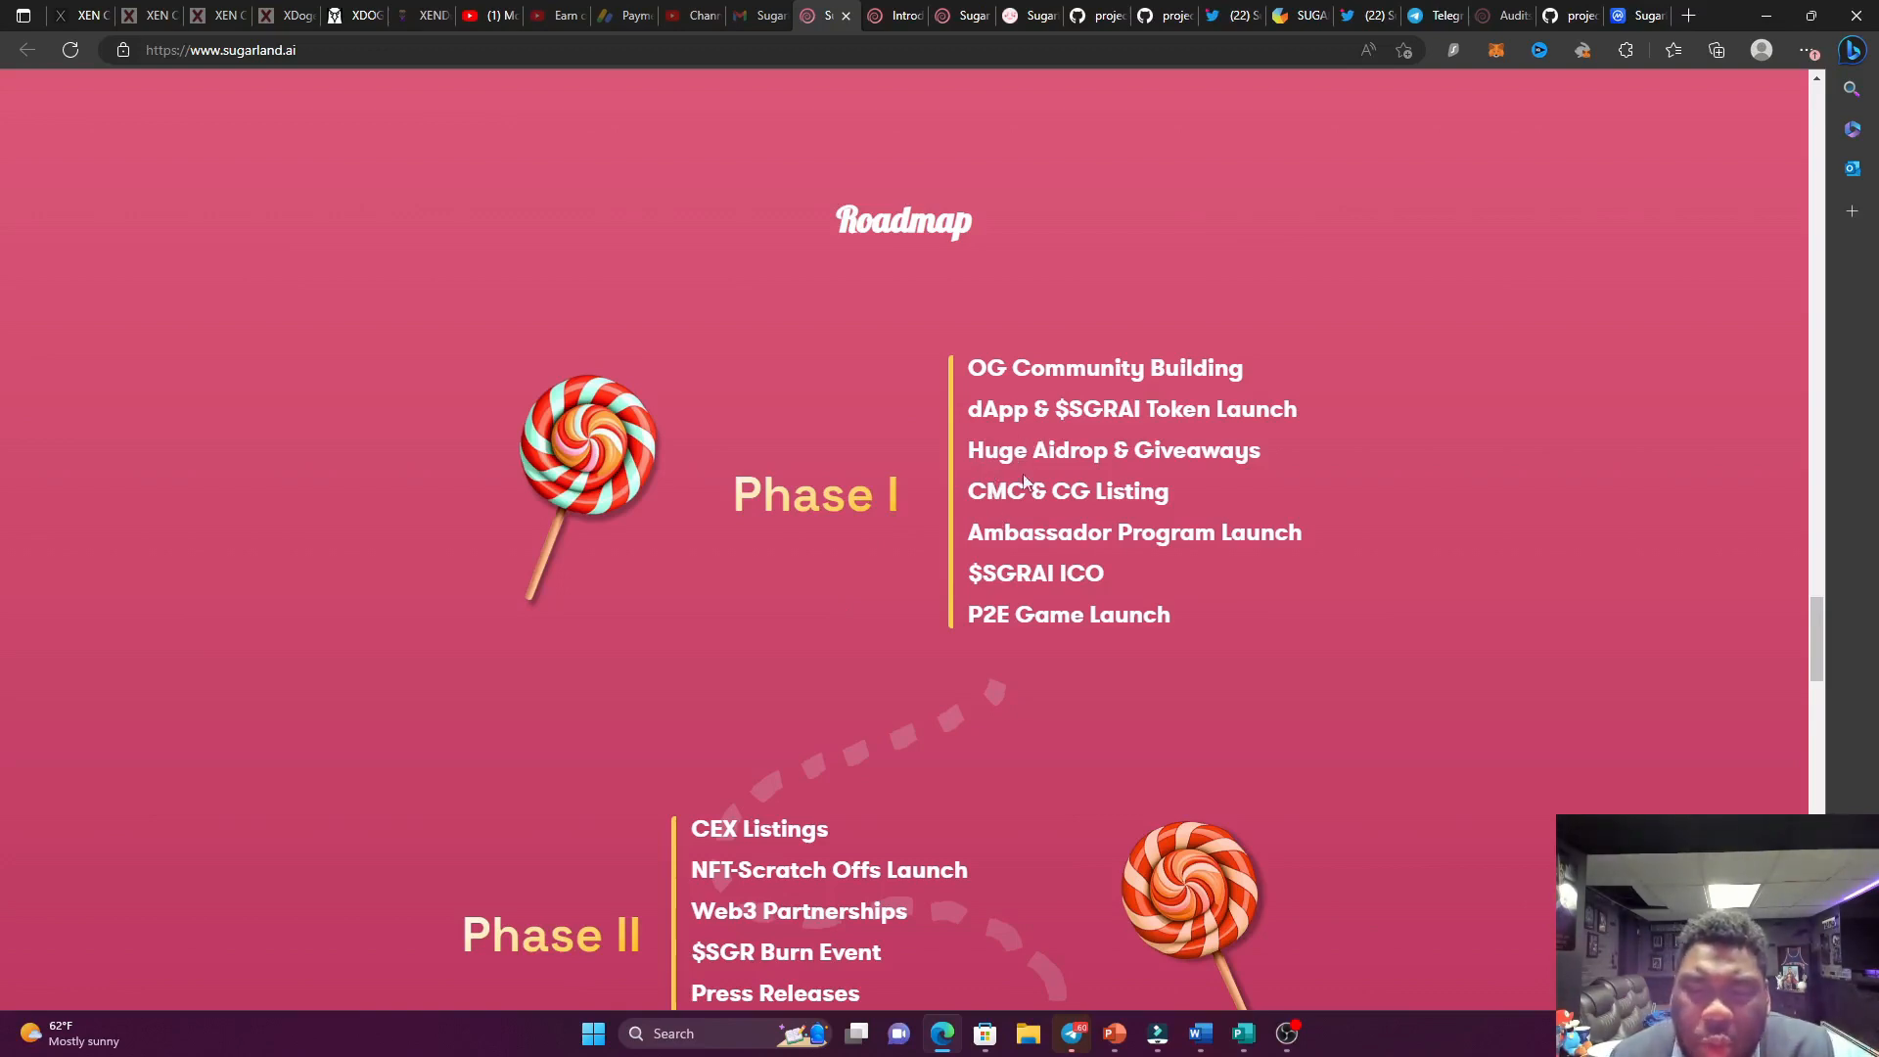
{"action": "mouse_move", "coordinate": [1004, 482]}
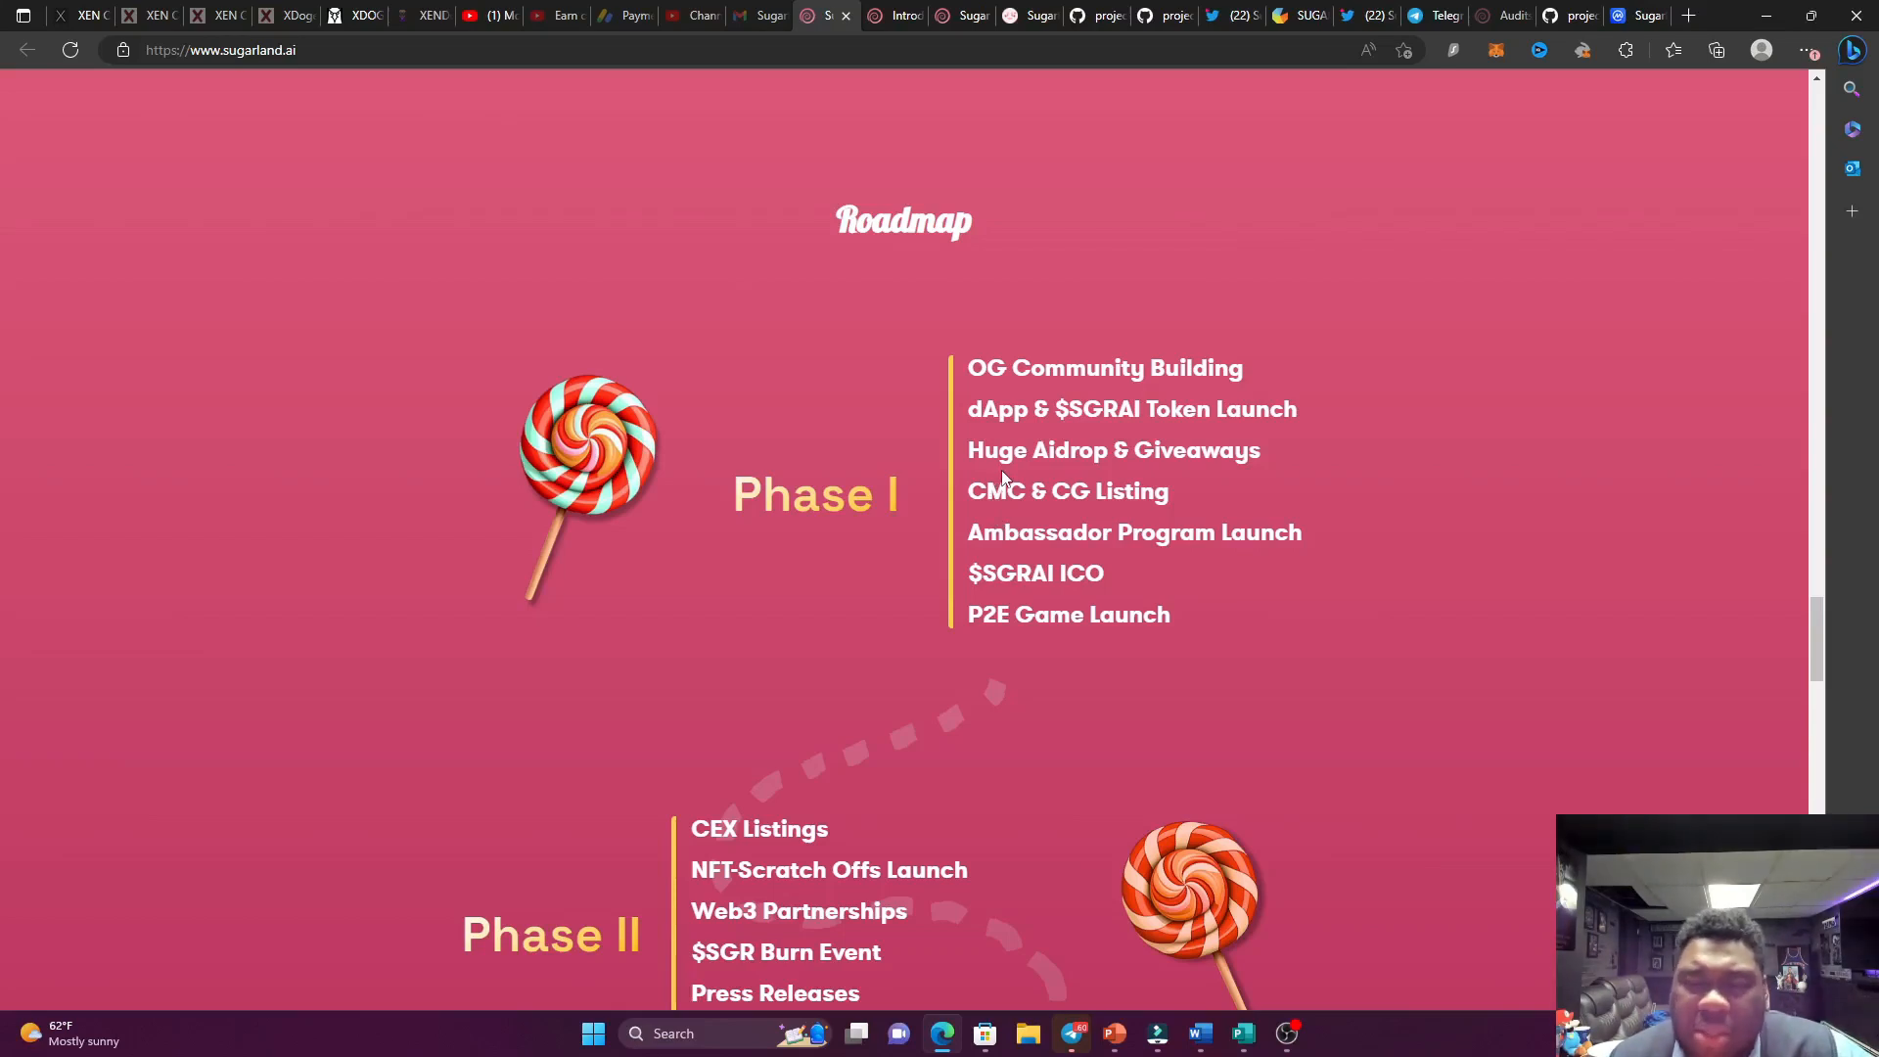
{"action": "mouse_move", "coordinate": [1061, 504]}
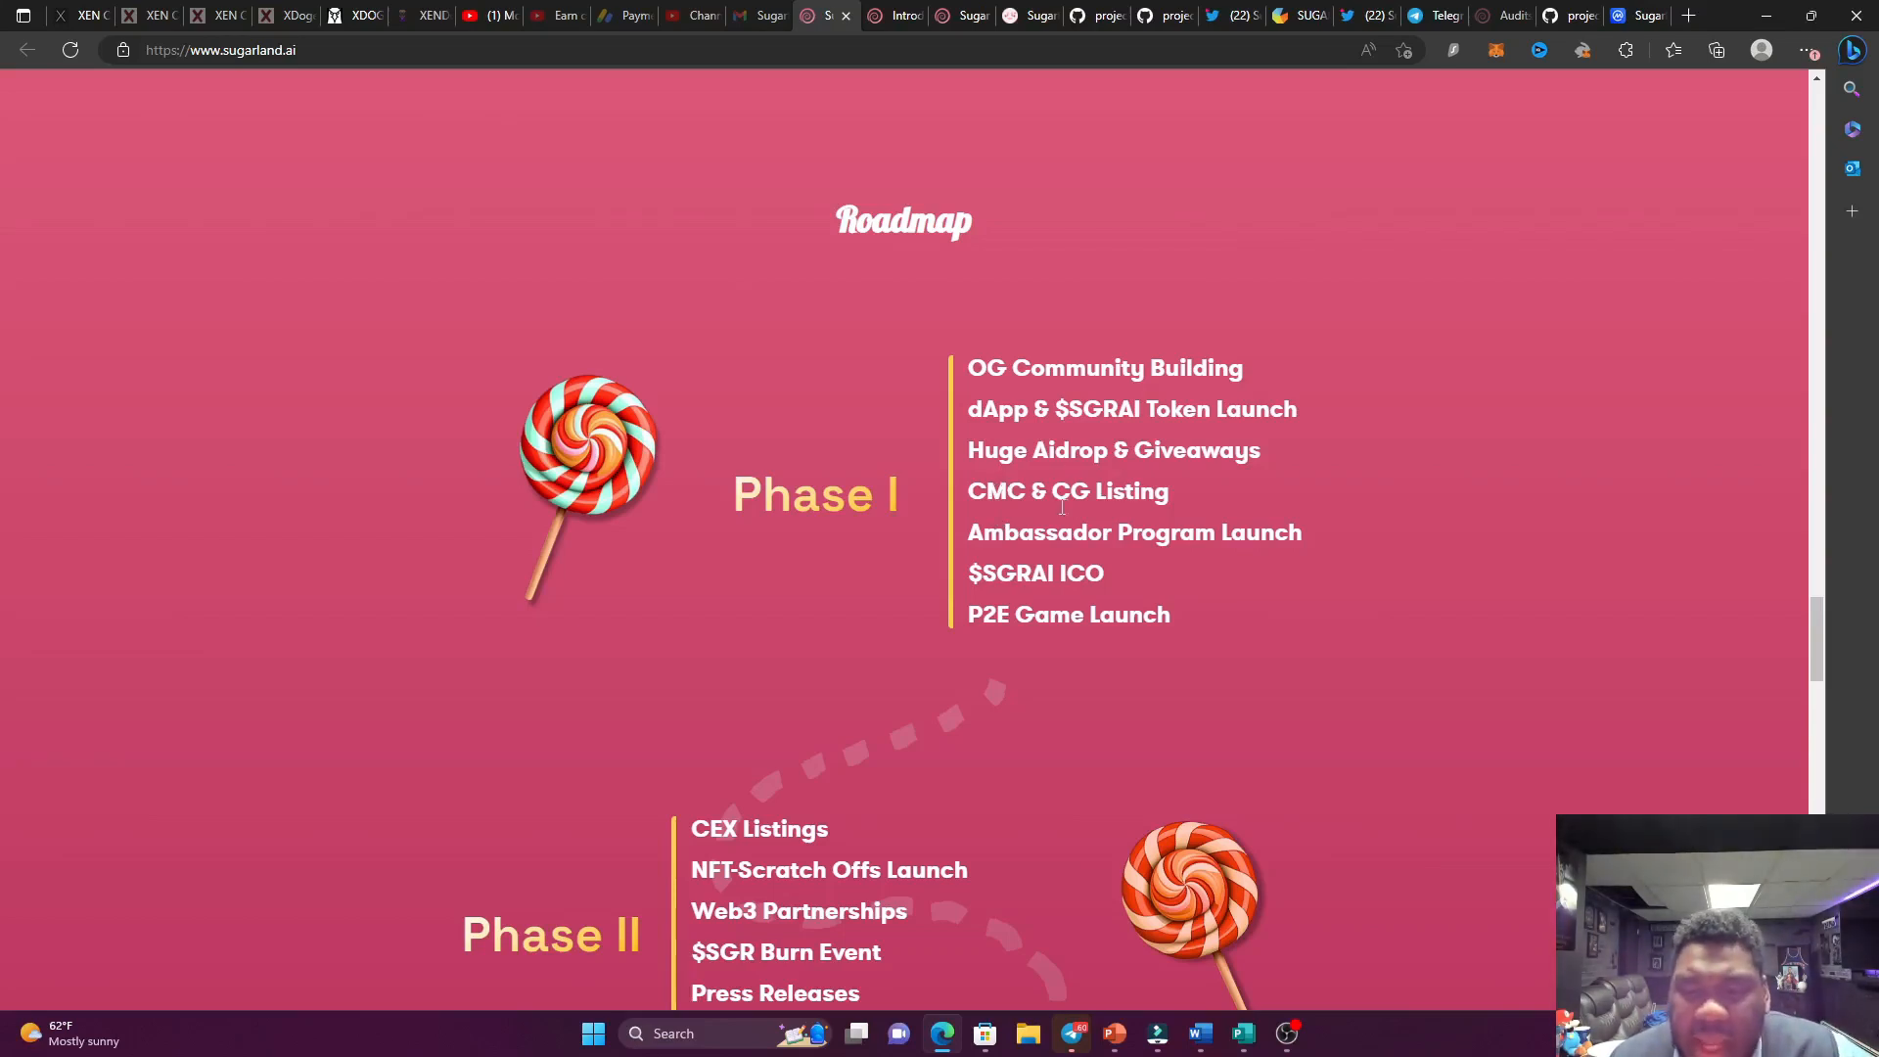
{"action": "mouse_move", "coordinate": [1429, 164]}
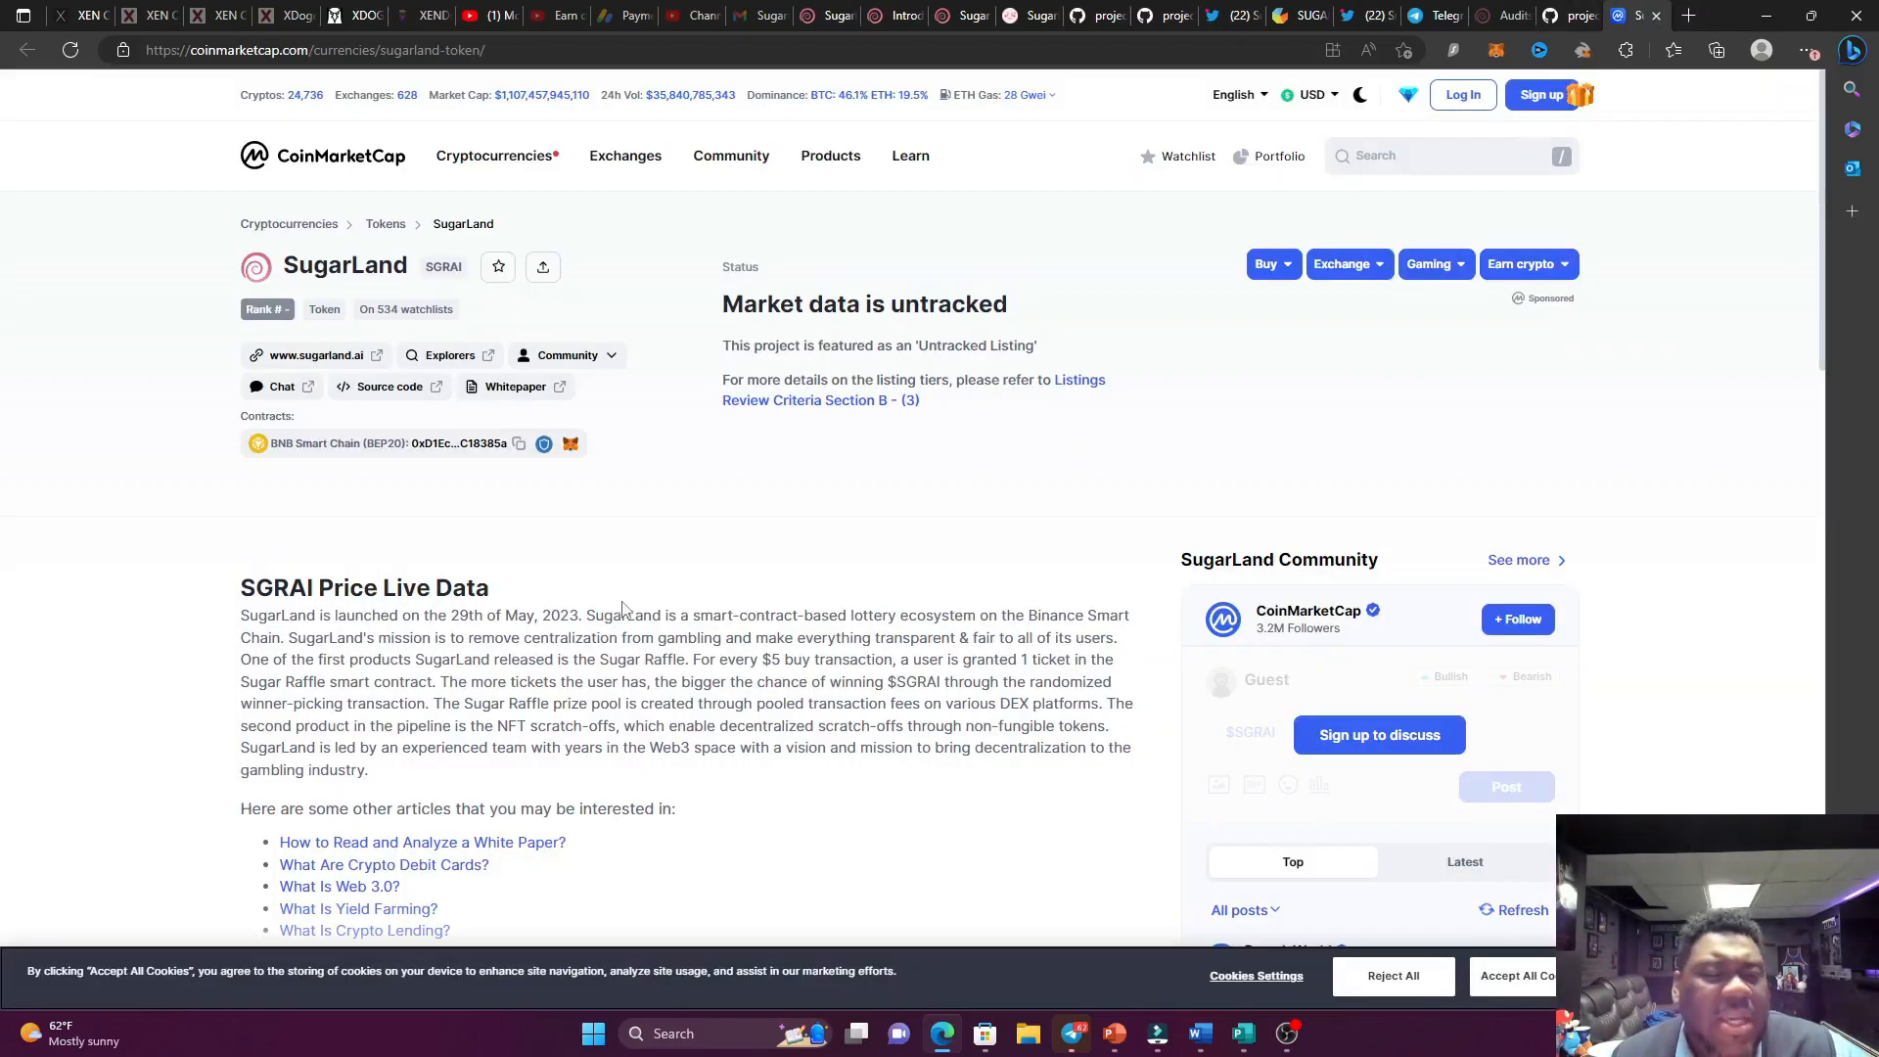
{"action": "mouse_move", "coordinate": [642, 600]}
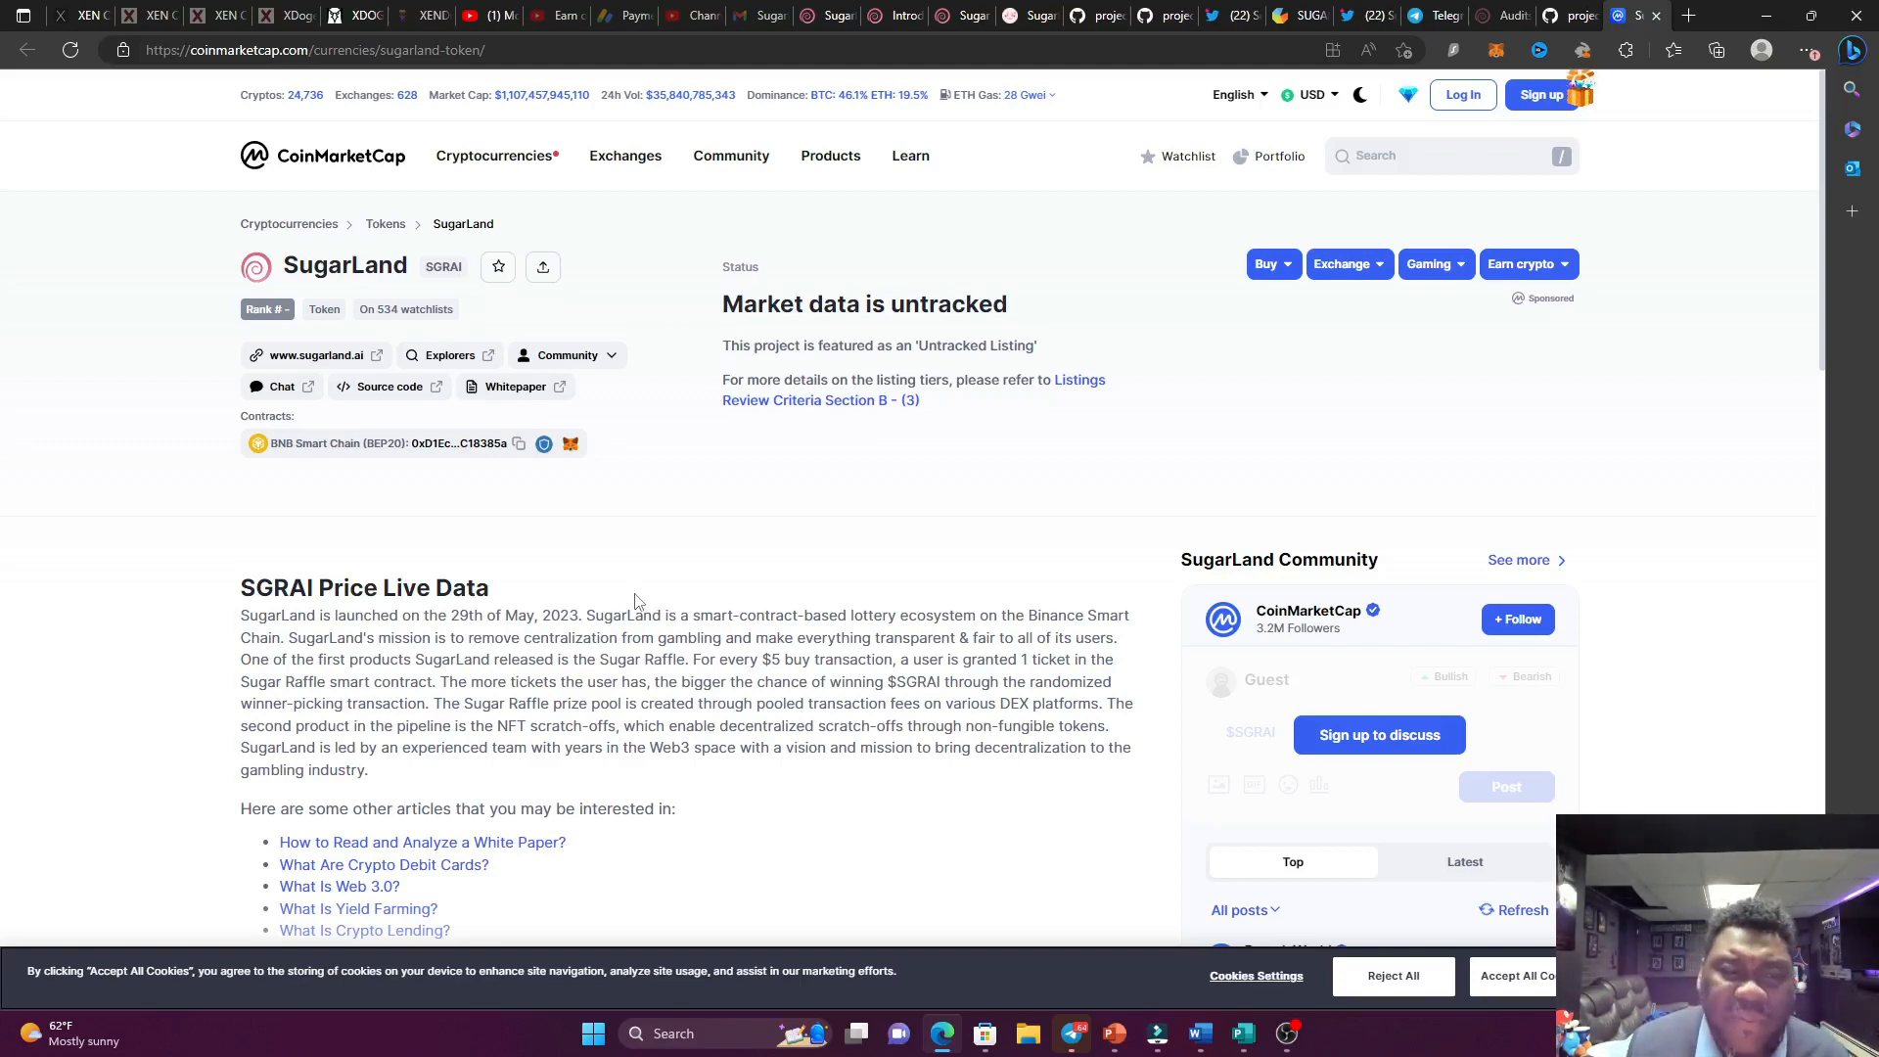
{"action": "mouse_move", "coordinate": [603, 604]}
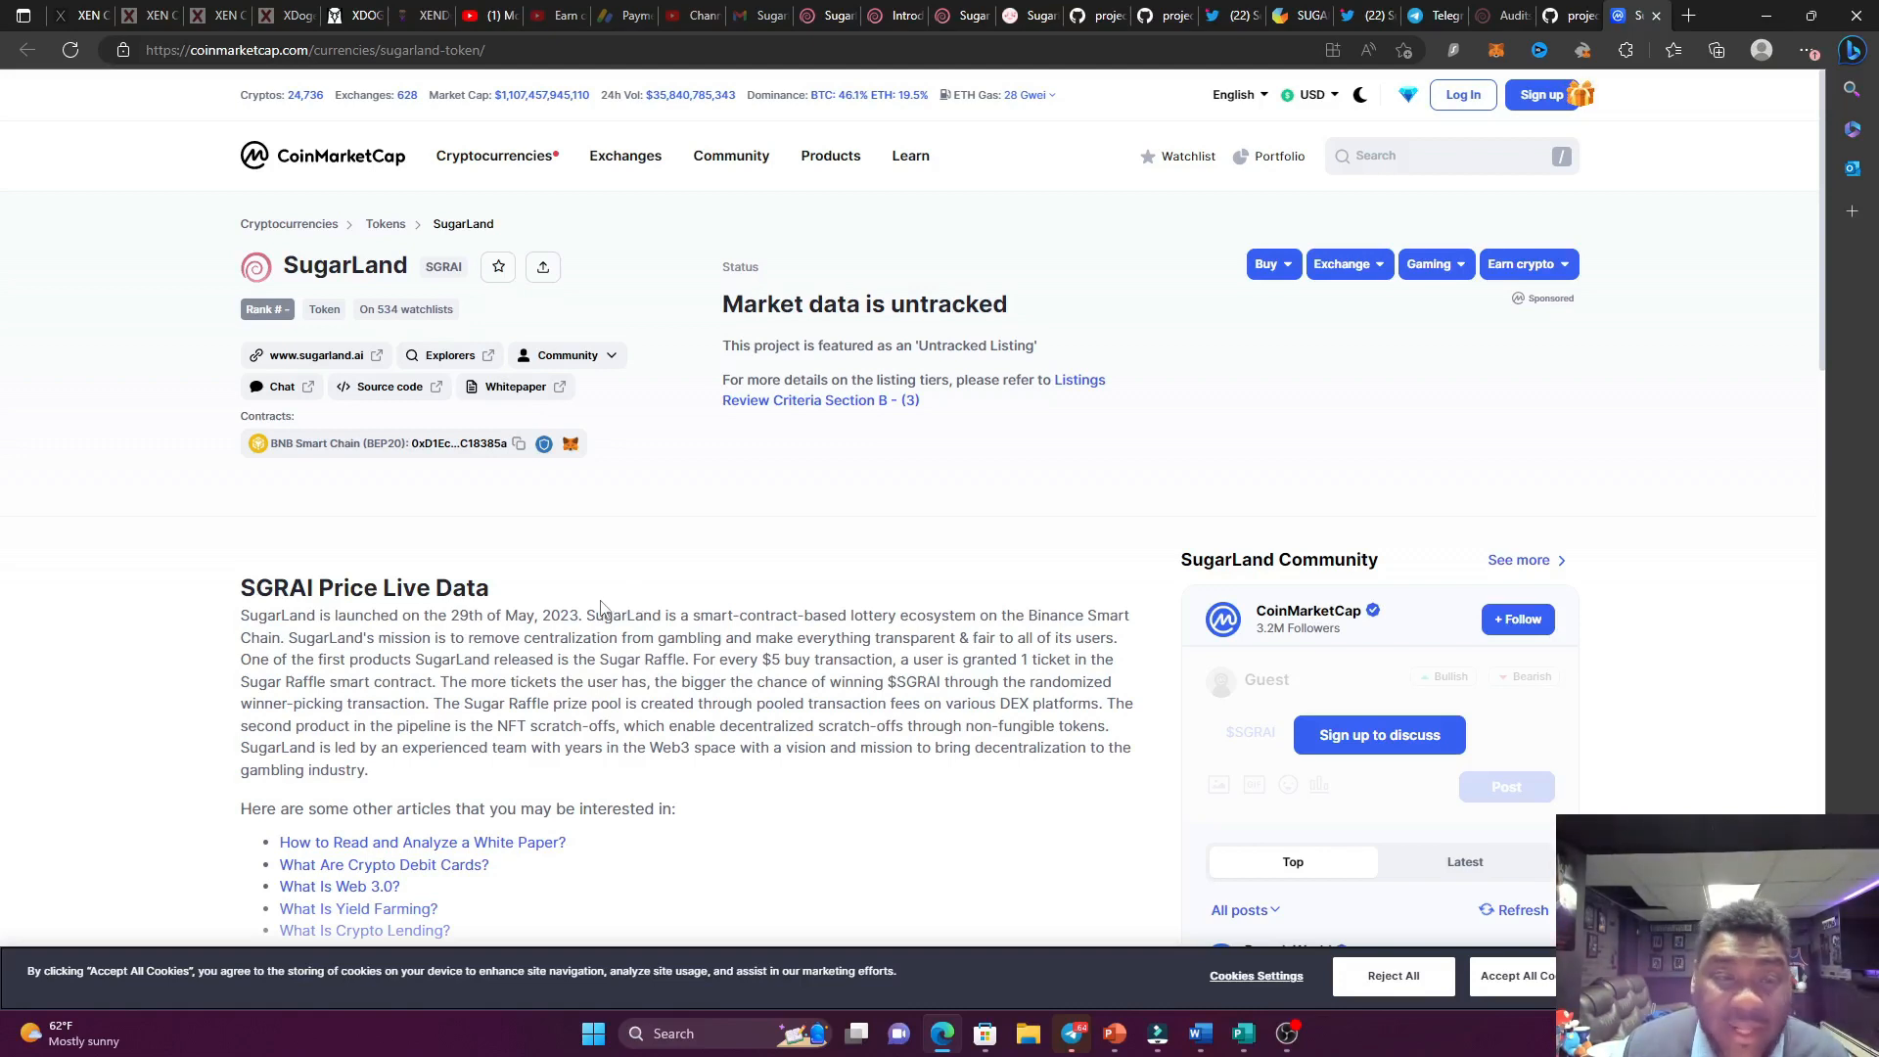
{"action": "mouse_move", "coordinate": [653, 576]}
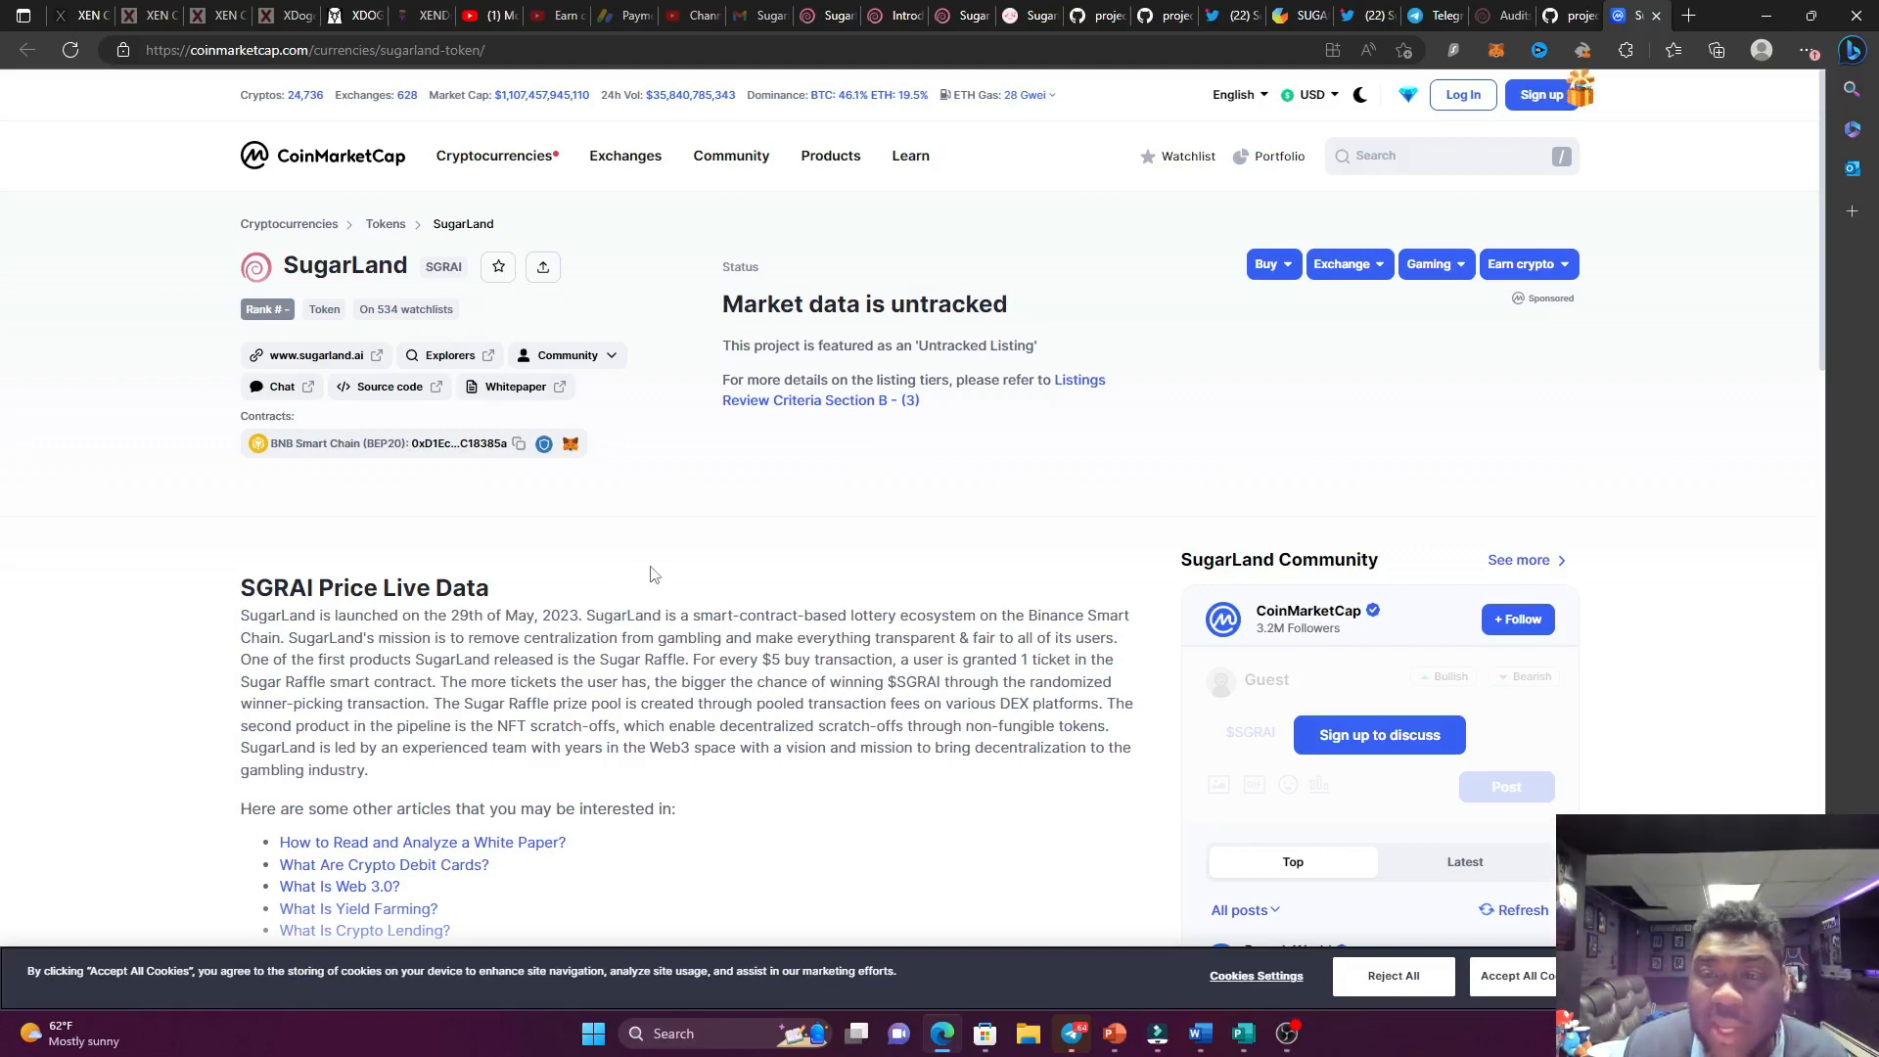